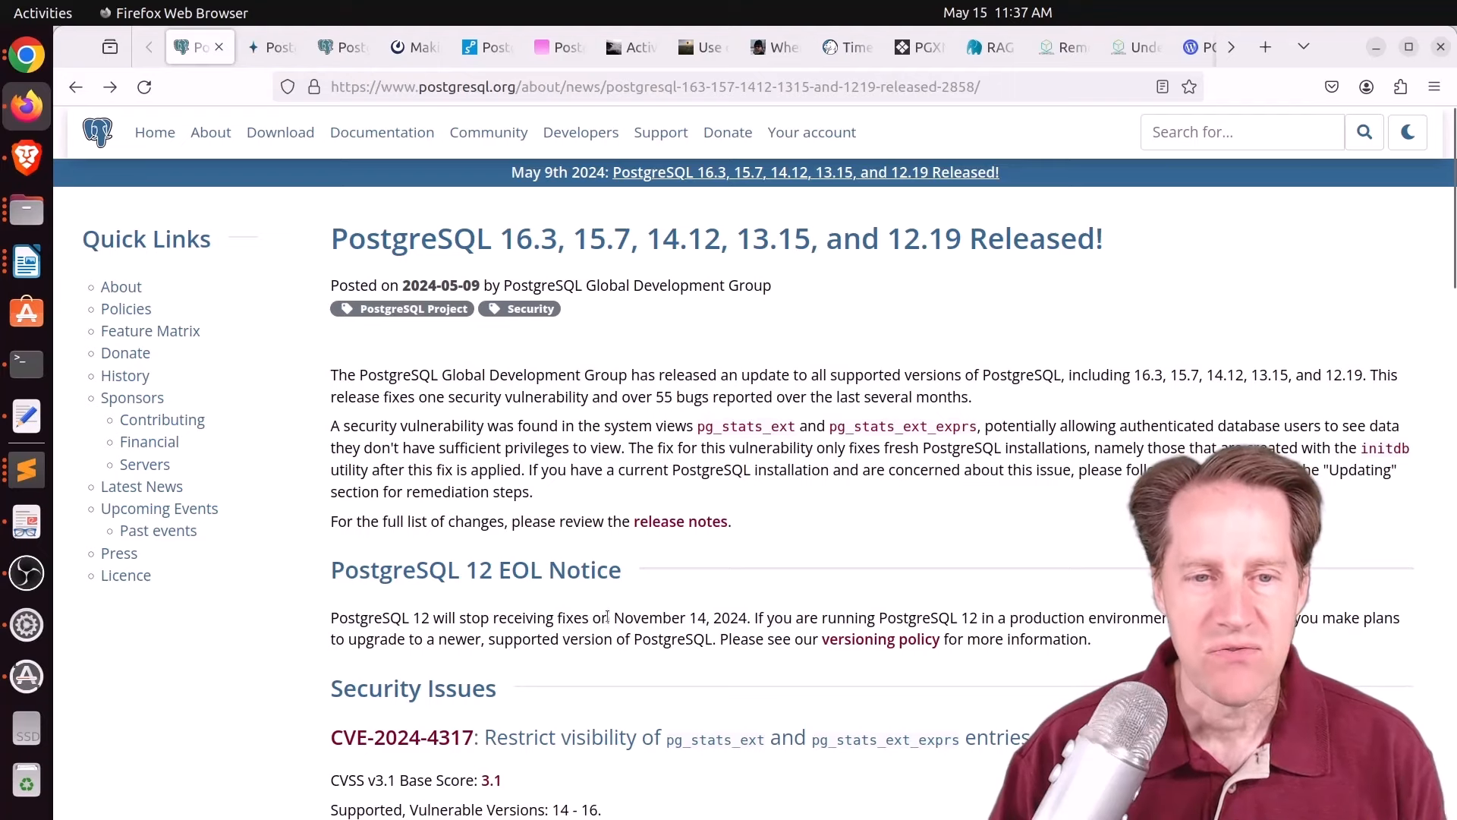
Step: Highlight 'November 14, 2024' as the PostgreSQL 12 end-of-life date and skim the bug-fix list below
left_click_drag(615, 618, 748, 618)
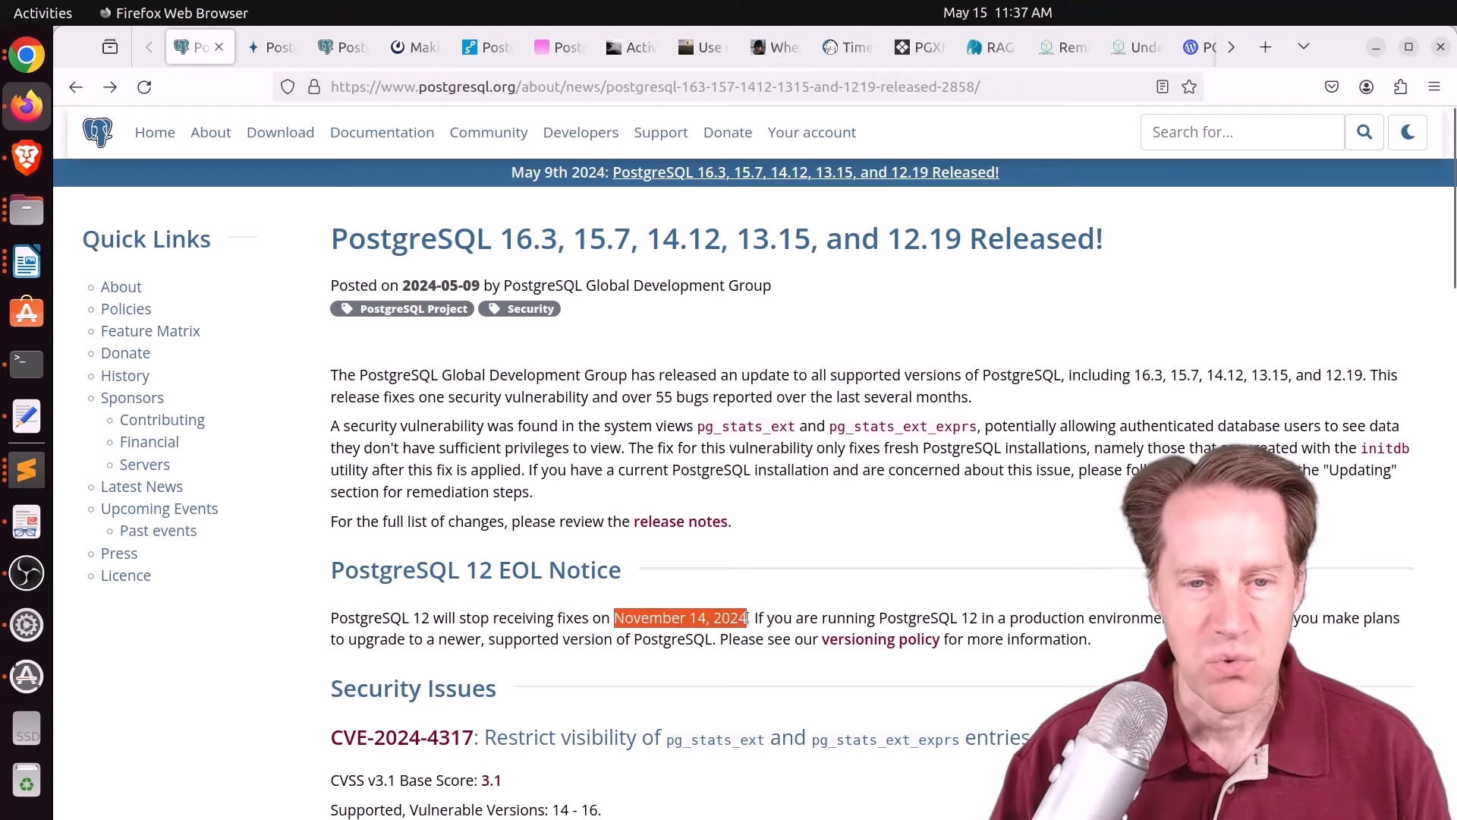
scroll("down", 3)
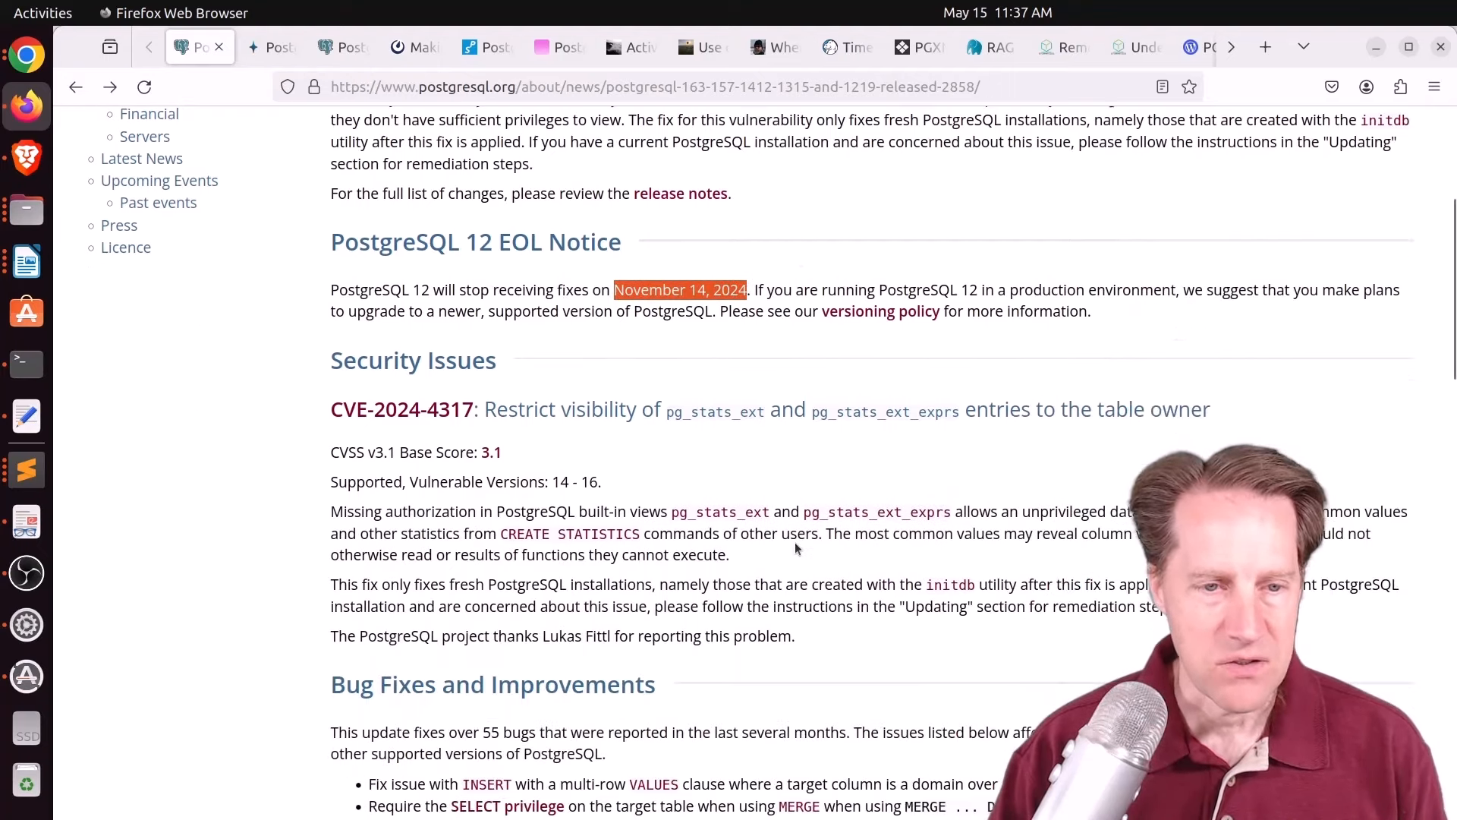
scroll("down", 3)
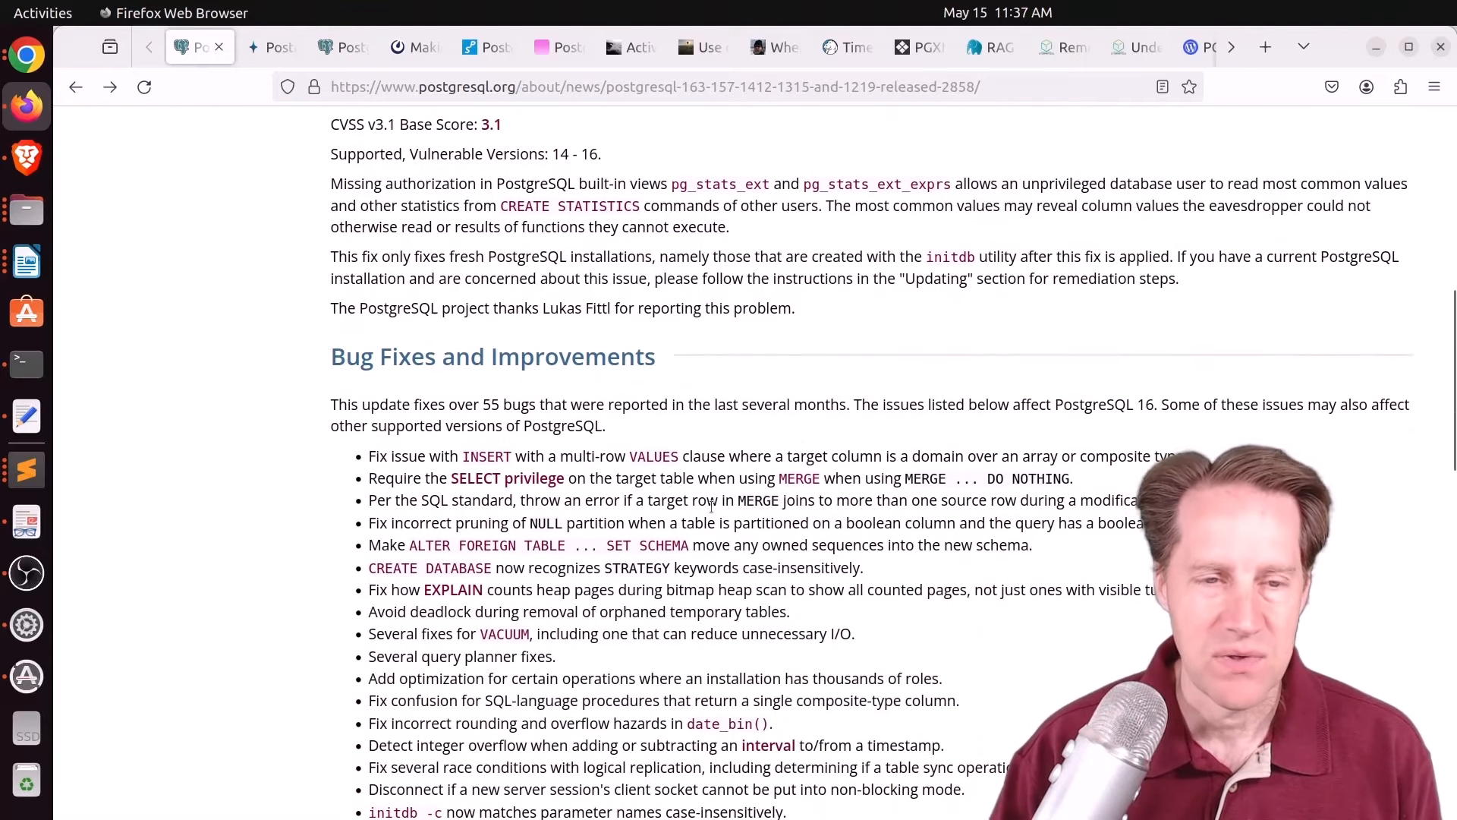
scroll("up", 3)
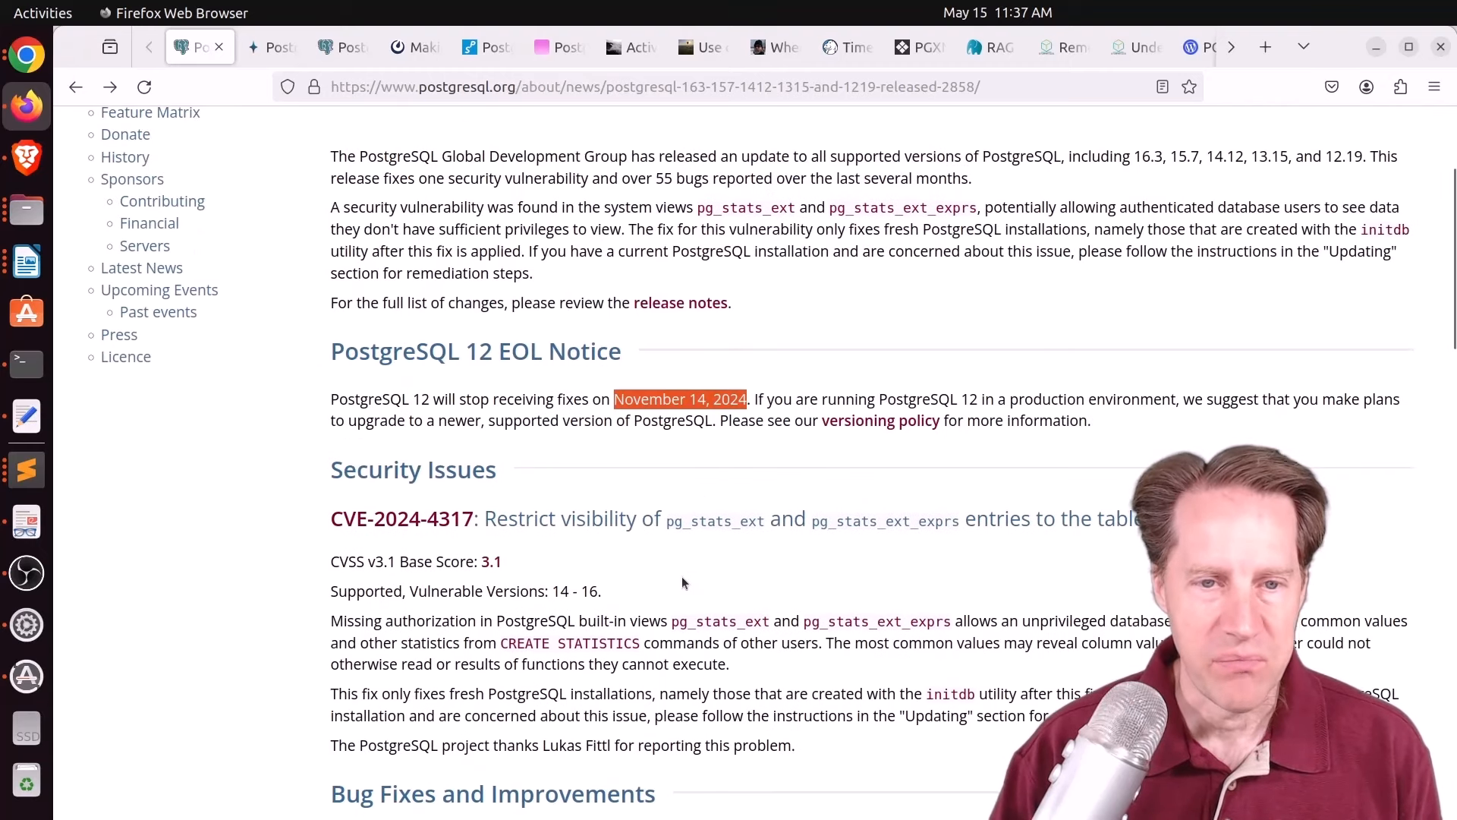
mouse_move(725, 549)
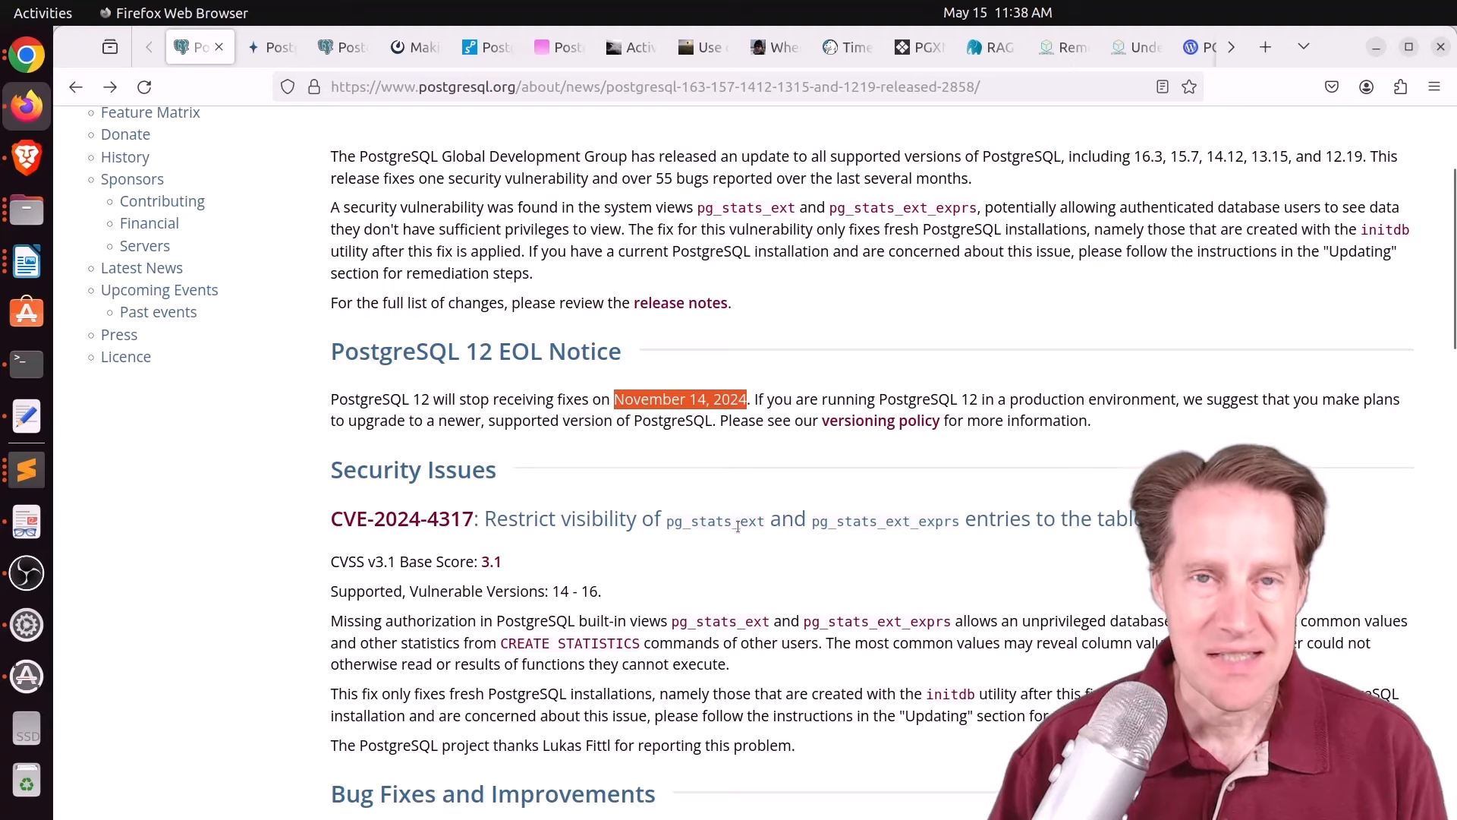
mouse_move(583, 646)
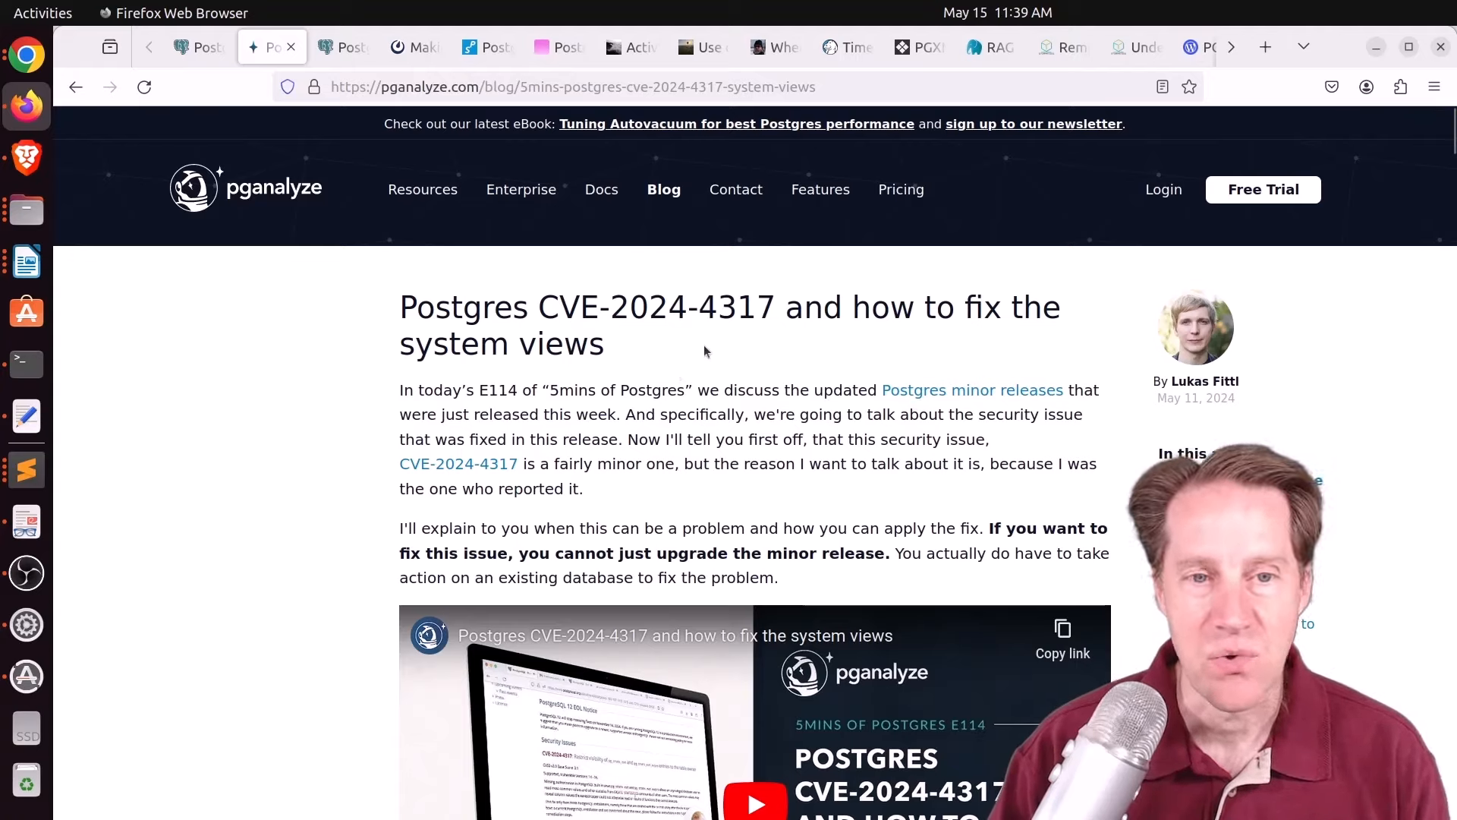
mouse_move(833, 351)
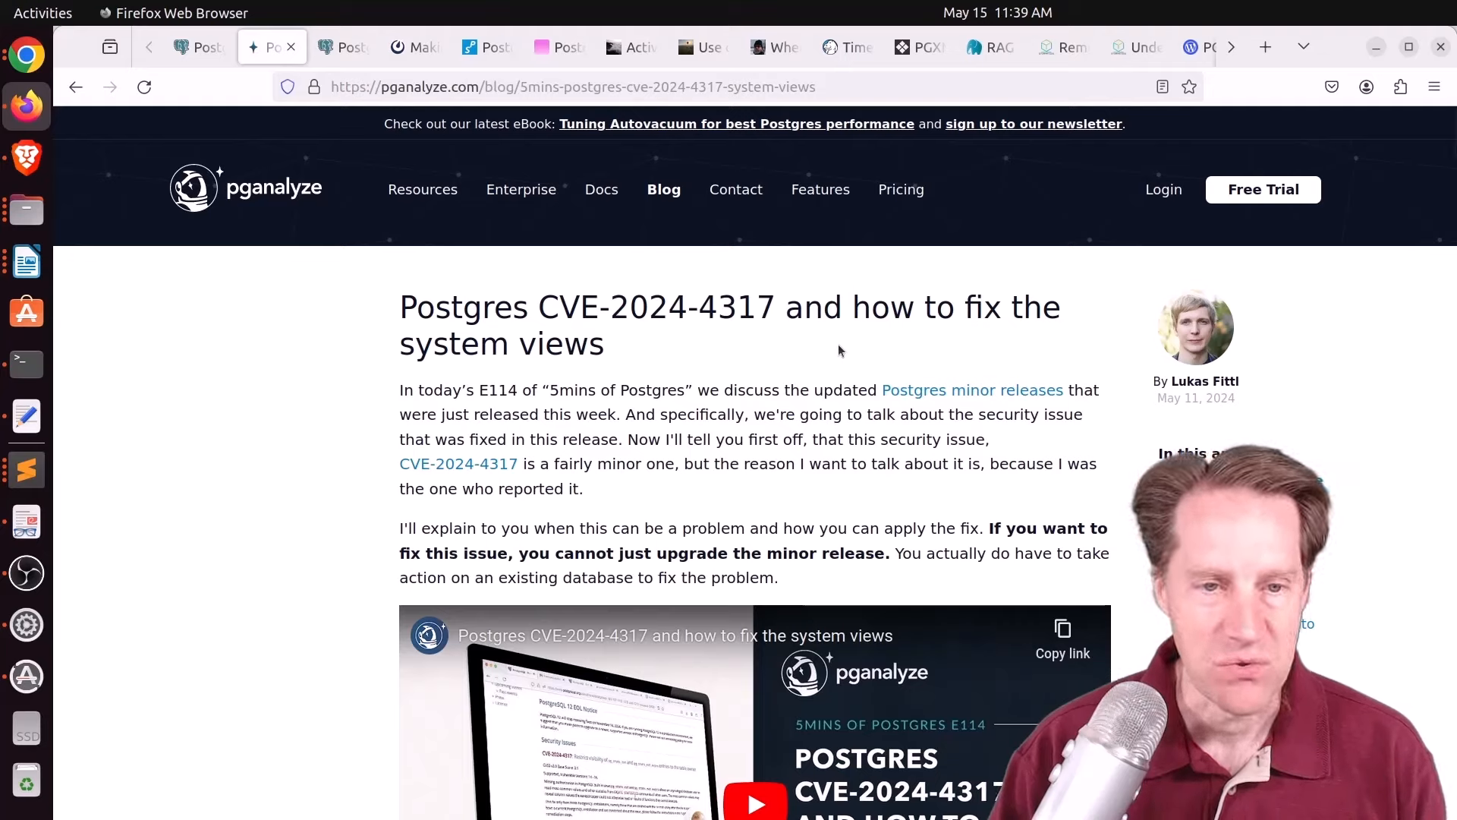
mouse_move(792, 497)
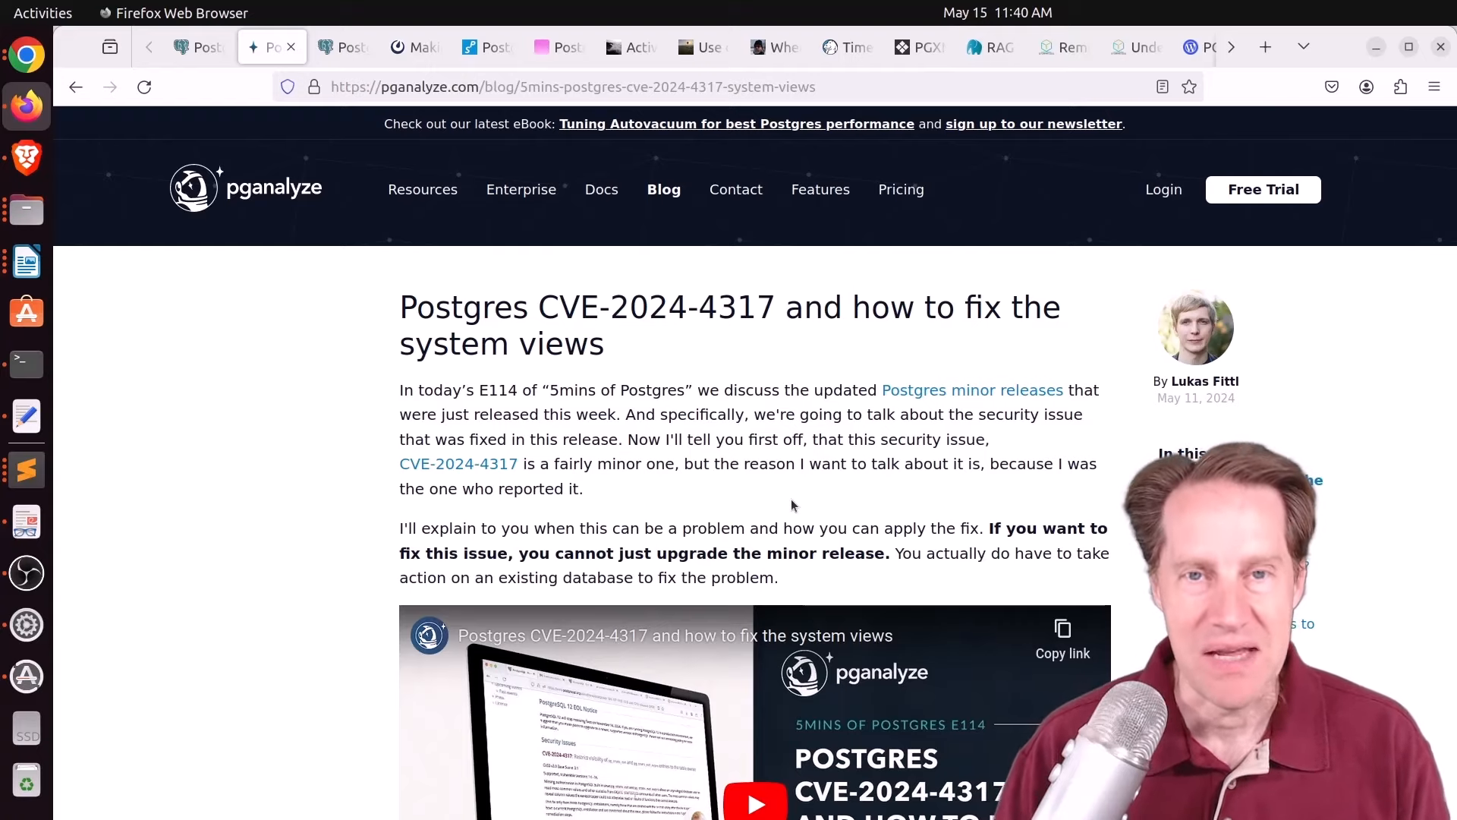
mouse_move(795, 595)
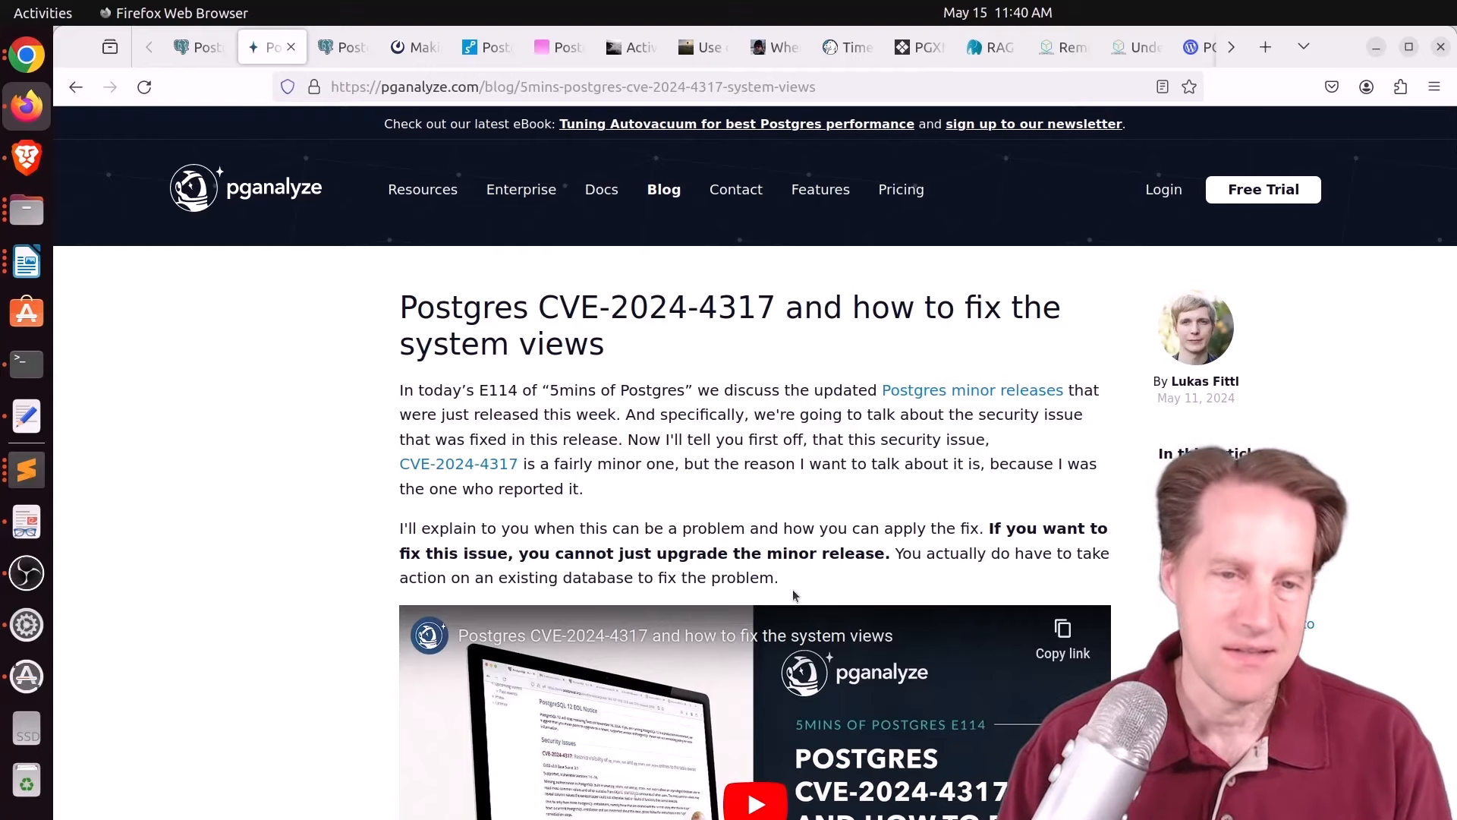
Step: Read further down the pganalyze CVE-2024-4317 post on fixing the system views
scroll("down", 3)
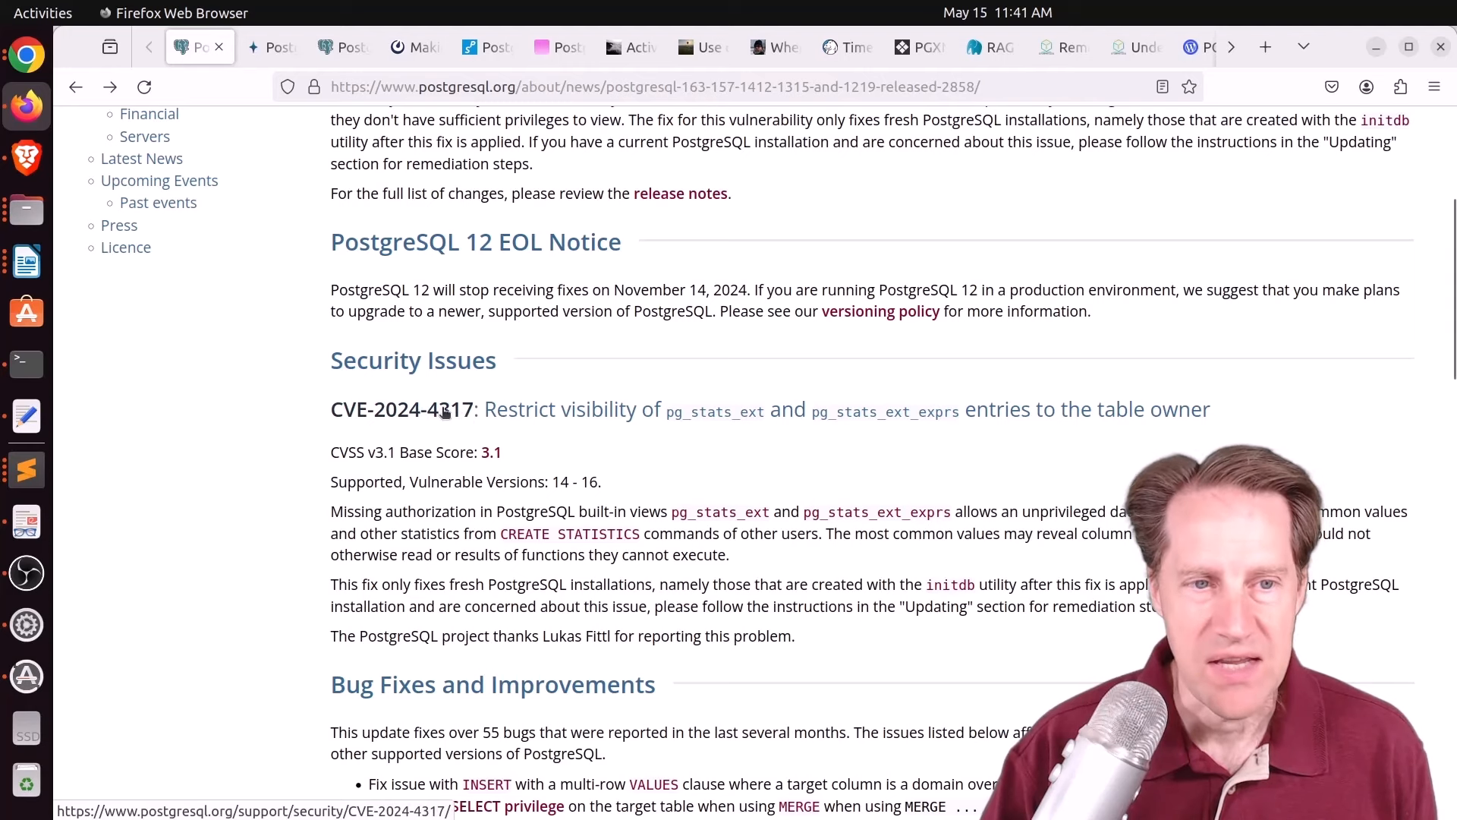
Step: Follow the link from the release announcement to the PostgreSQL 17 release notes
left_click(400, 410)
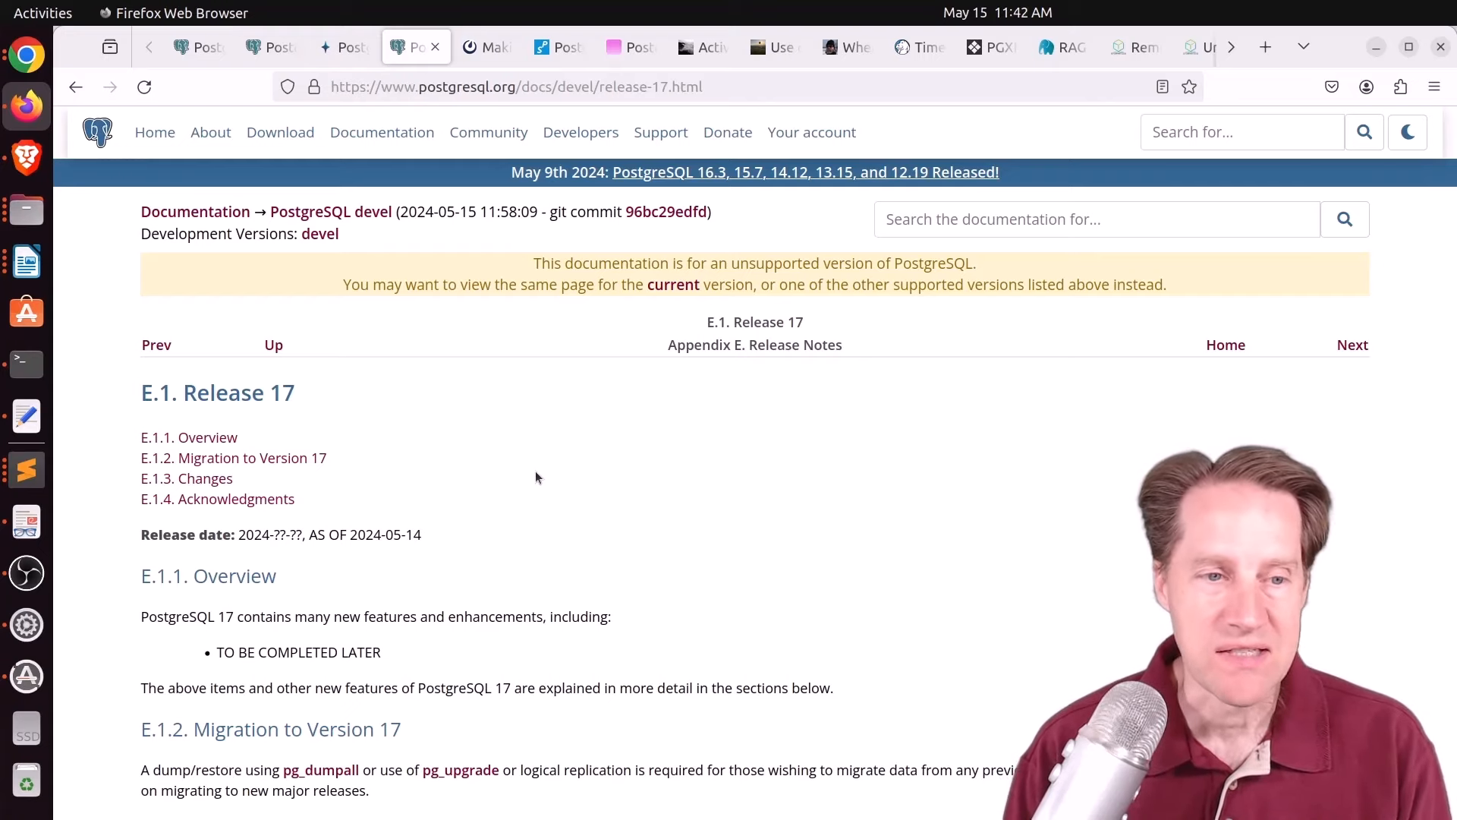
Step: Skim the PostgreSQL 17 release notes, then switch to the Mattermost query-speedup article
scroll("down", 3)
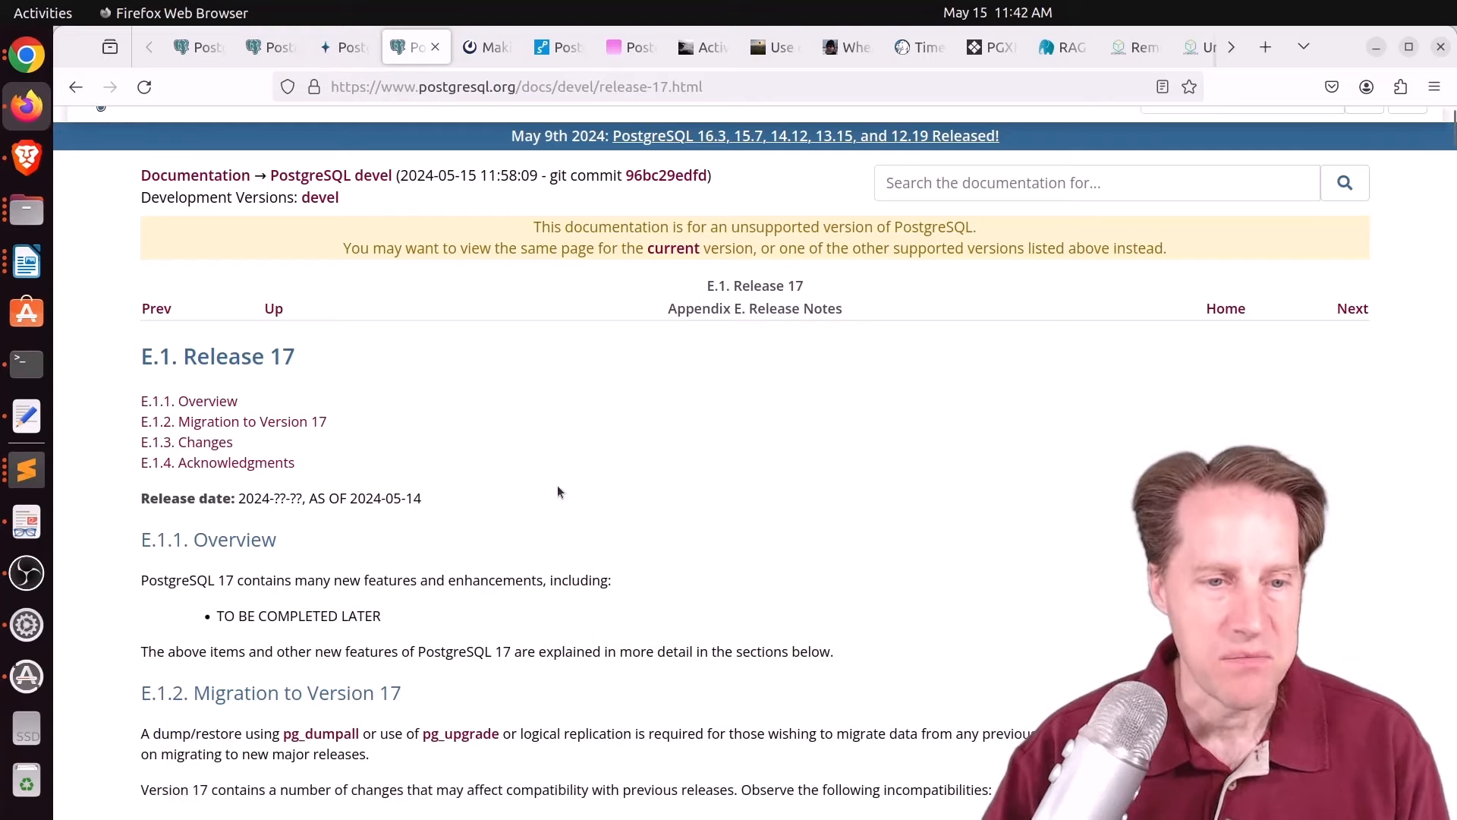
scroll("down", 3)
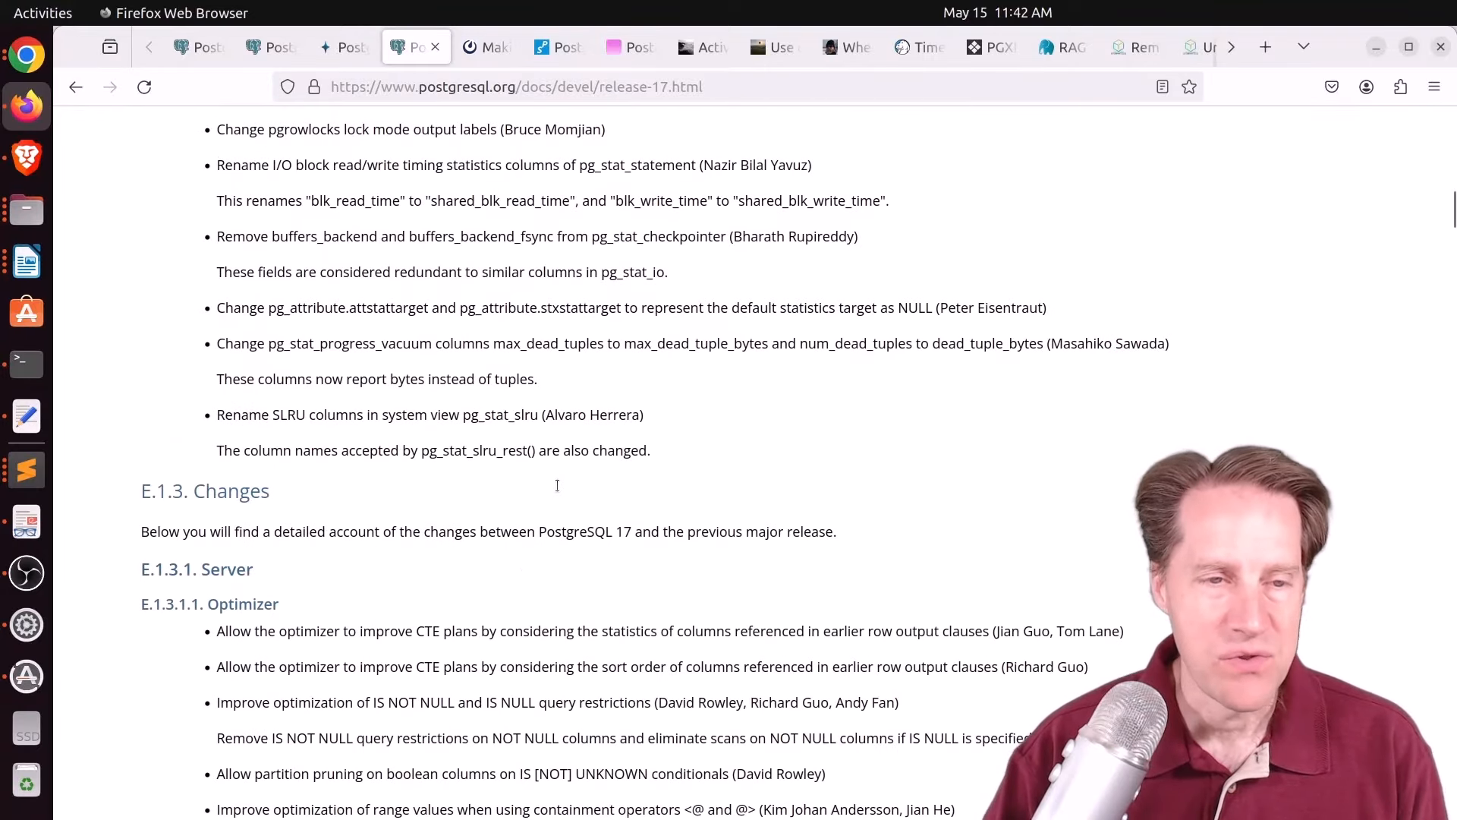
scroll("down", 3)
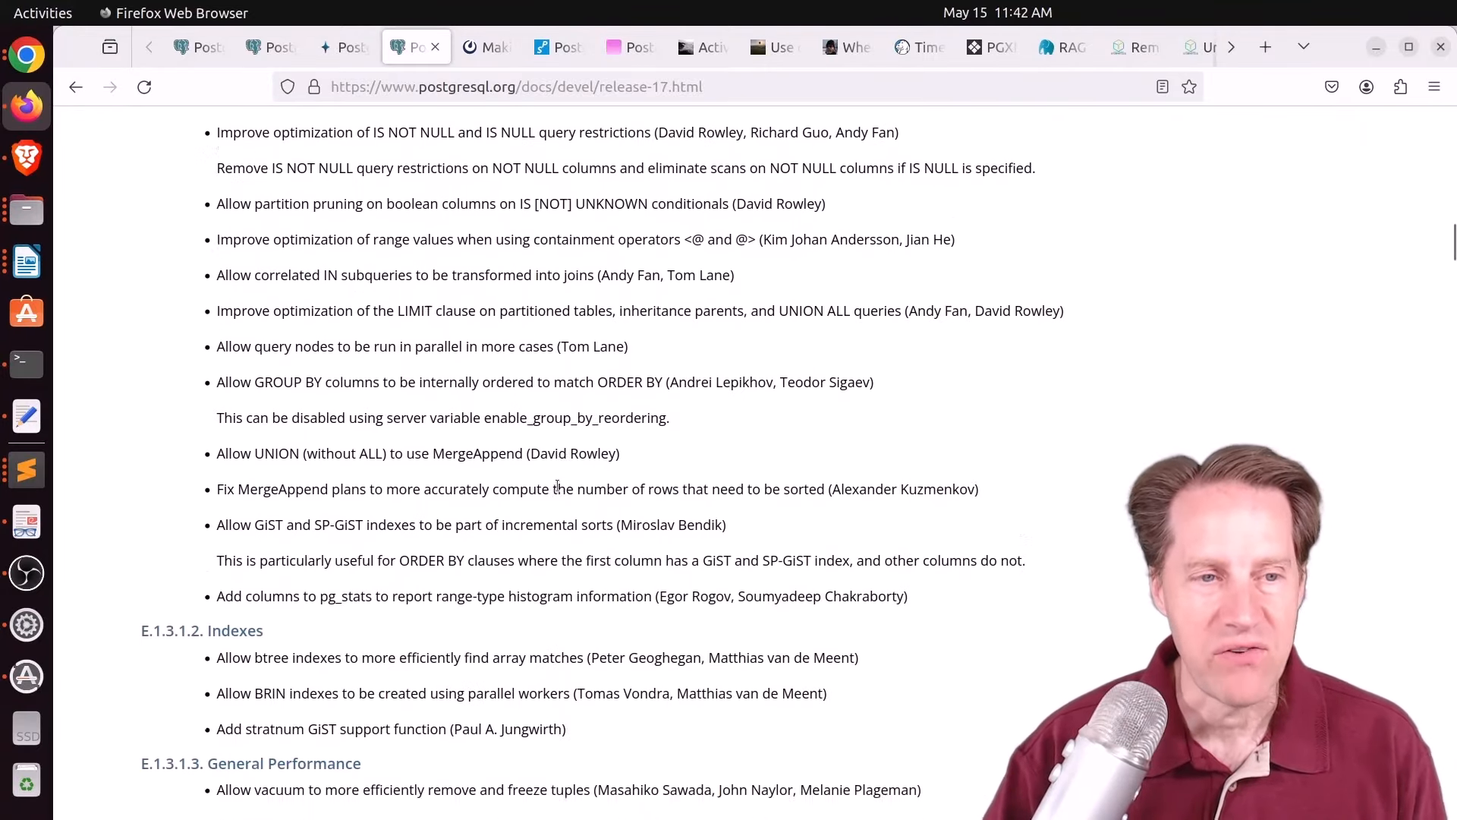
scroll("down", 3)
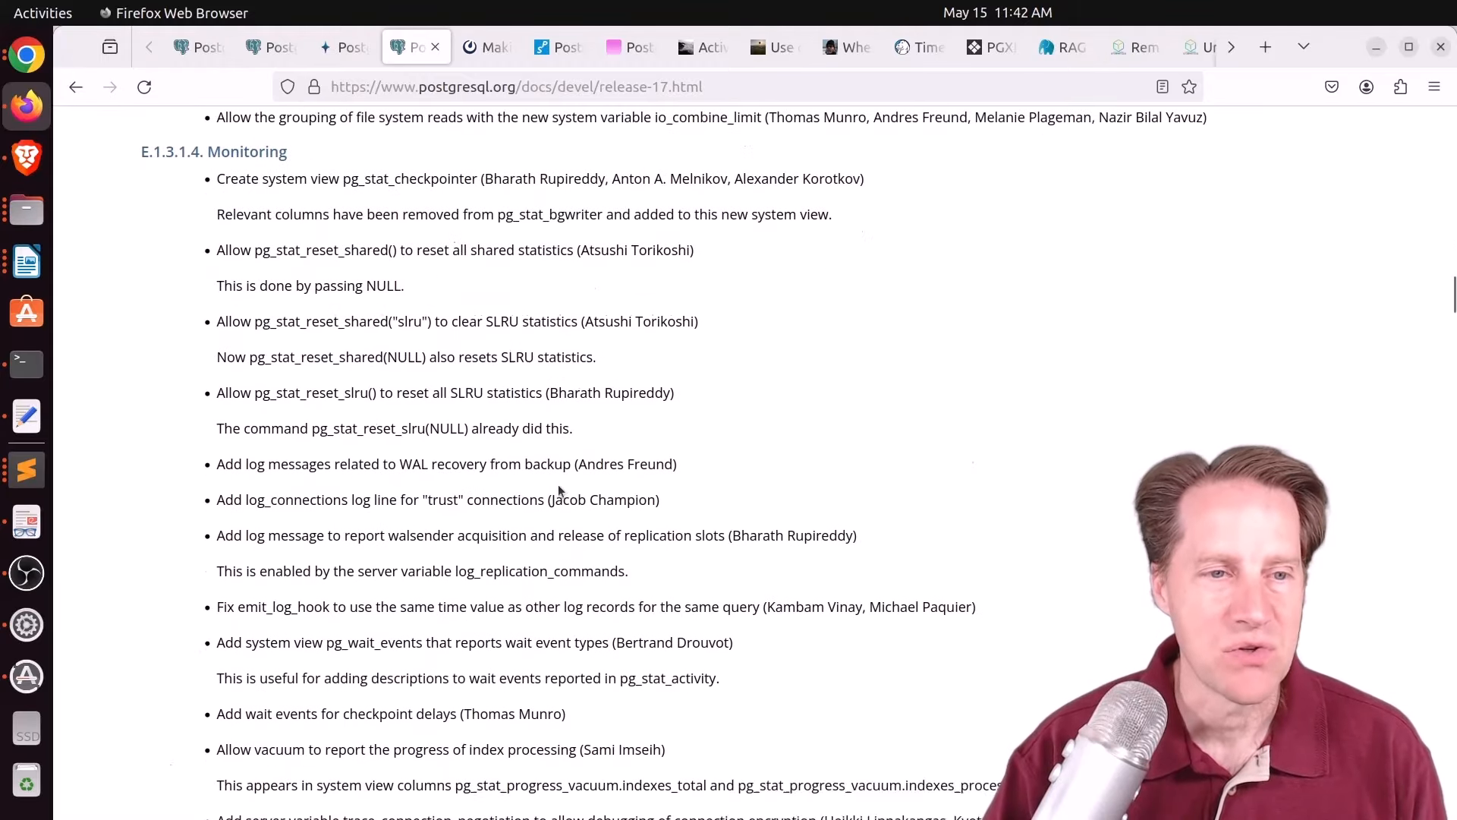
left_click(478, 47)
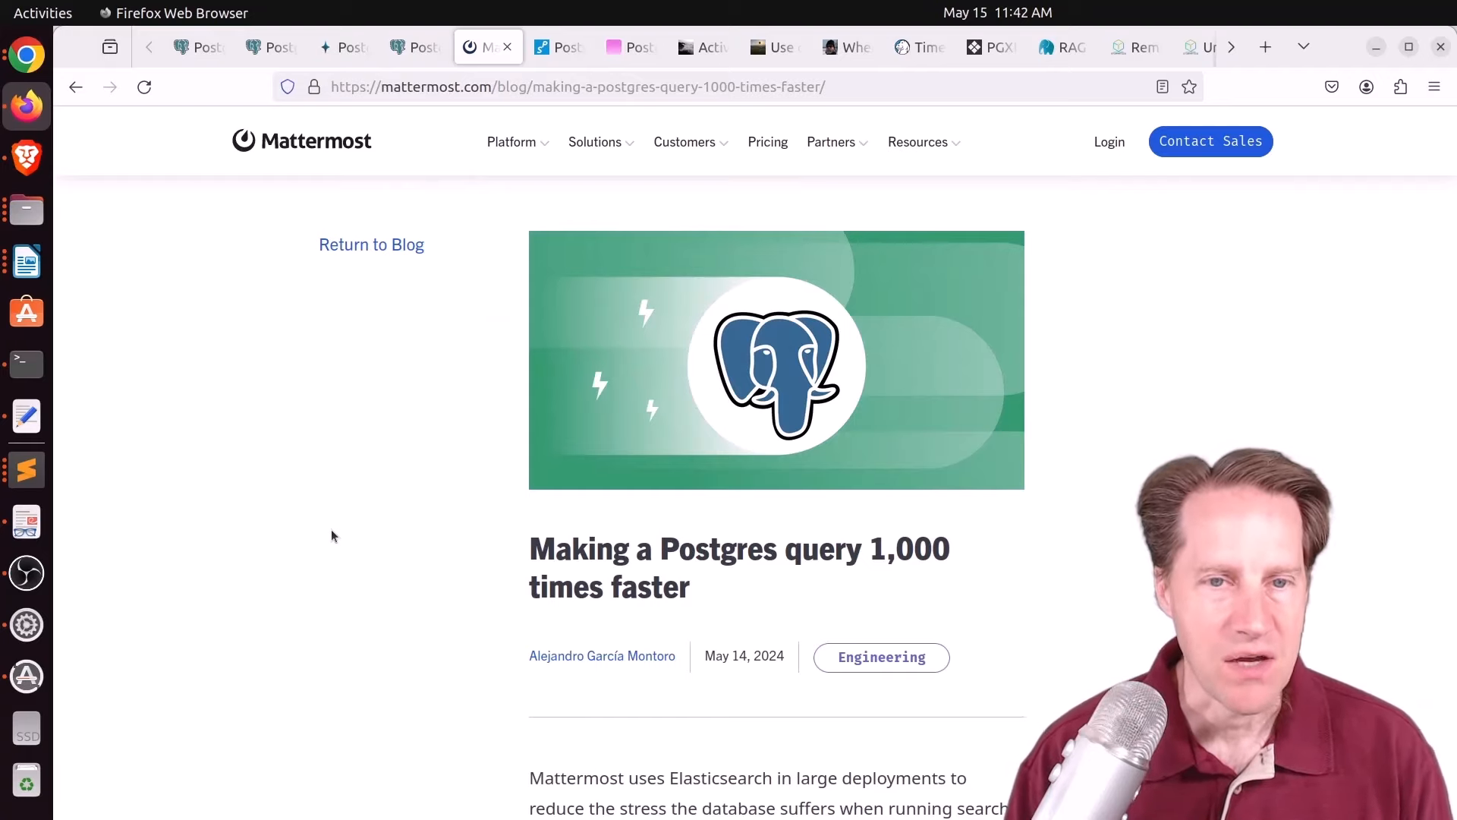
Step: Read the Mattermost article down to the slow Posts-Channels query with its OR'd CreateAt conditions
scroll("down", 3)
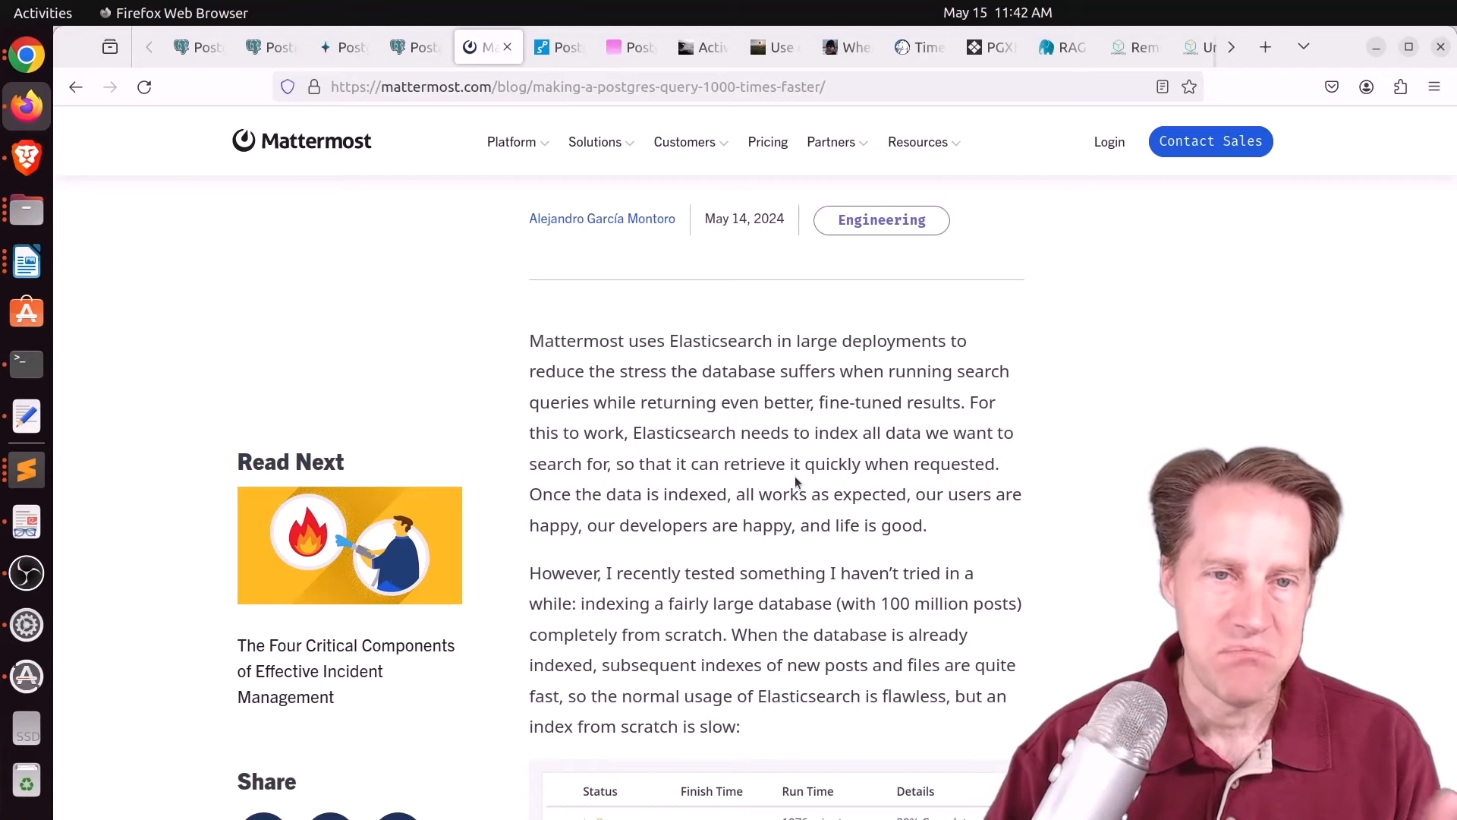
scroll("down", 3)
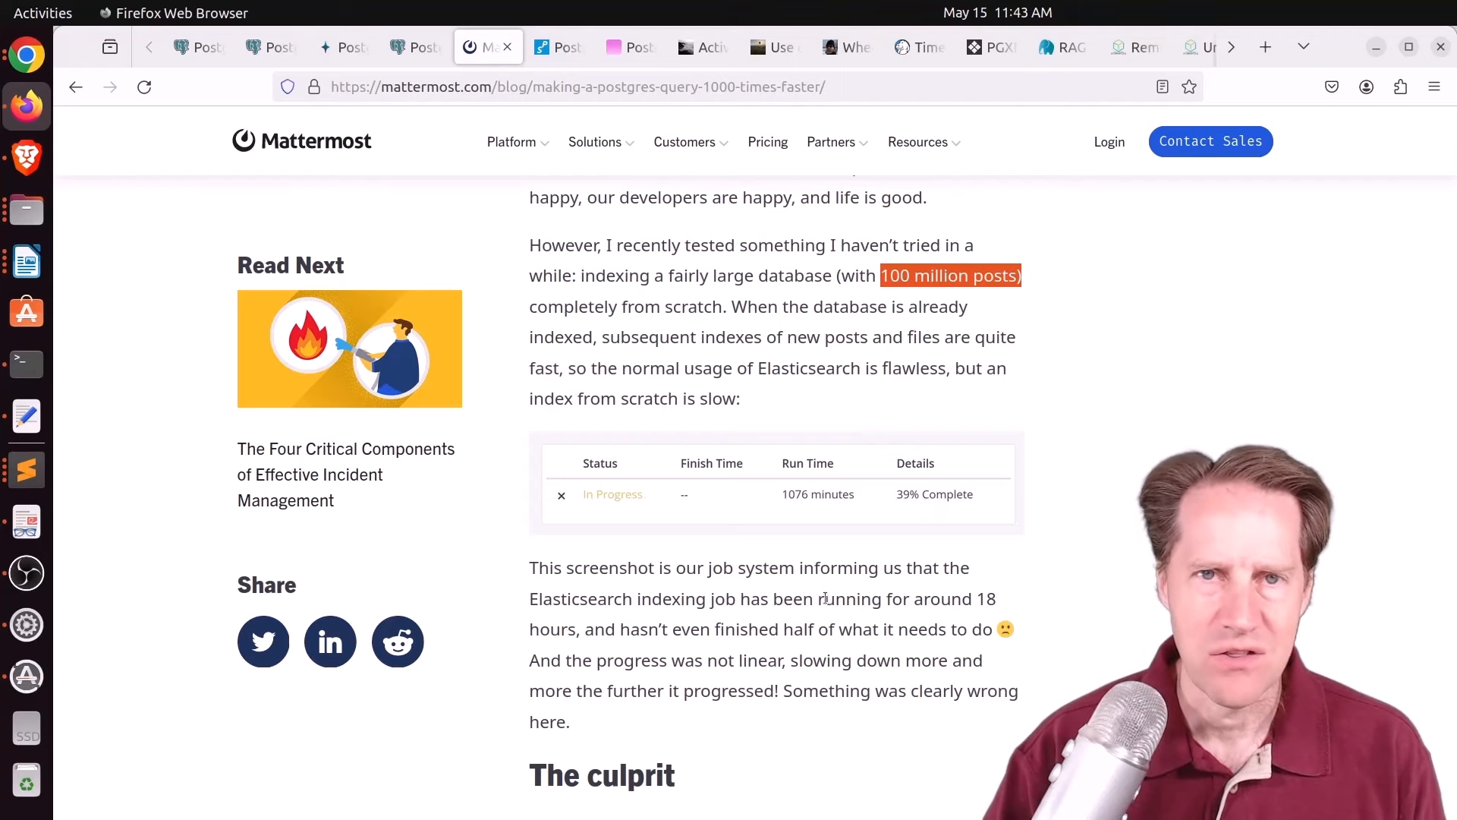
scroll("down", 3)
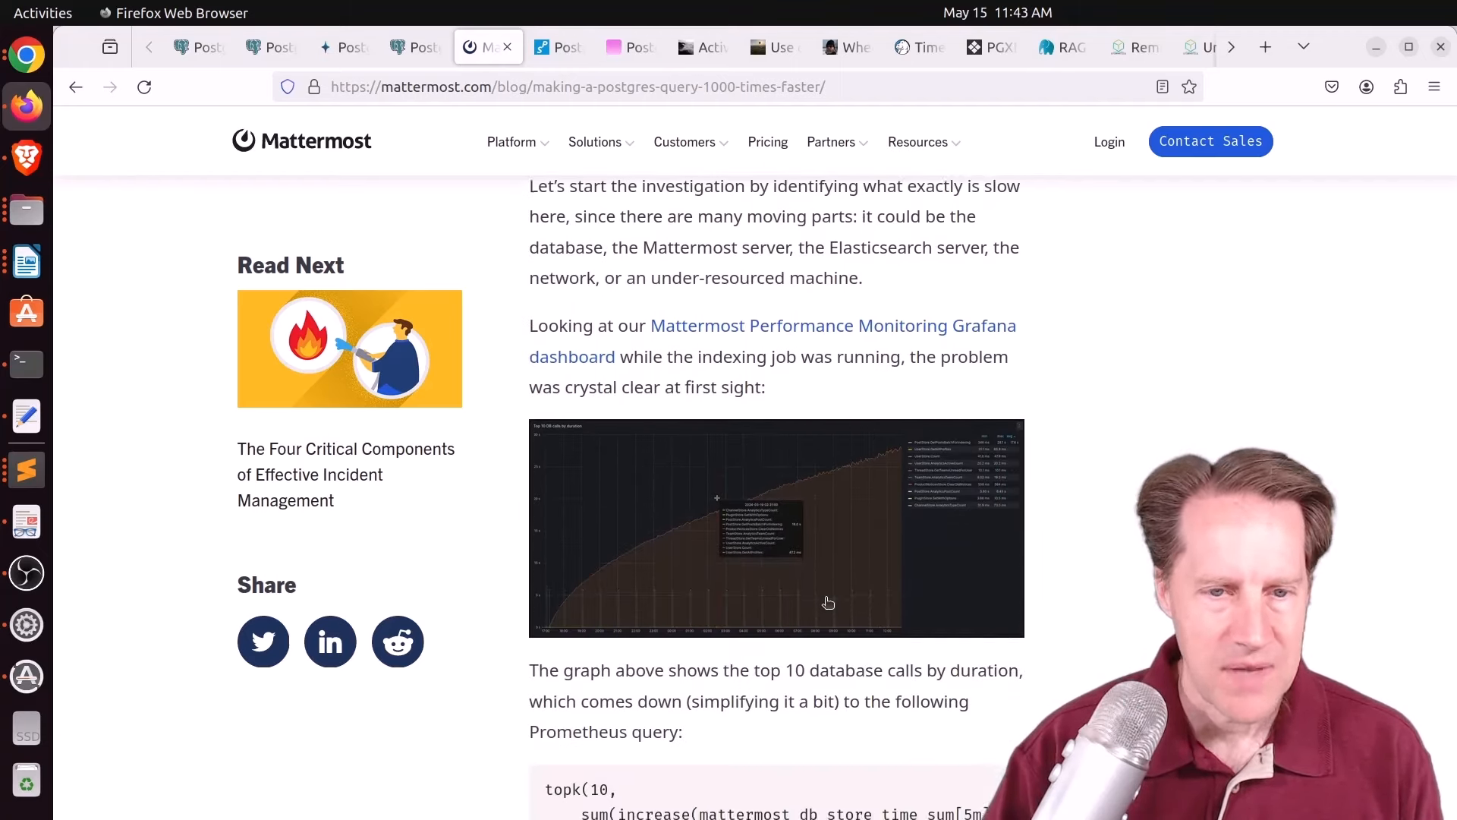
scroll("down", 3)
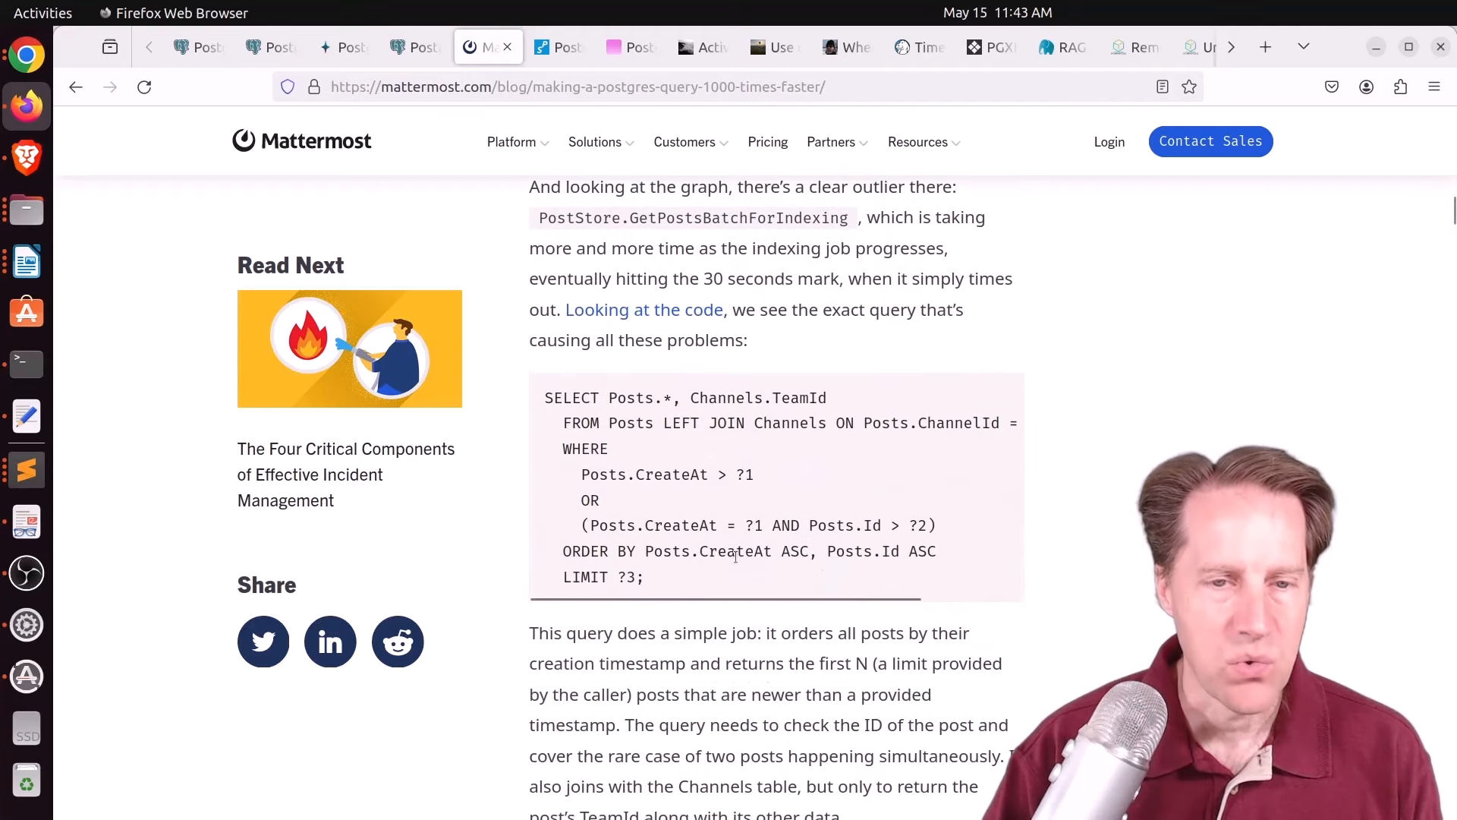
mouse_move(700, 584)
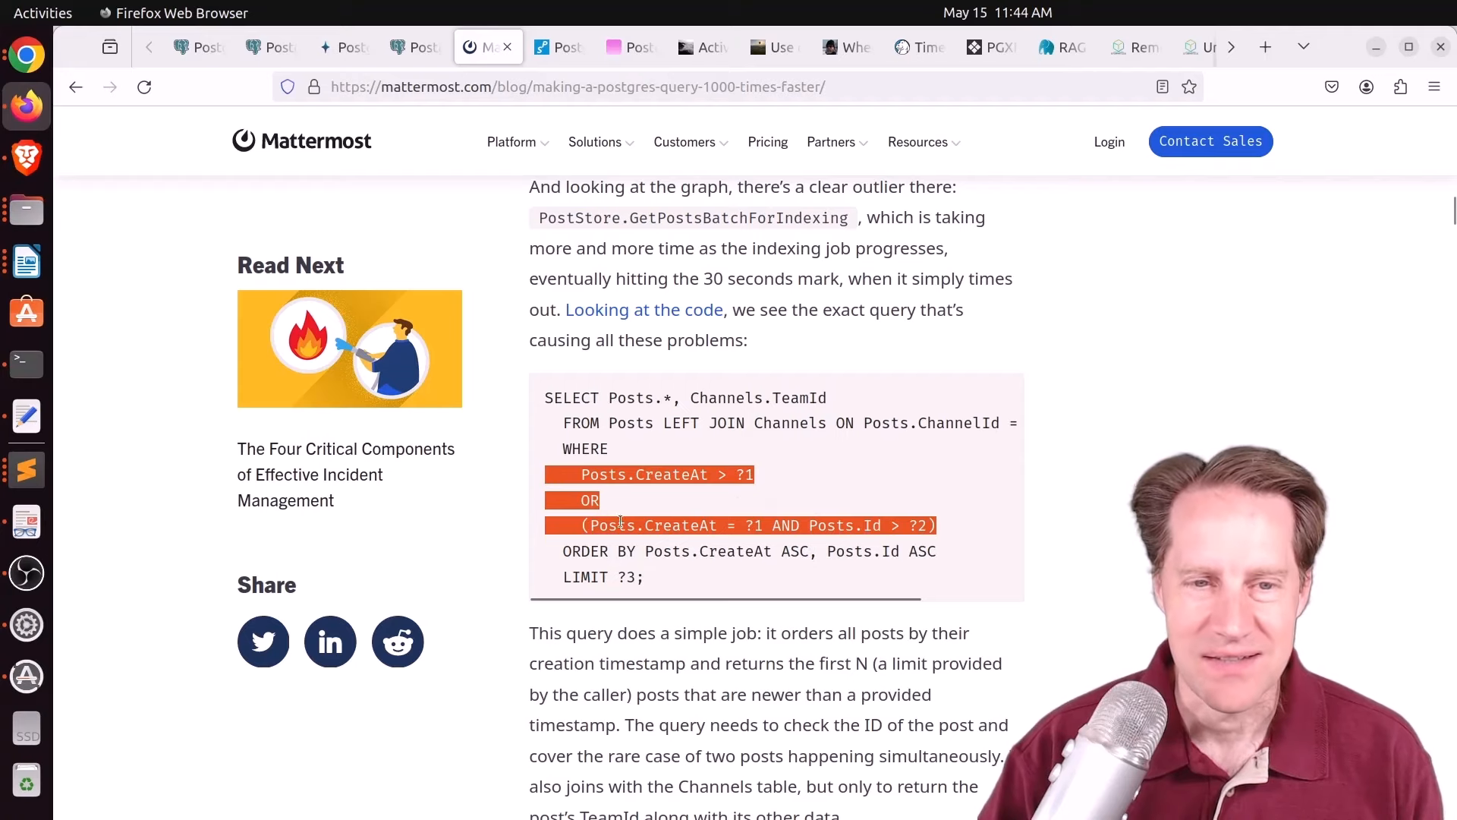
Step: Read on to the article's EXPLAIN ANALYZE query plan output
scroll("down", 3)
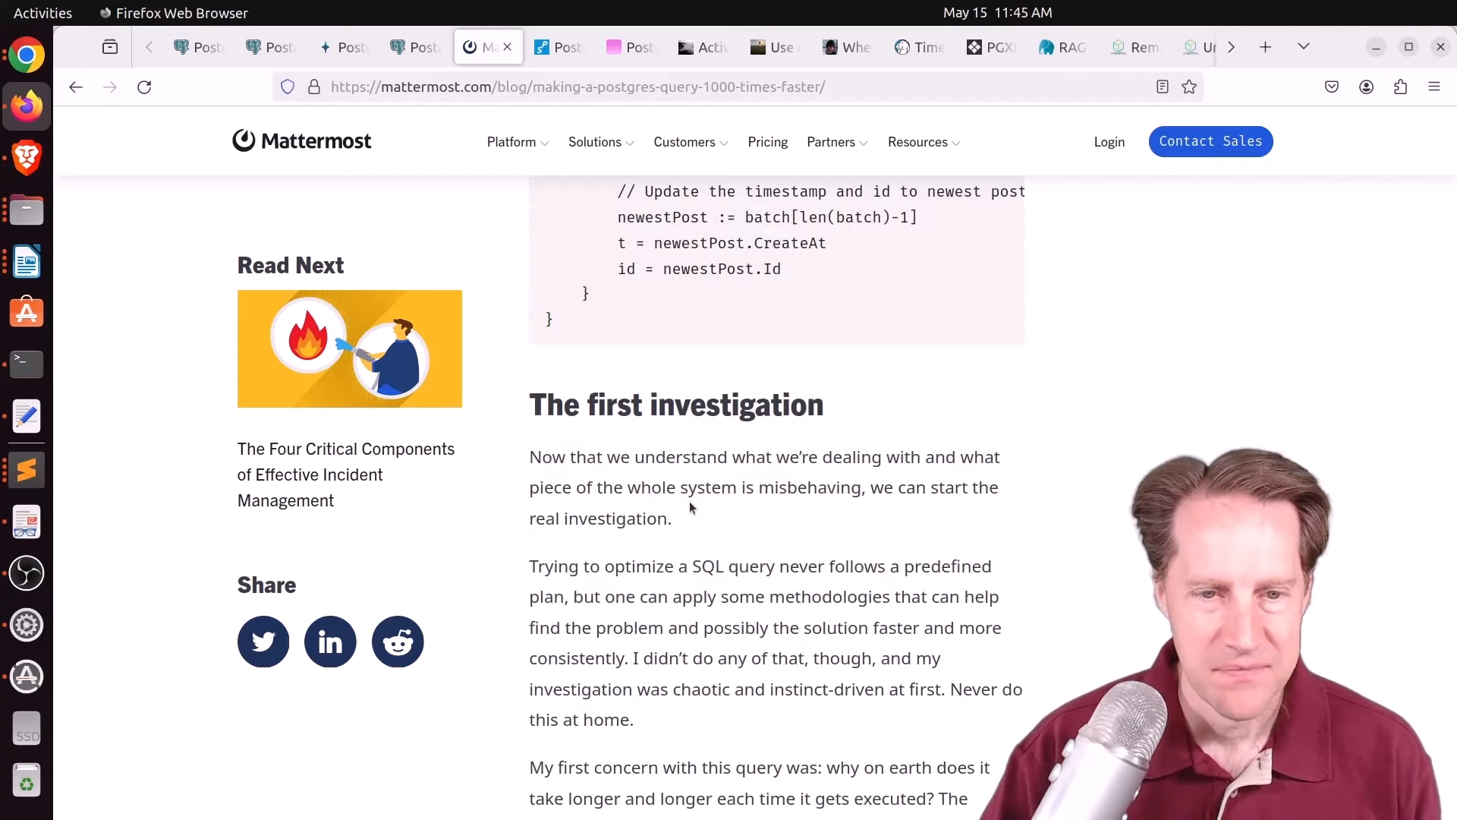
scroll("down", 3)
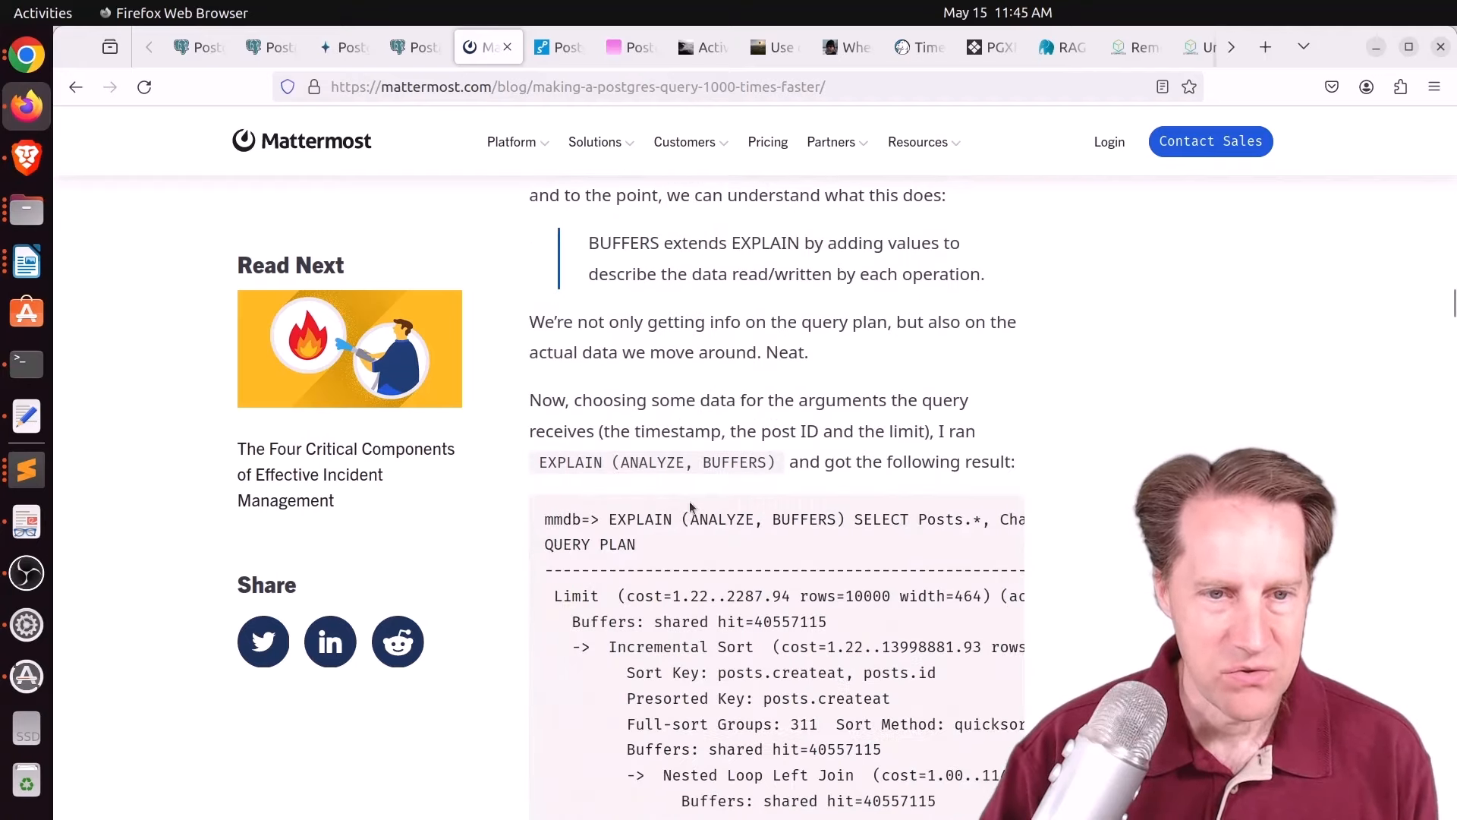
scroll("down", 3)
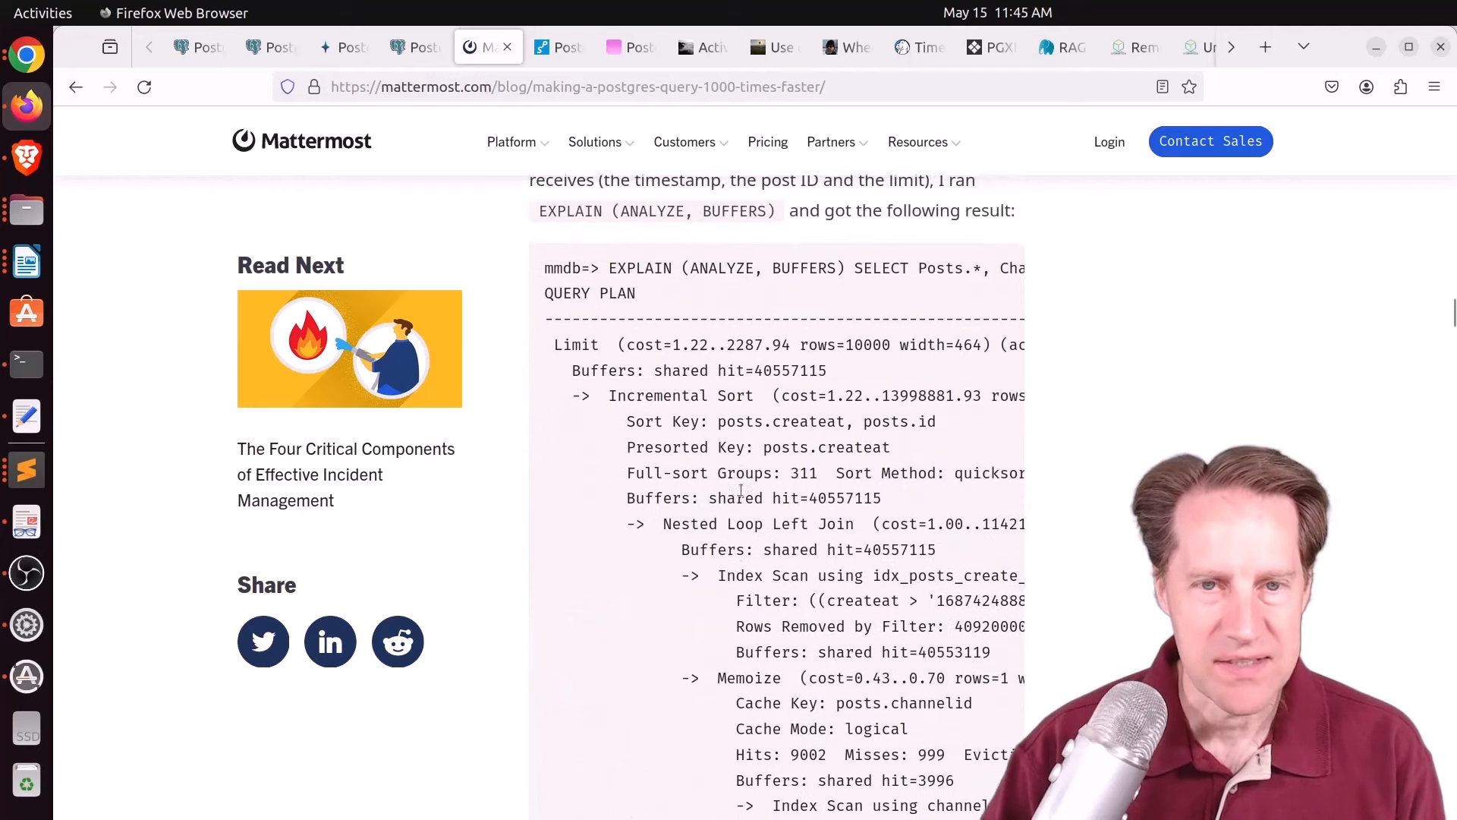
scroll("down", 3)
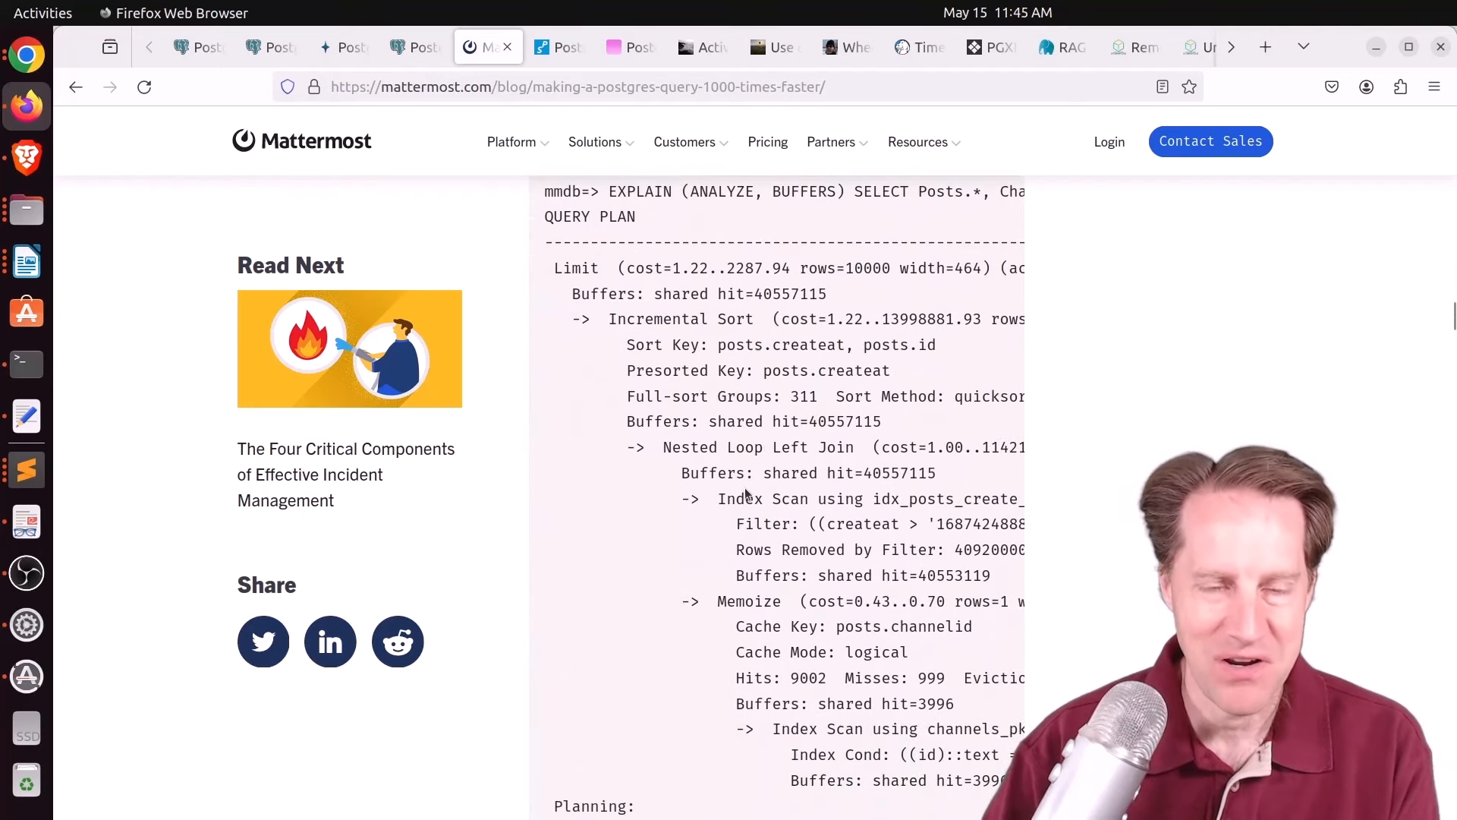
scroll("down", 3)
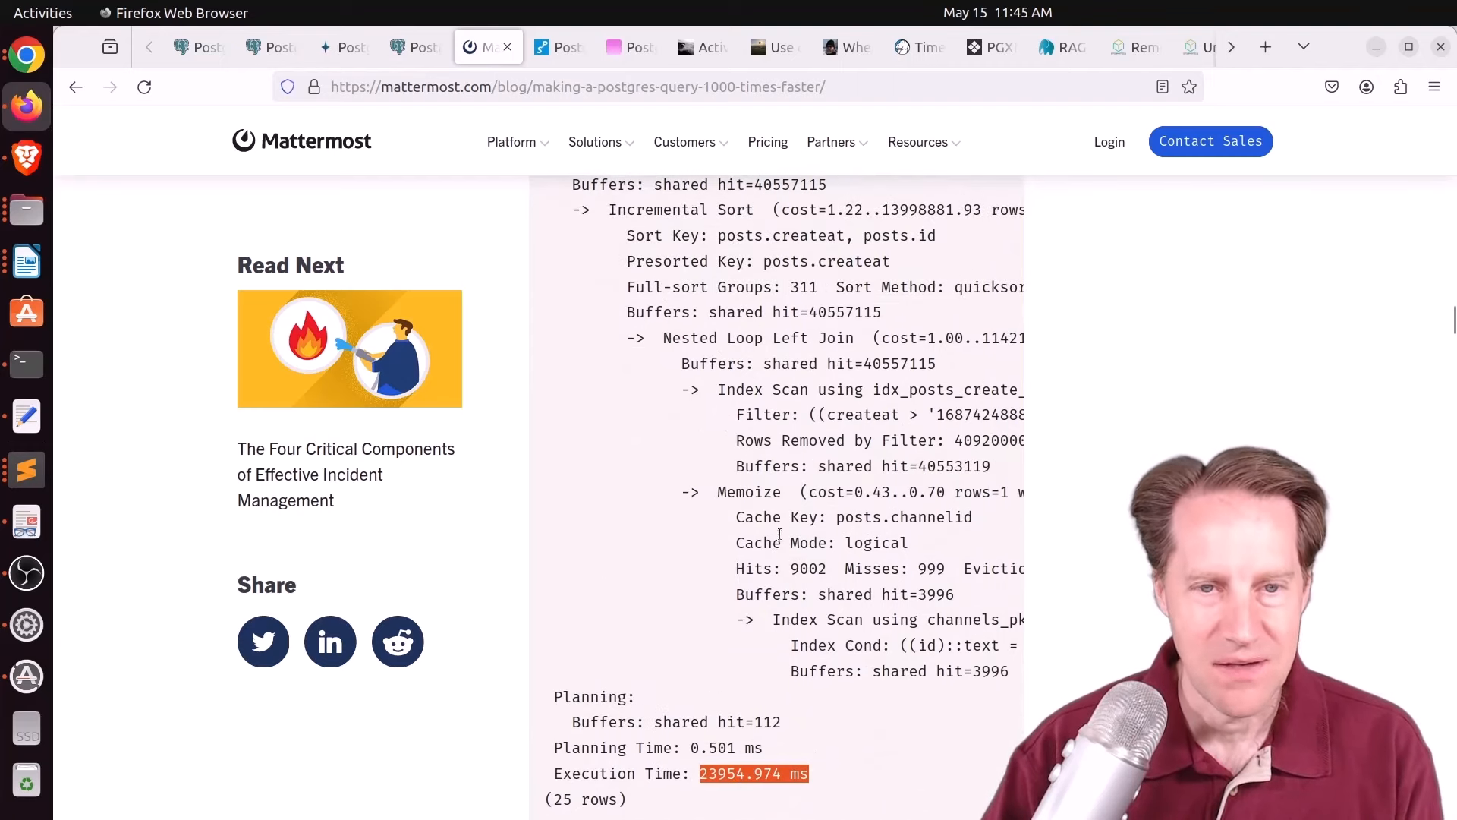
scroll("down", 3)
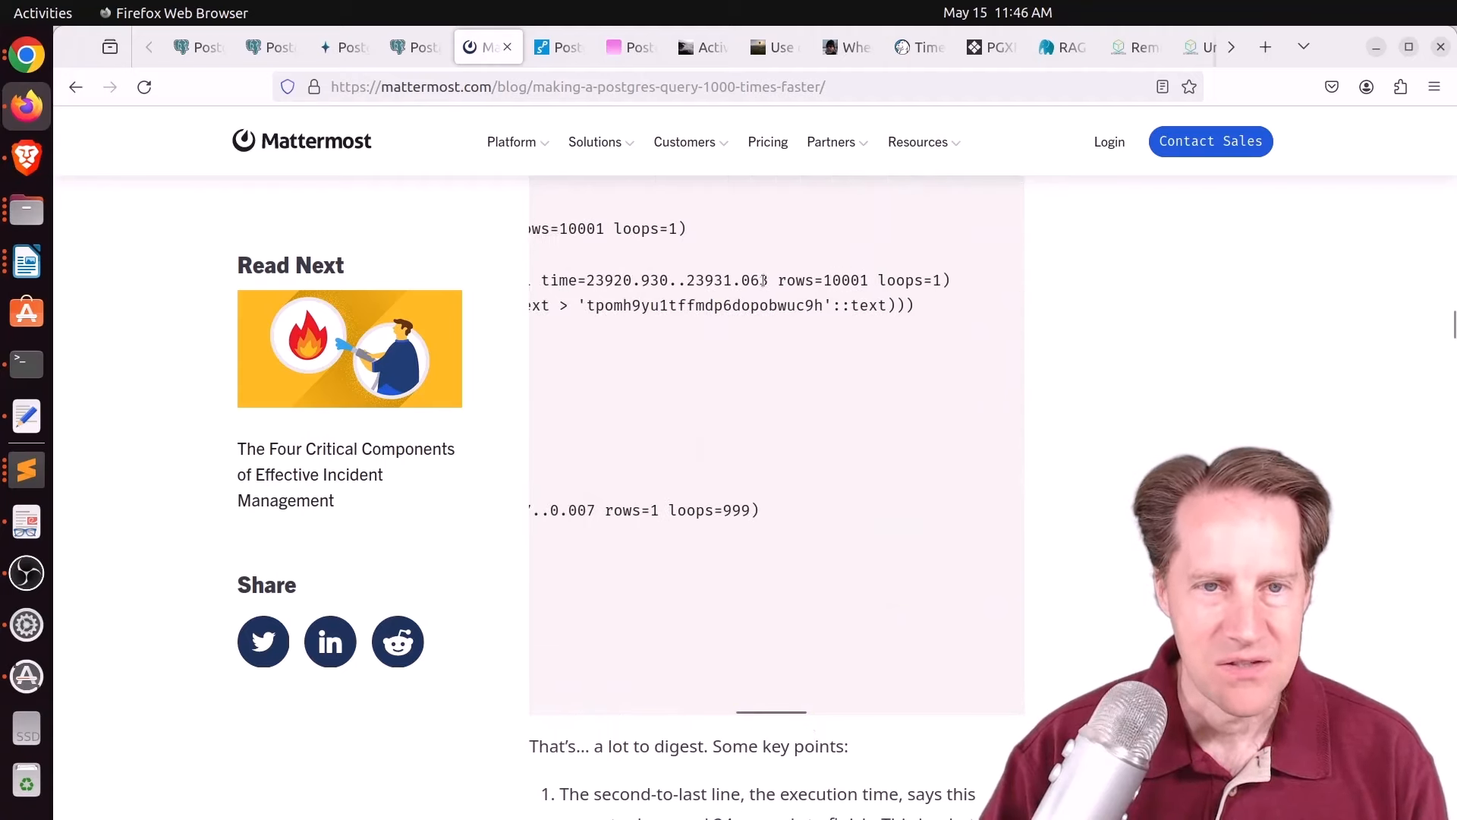
Step: Highlight the 23931.063 ms actual time and the 40553119 shared buffer hits in the plan
double_click(725, 279)
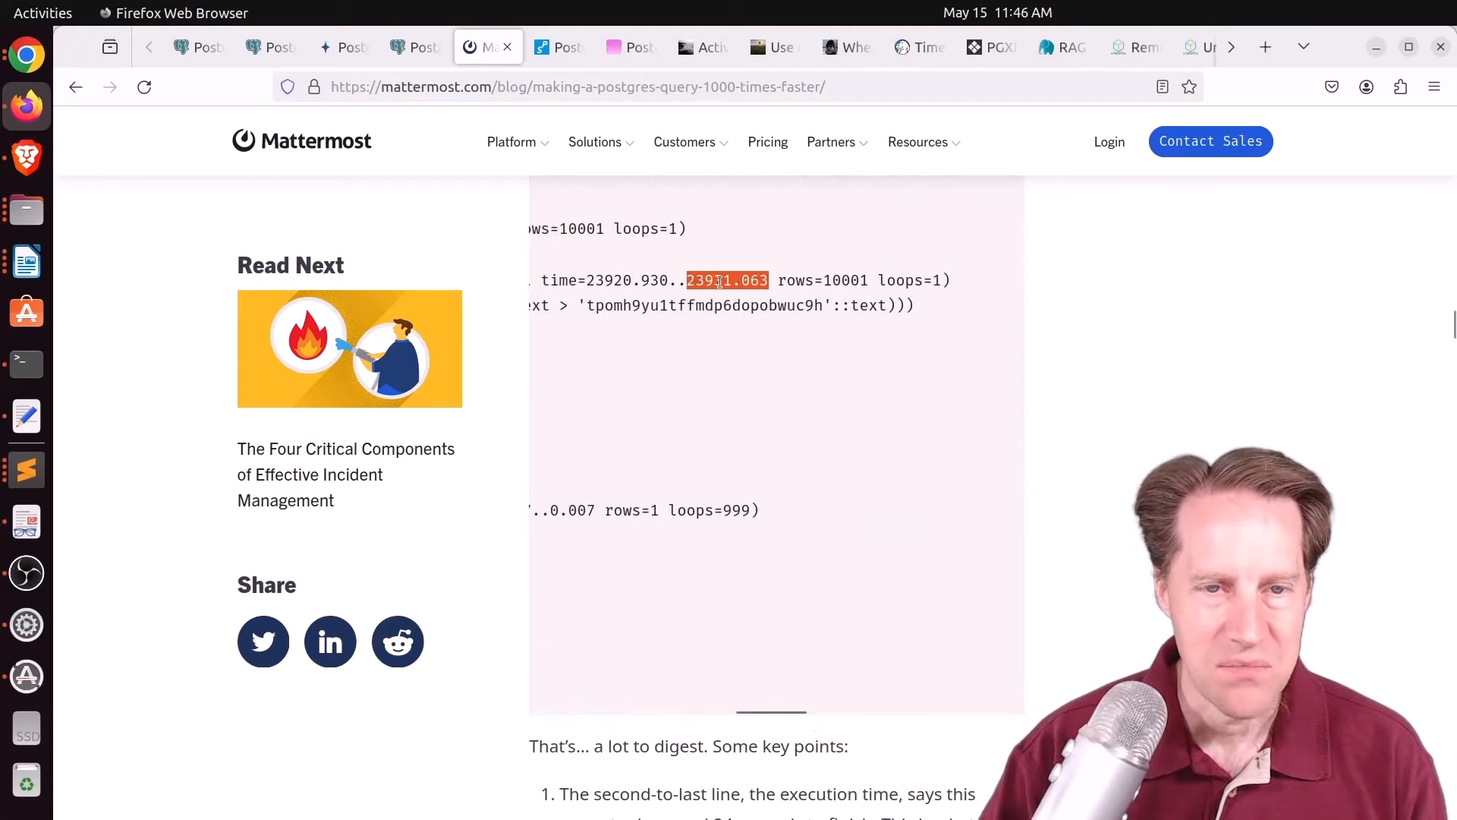
left_click_drag(735, 711, 688, 710)
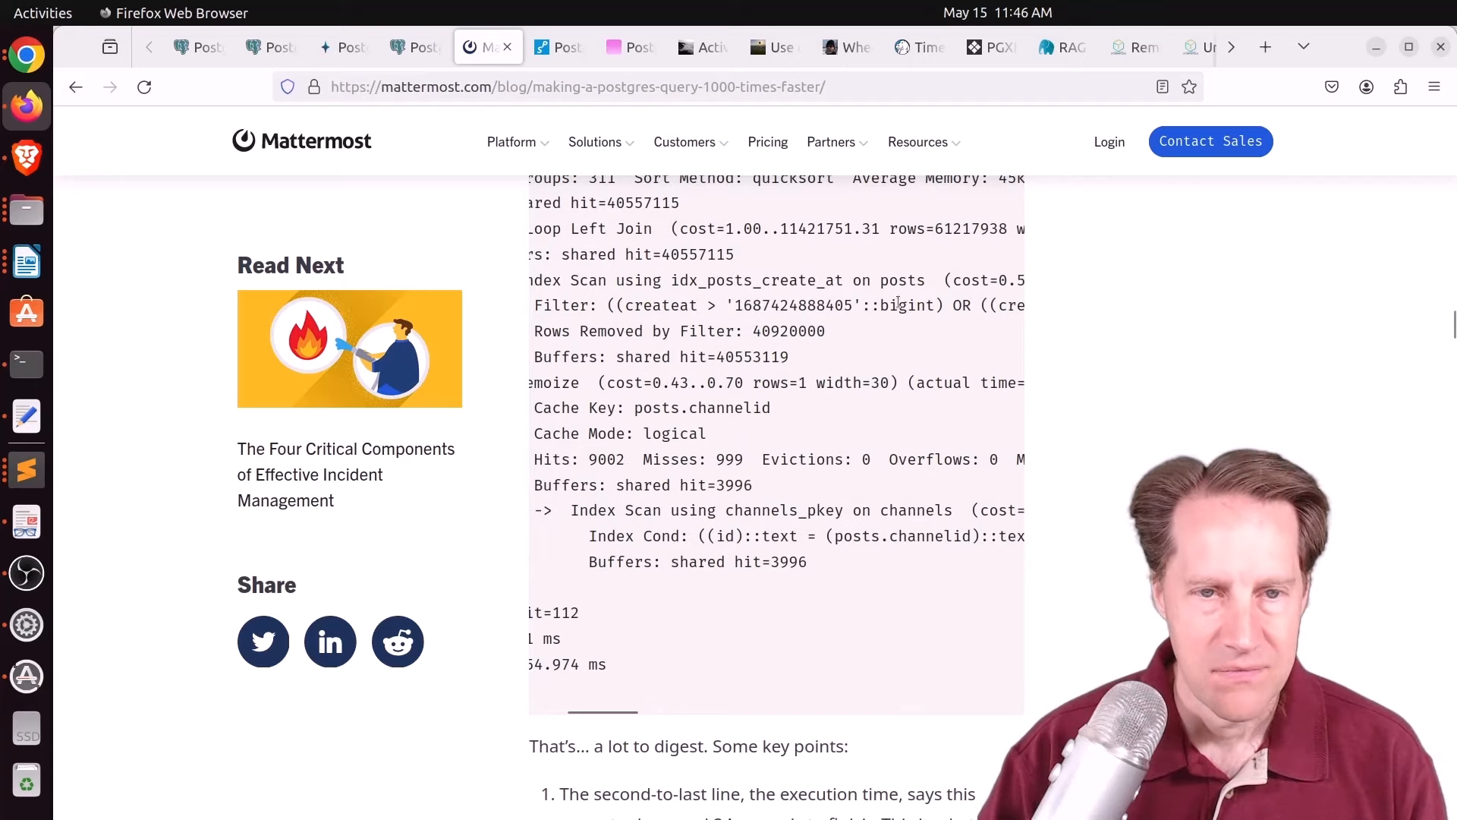
double_click(789, 331)
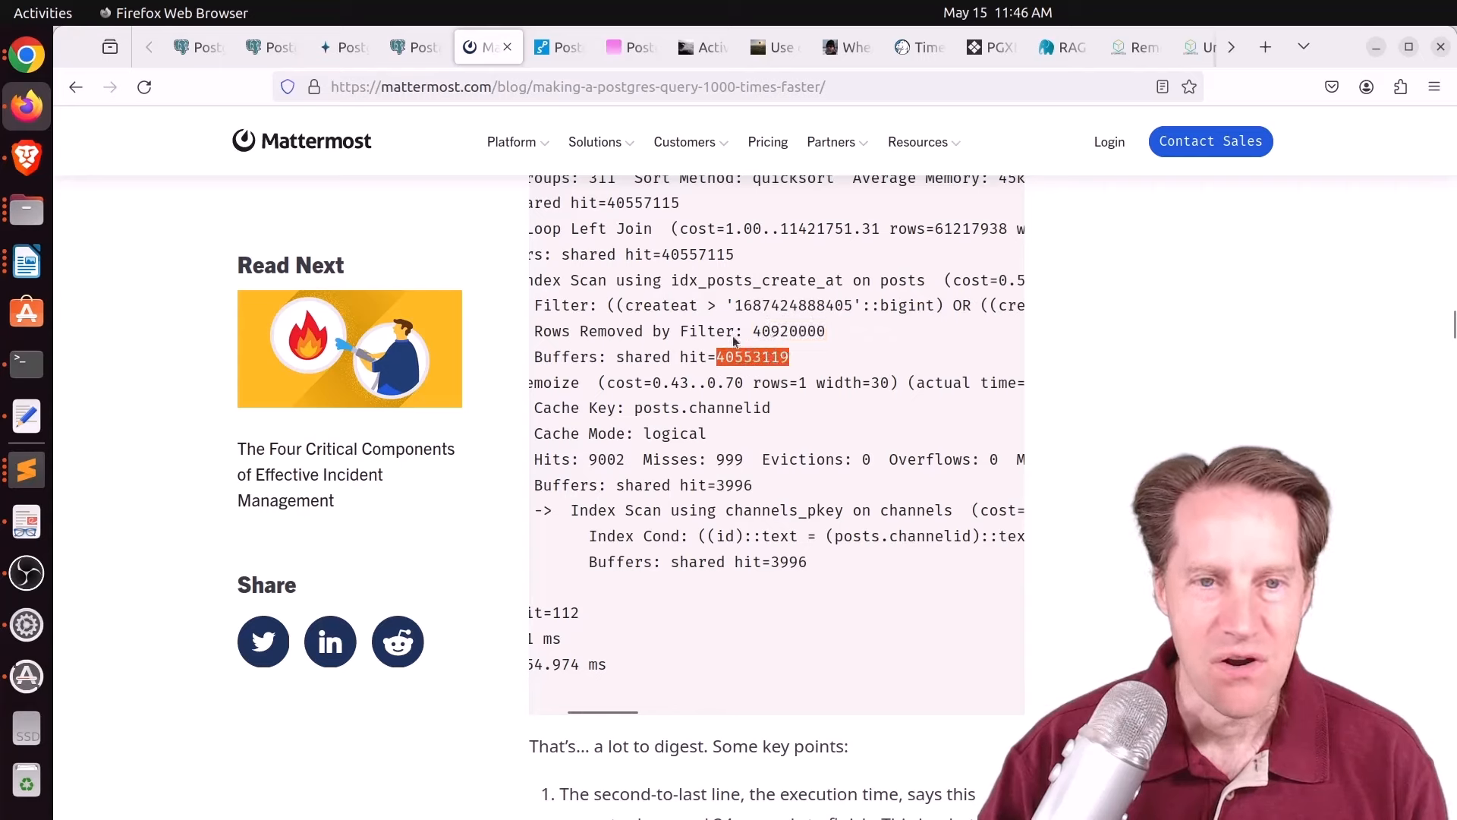
mouse_move(856, 487)
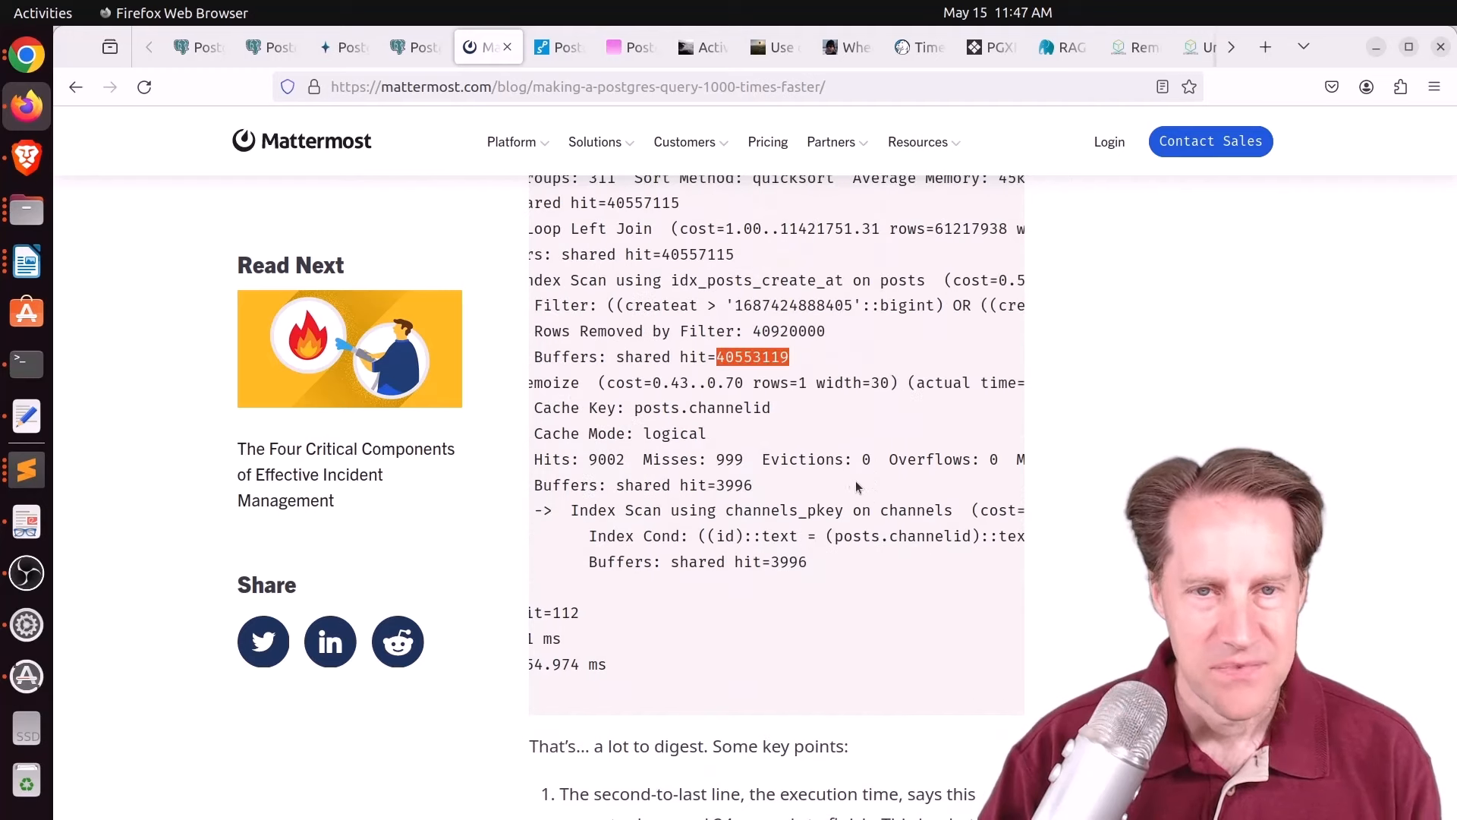
Step: Read the first solution, highlighting the CreateAt OR condition and the first-condition-only WHERE clause
scroll("down", 3)
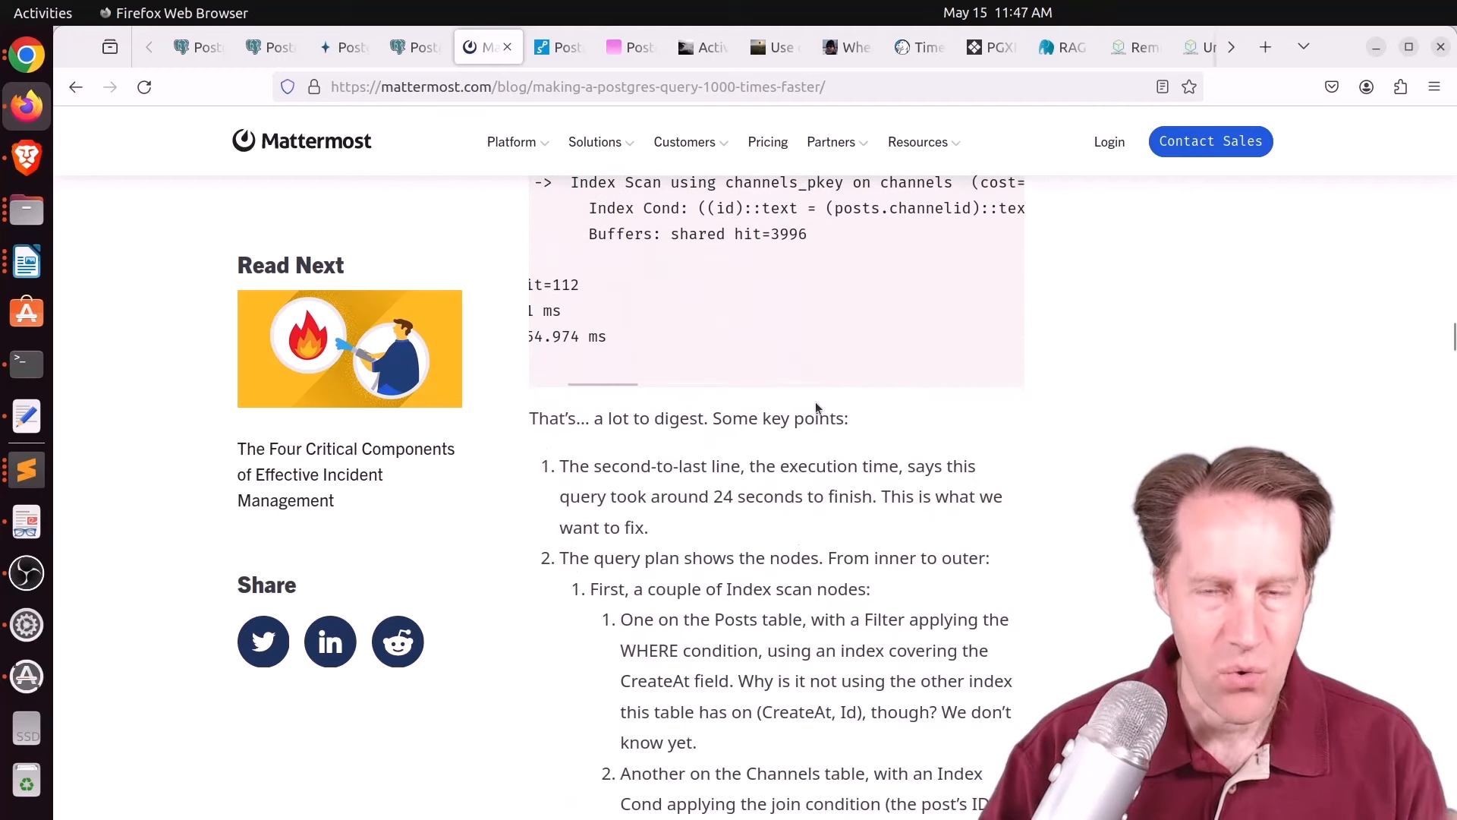
scroll("down", 3)
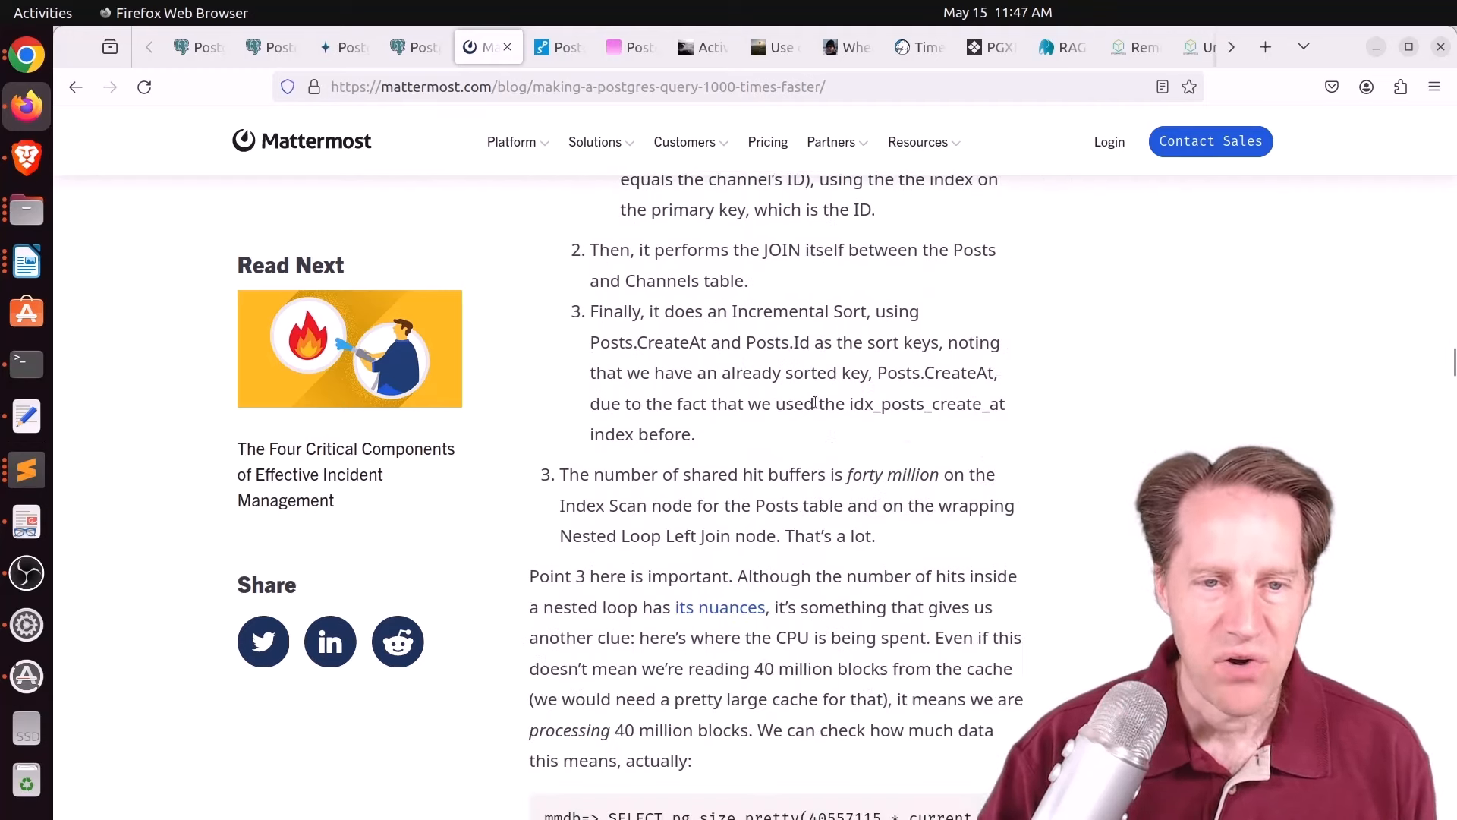
scroll("down", 3)
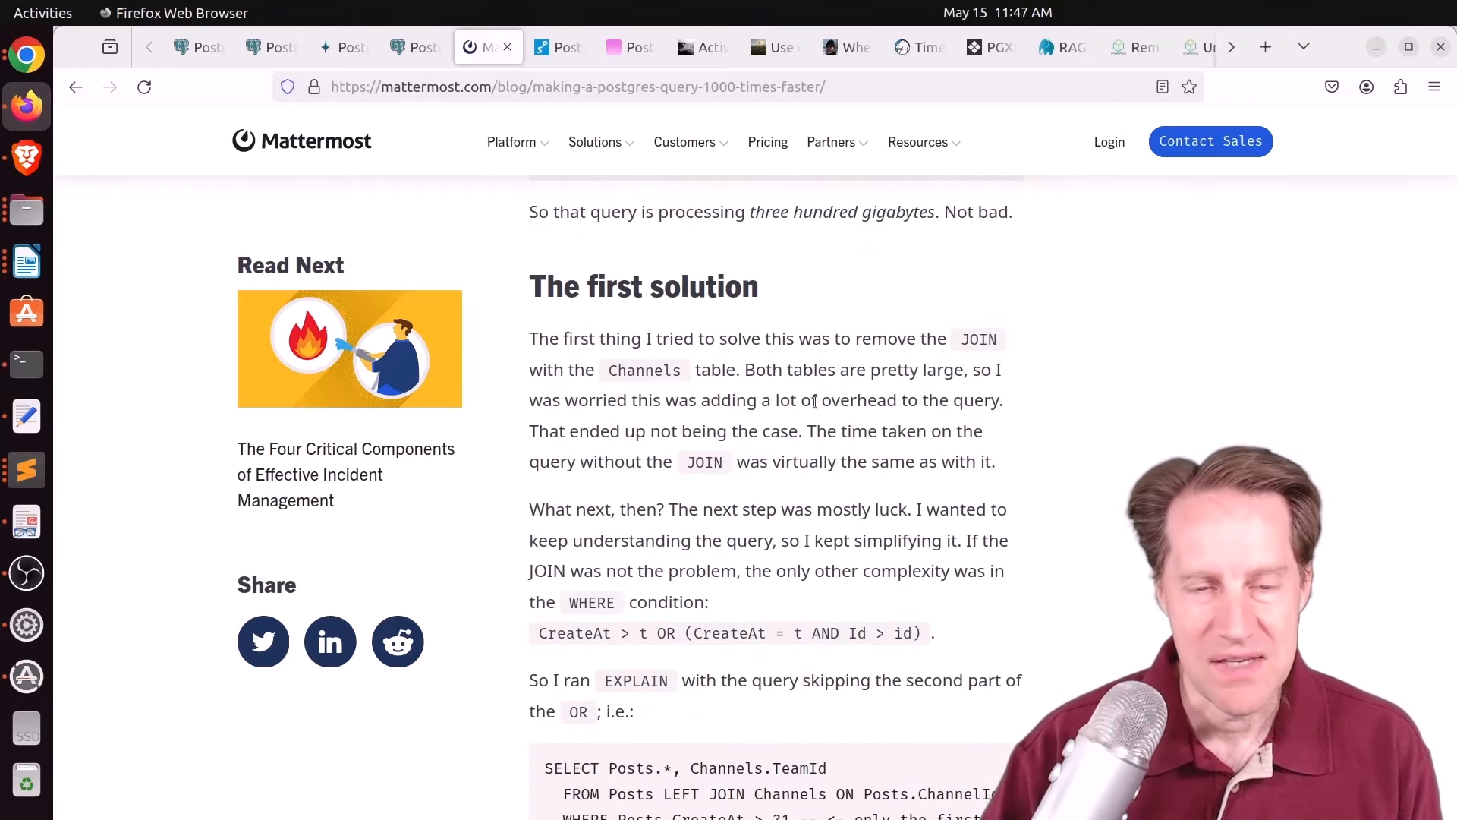
mouse_move(707, 660)
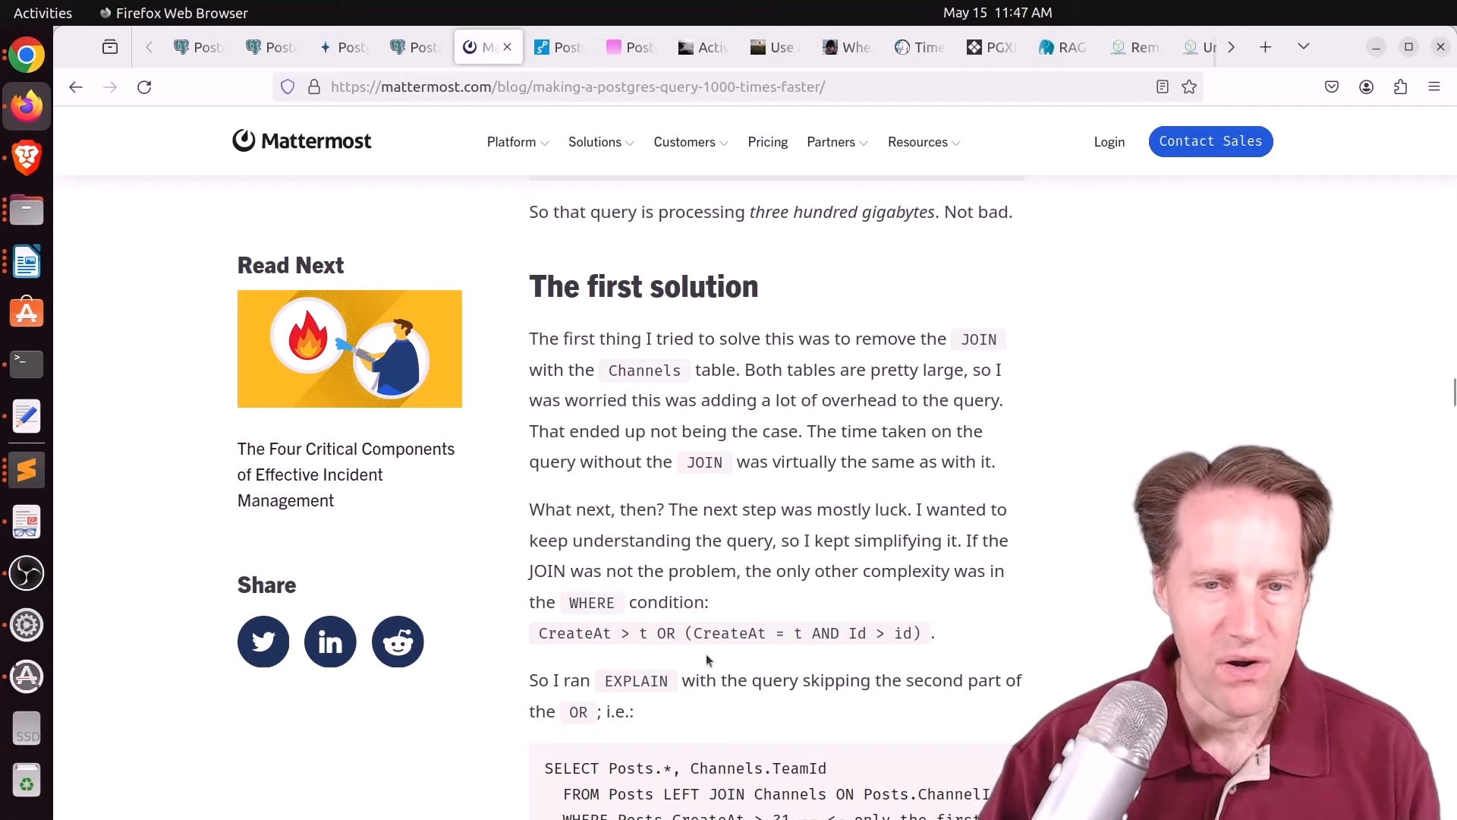
left_click_drag(539, 632, 929, 633)
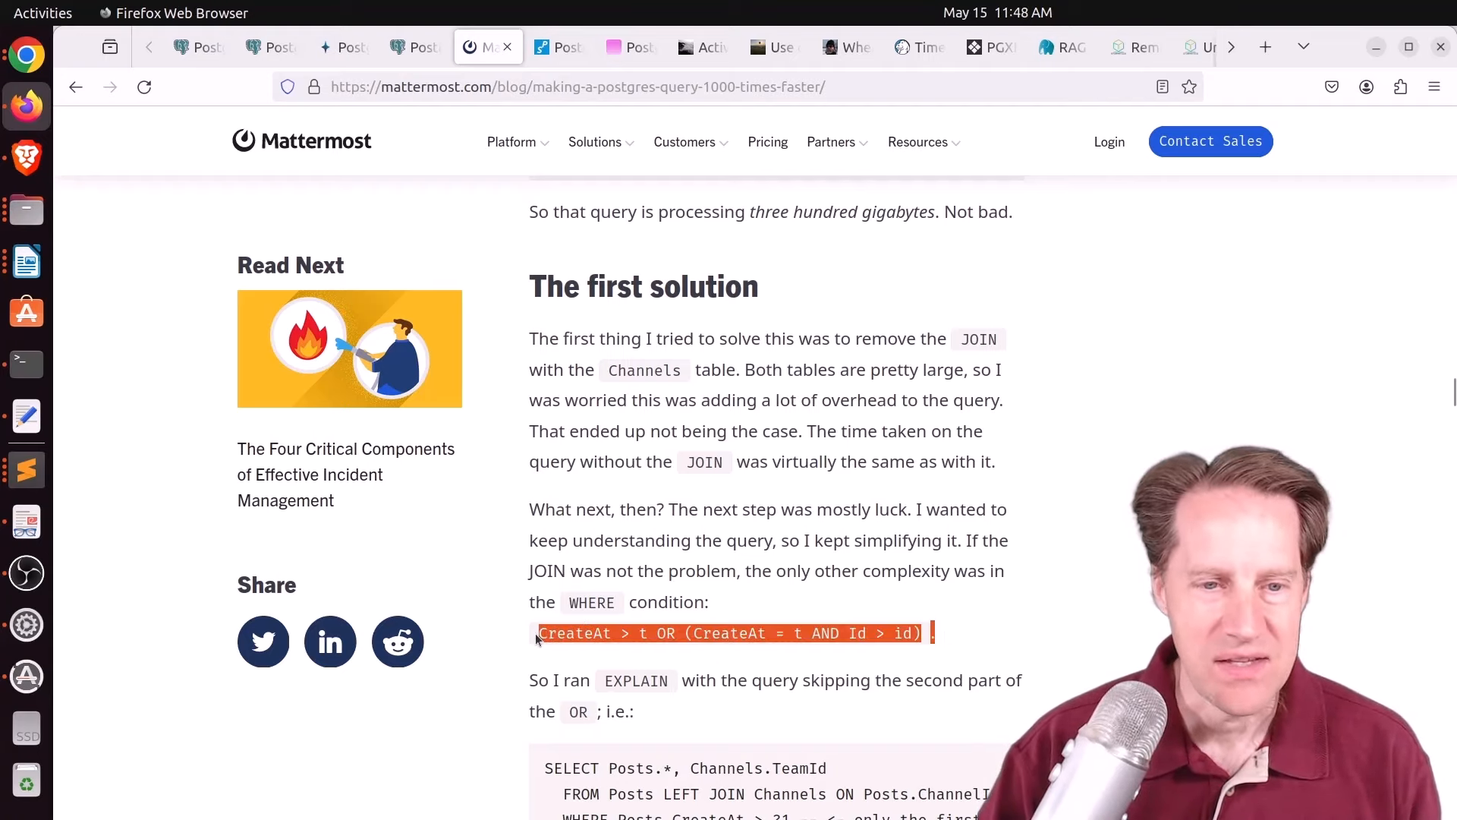
scroll("down", 3)
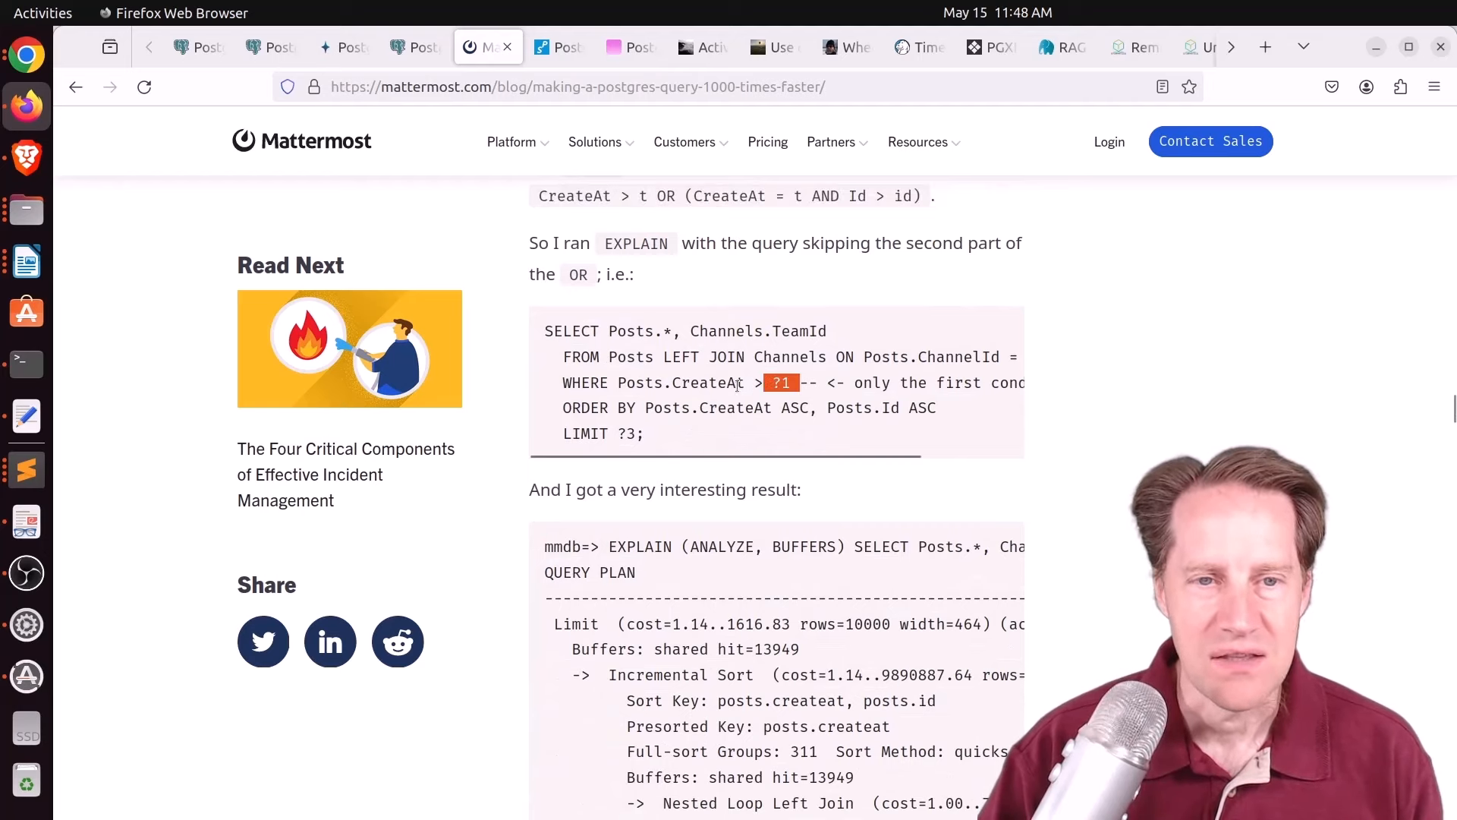
left_click_drag(602, 382, 792, 382)
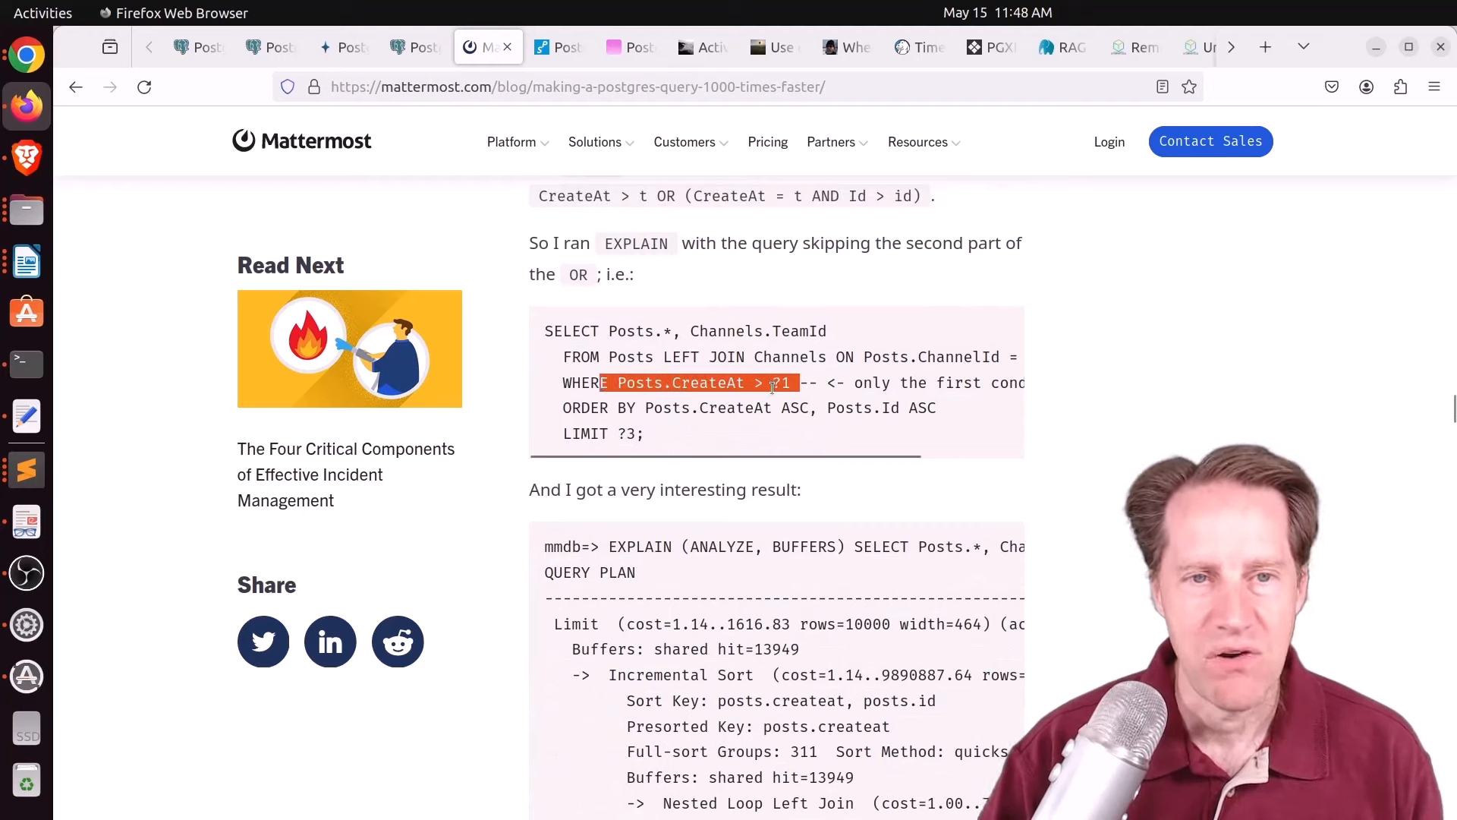
Step: Continue through the Filter versus Index Cond explanation to the row constructor comparison fix
scroll("down", 3)
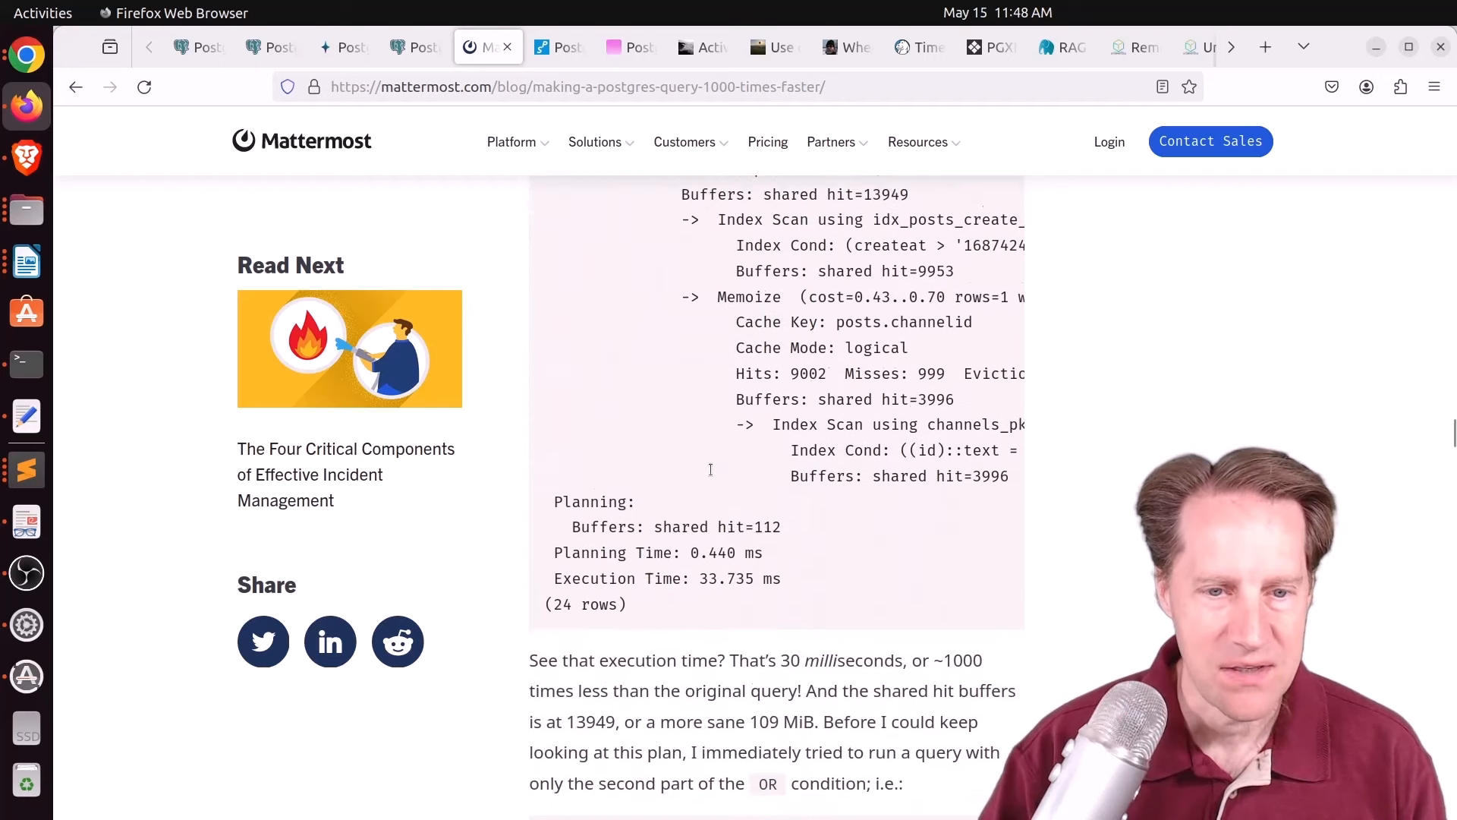
scroll("down", 3)
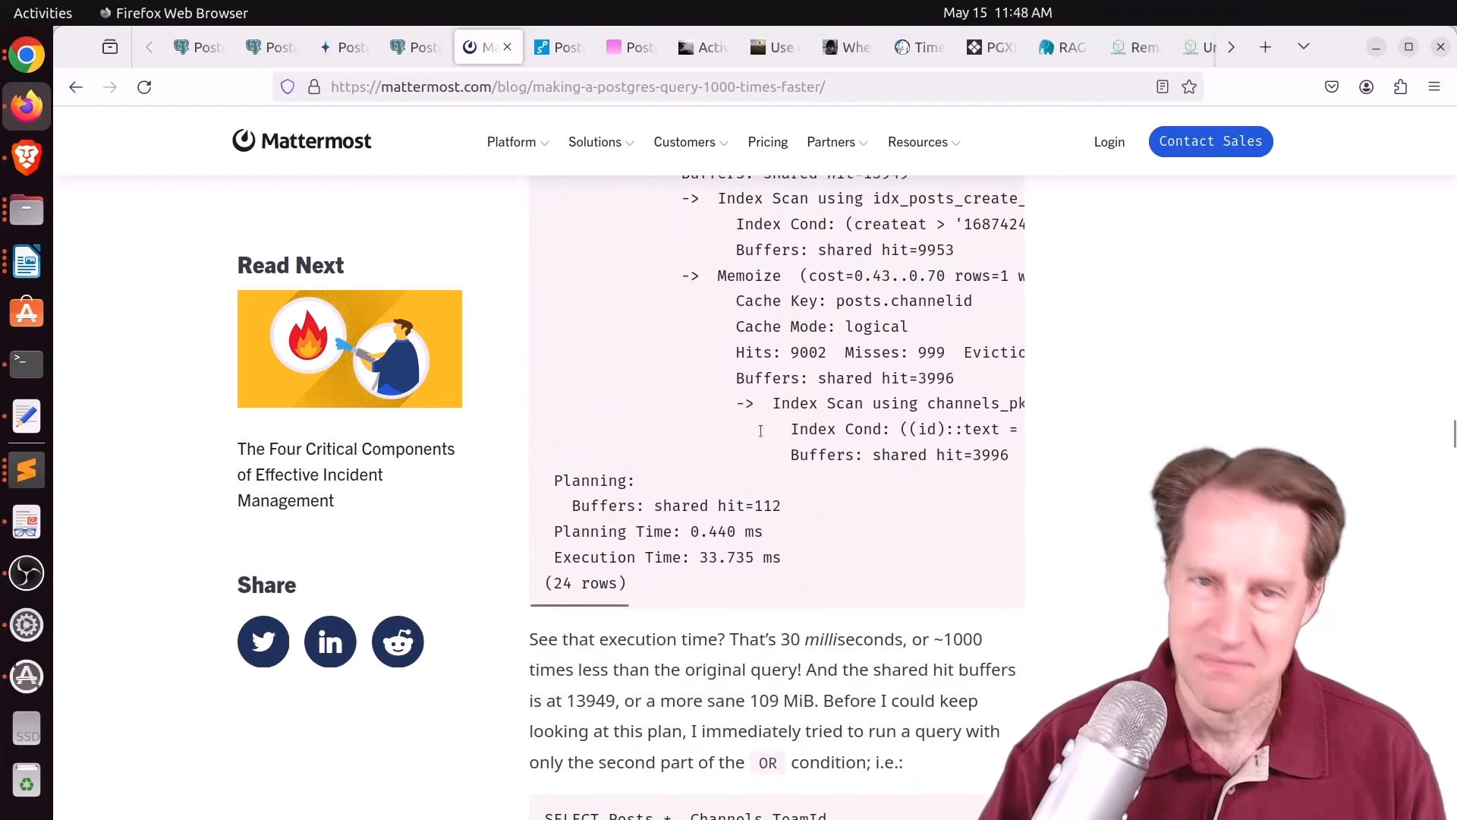
scroll("down", 3)
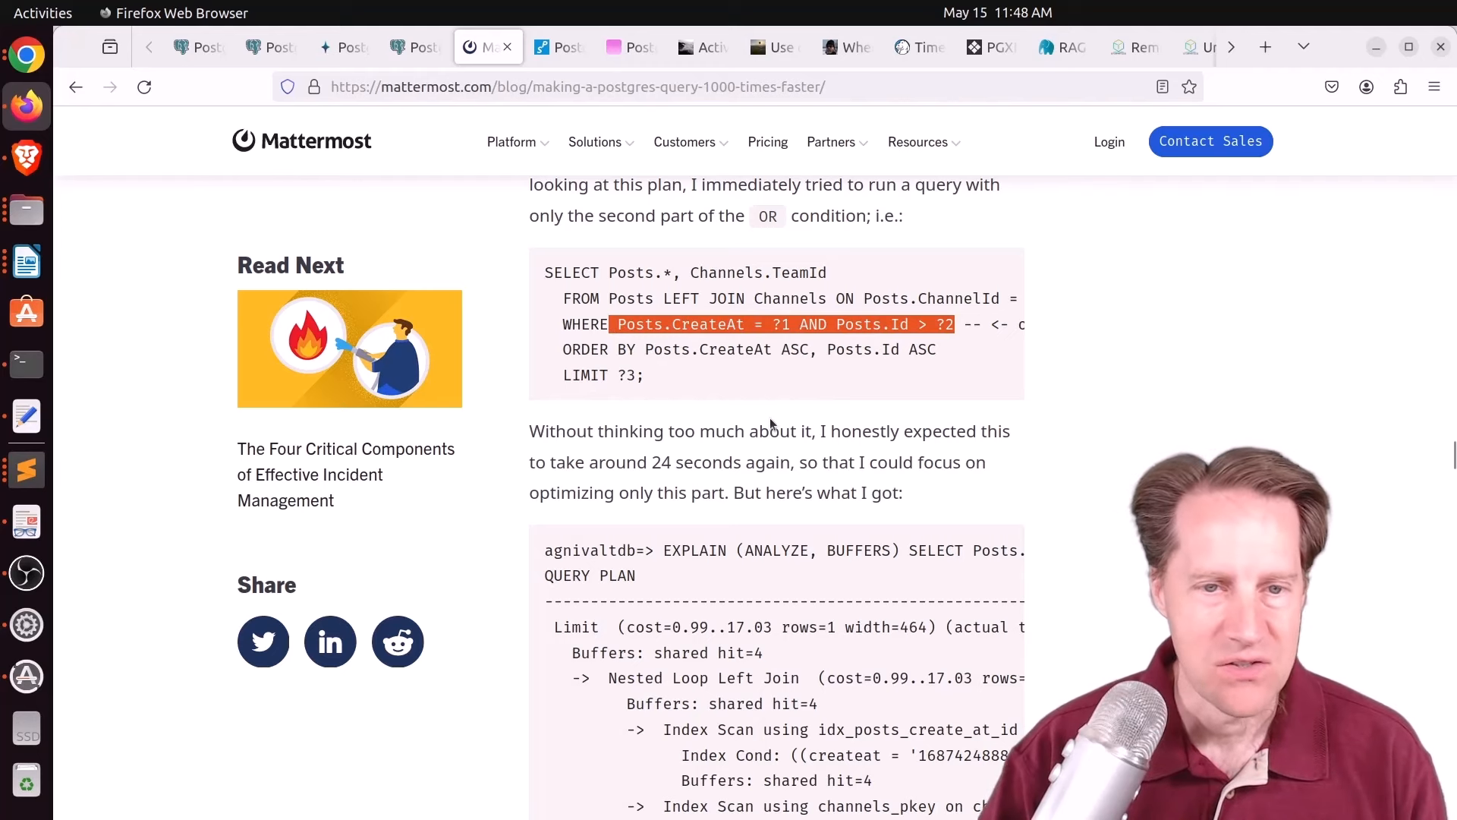
scroll("down", 3)
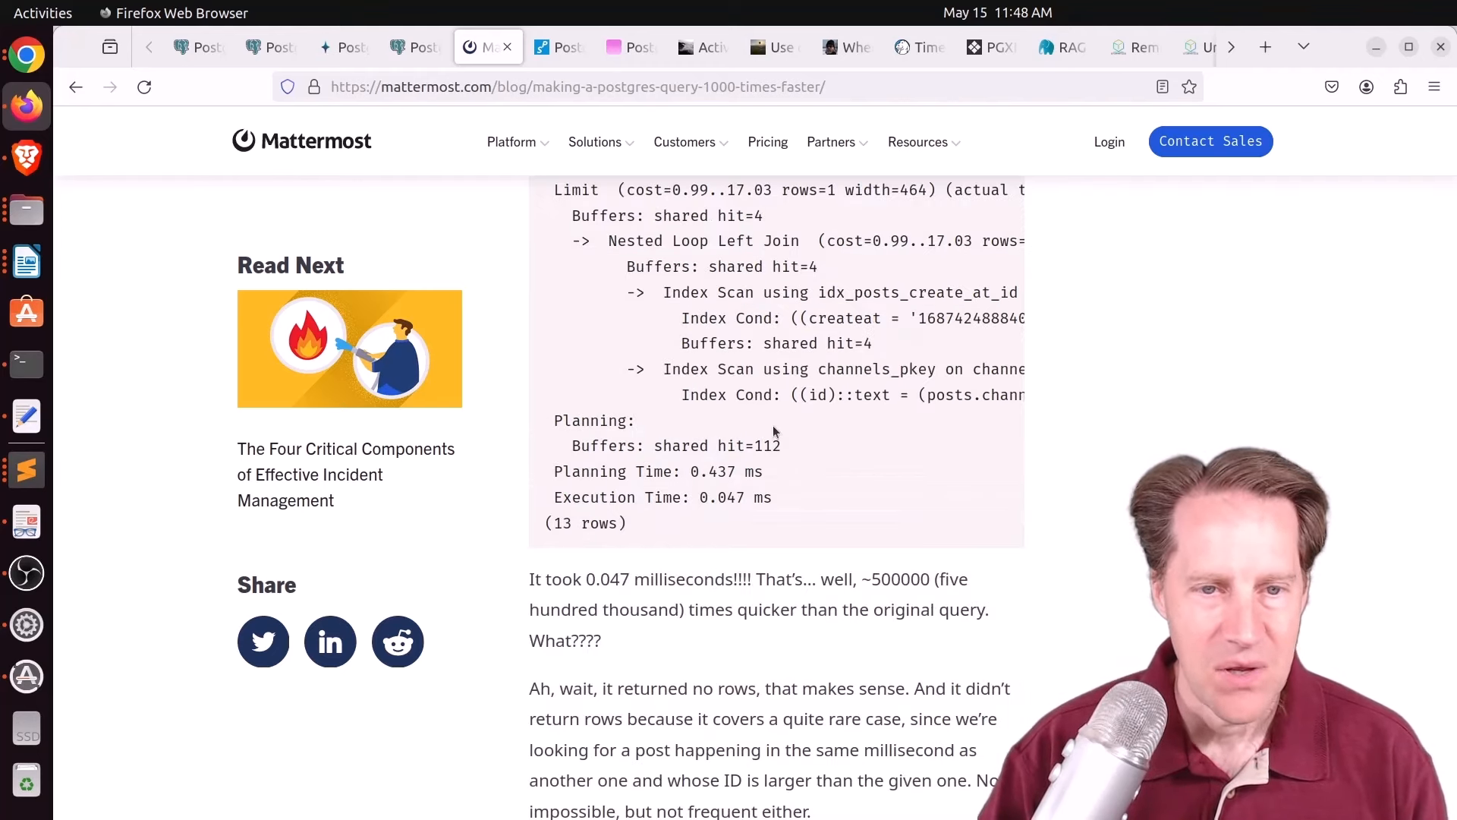
scroll("down", 3)
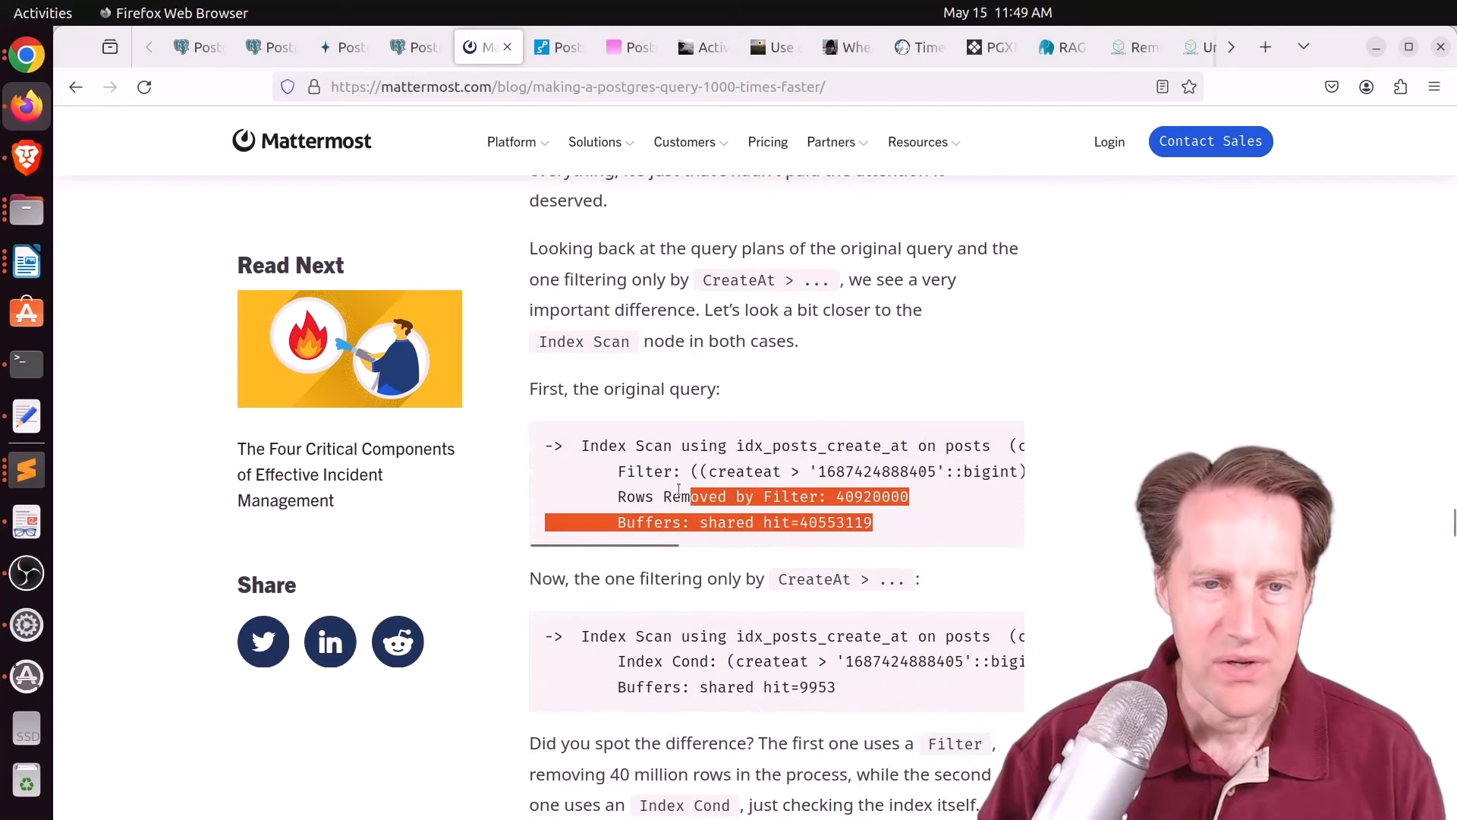
scroll("down", 3)
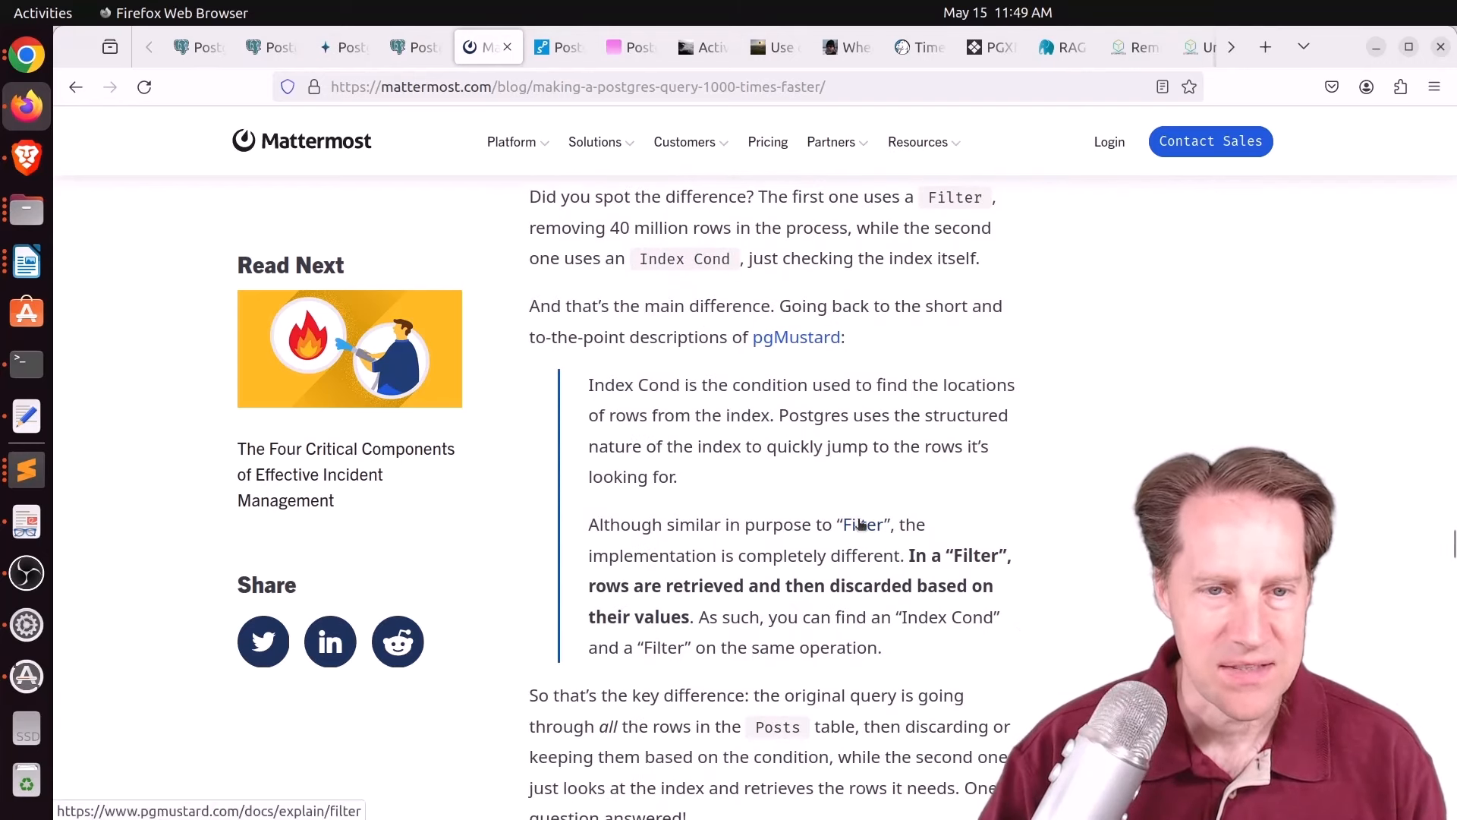
scroll("down", 3)
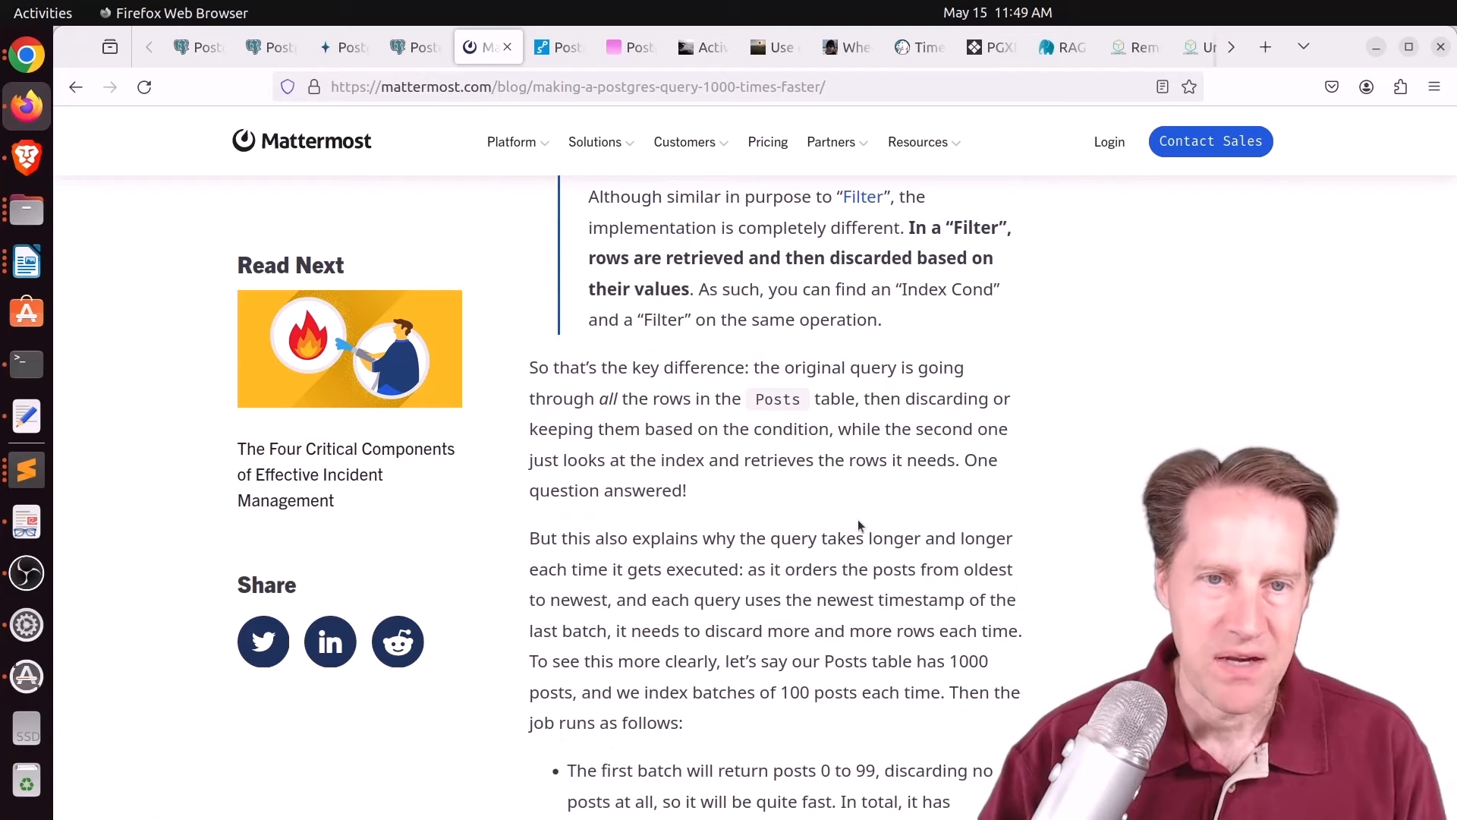
scroll("down", 3)
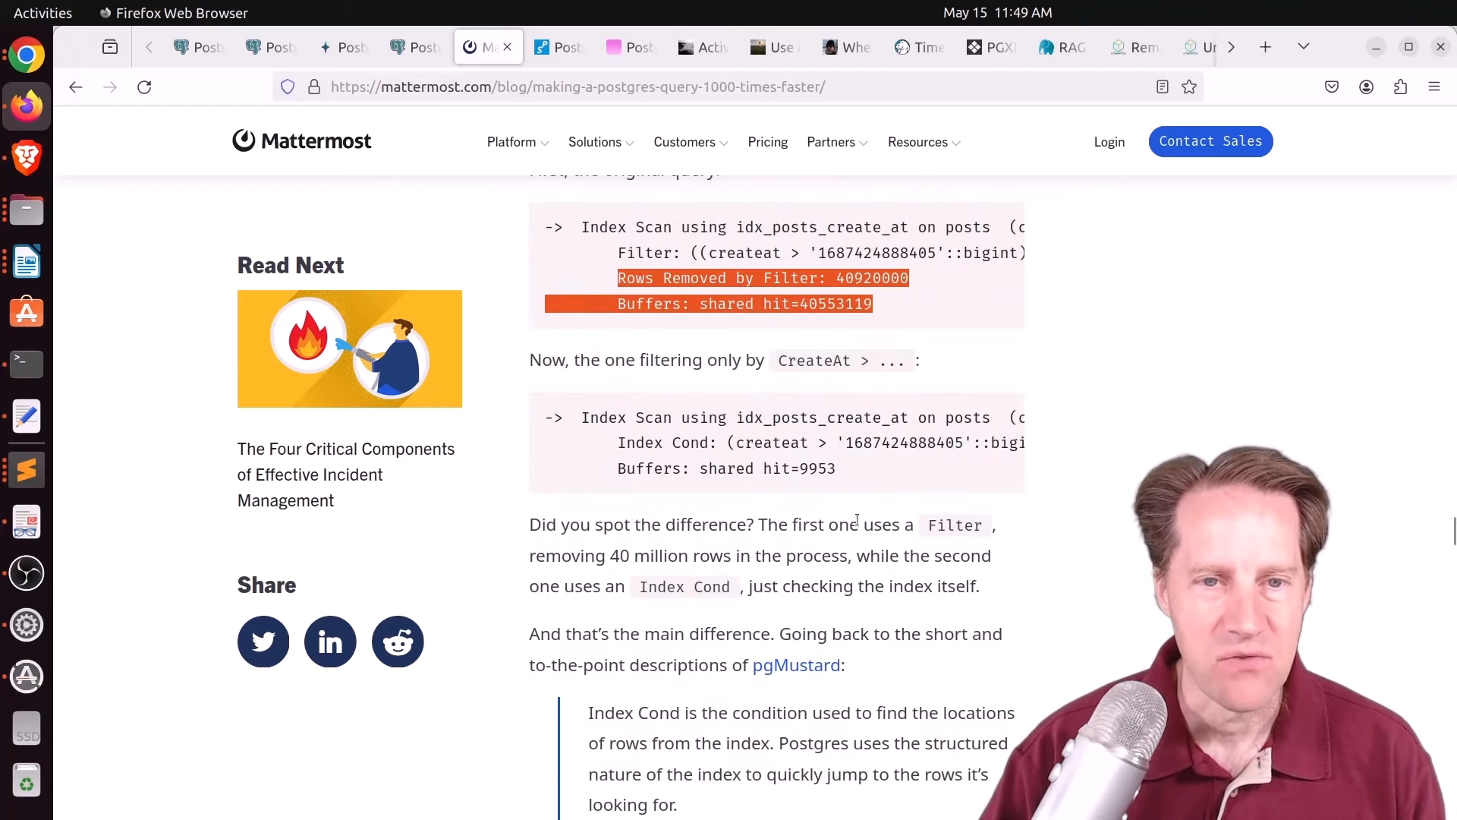
mouse_move(787, 609)
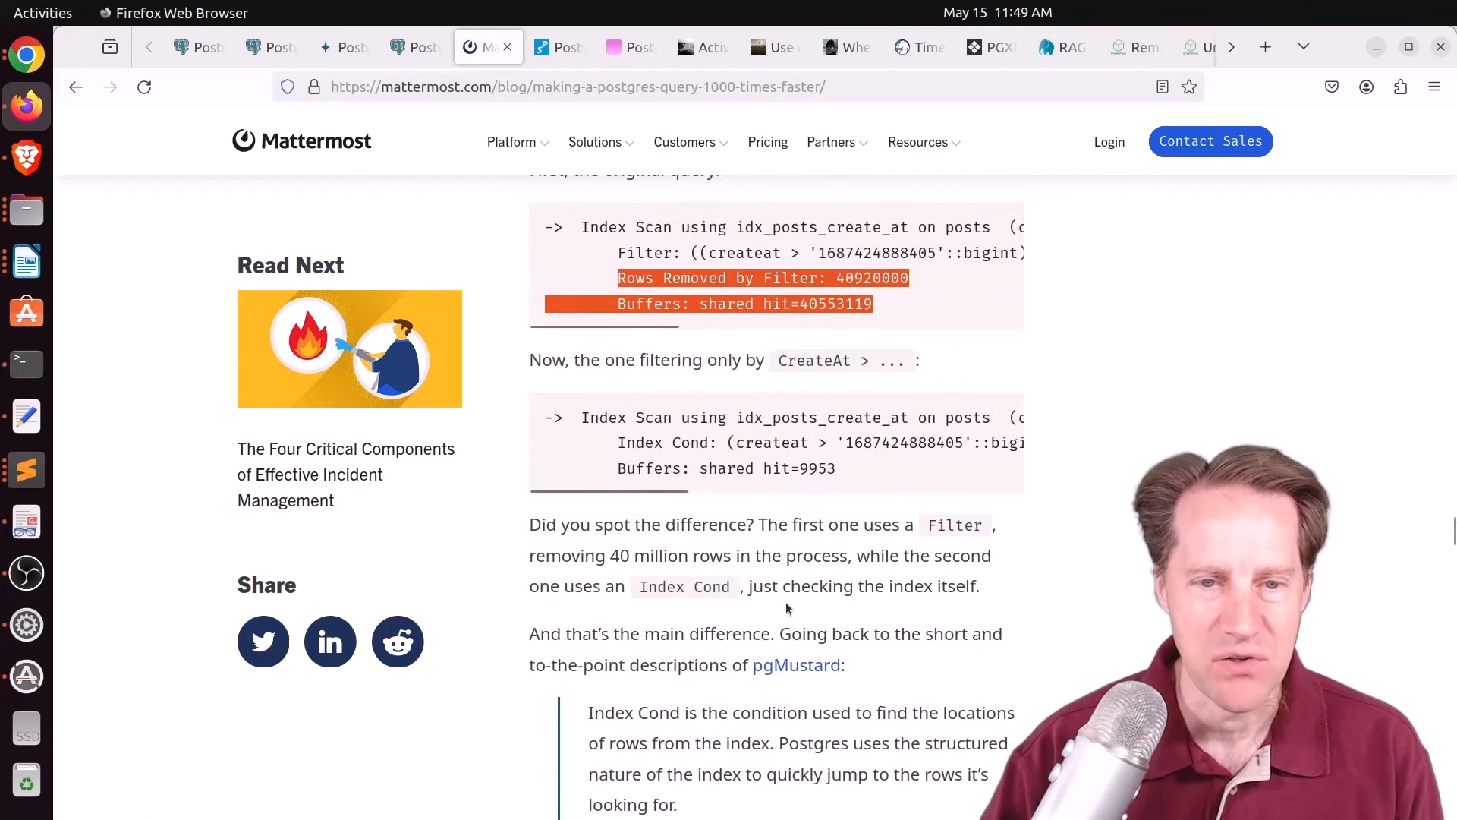
scroll("down", 3)
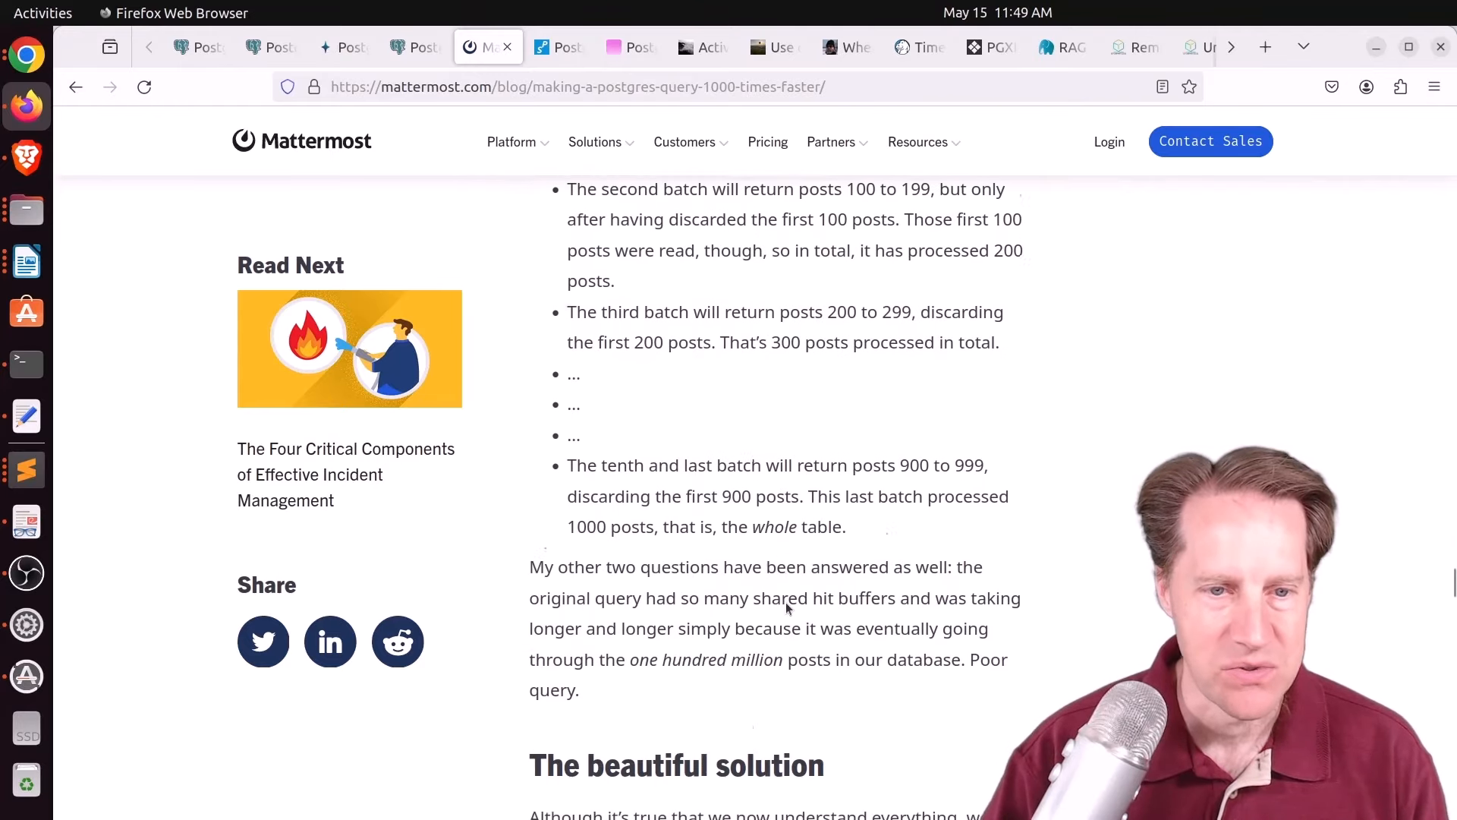
scroll("down", 3)
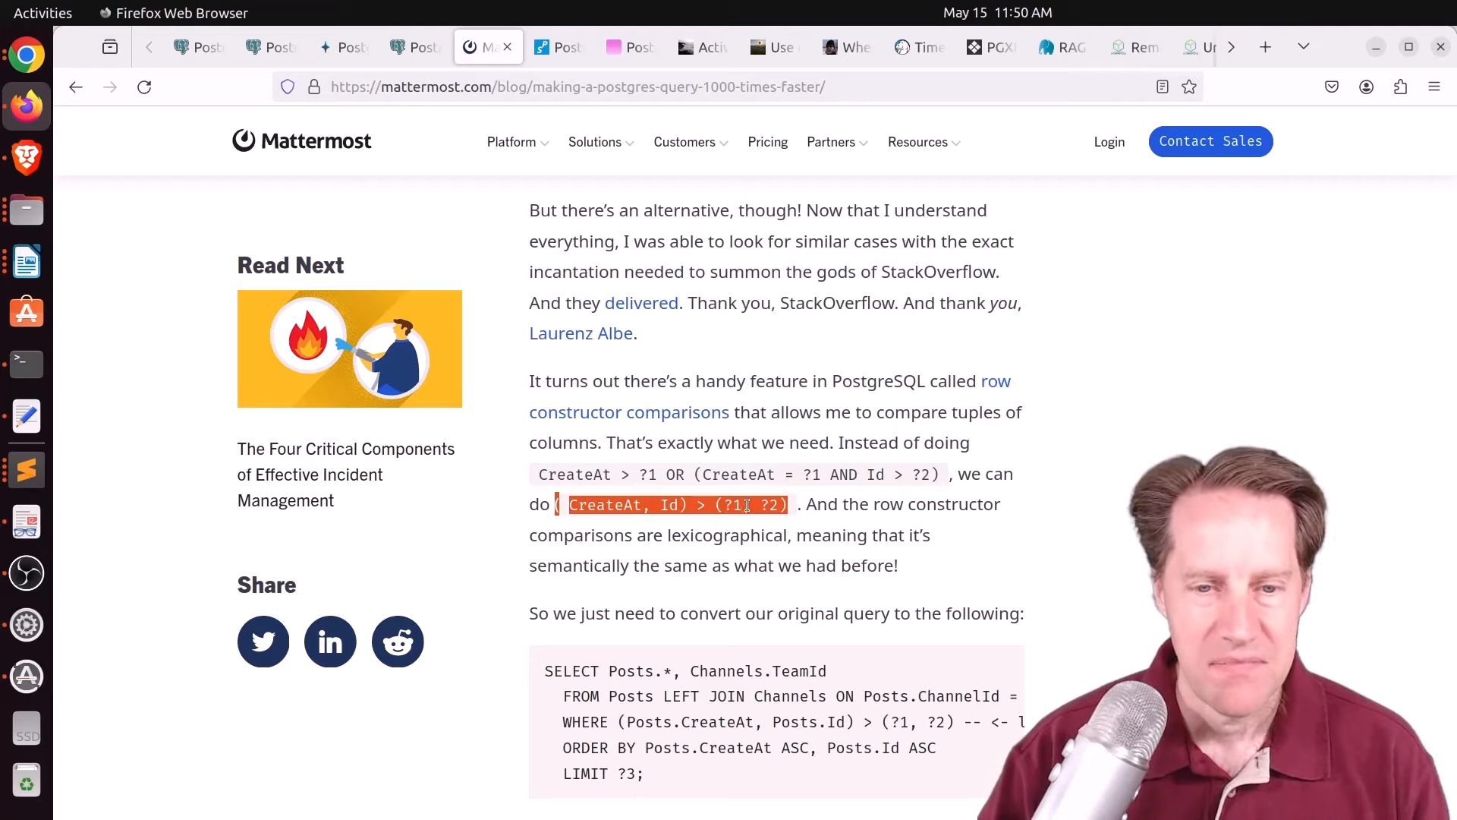
Step: Read the row constructor fix and the 50x-slower MySQL result down to the What we learned section
scroll("down", 3)
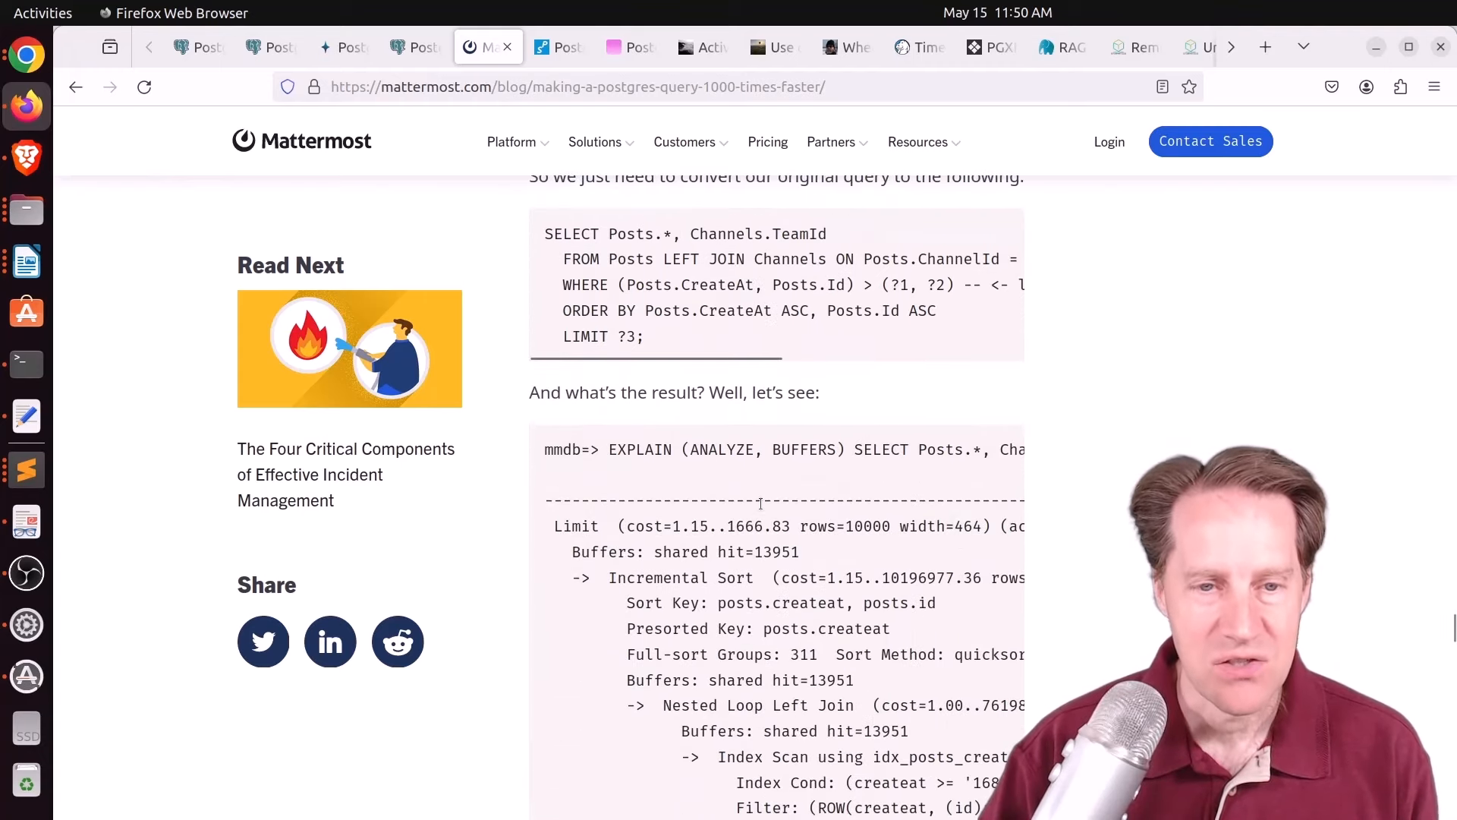
scroll("down", 3)
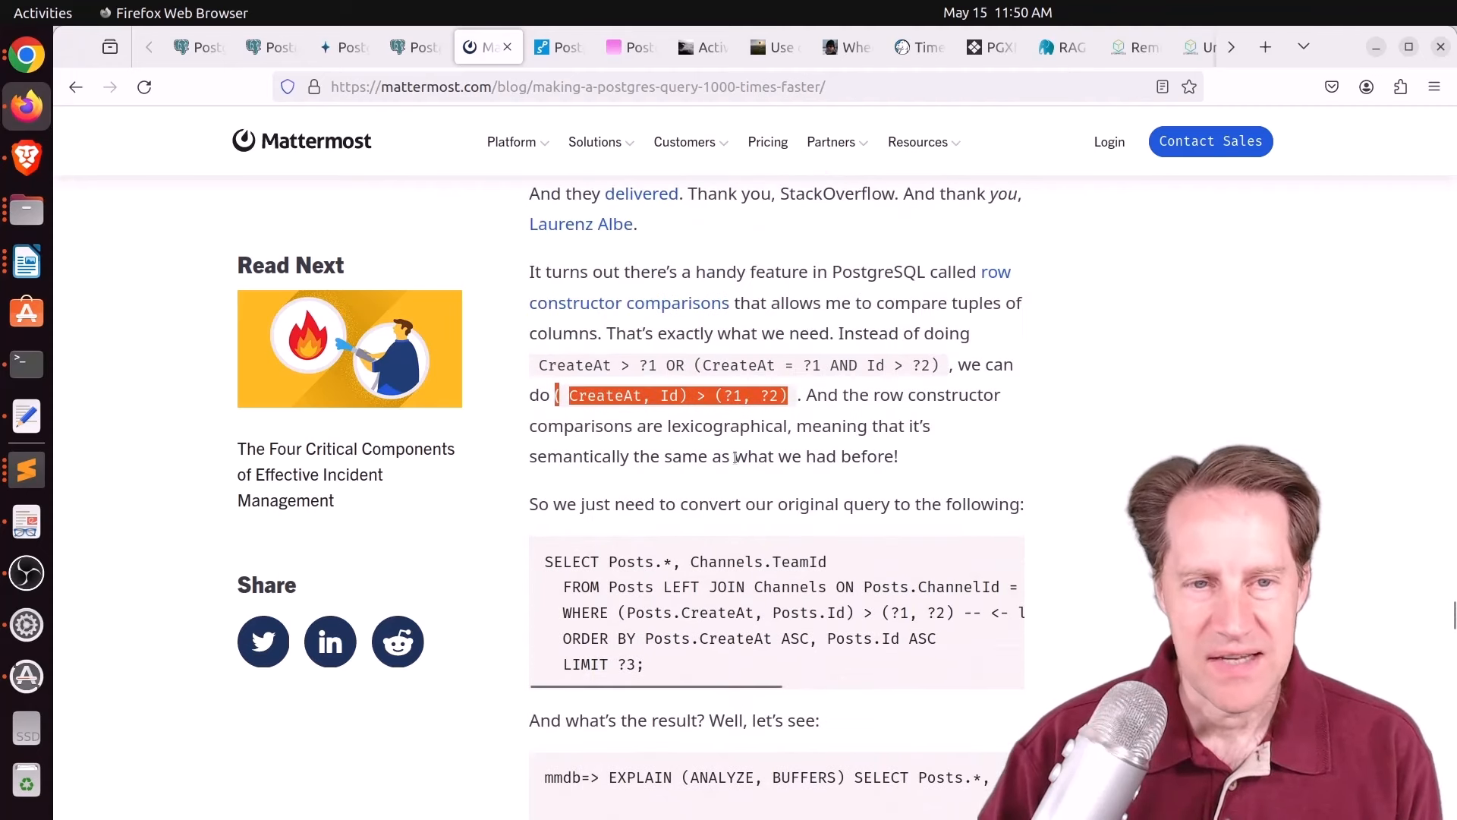
mouse_move(692, 418)
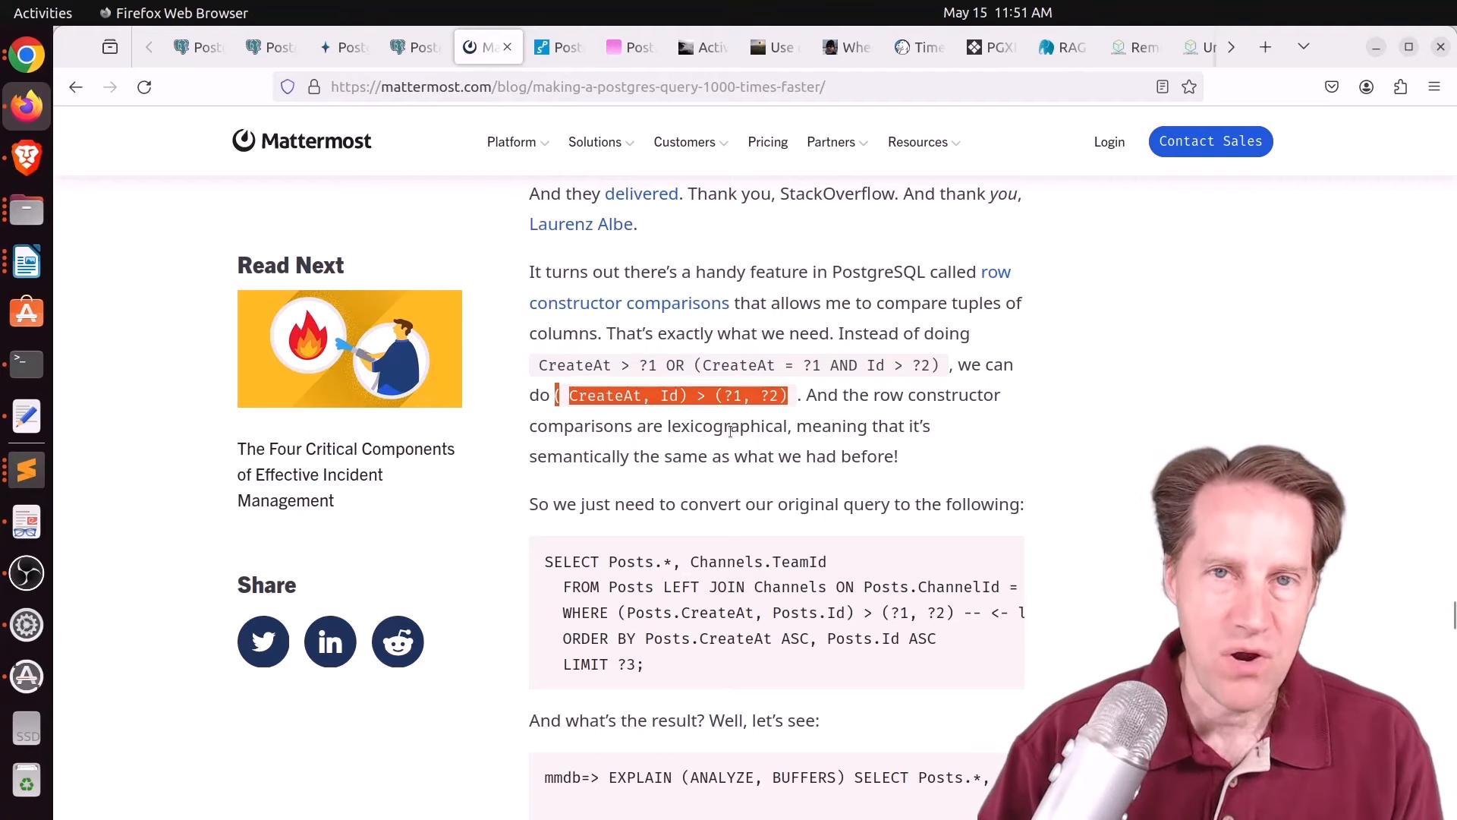
scroll("down", 3)
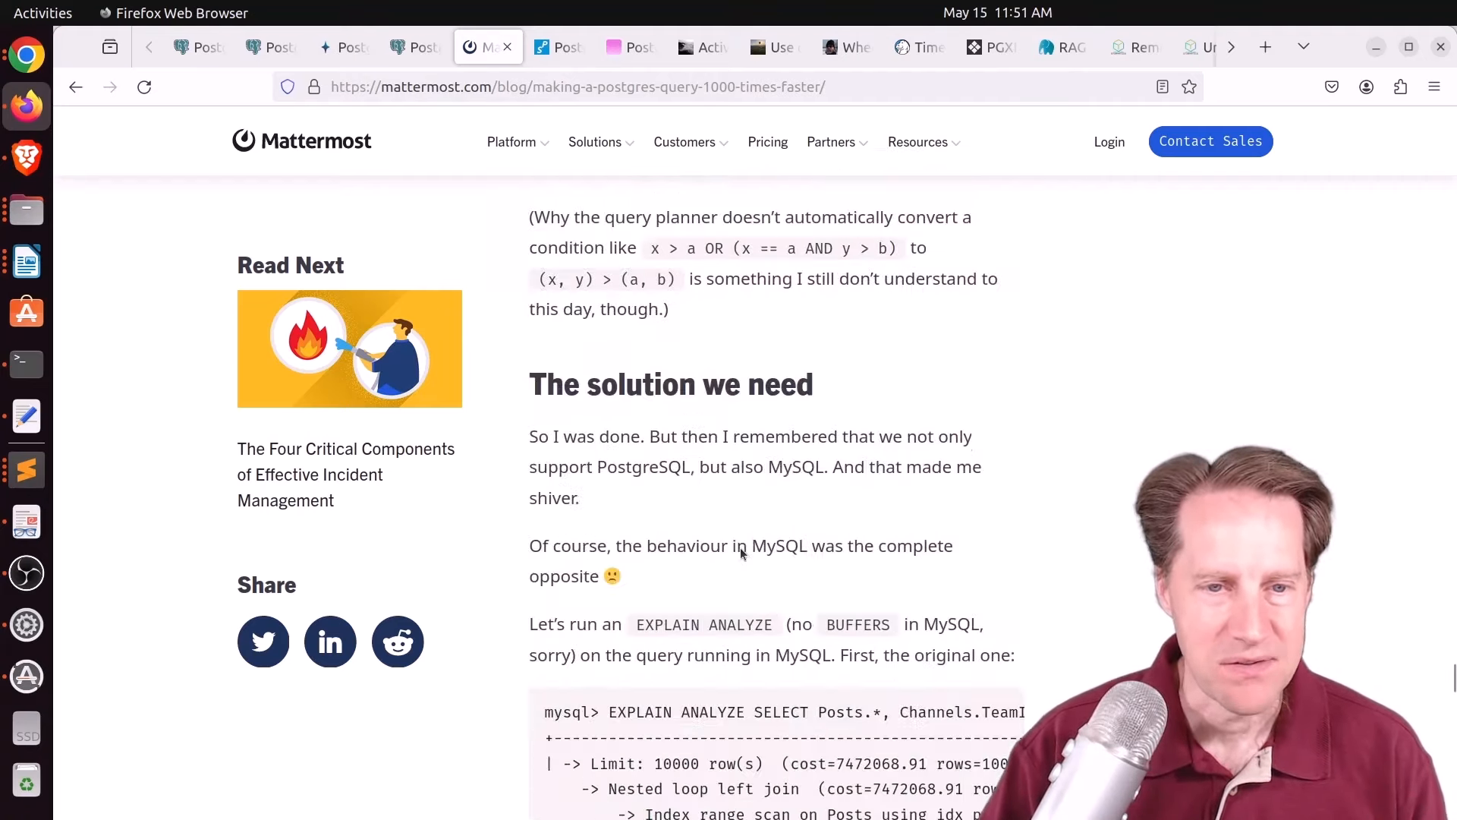
scroll("down", 3)
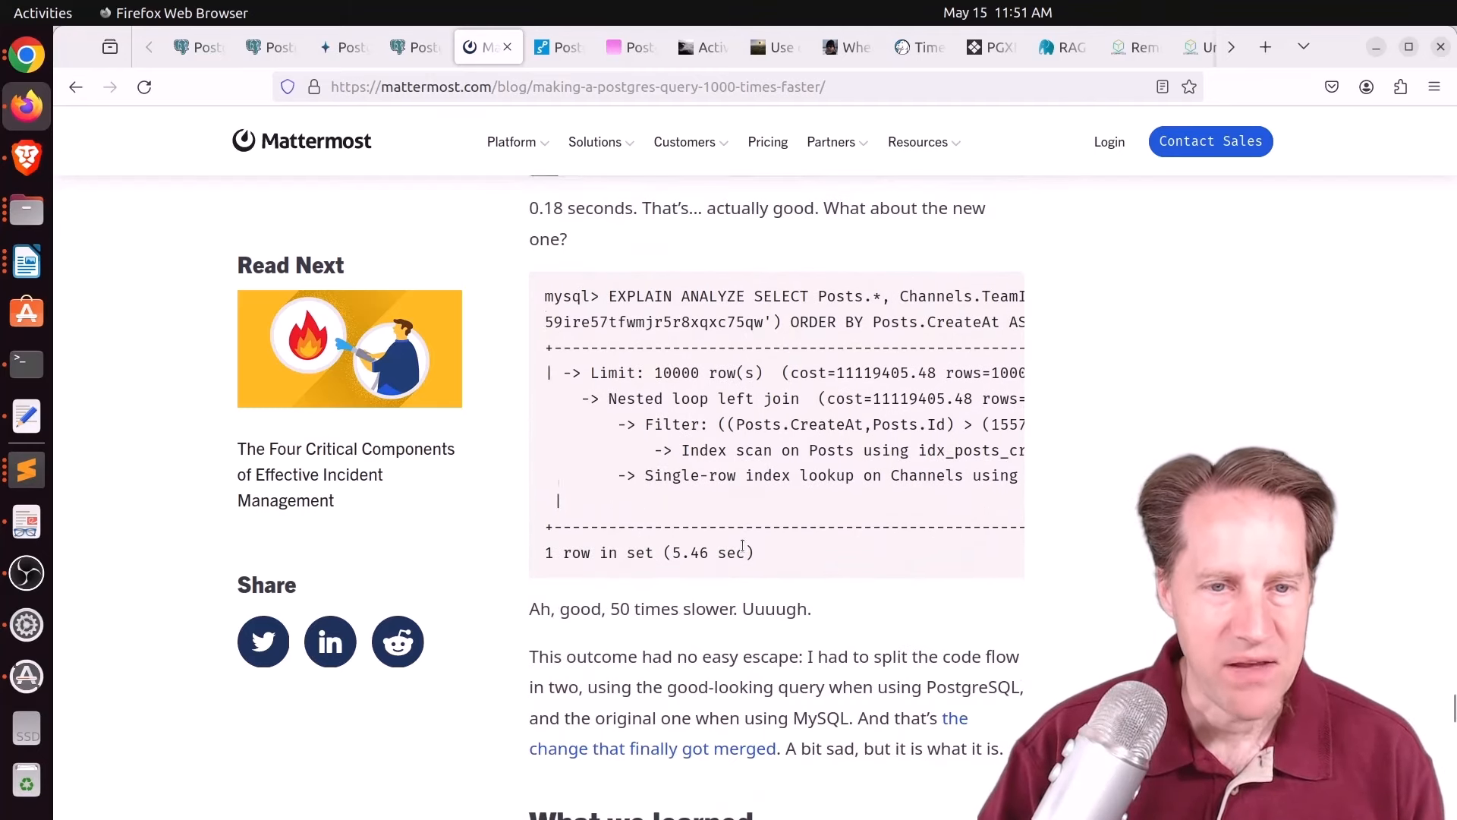
scroll("down", 3)
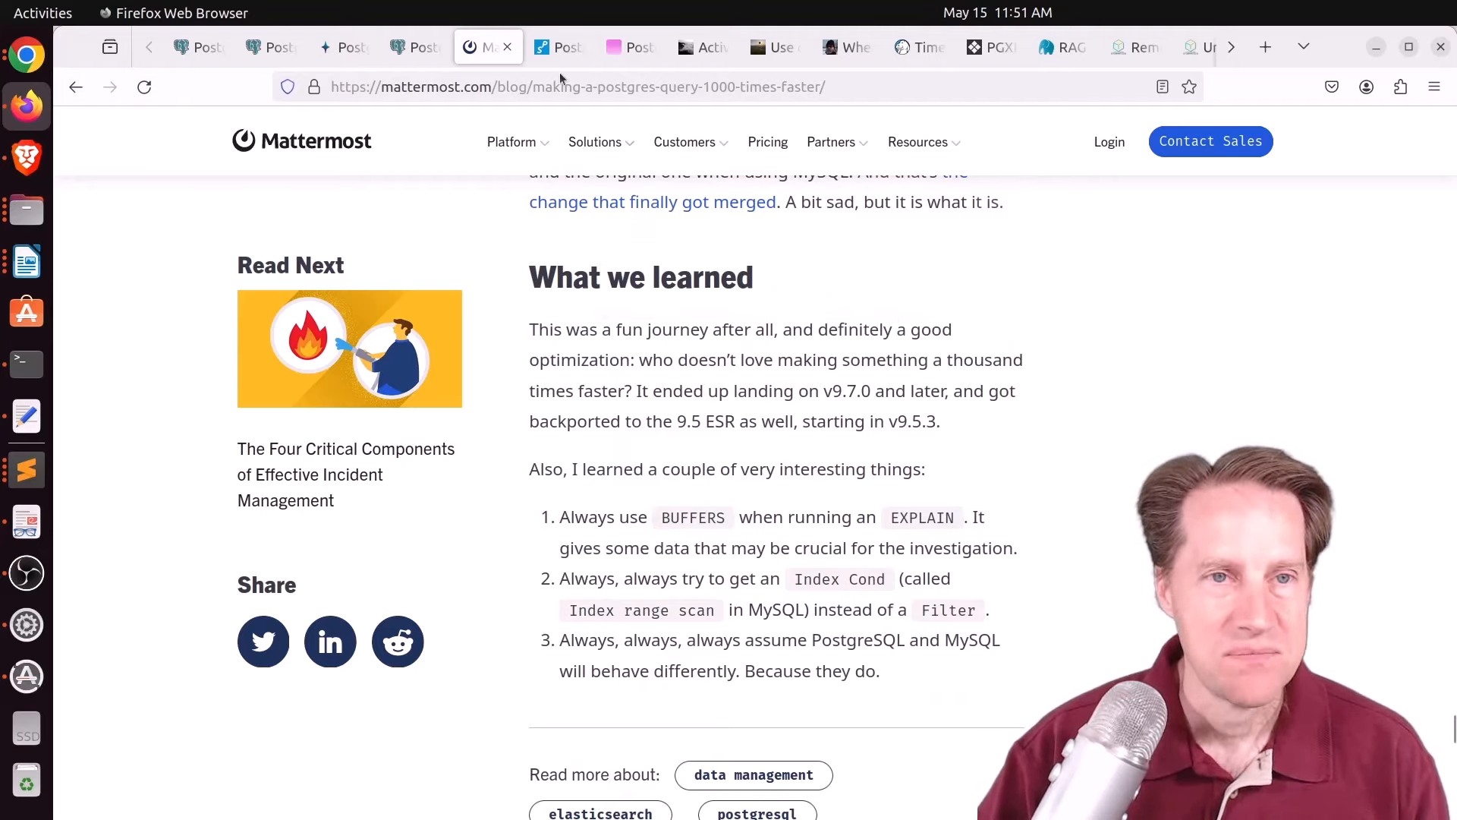
Step: Look over the lesson list of the Scaling Postgres PostgreSQL Performance Starter Kit course
left_click(557, 47)
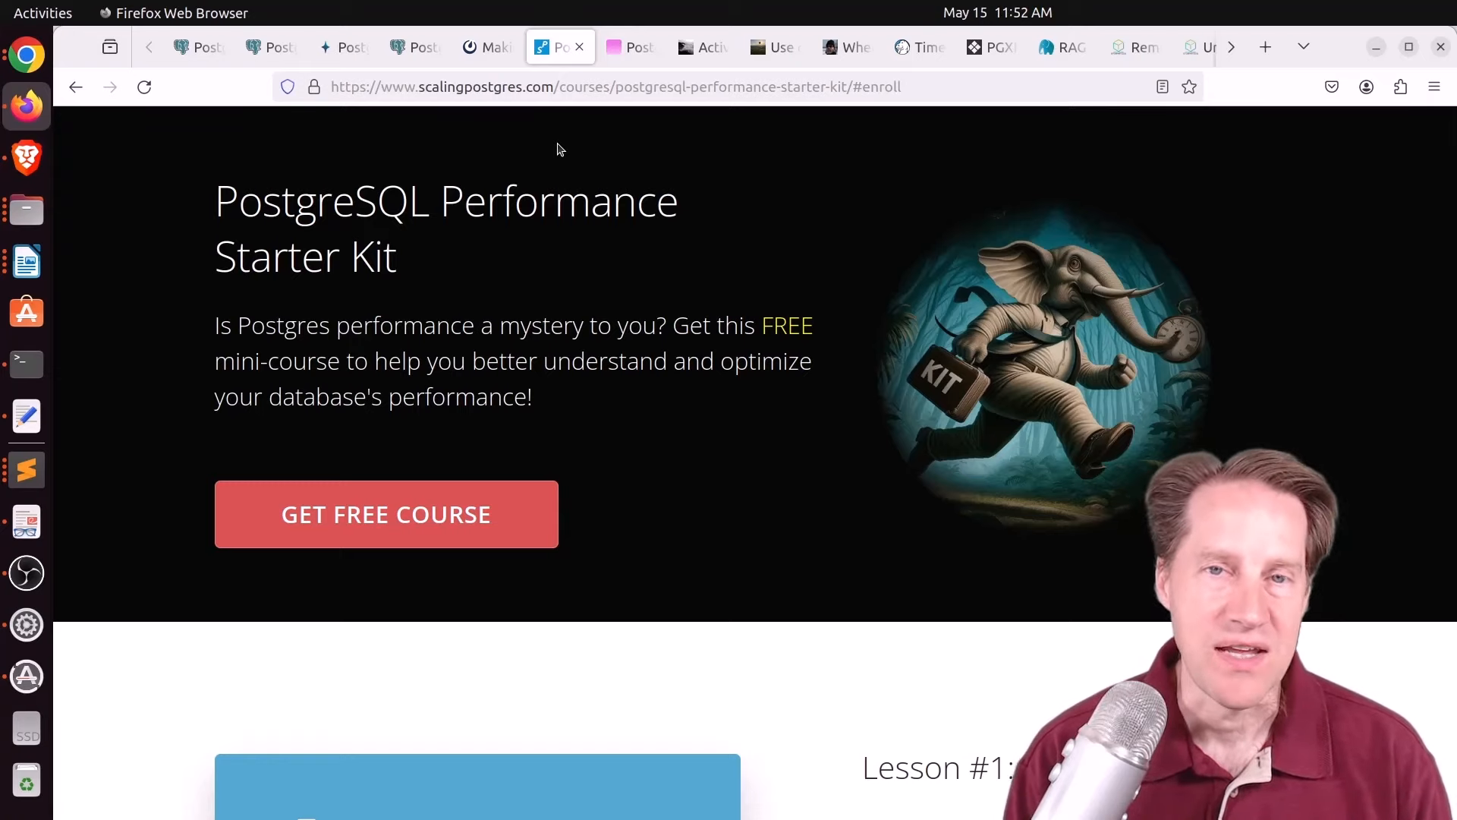
scroll("down", 3)
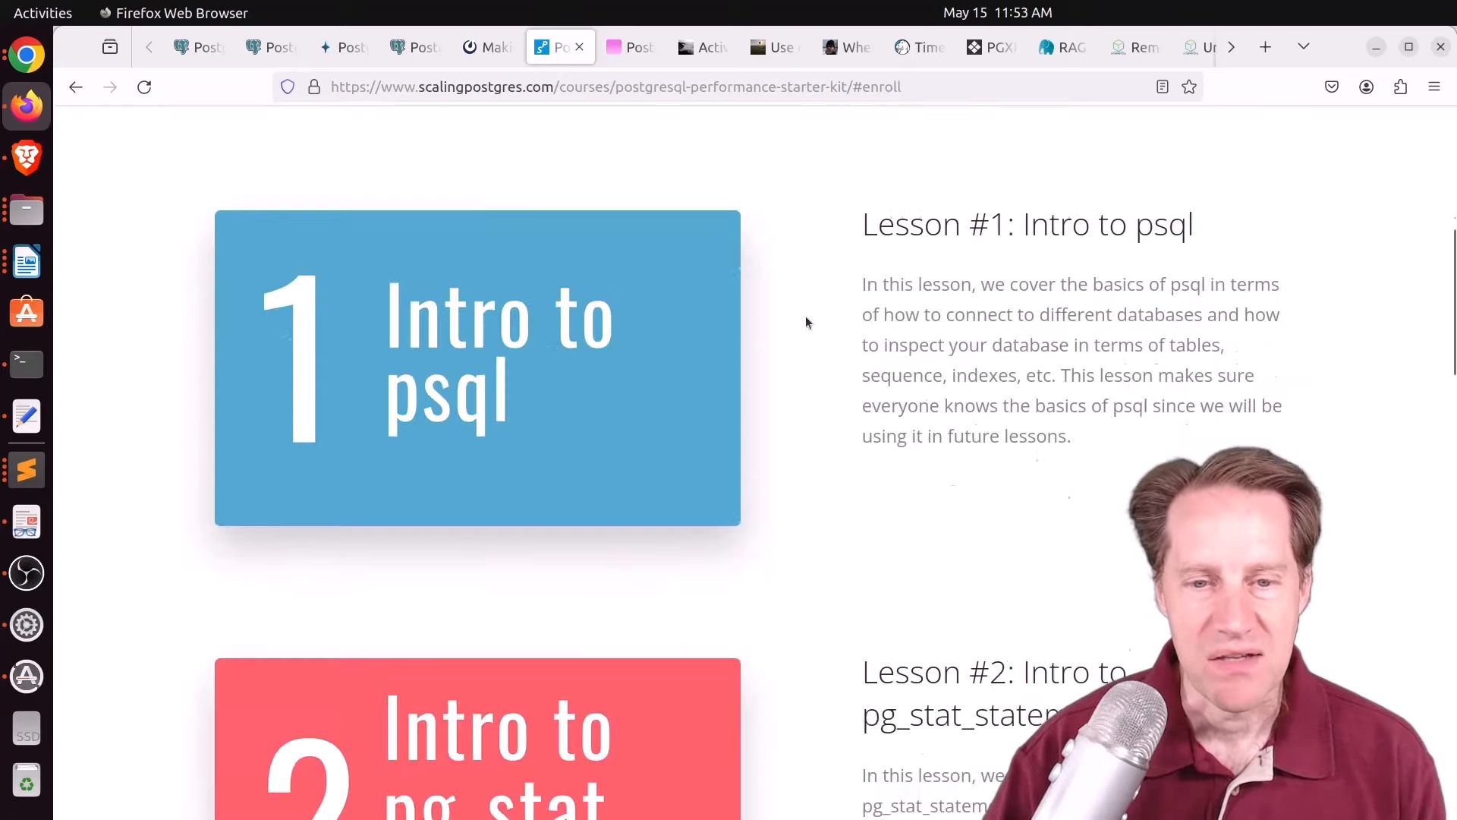
scroll("down", 3)
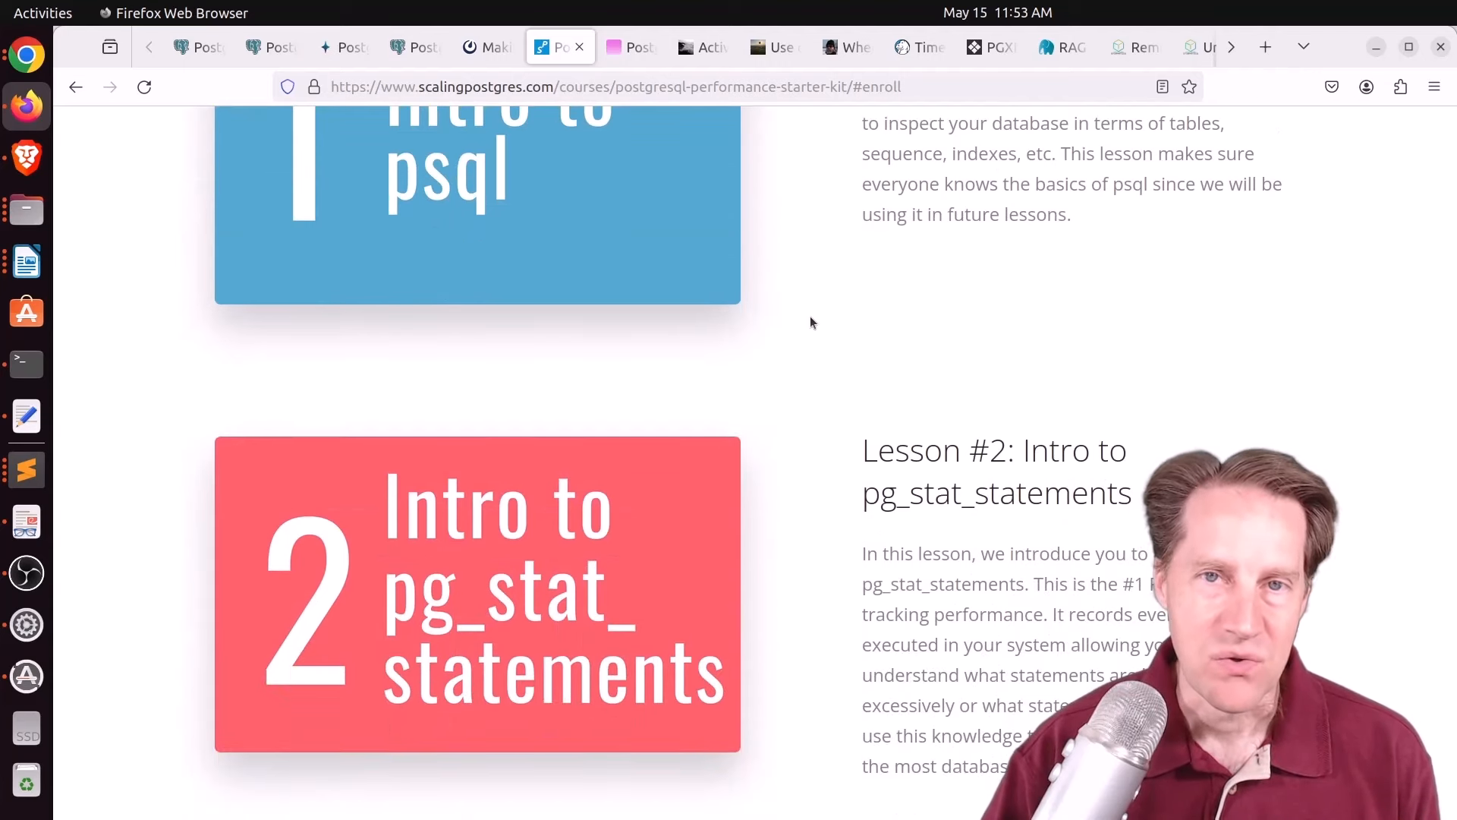
scroll("down", 3)
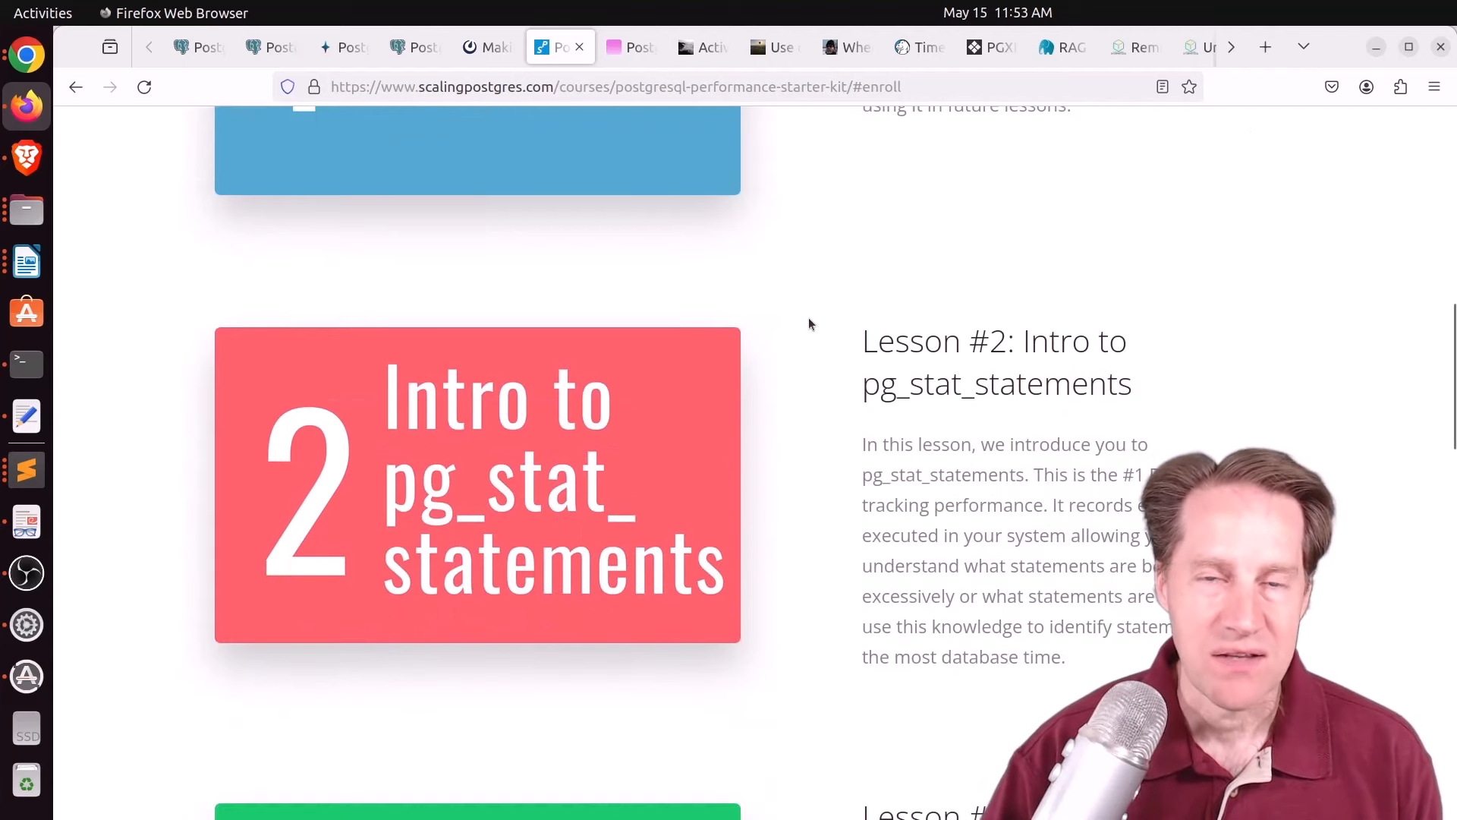
scroll("down", 3)
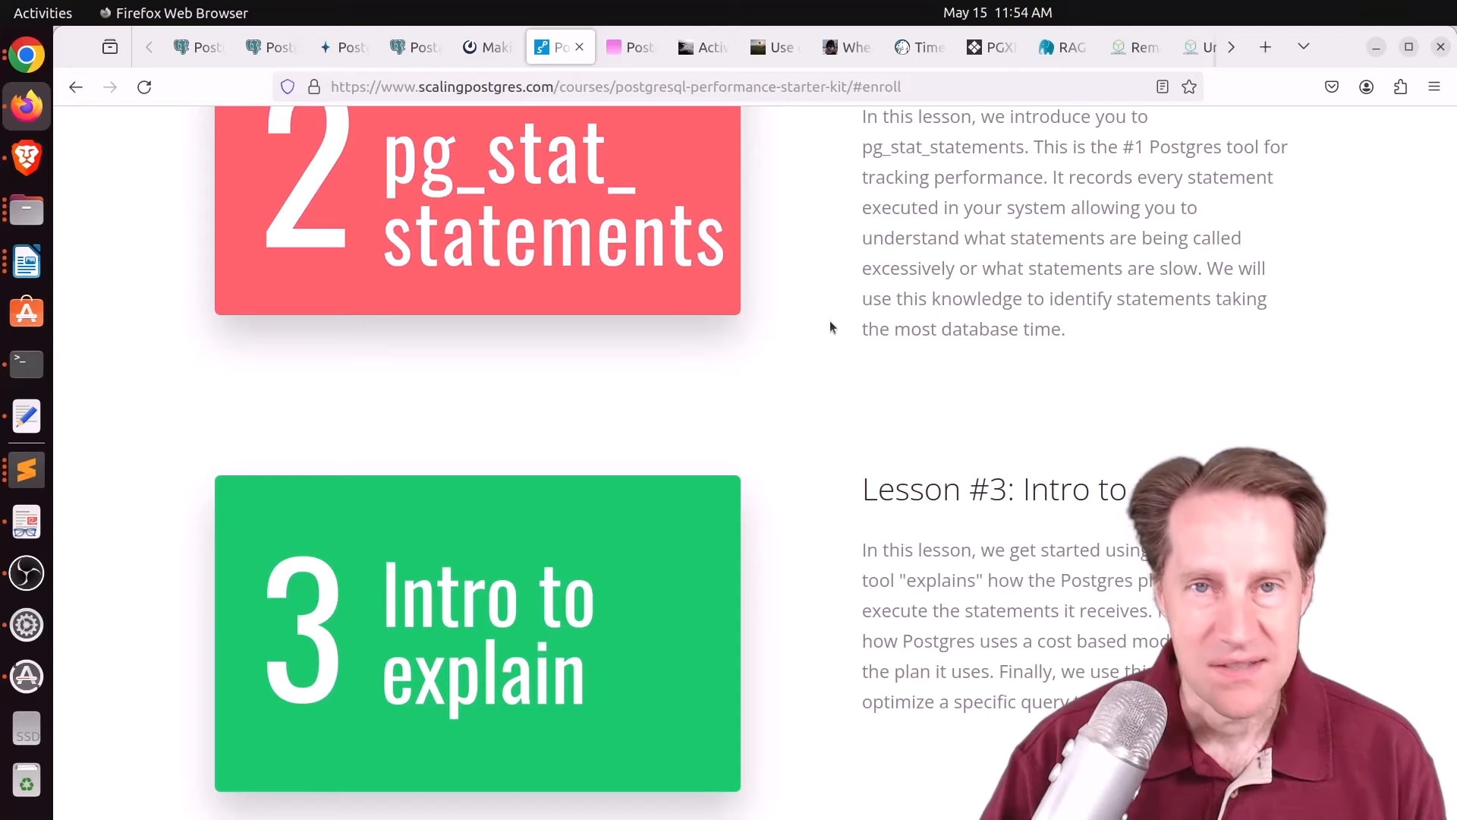
scroll("down", 3)
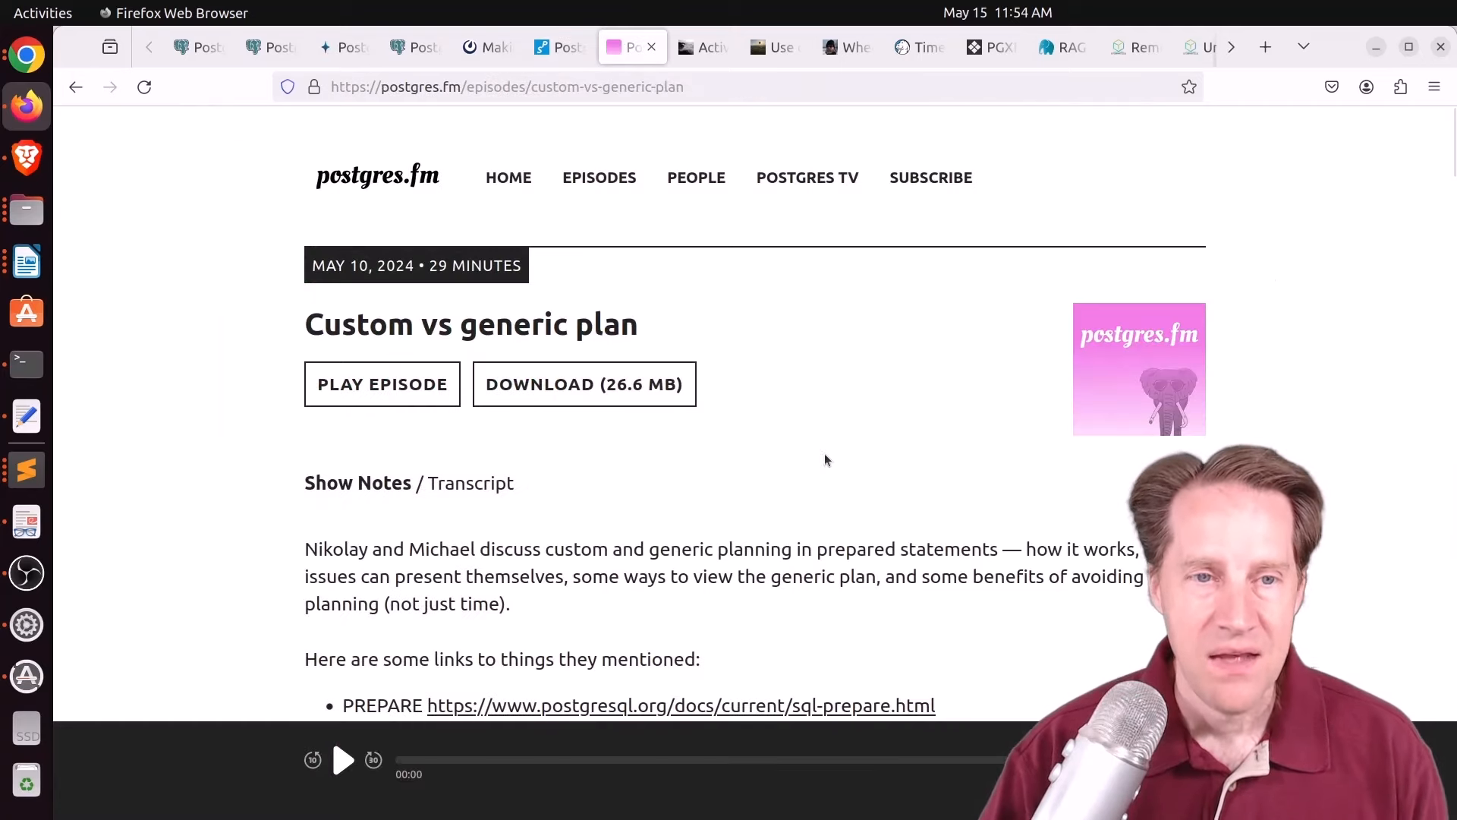
mouse_move(857, 507)
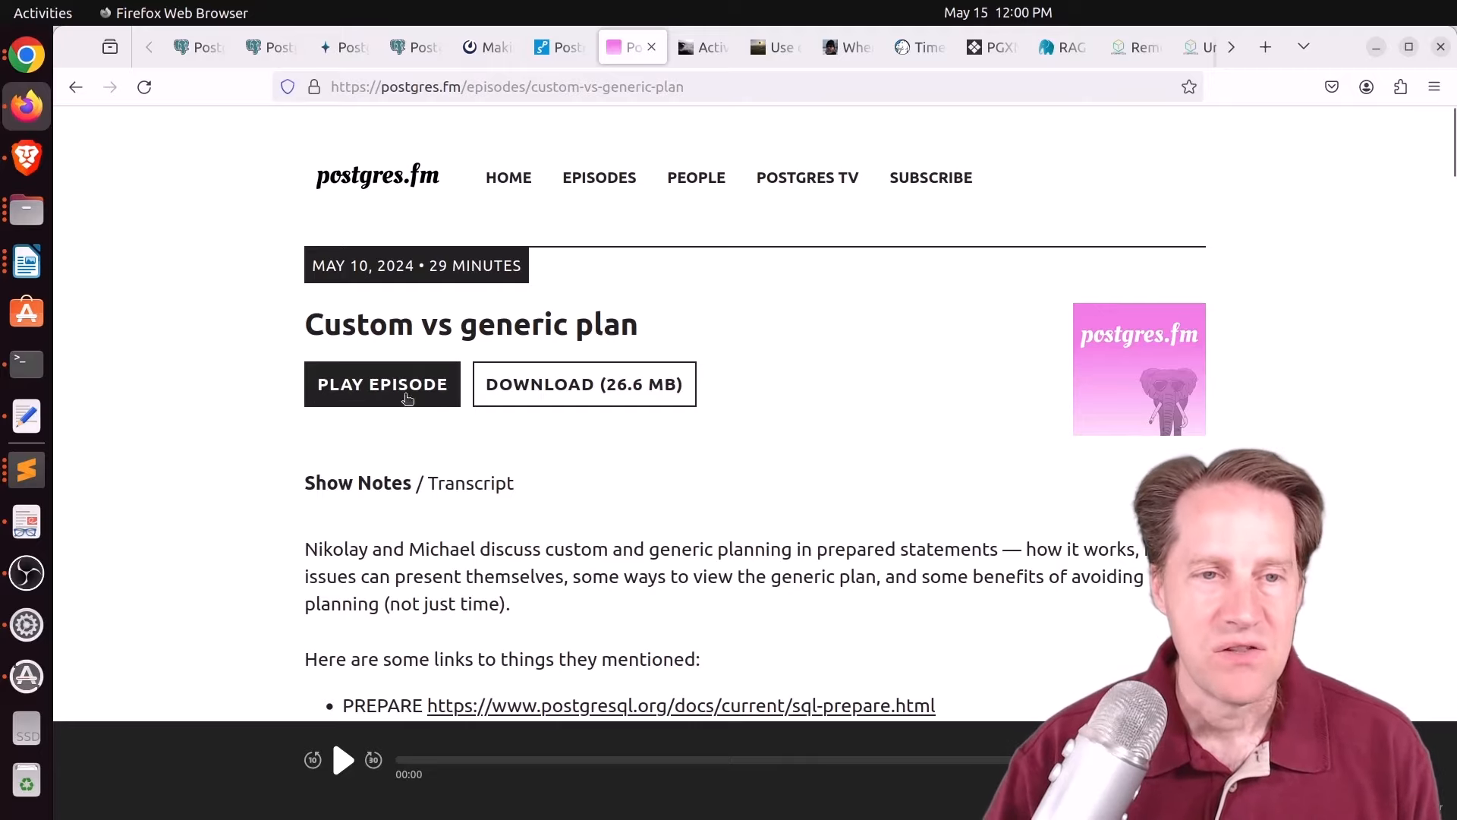
Step: Reach the postgres.fm episode's embedded video, then move to the brandur.org feature-flags post tab
scroll("down", 3)
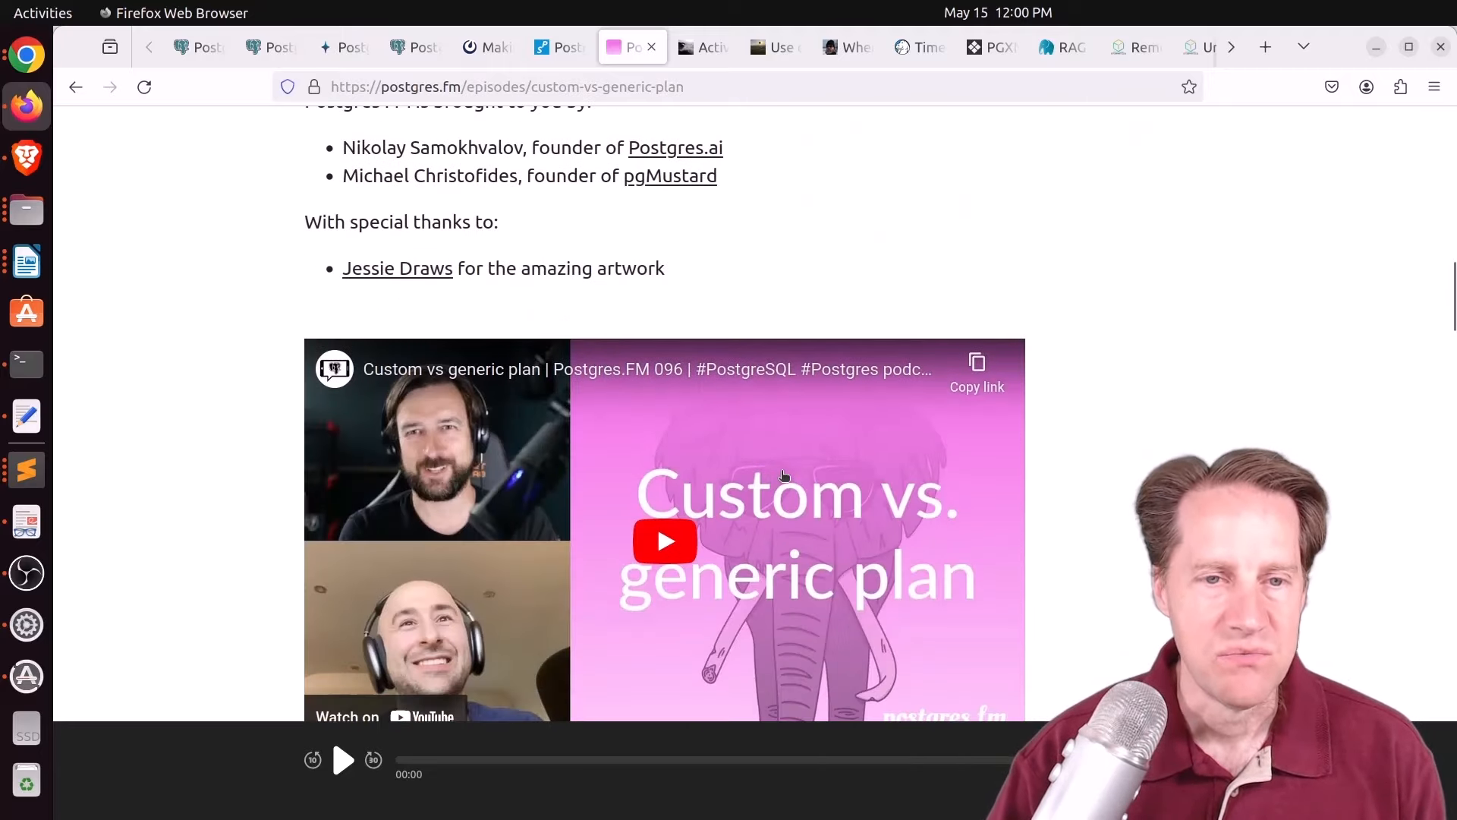
left_click(703, 47)
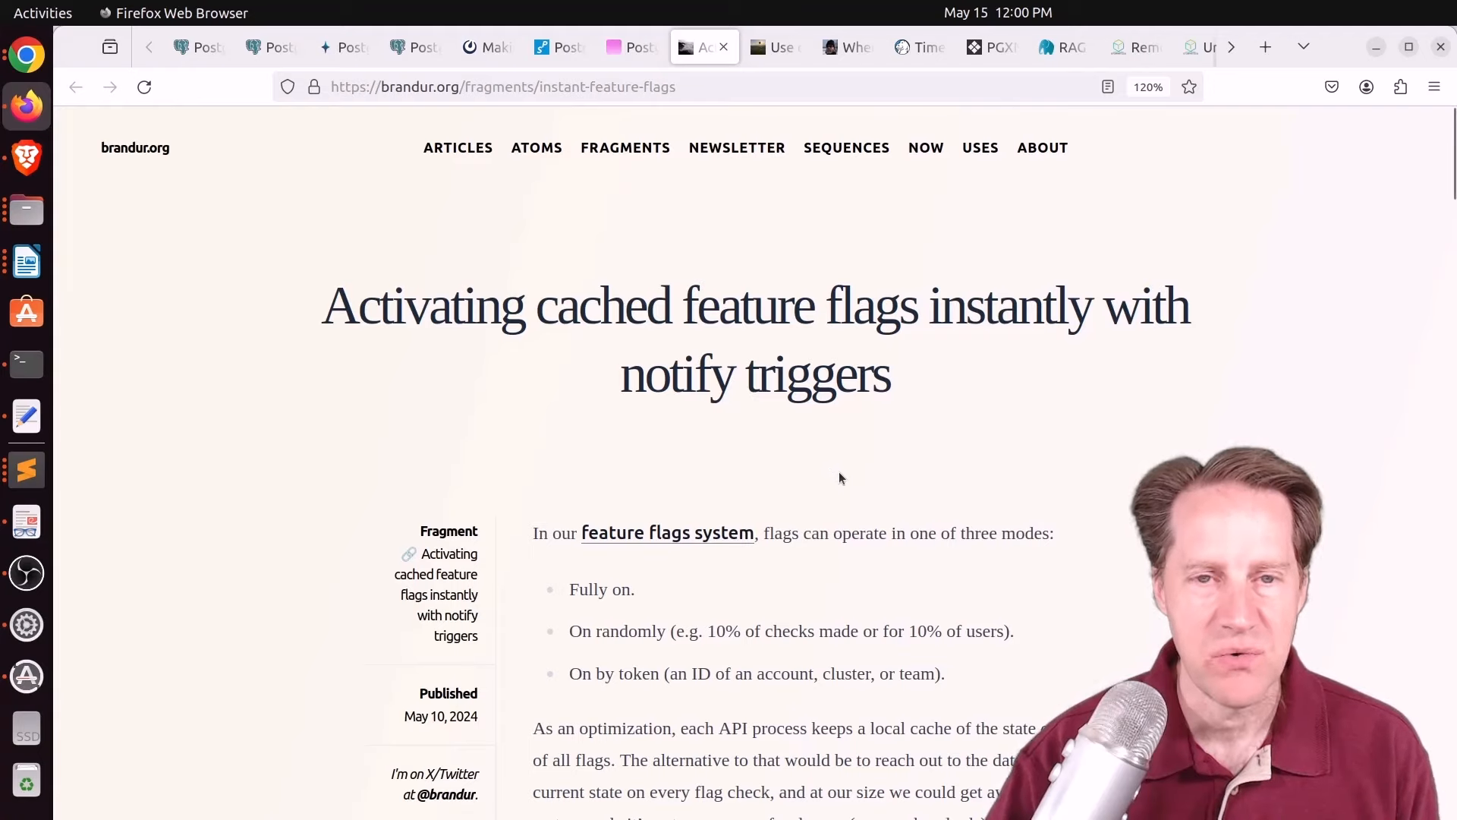
mouse_move(859, 493)
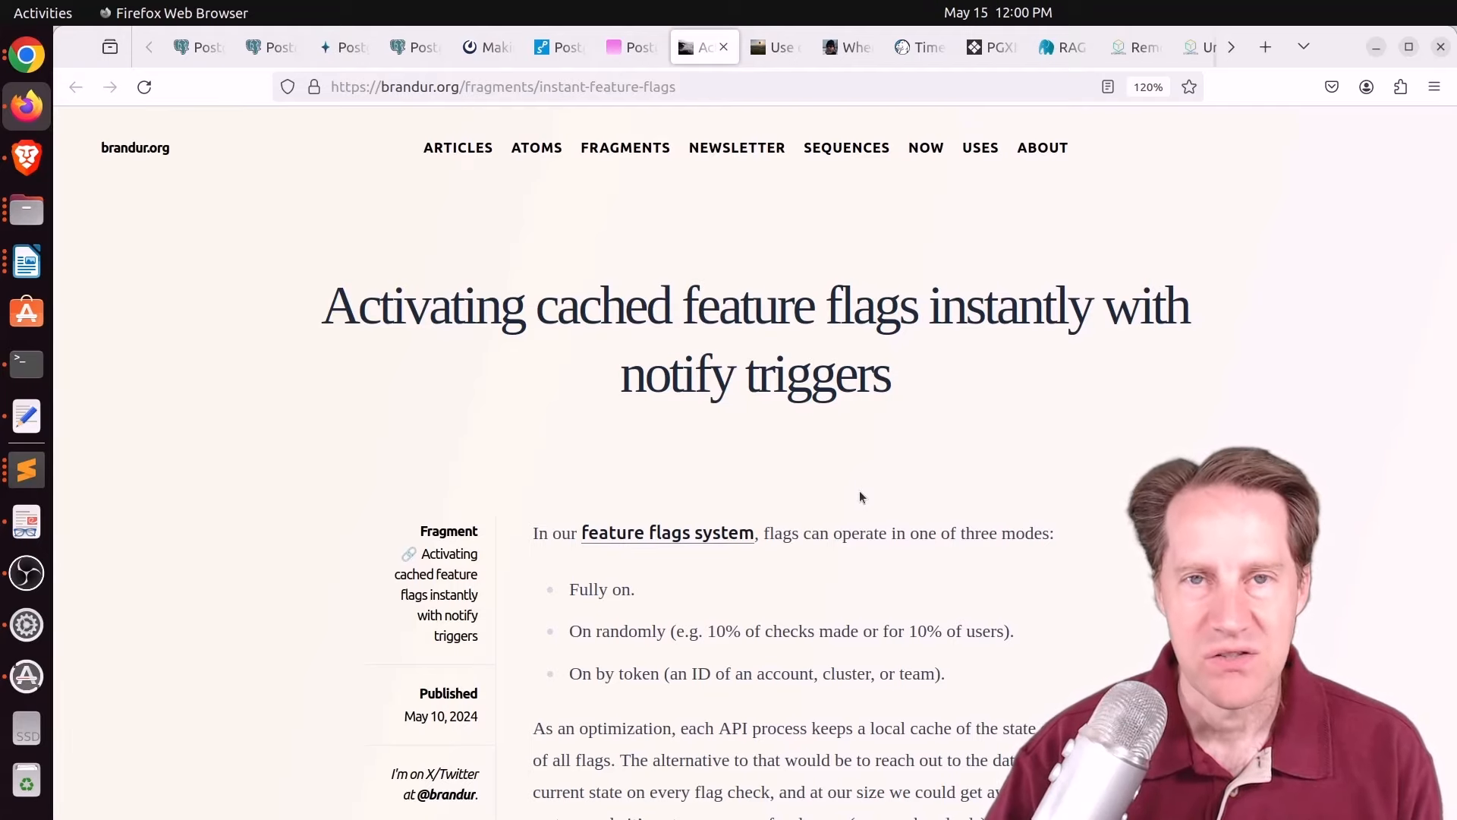
Step: Scroll to the article's plan and highlight the 'resynchronizing itself with the database every 30 seconds' phrase
scroll("down", 3)
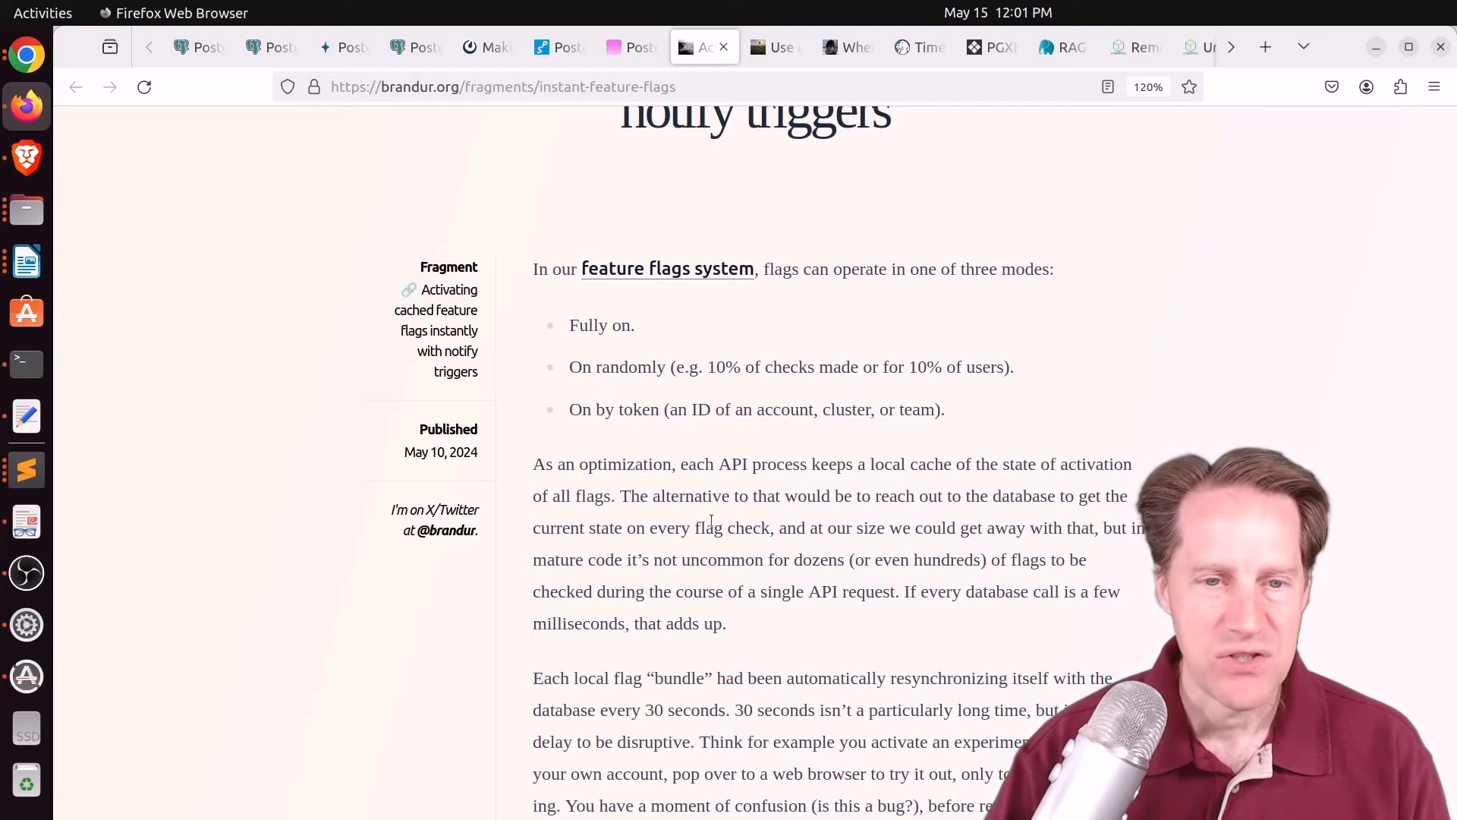
mouse_move(819, 626)
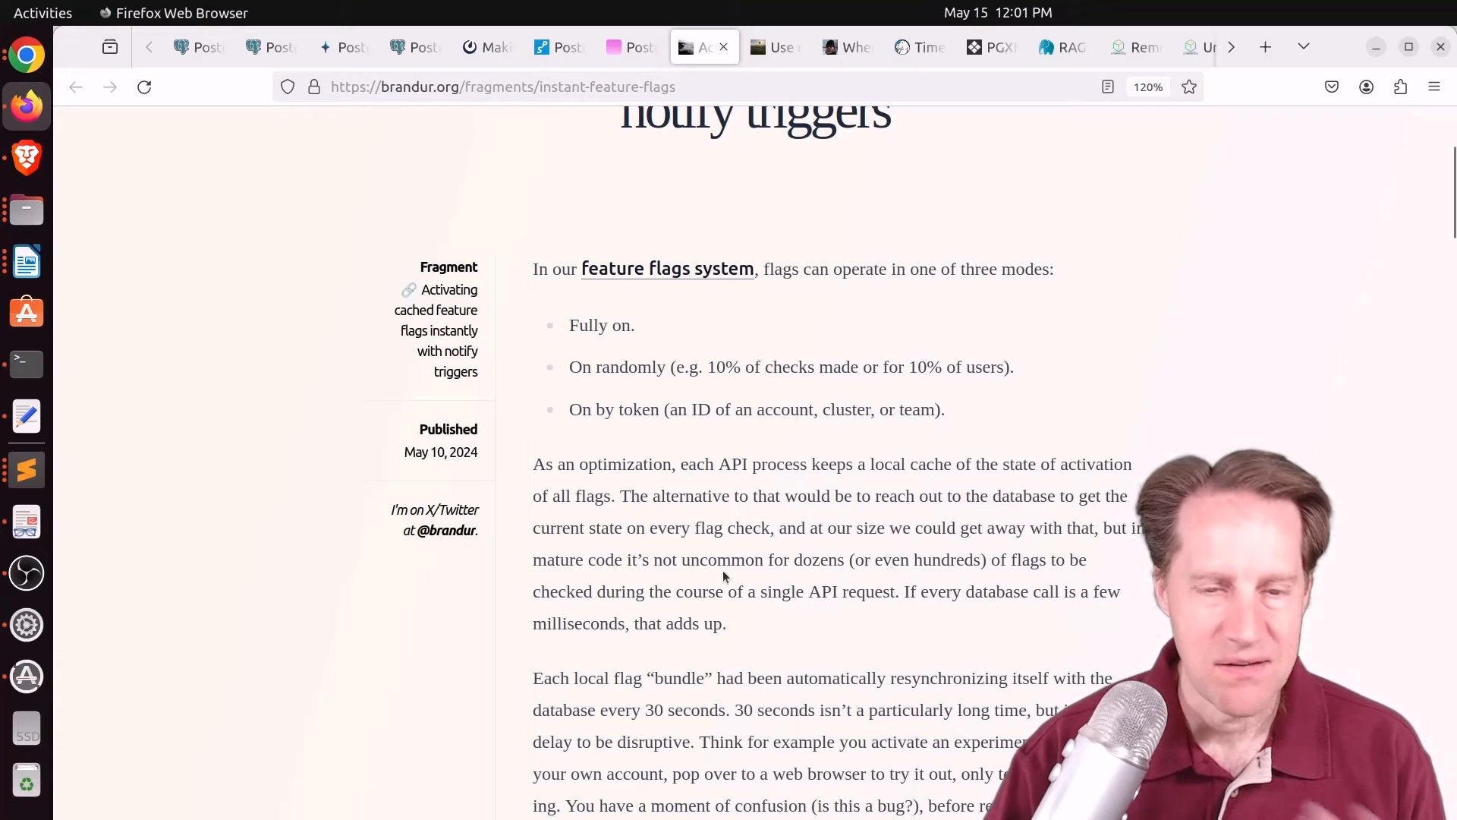
scroll("down", 3)
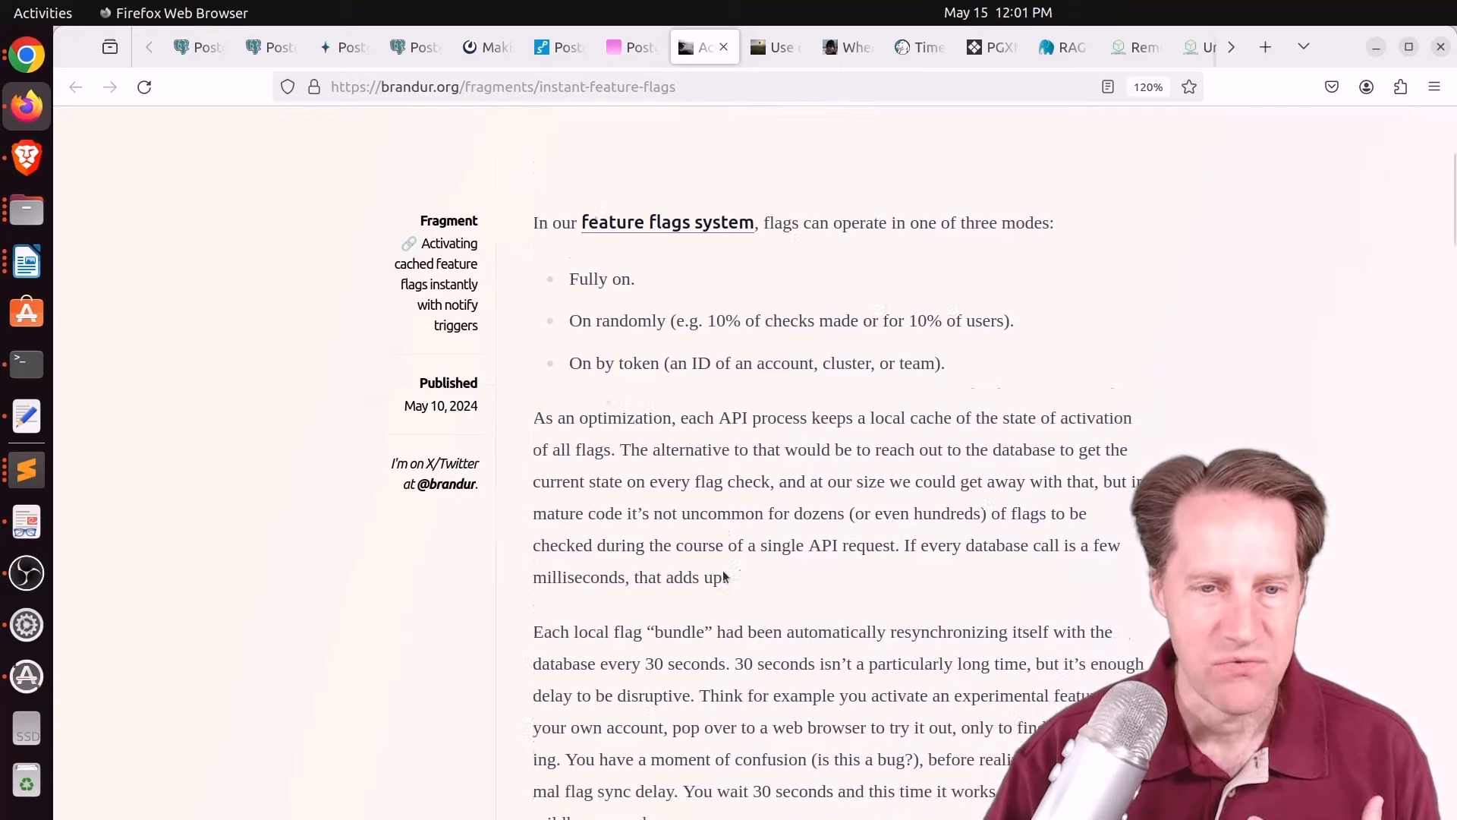
scroll("down", 3)
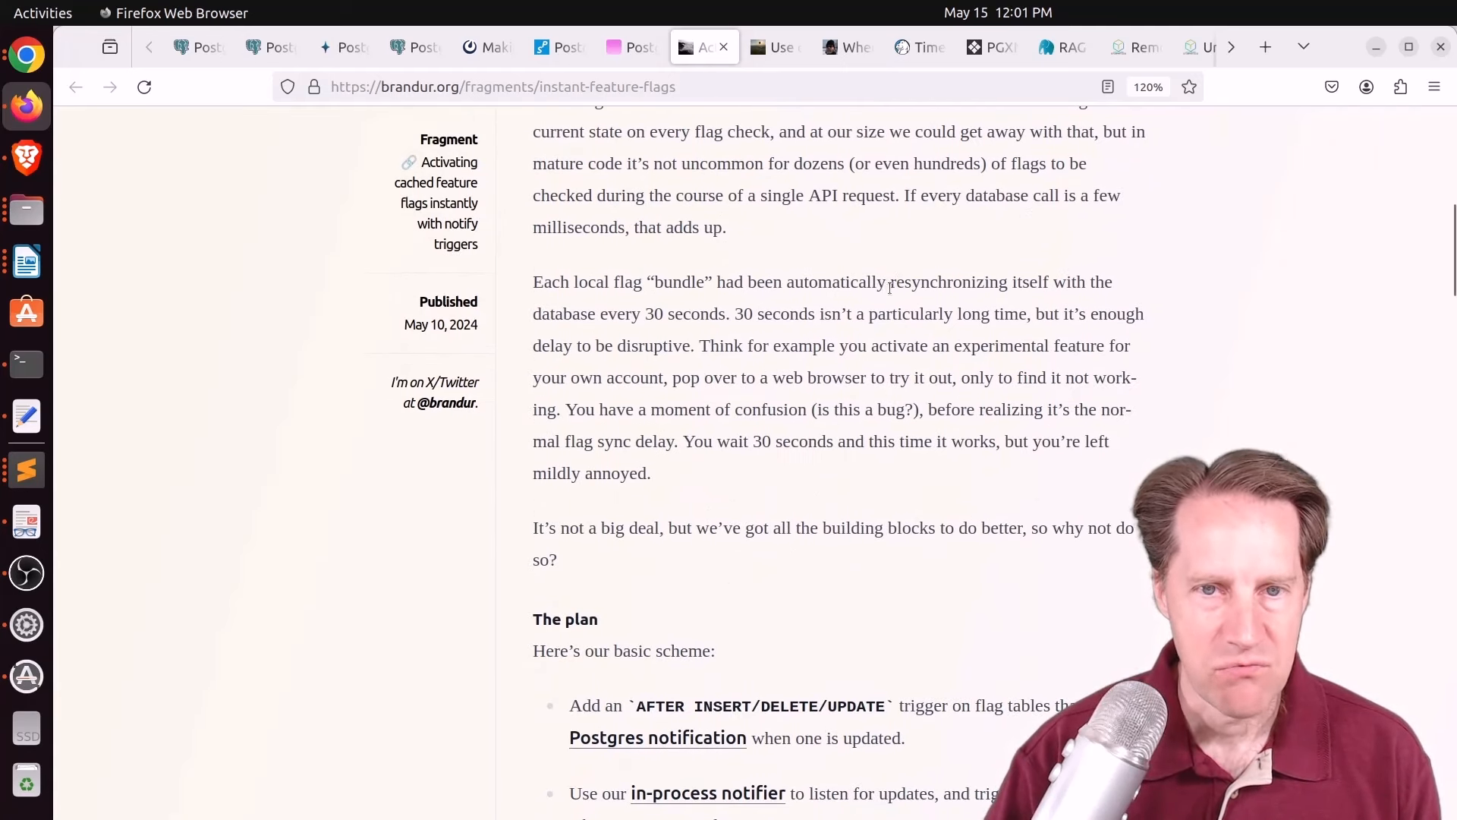
left_click_drag(888, 282, 730, 313)
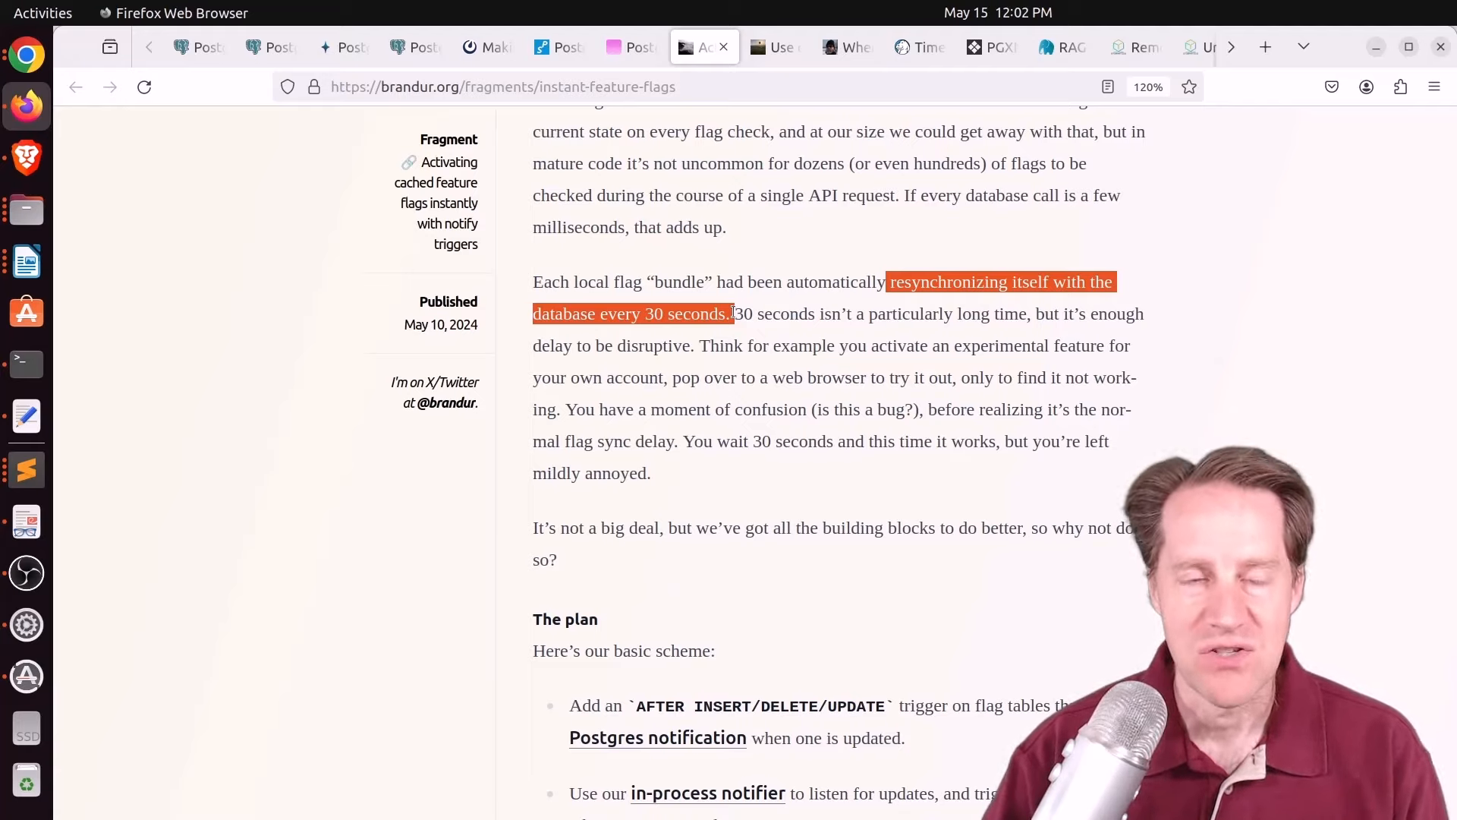
Step: Scroll through the triggers, listener code and flag-changing sections to the end of the feature-flags post
scroll("down", 3)
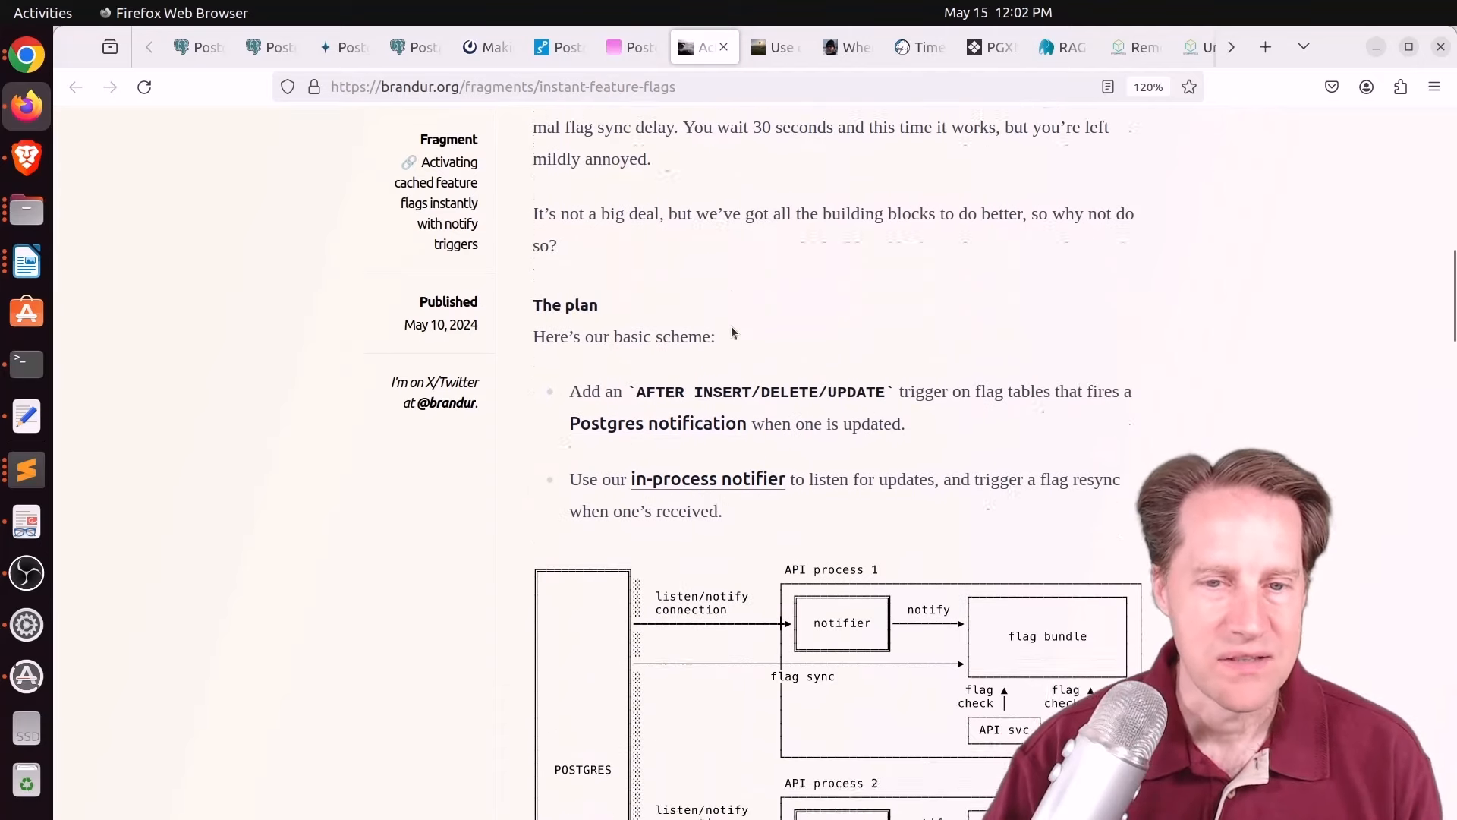
scroll("down", 3)
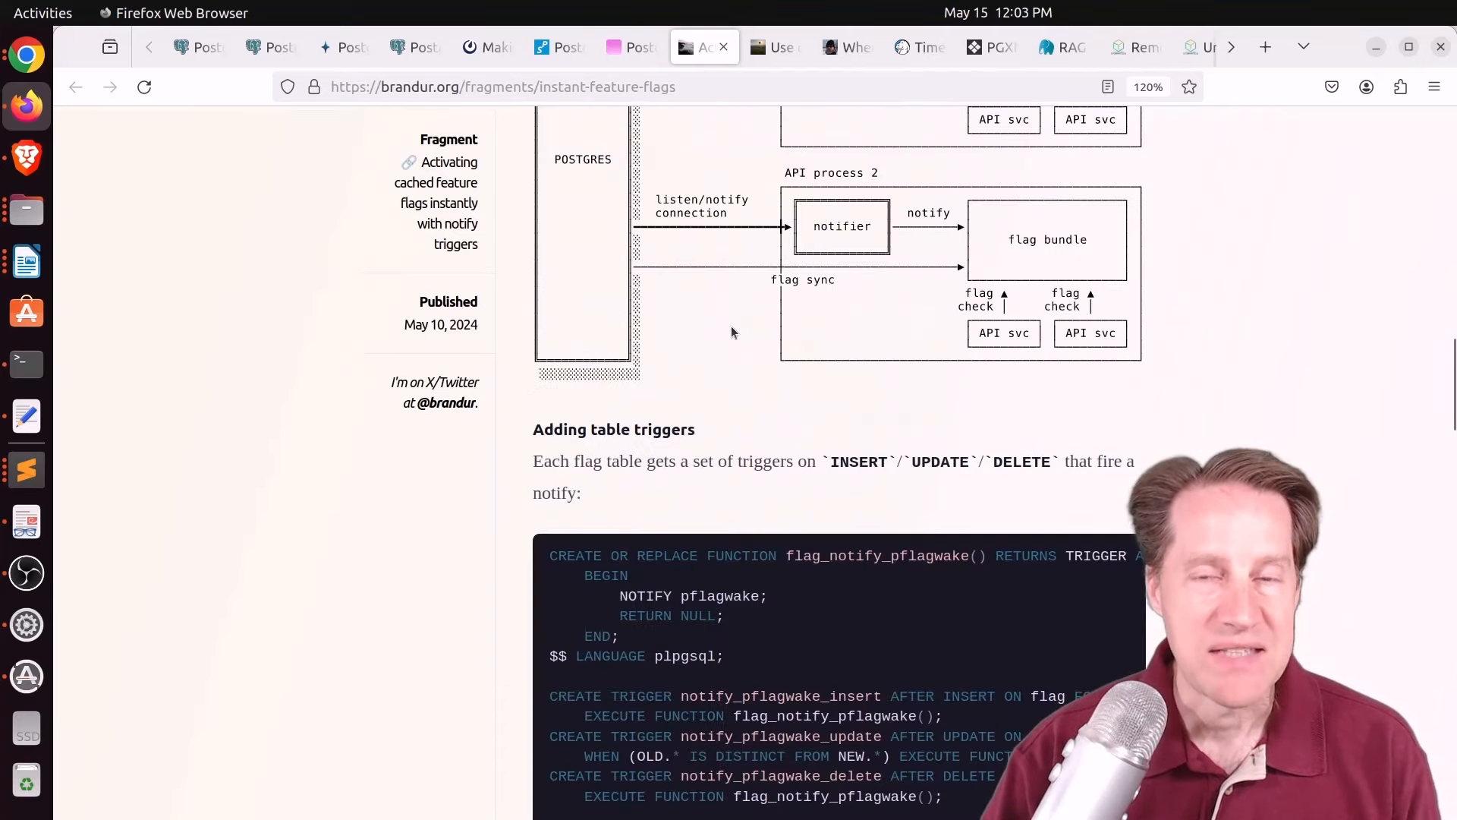
scroll("down", 3)
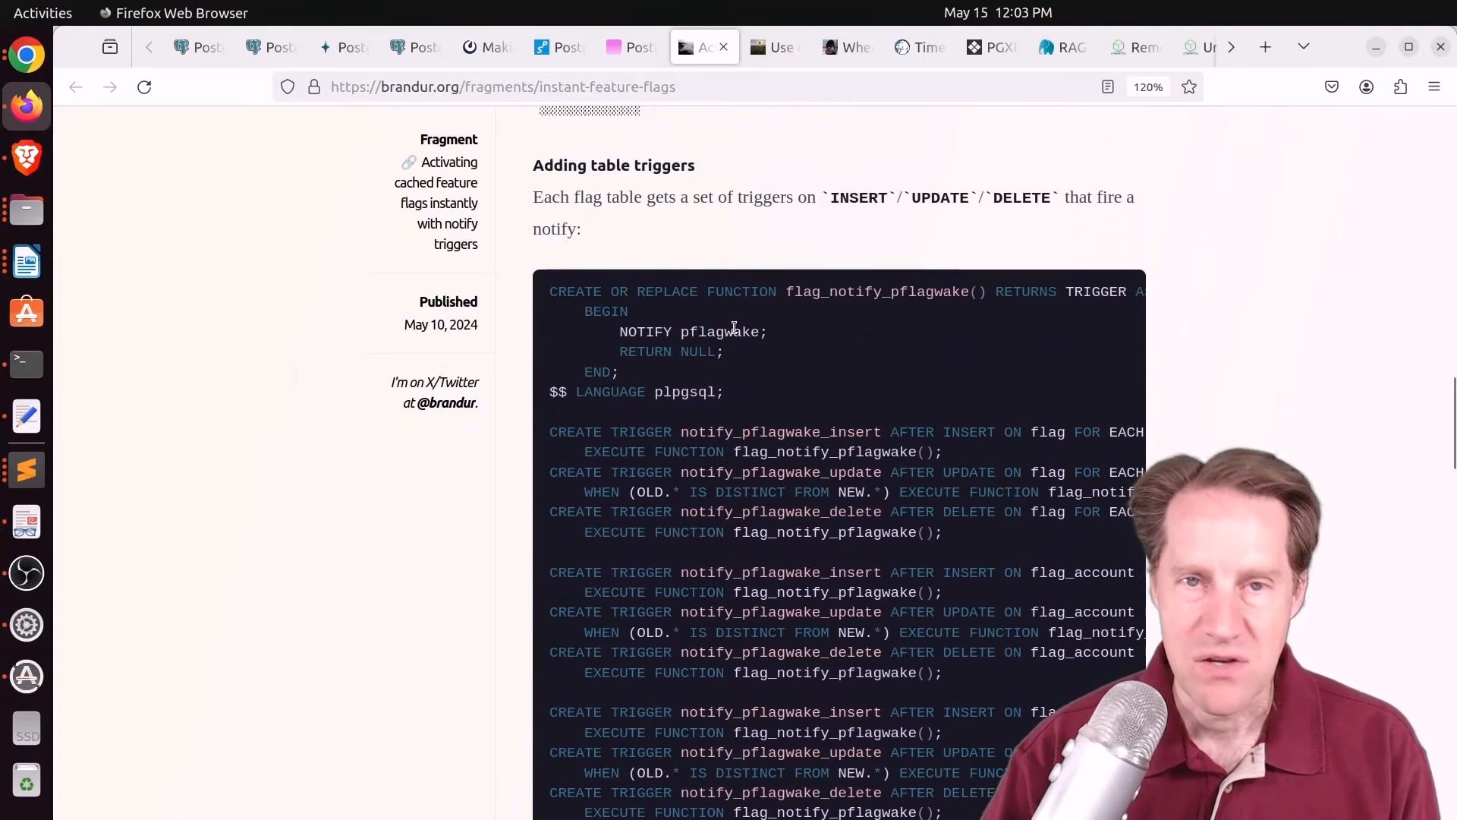
scroll("down", 3)
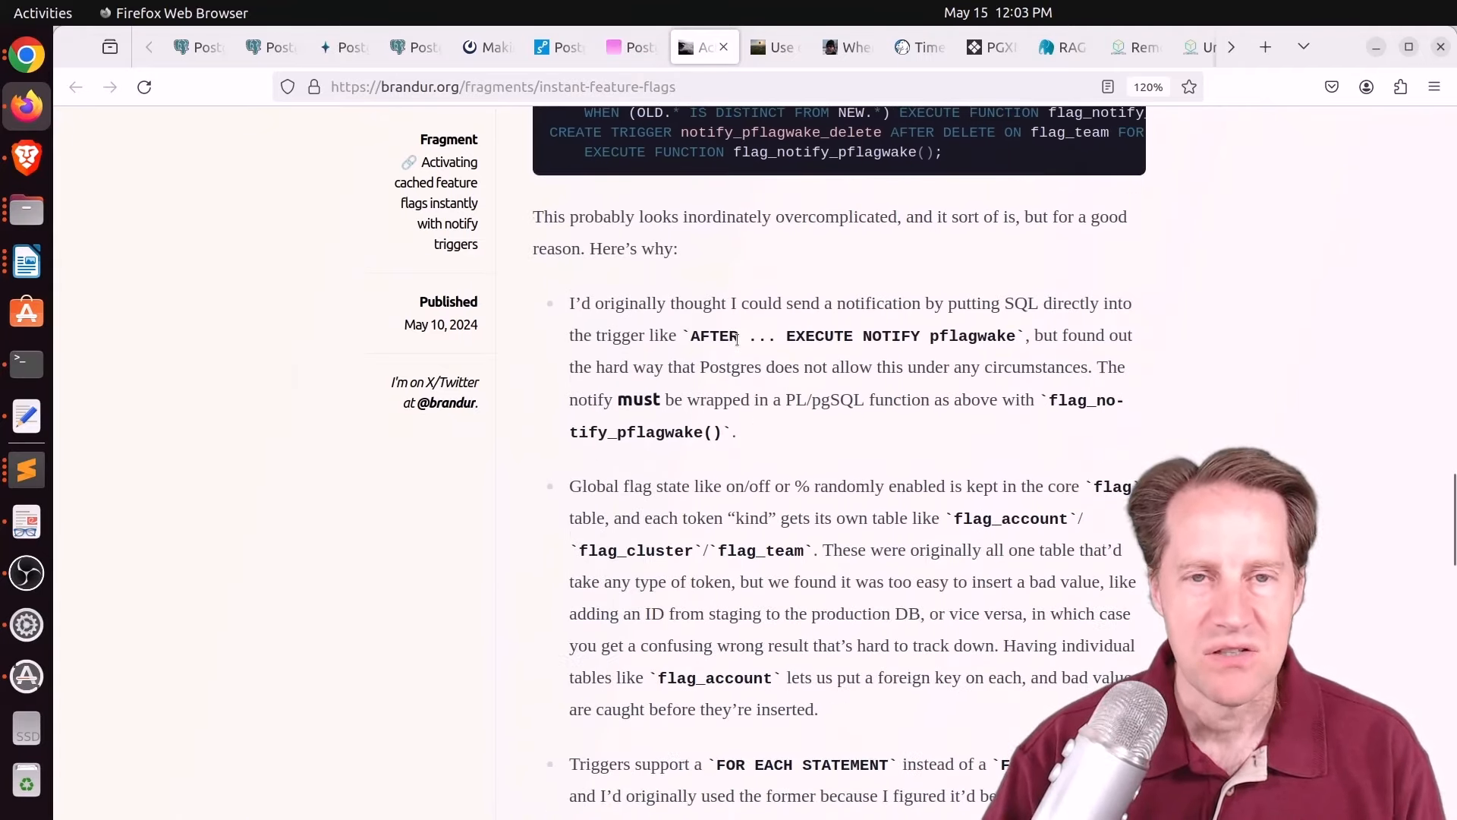
scroll("down", 3)
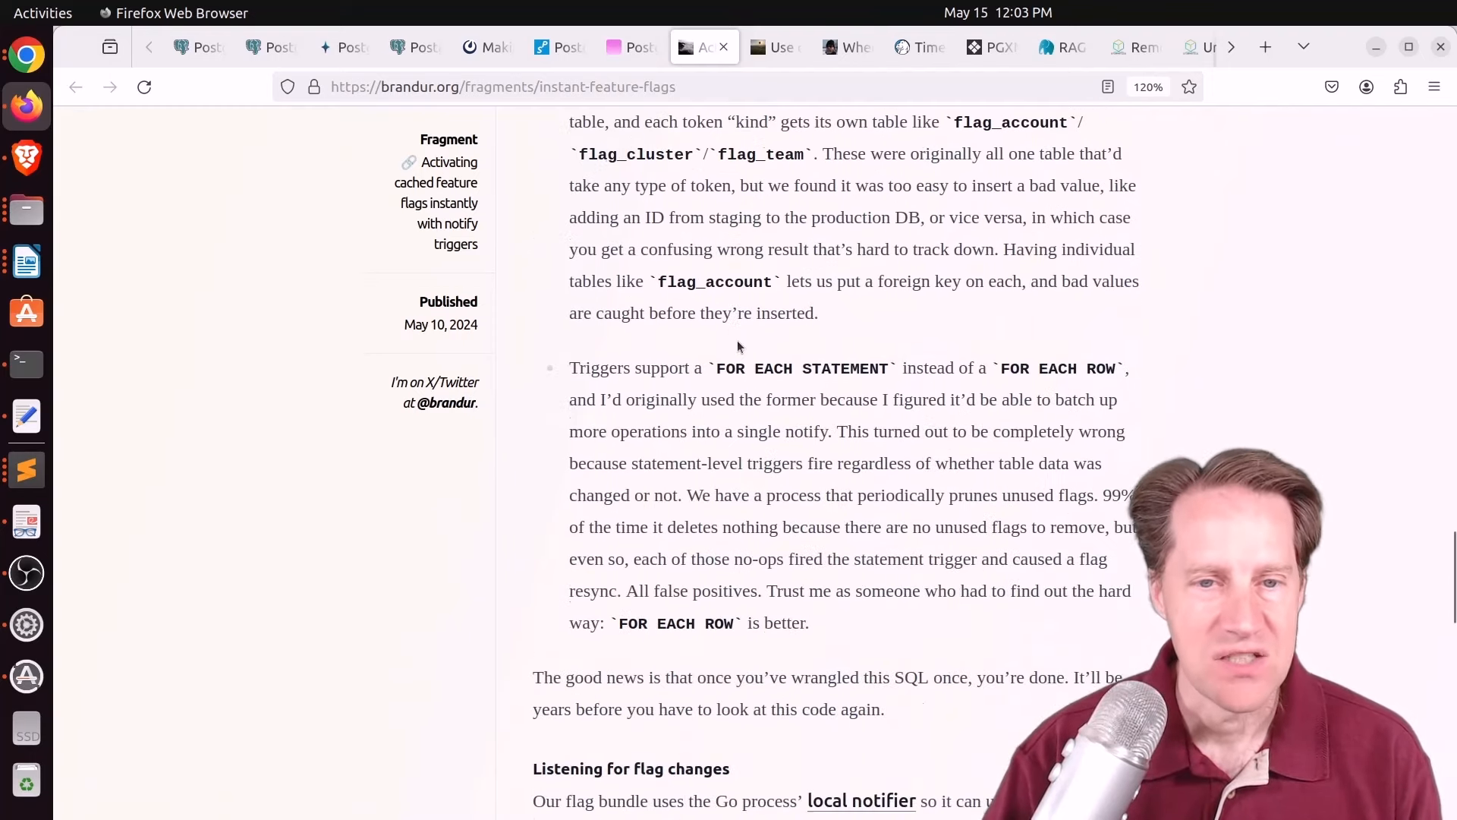
scroll("down", 3)
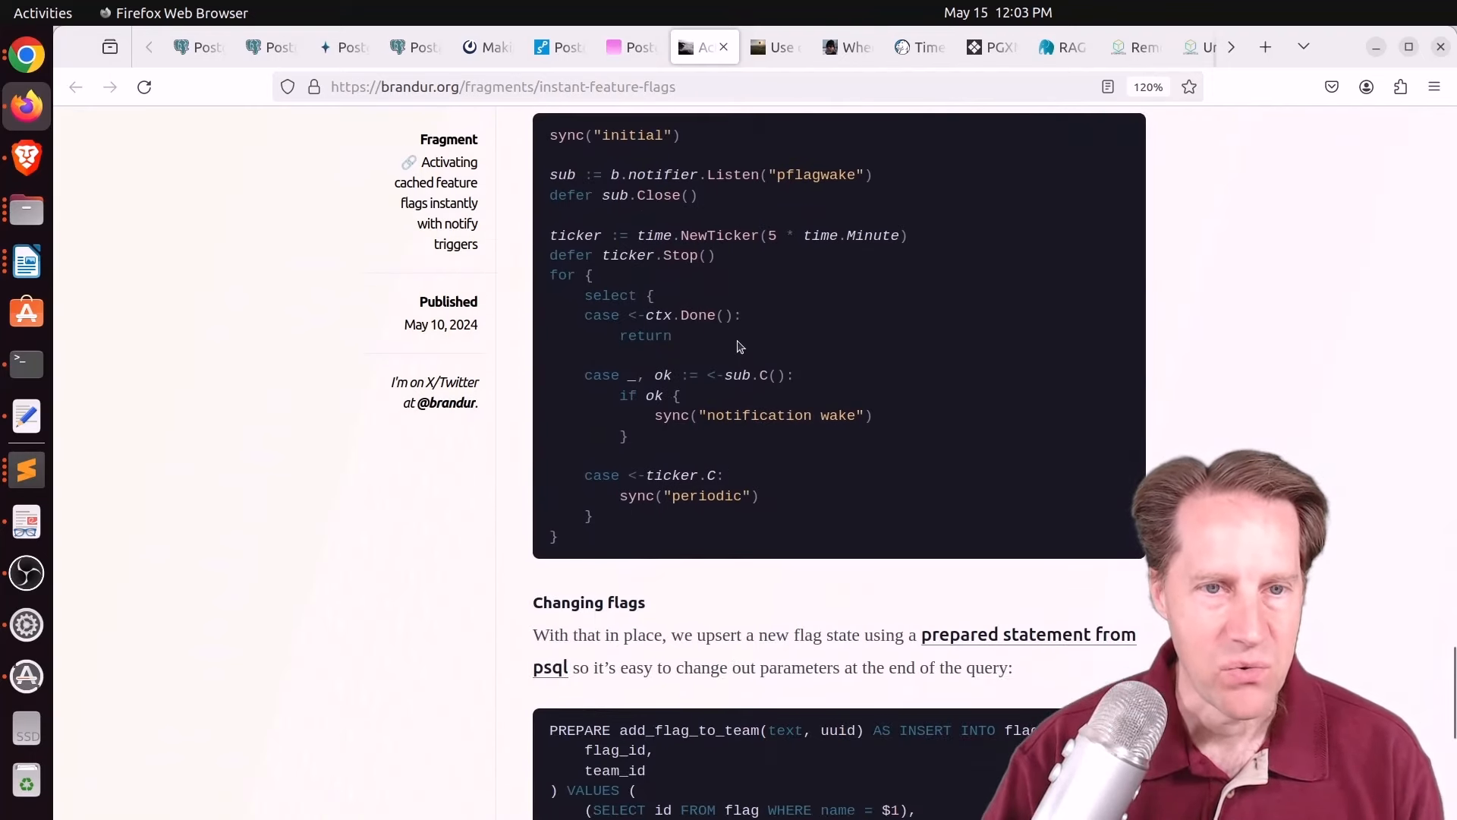
scroll("down", 3)
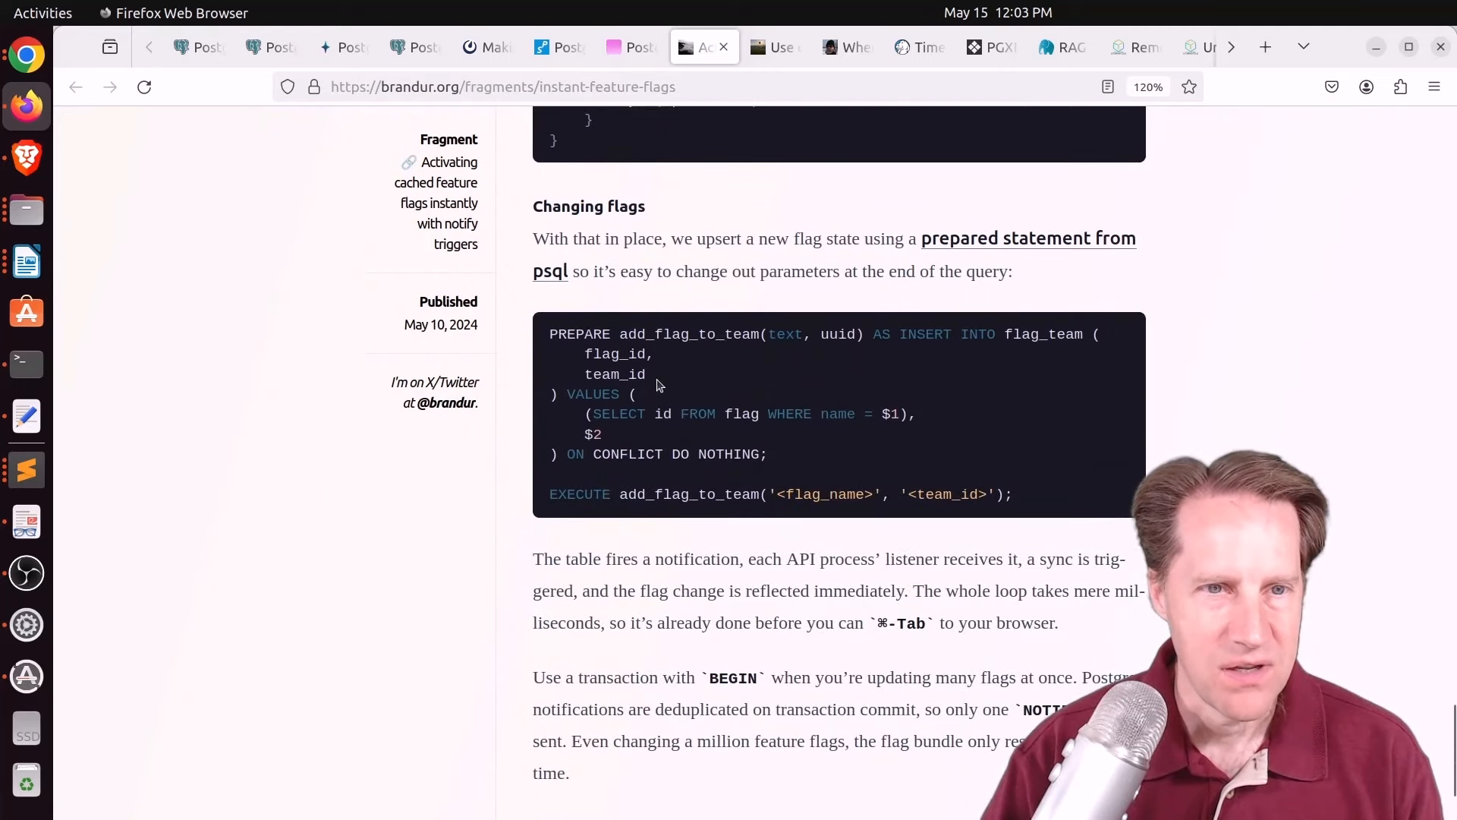
scroll("down", 3)
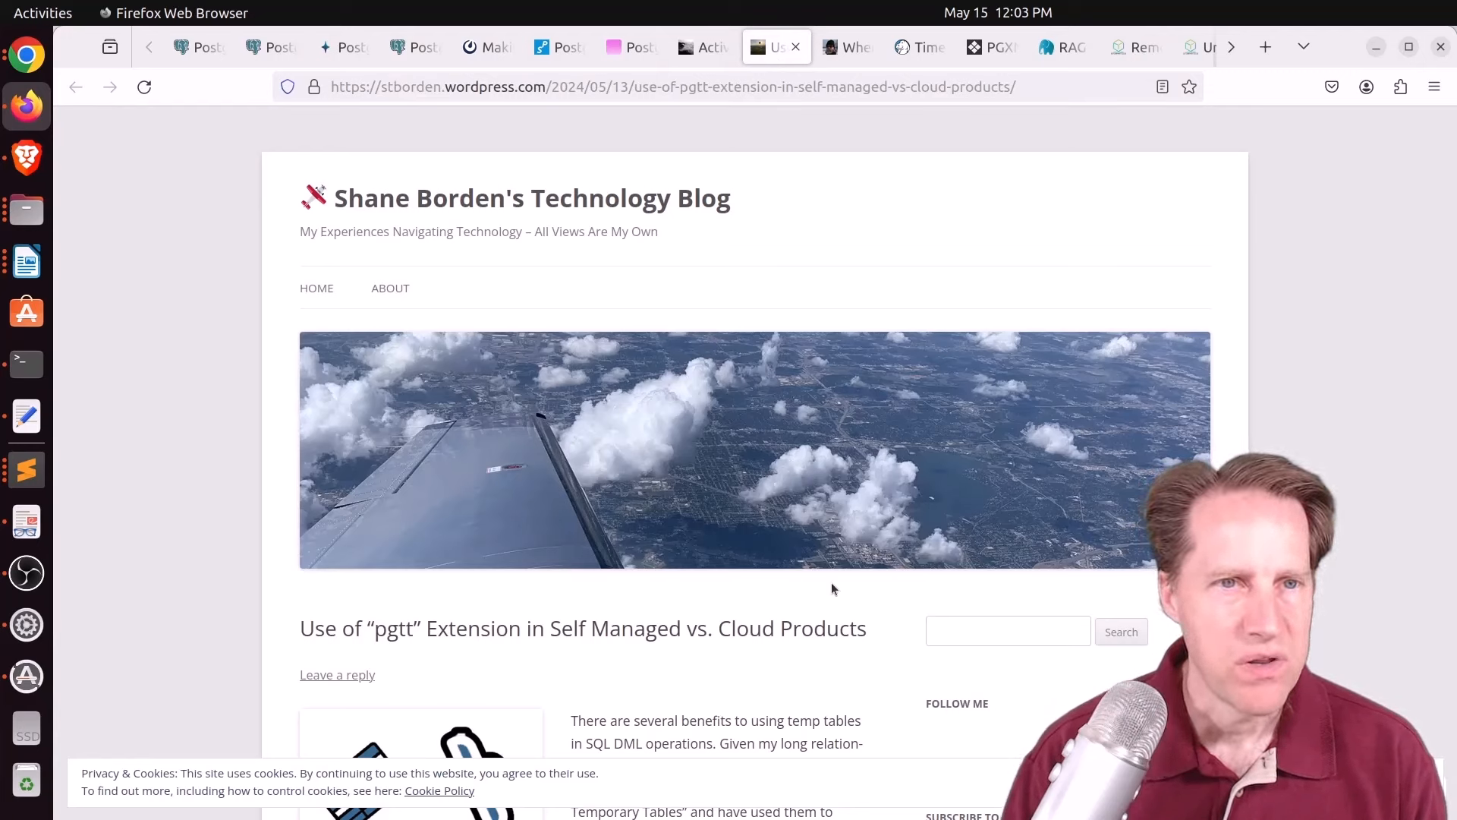
Step: Scroll through the pgtt post's code samples and the cloud LOAD workaround
scroll("down", 3)
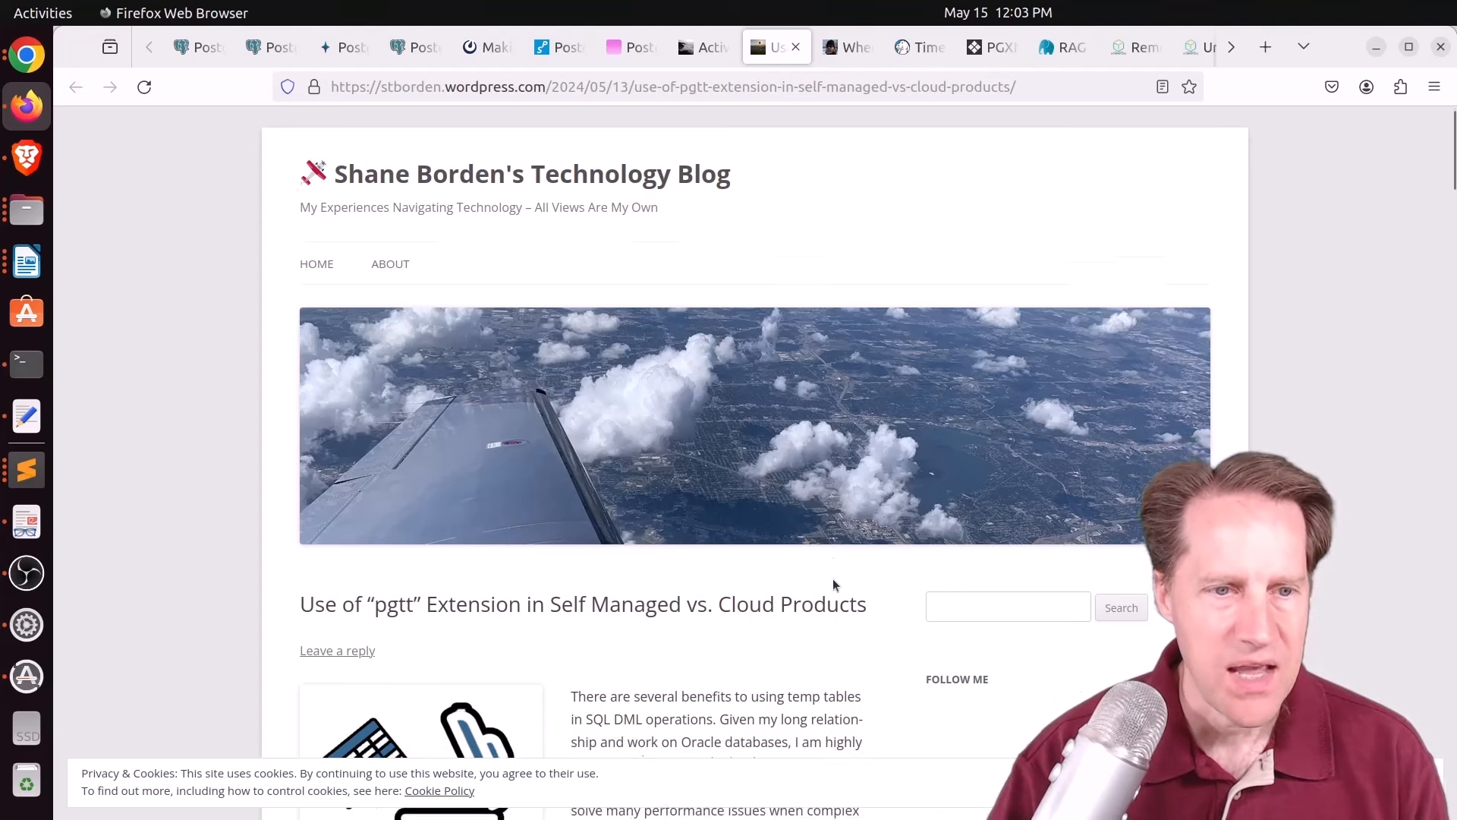
scroll("down", 3)
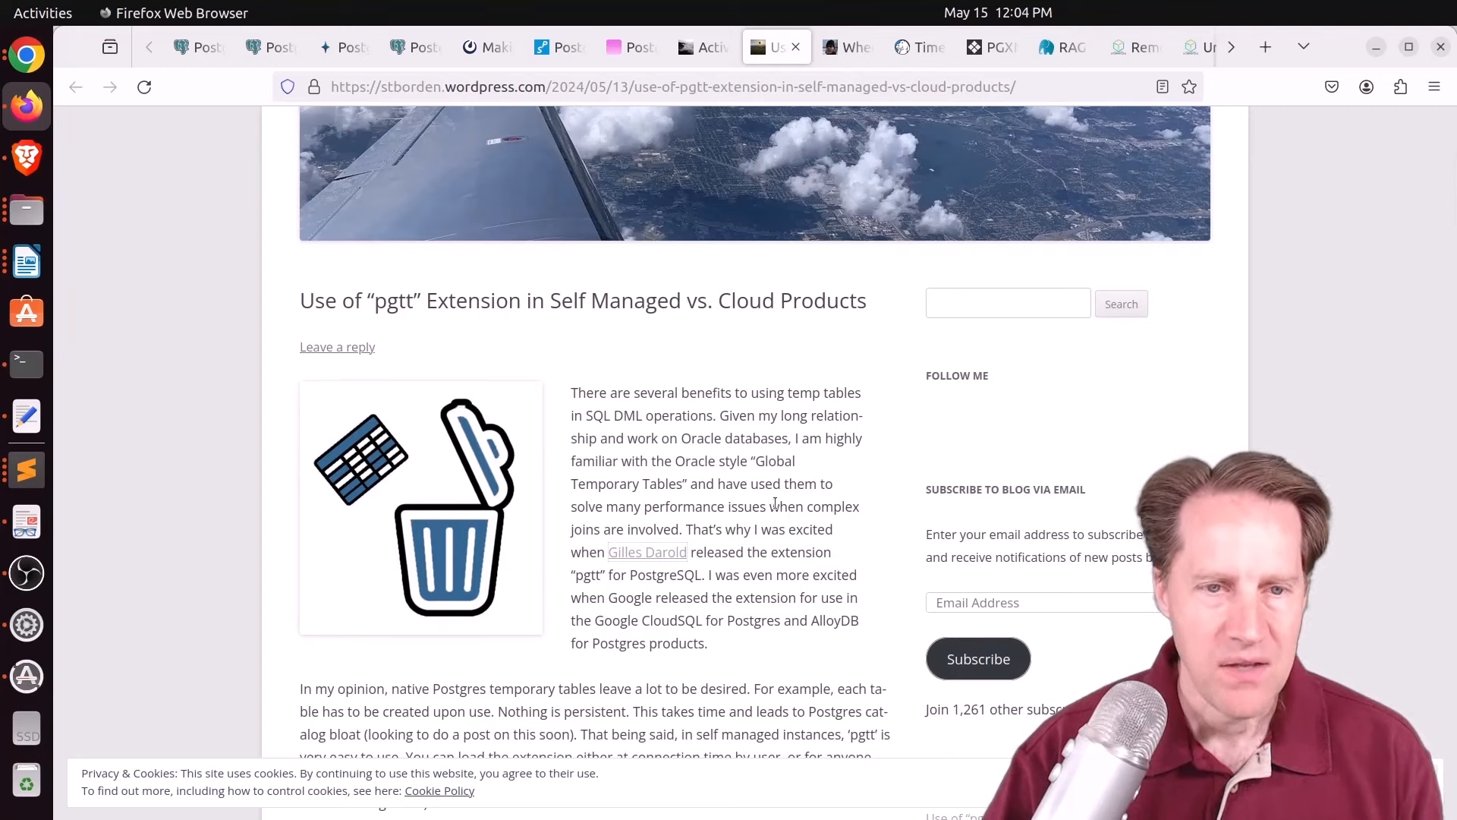
scroll("down", 3)
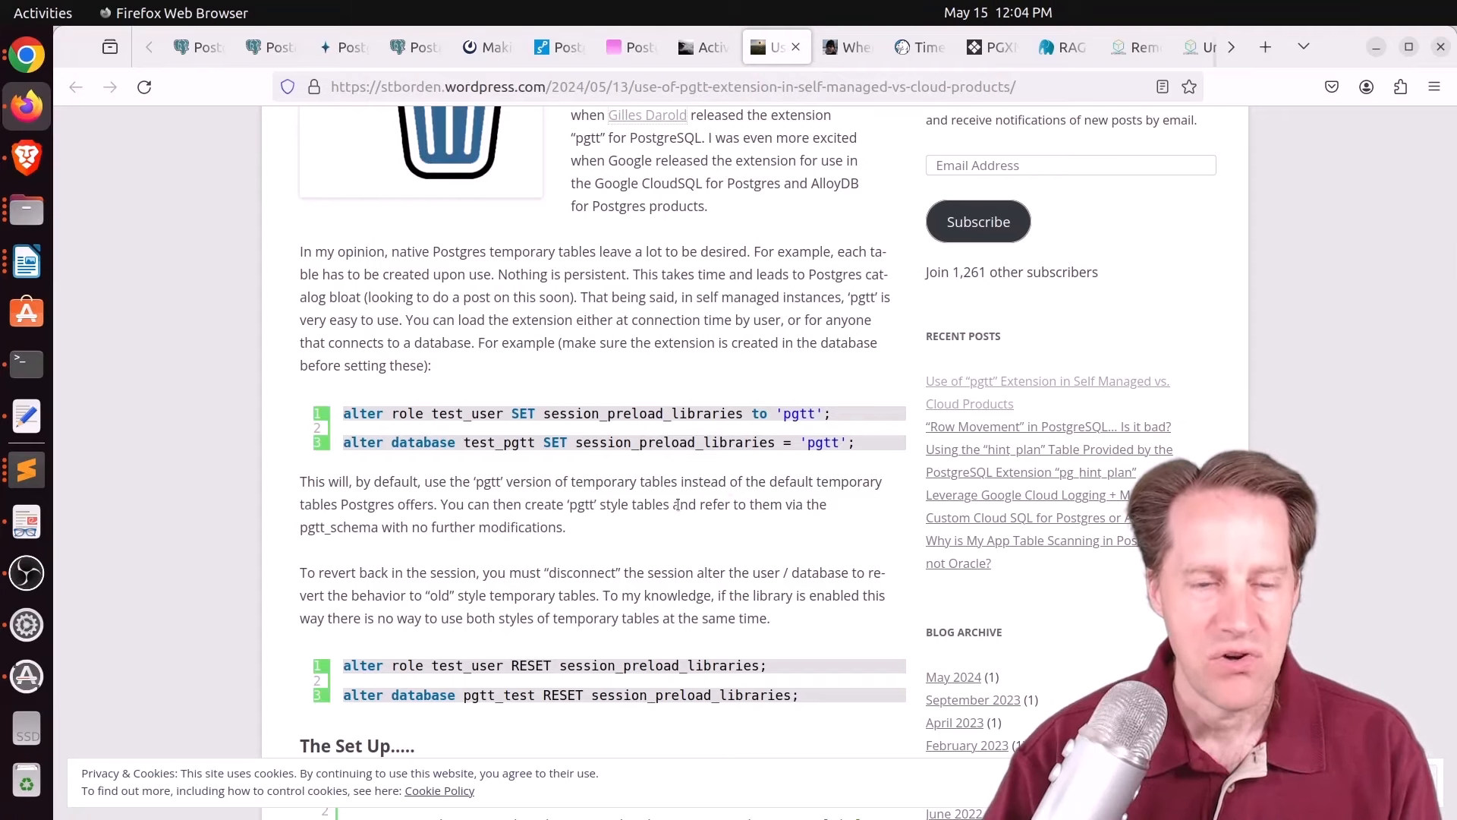
scroll("down", 3)
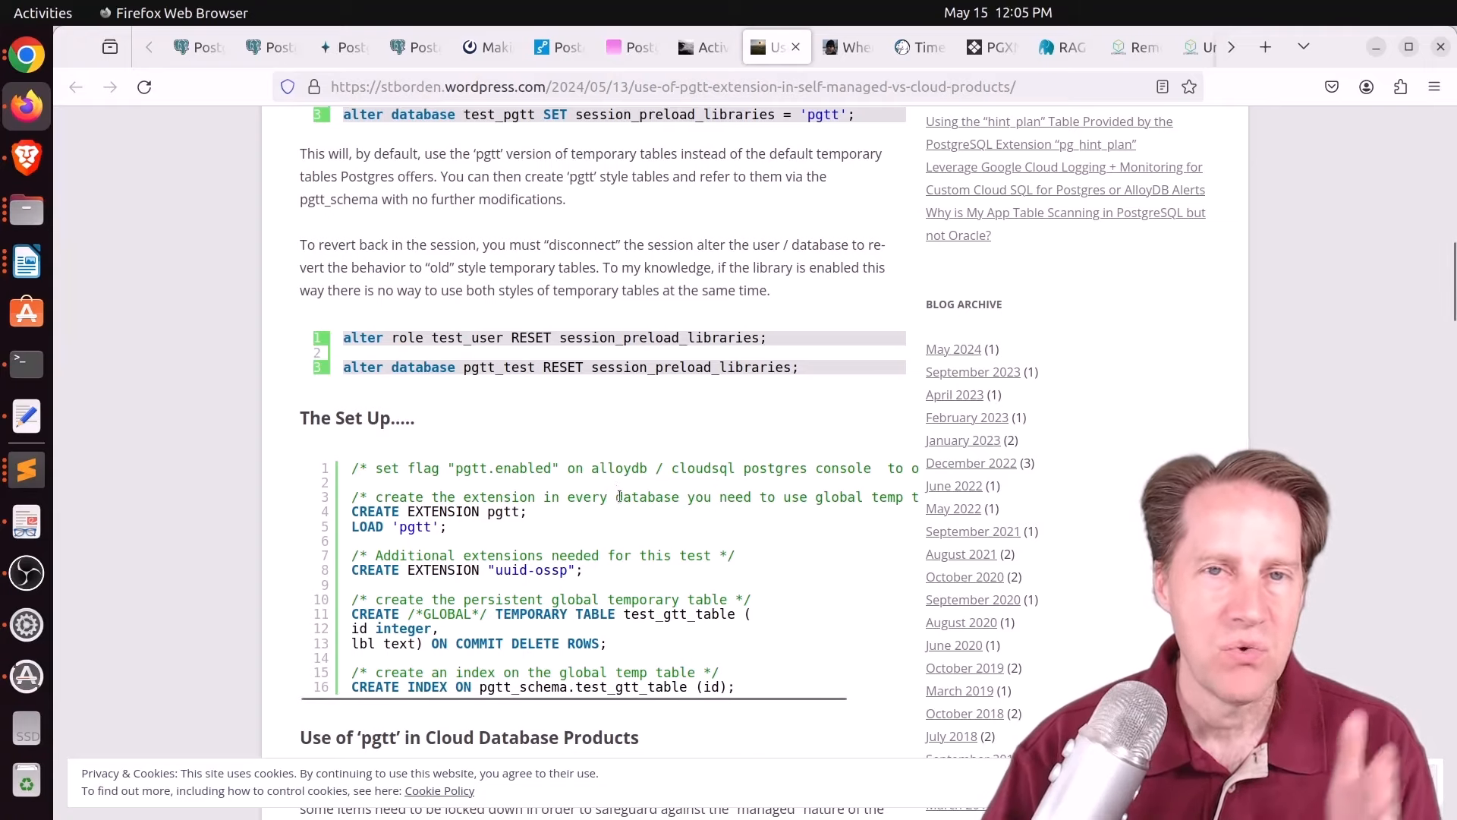
mouse_move(630, 502)
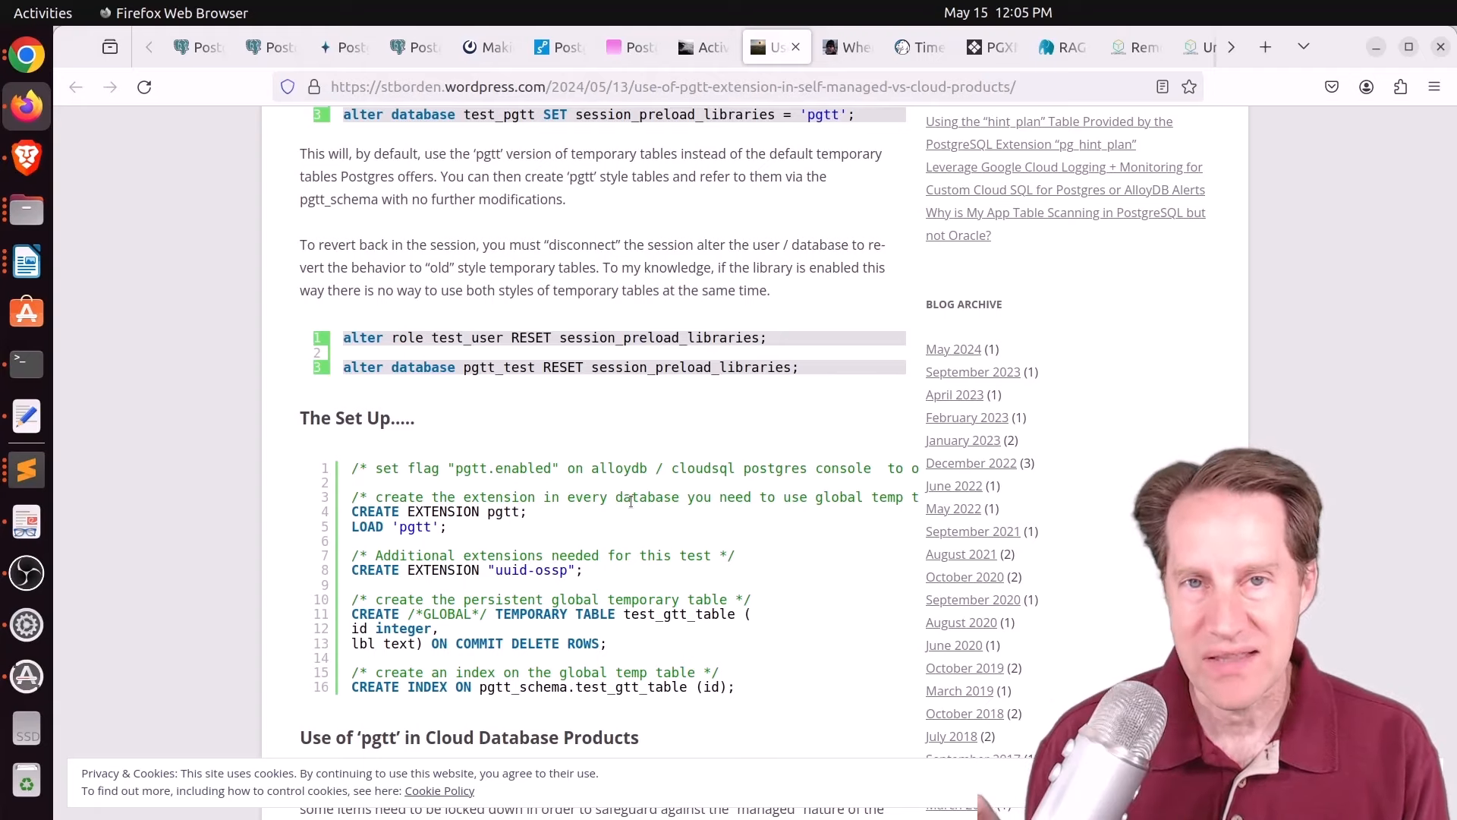
mouse_move(636, 533)
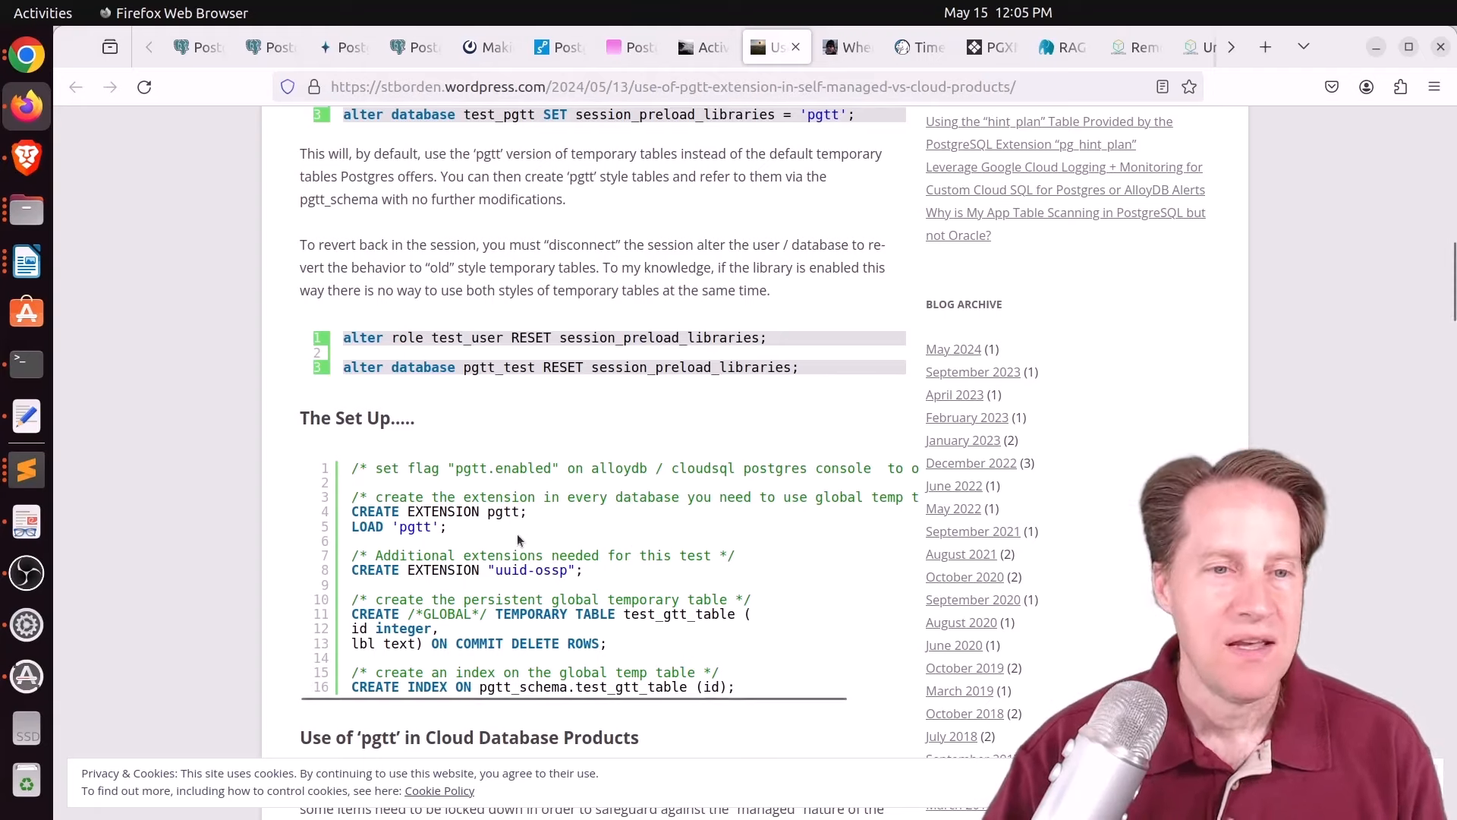
scroll("down", 3)
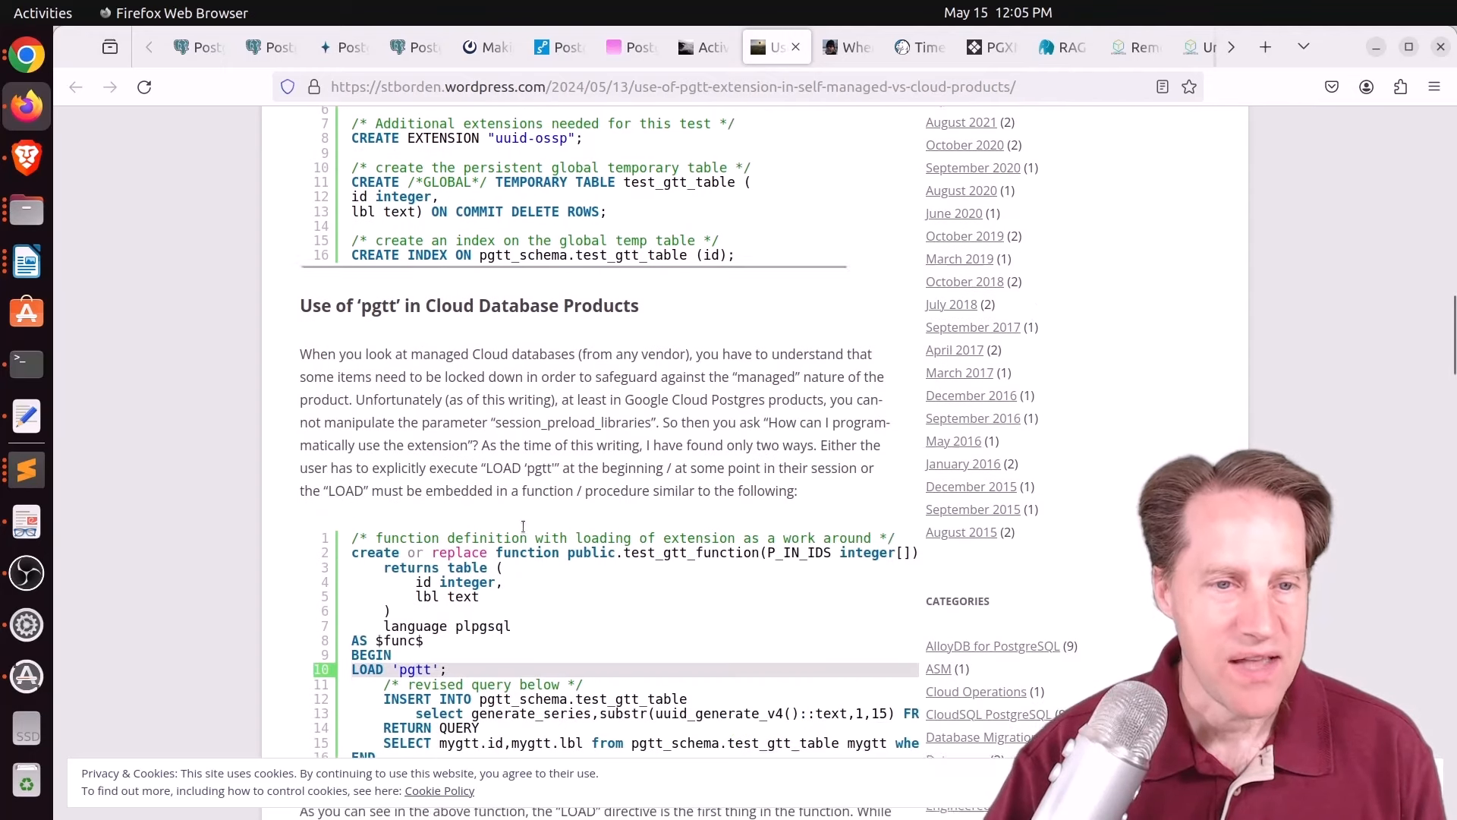
scroll("up", 3)
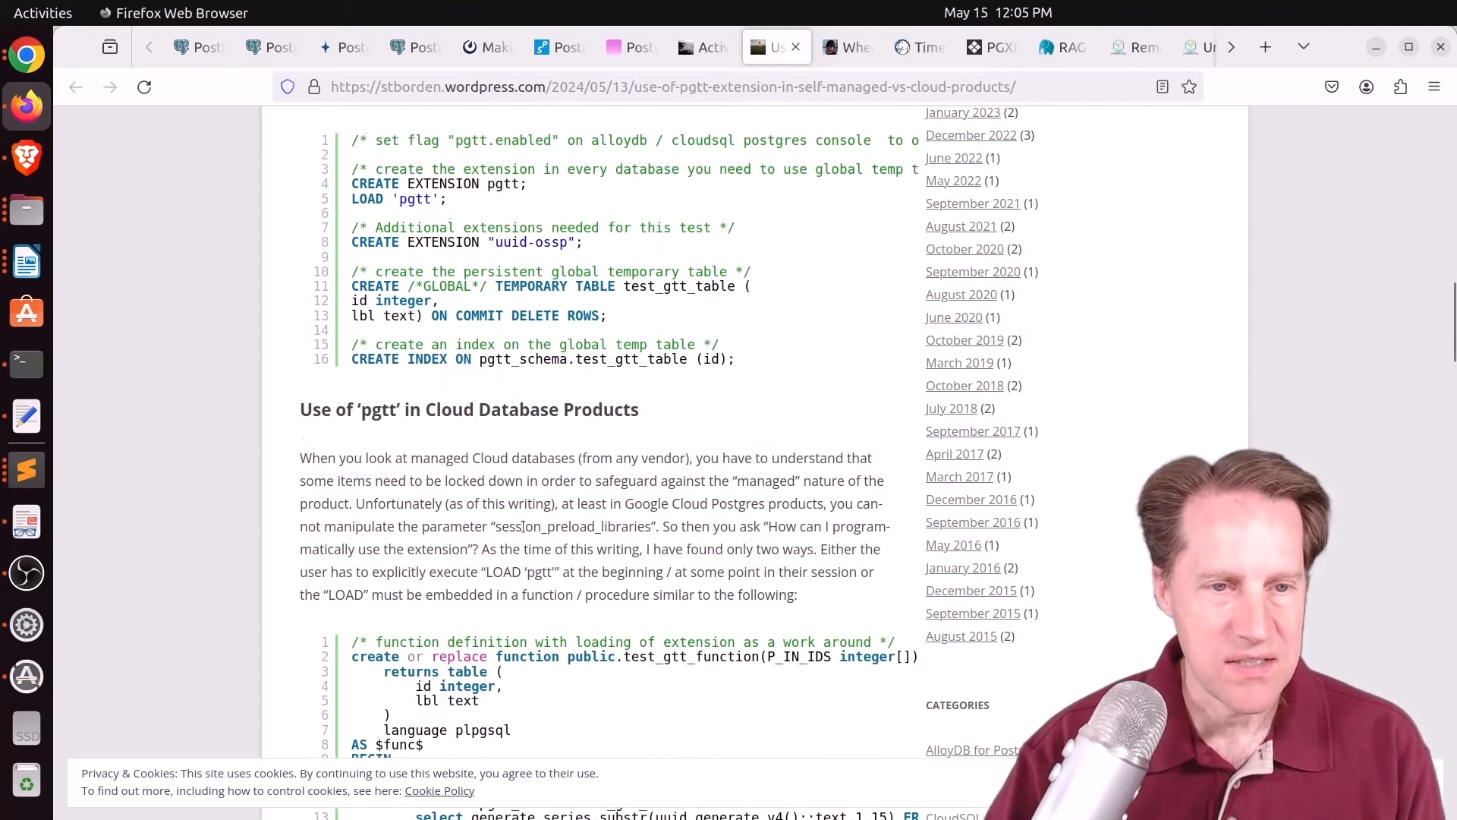
Step: Read past the duplicate-row and missing-table failures to the end, then move to the patch-splitting post
scroll("down", 3)
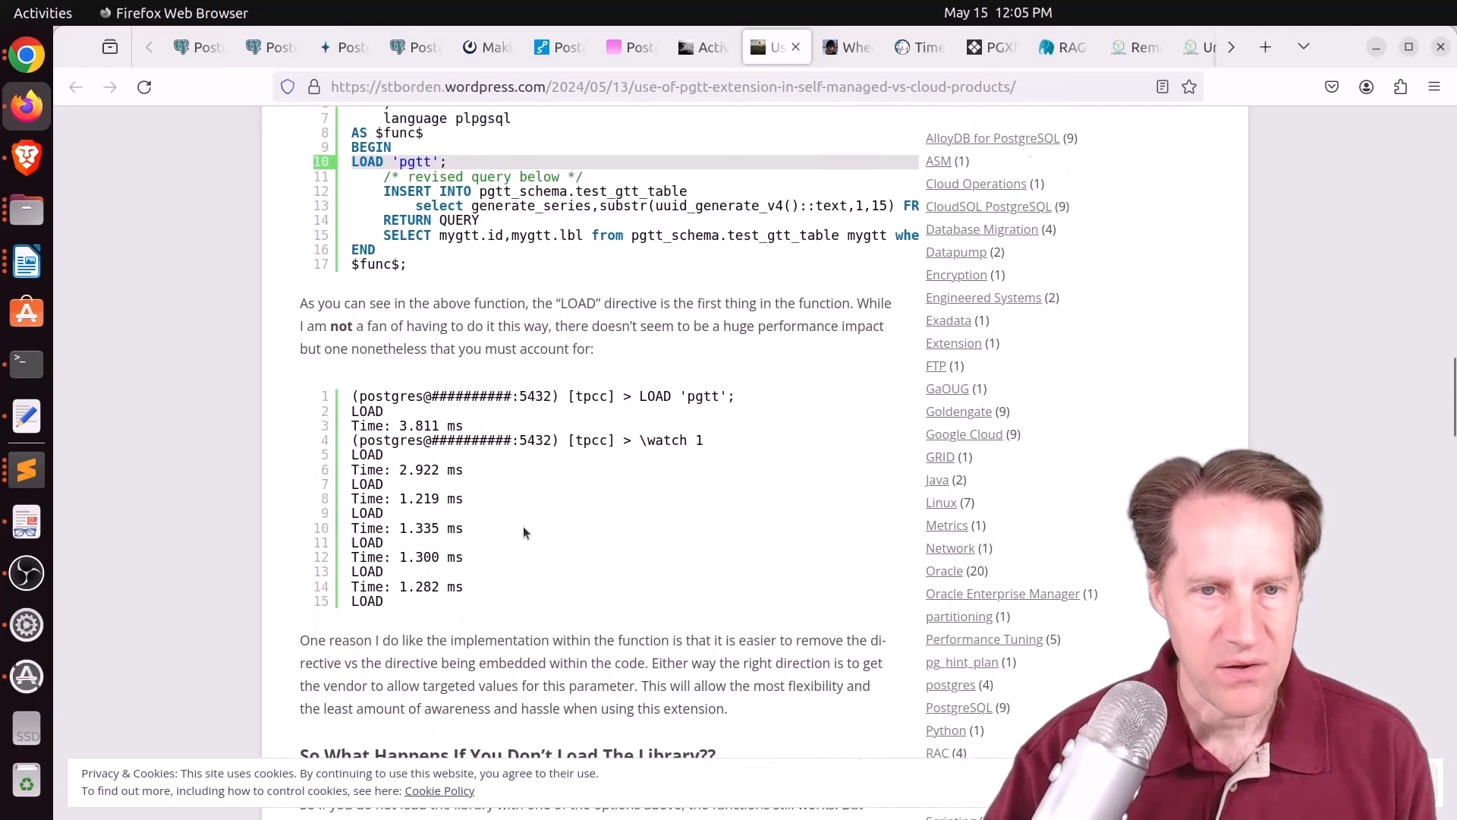
scroll("down", 3)
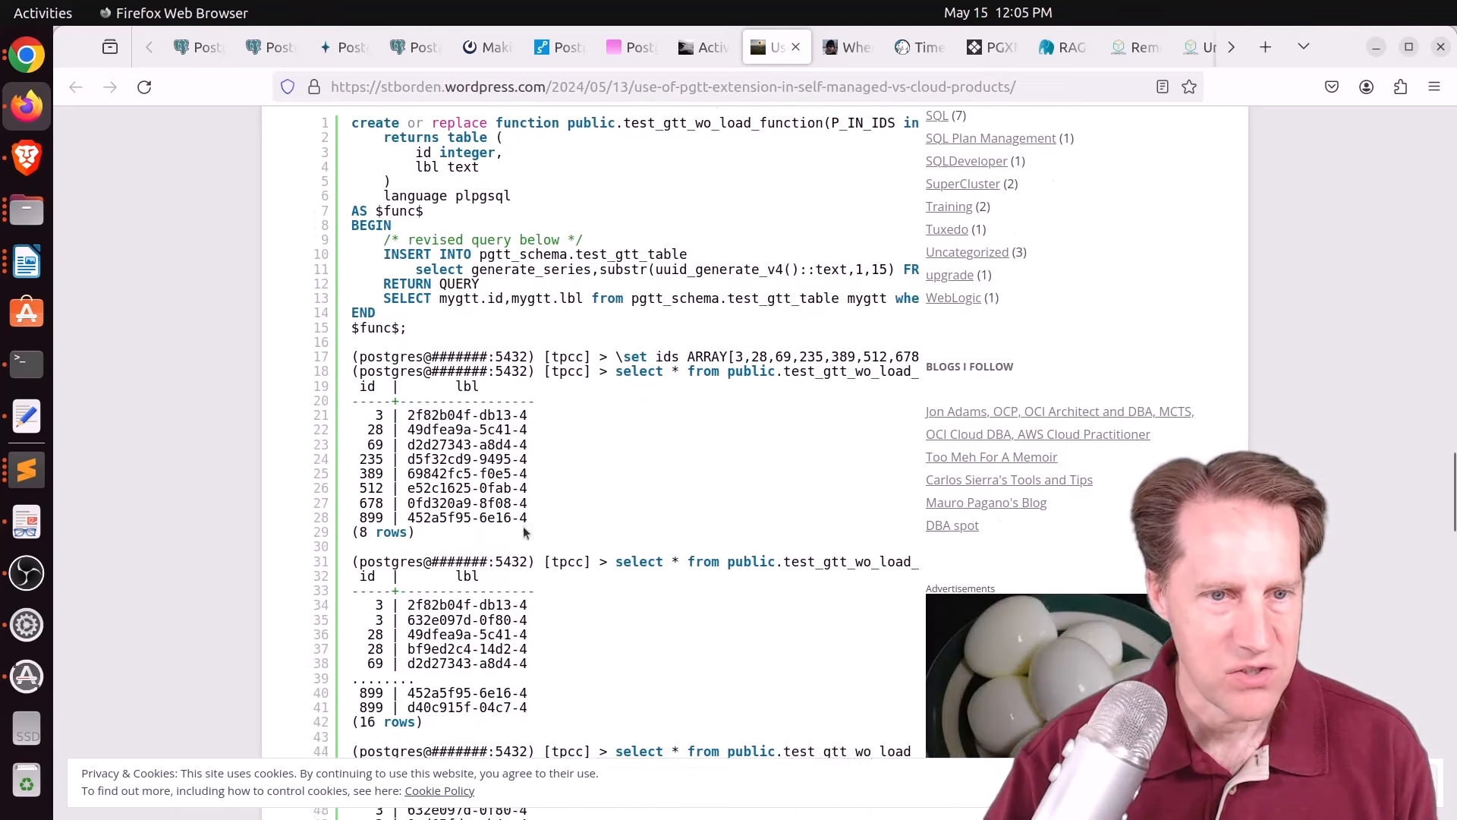
scroll("down", 3)
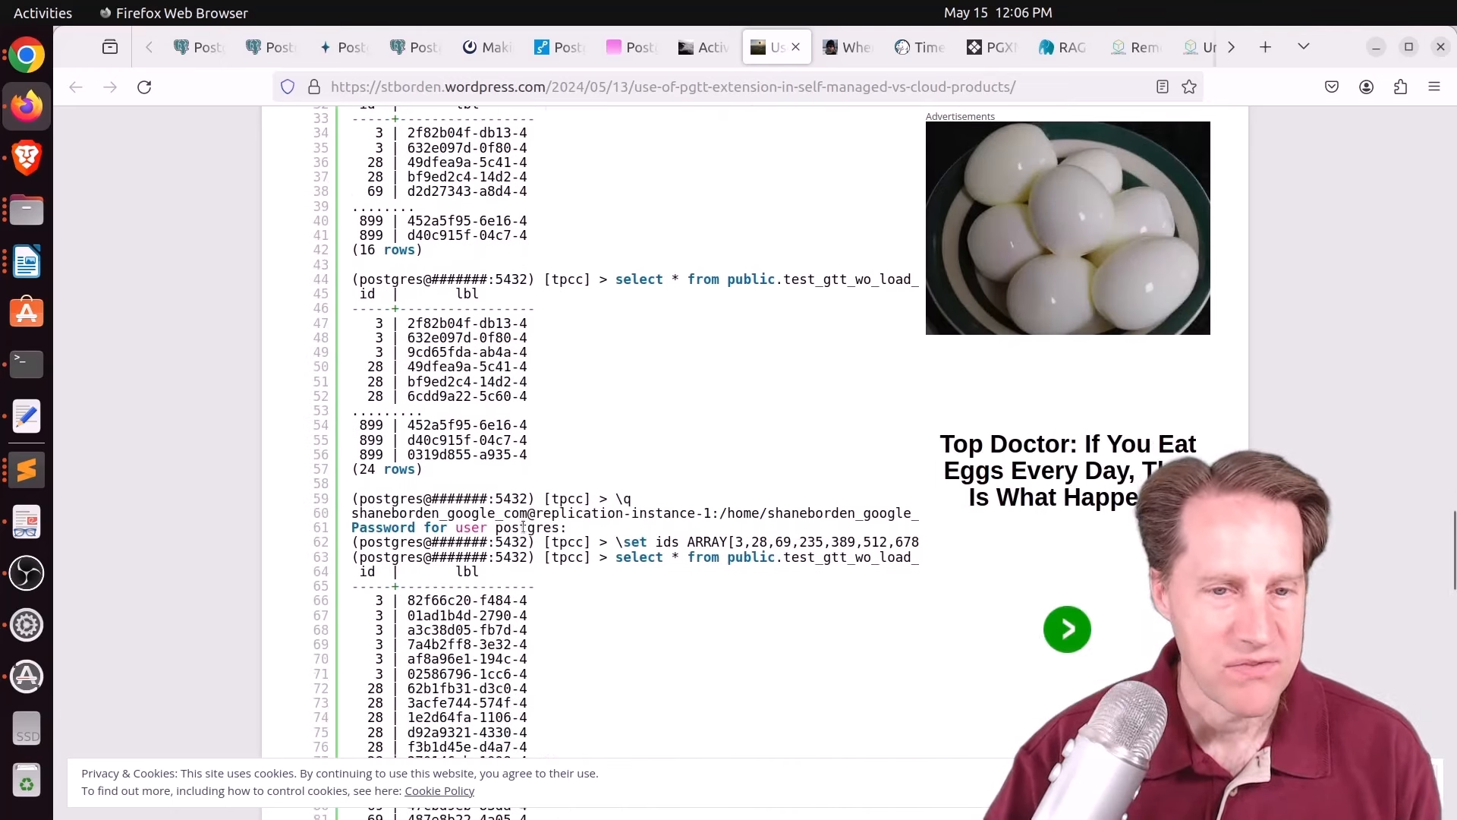
scroll("down", 3)
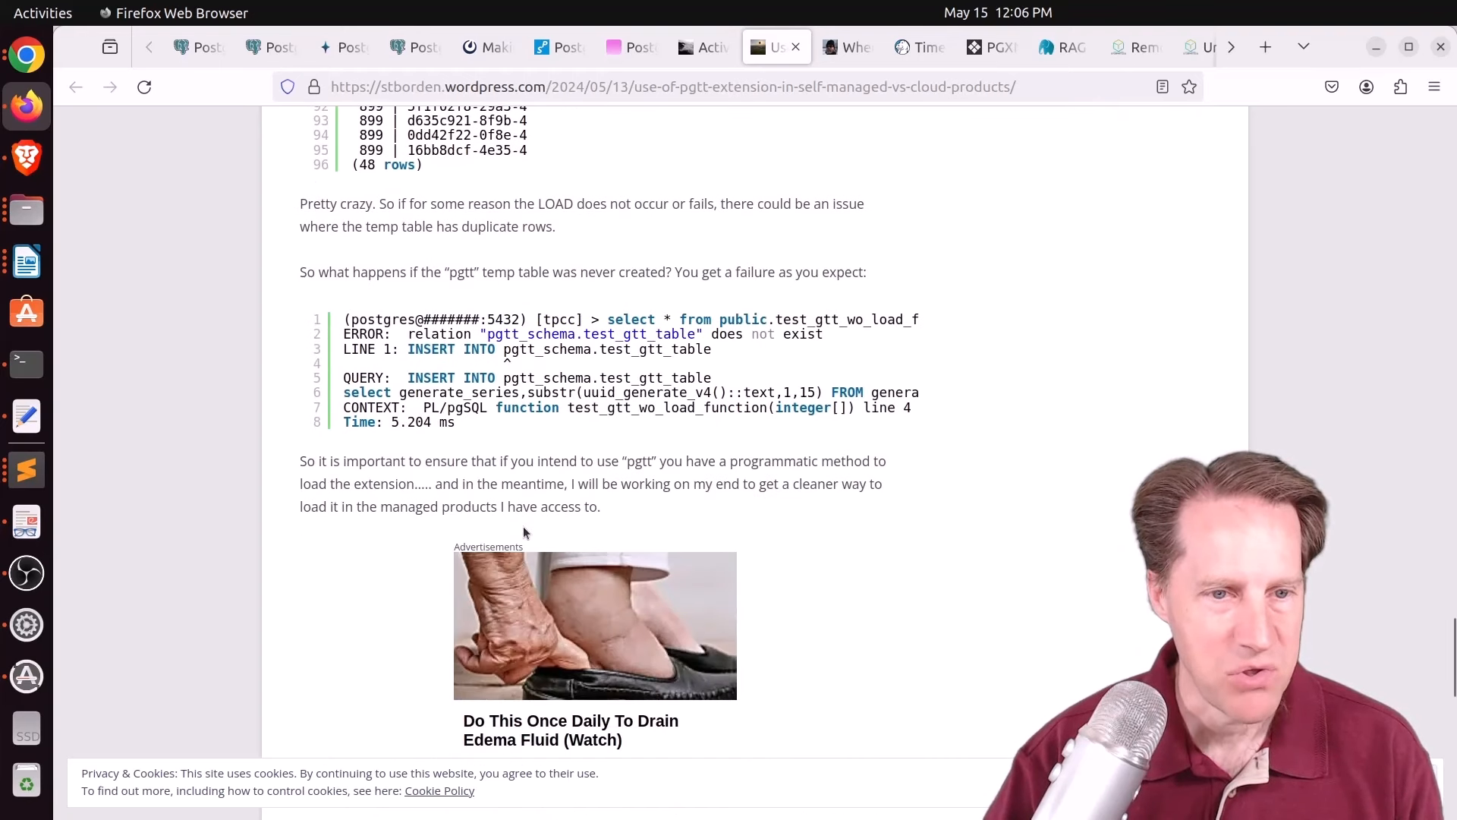
scroll("down", 3)
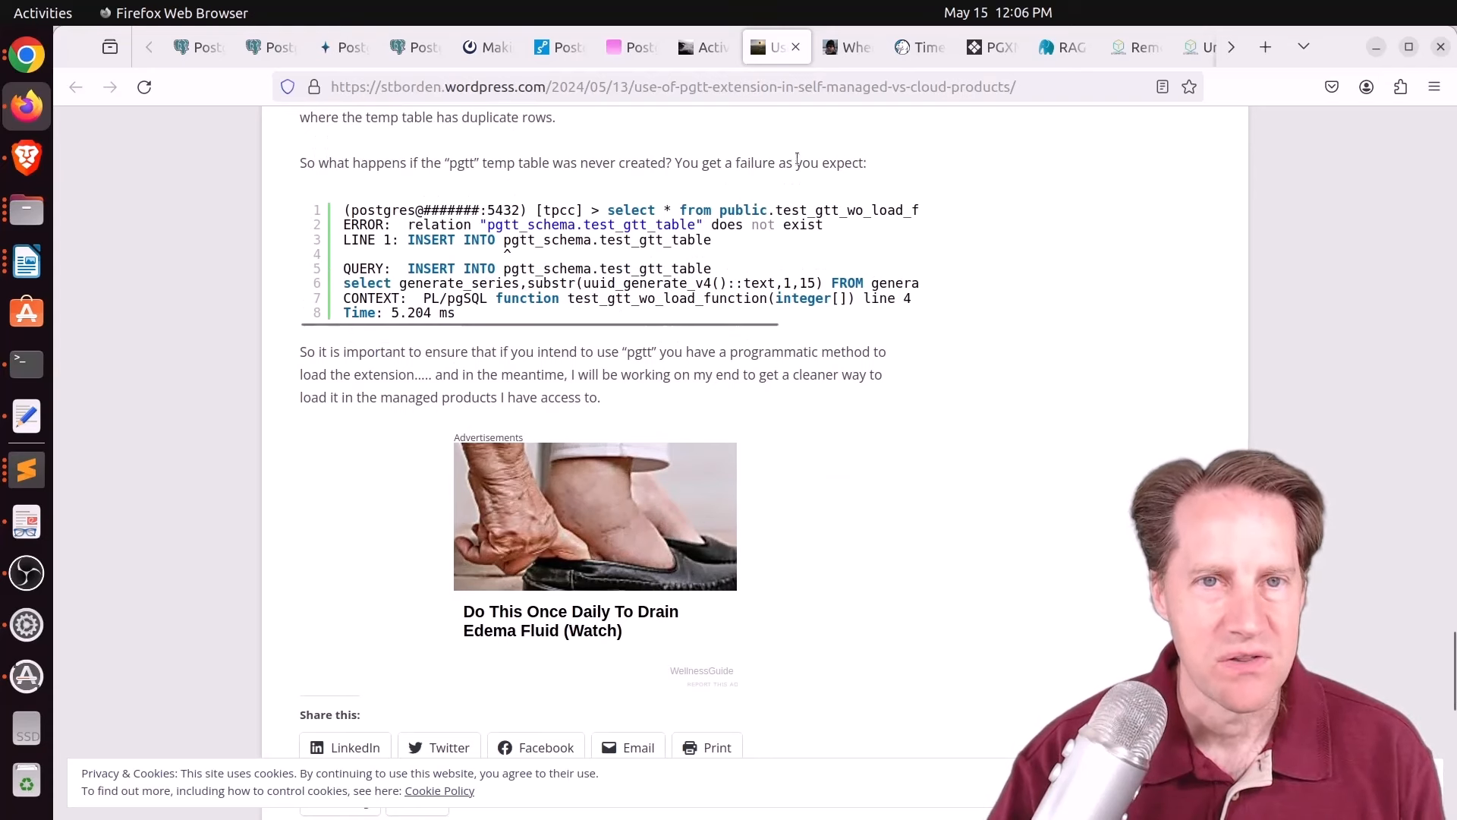
left_click(845, 47)
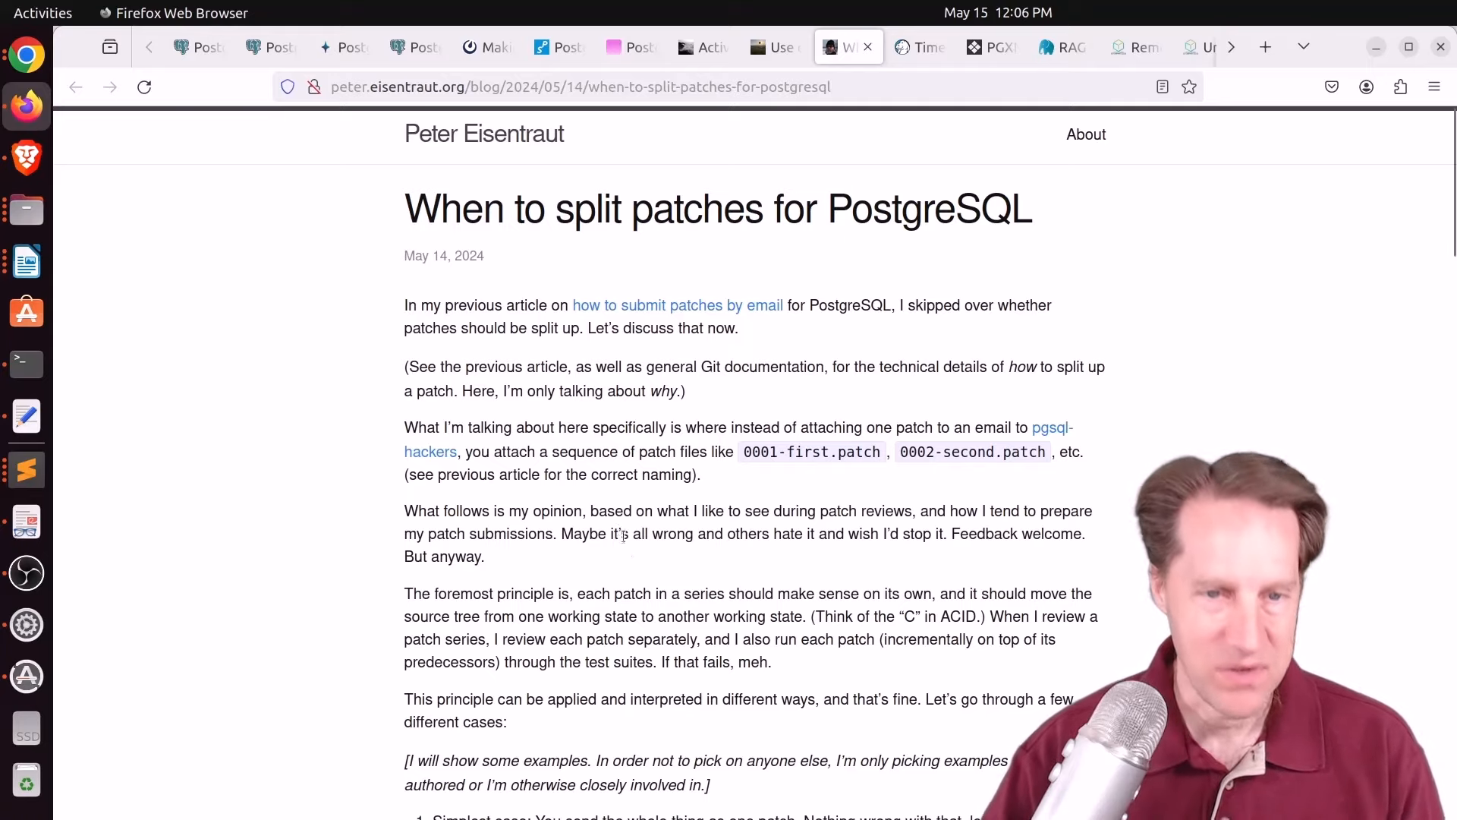
Step: Scroll to the Summary and highlight the last bullet about communicating structure to reviewers
scroll("down", 3)
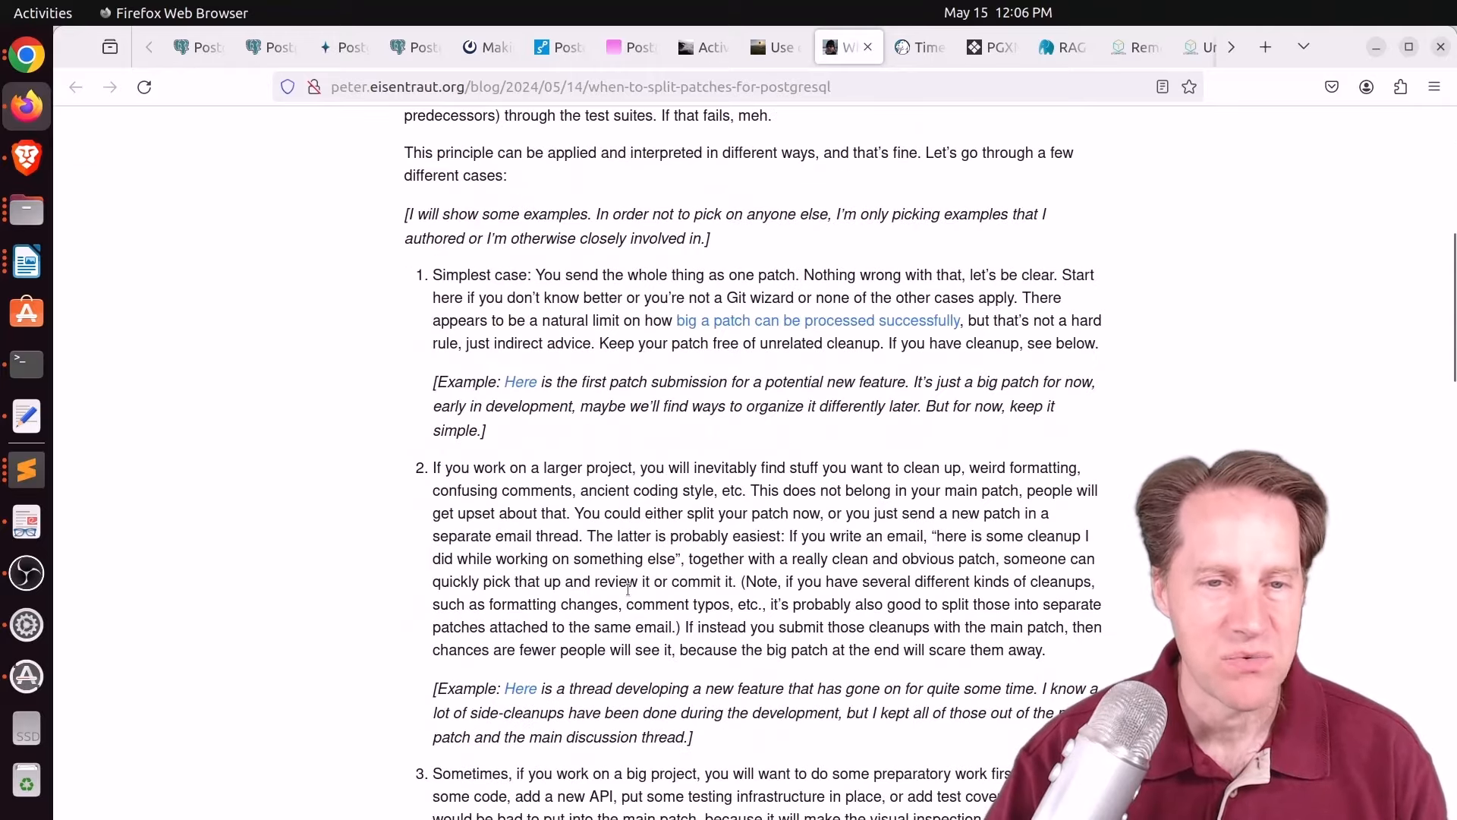
scroll("down", 3)
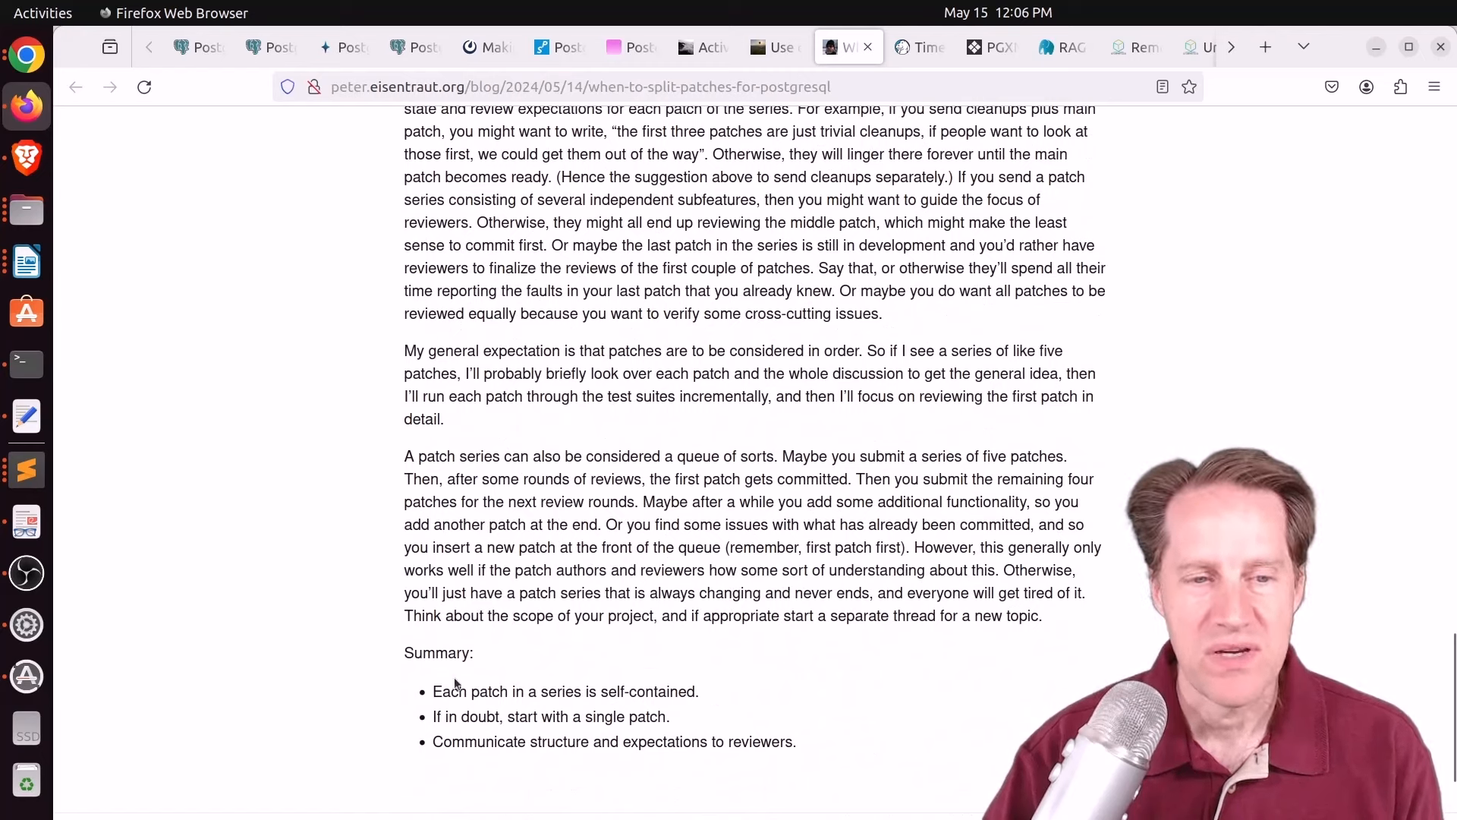
left_click_drag(433, 692, 701, 692)
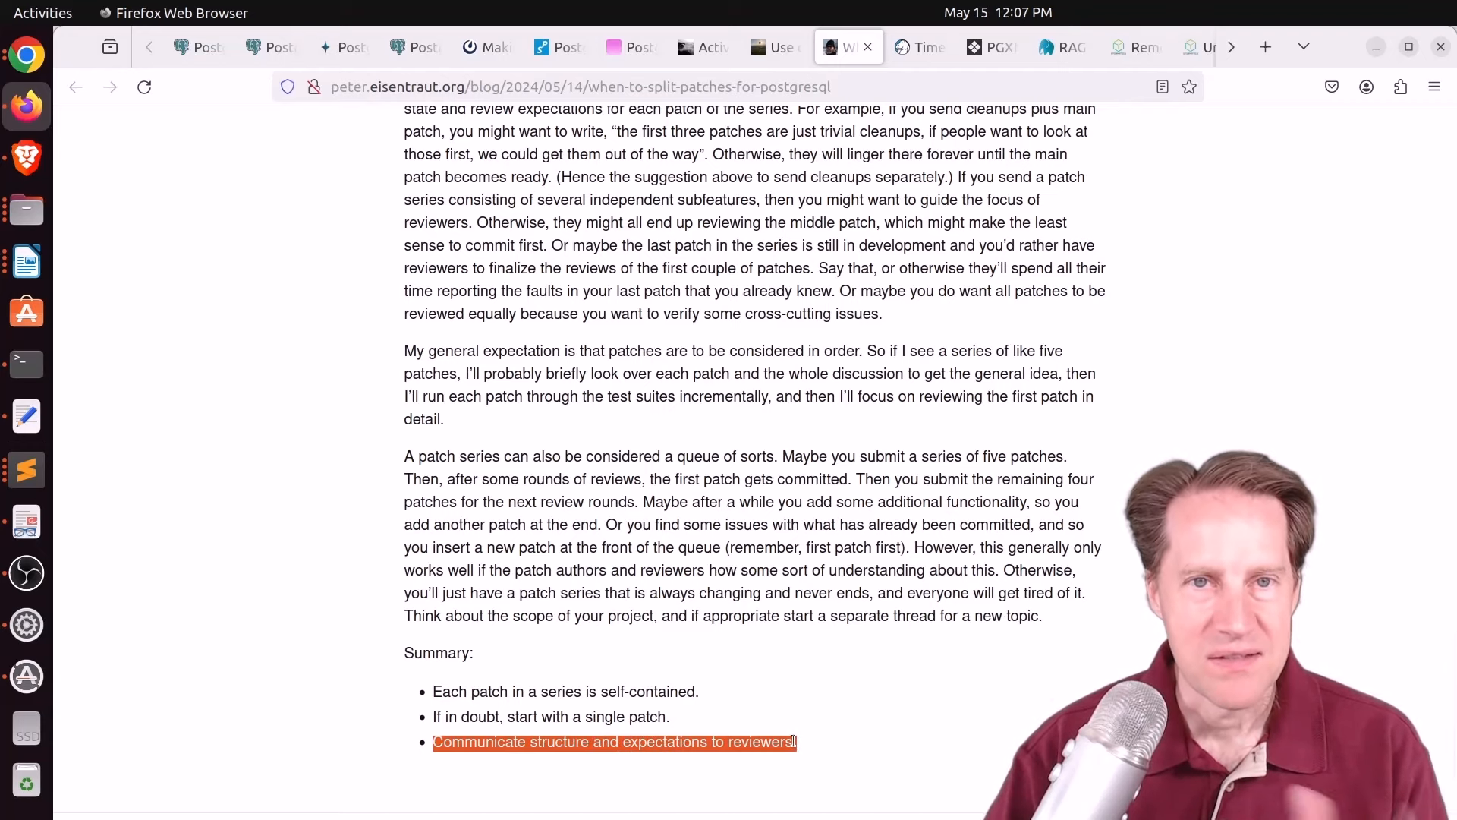
Step: Switch to the Crunchy Data pg_partman post and read the weekly and quarterly sections down to the Conclusion
left_click(918, 47)
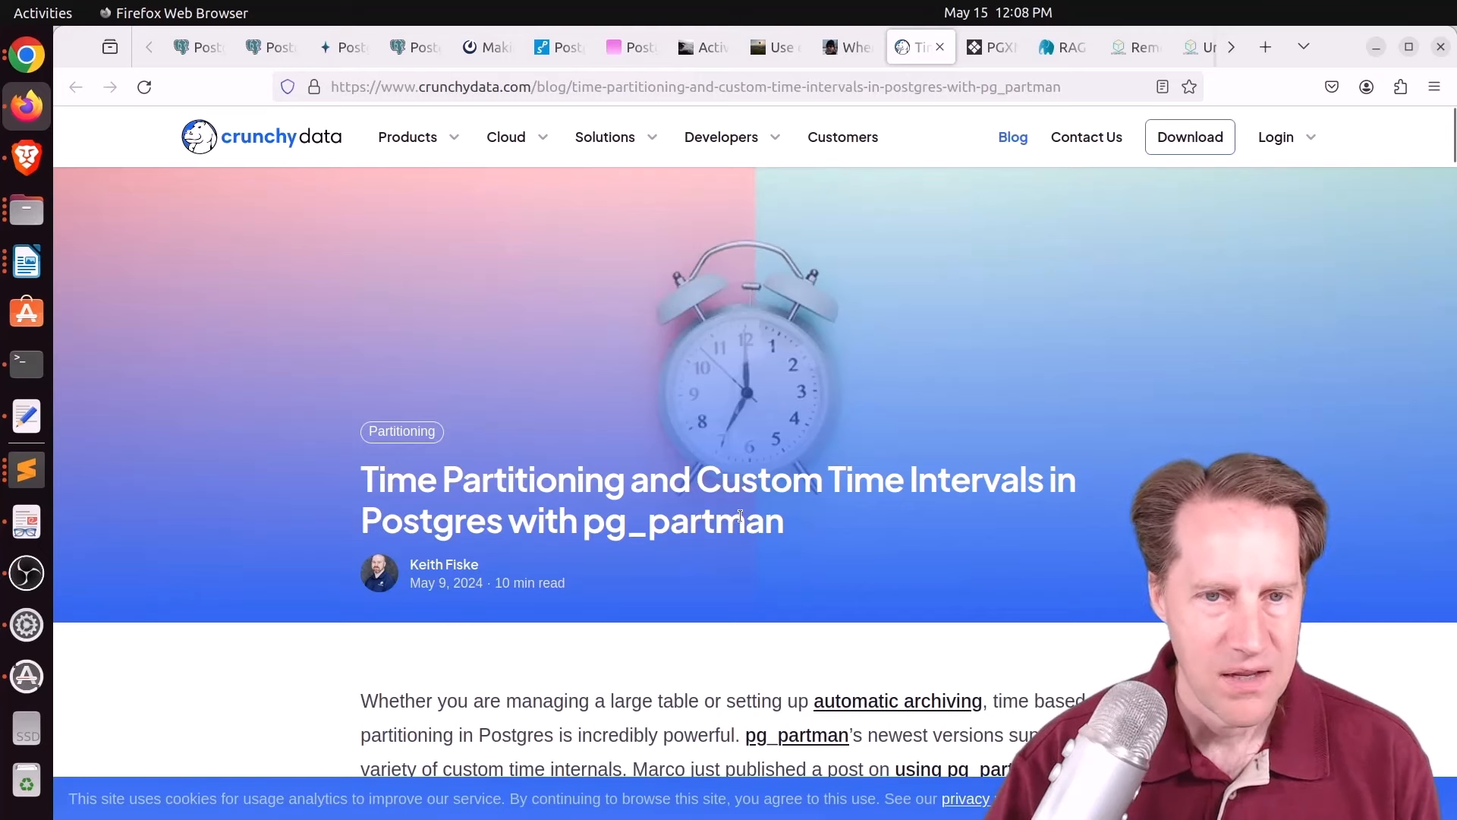
scroll("down", 3)
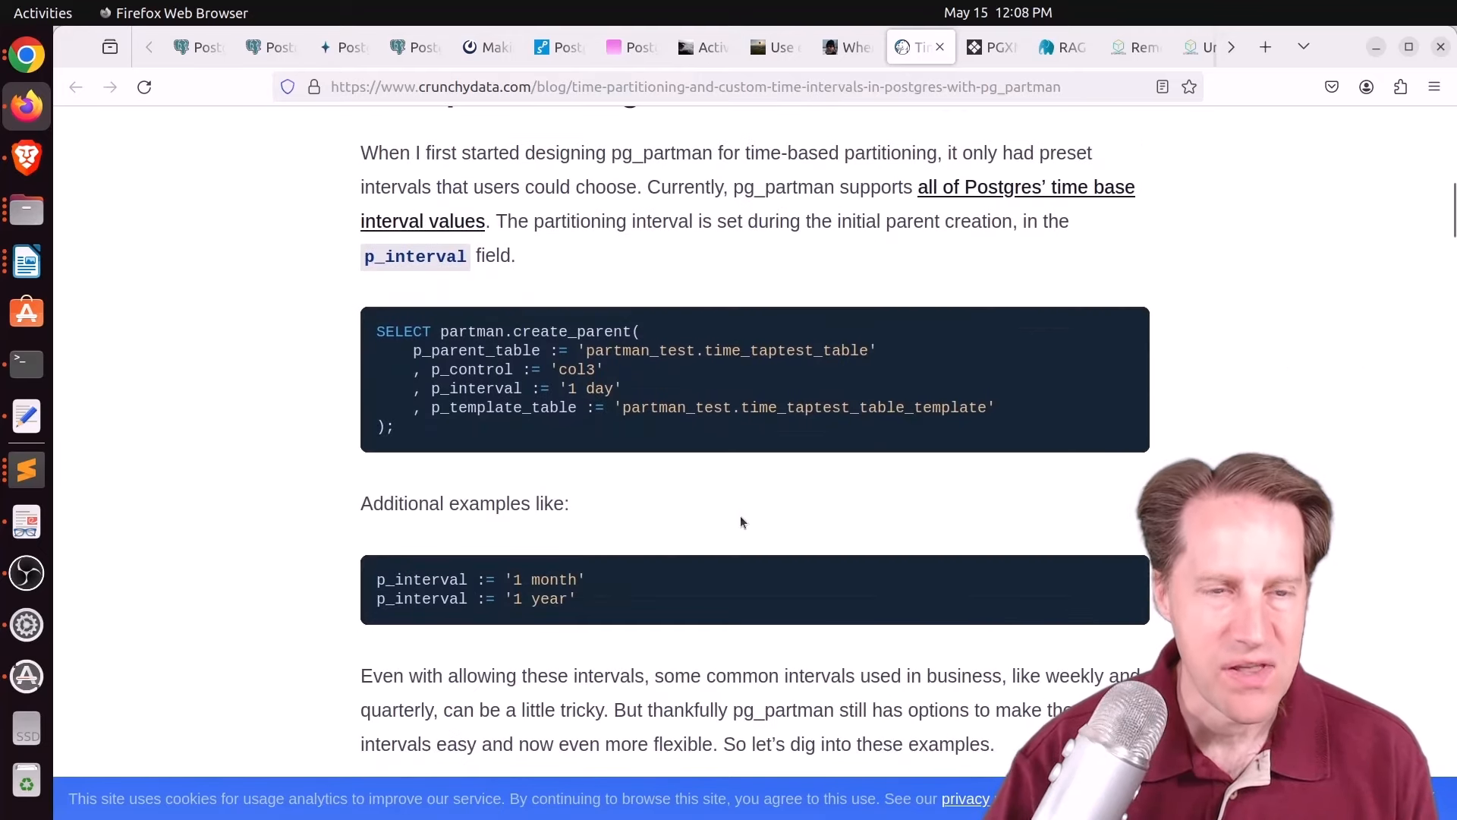
scroll("down", 3)
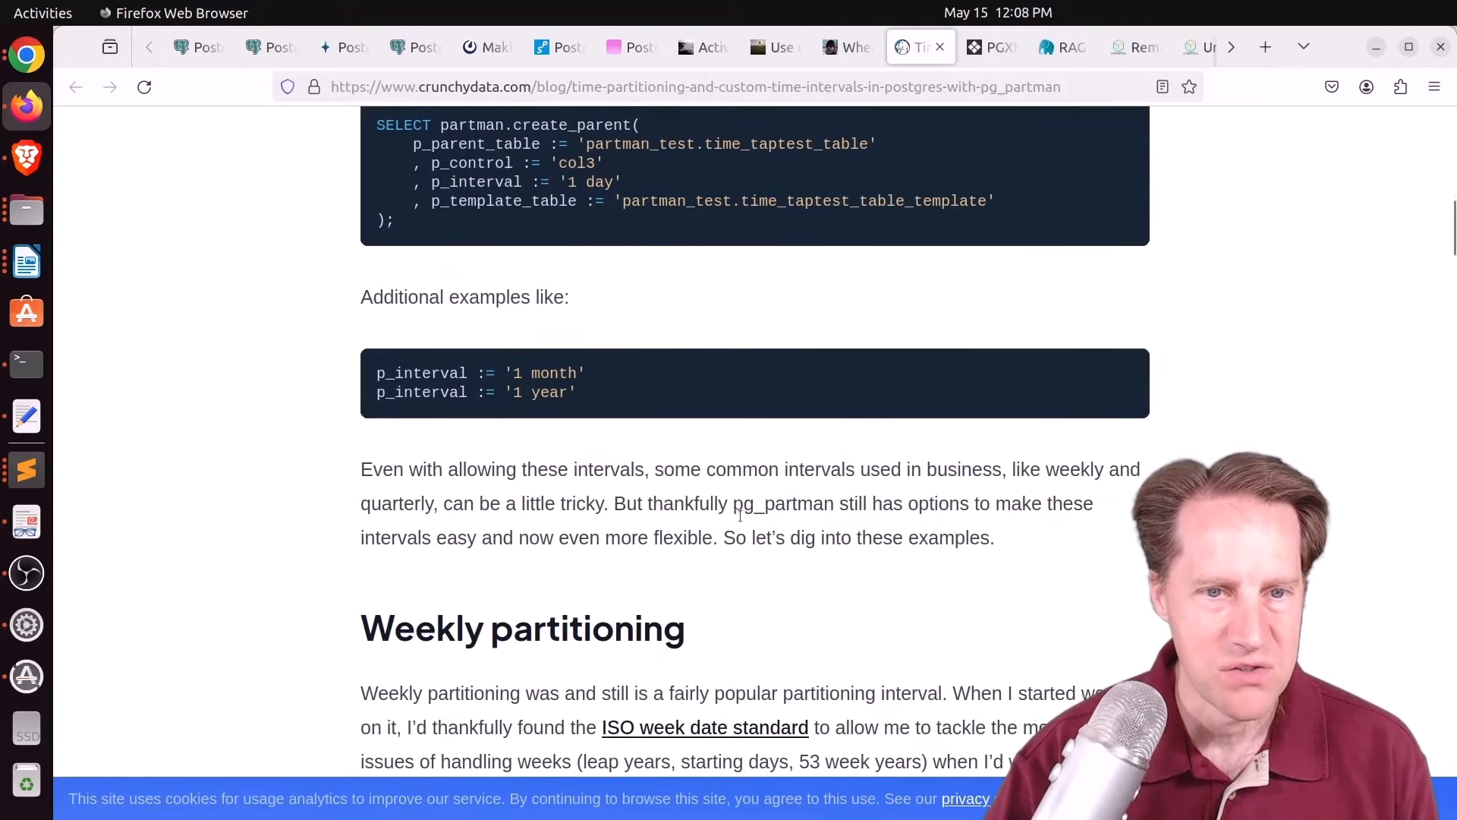
scroll("down", 3)
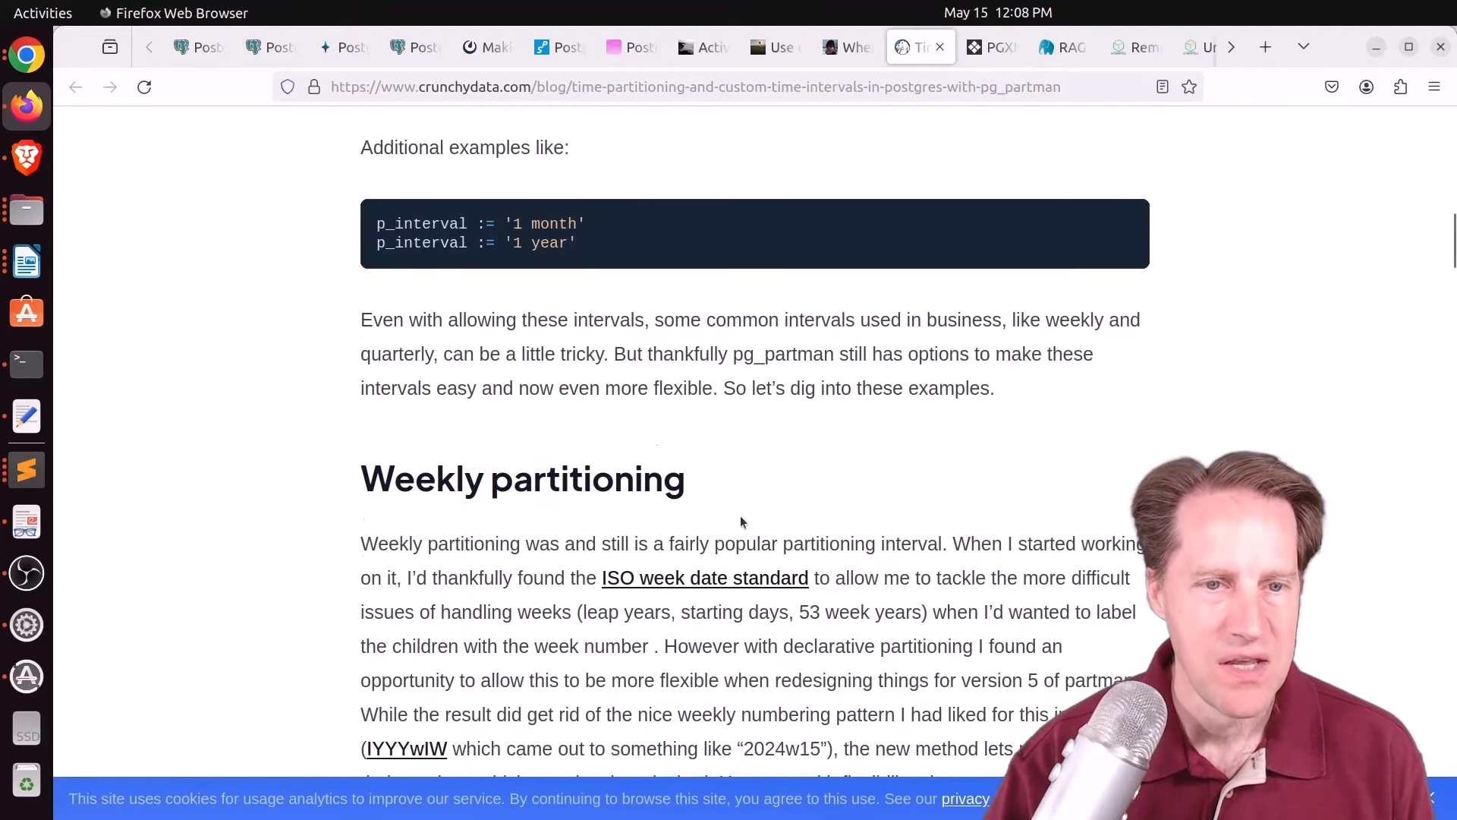
scroll("down", 3)
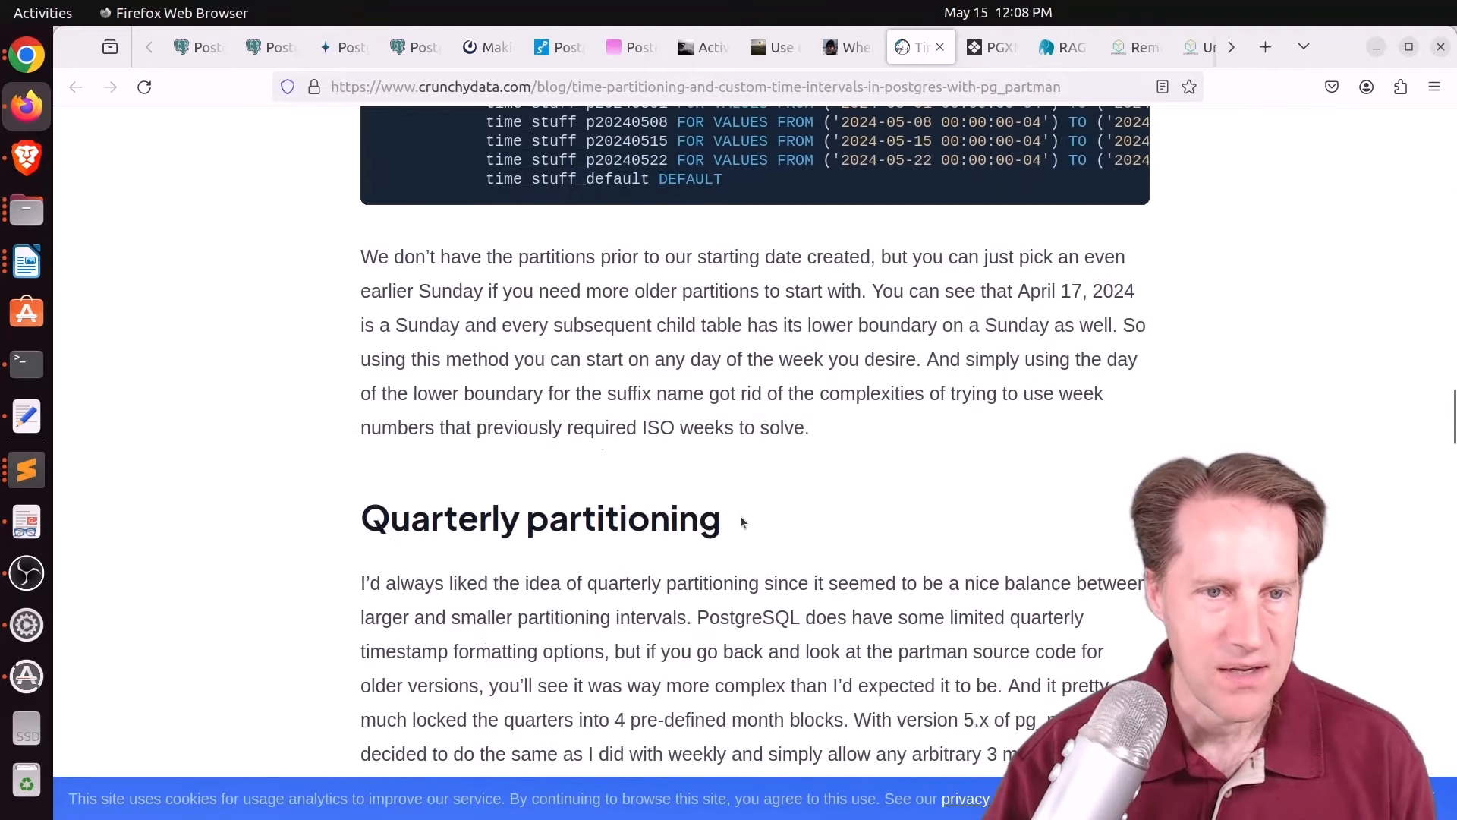
scroll("down", 3)
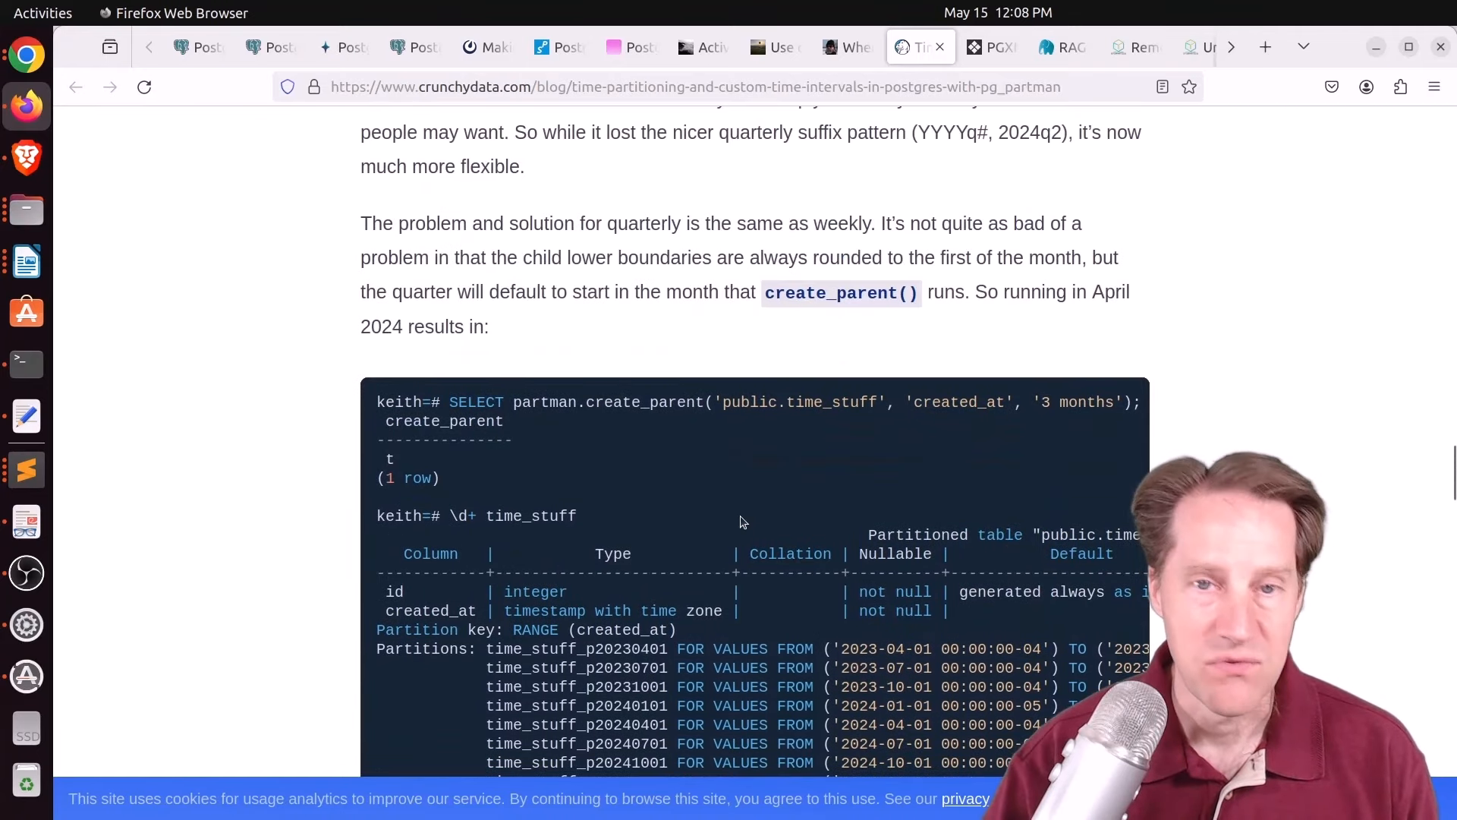
scroll("down", 3)
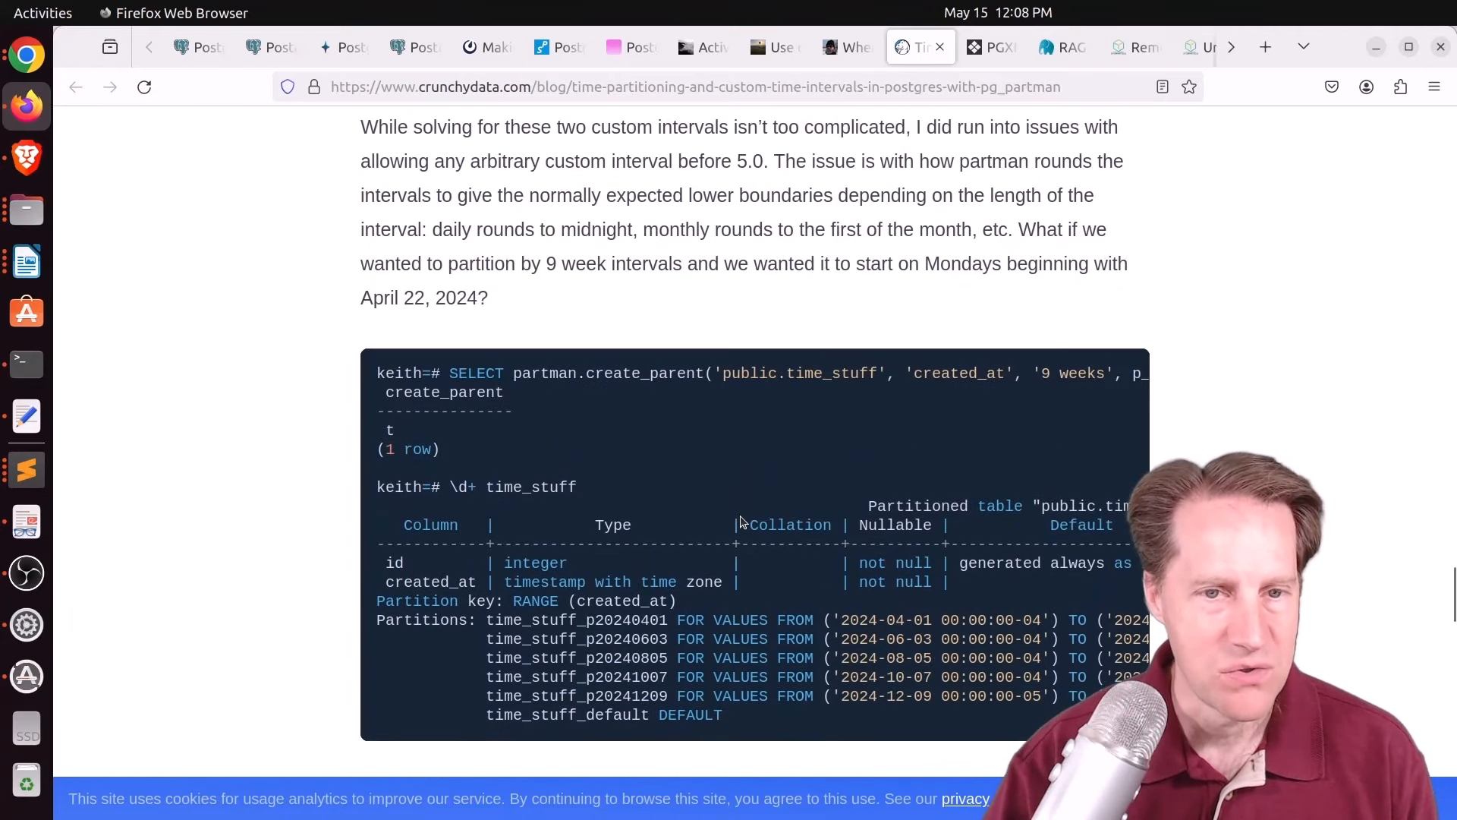
scroll("down", 3)
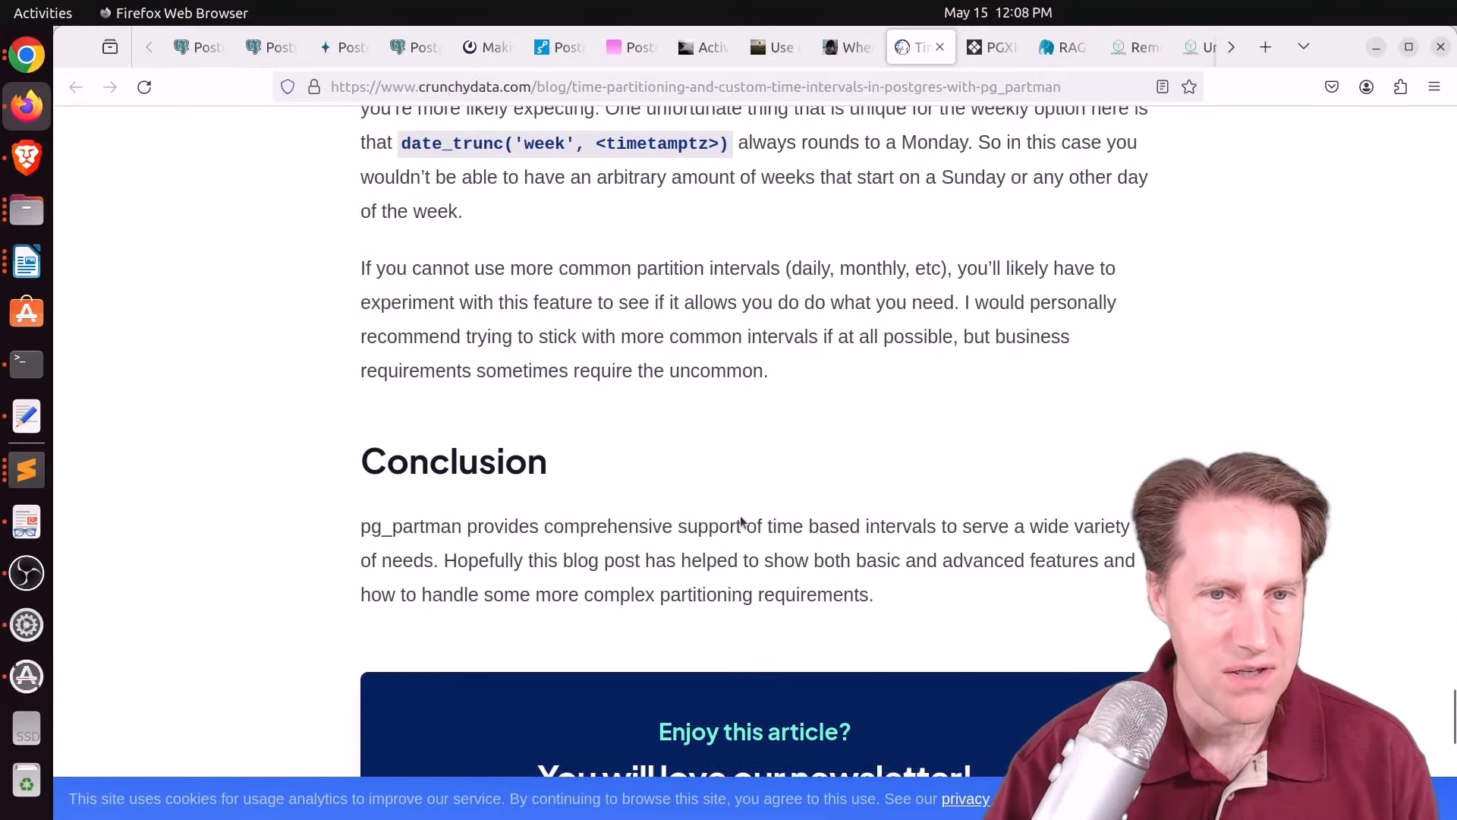
Step: Switch to the PGXN Language Poll Result post showing Rust winning with 60.4% of votes
left_click(991, 47)
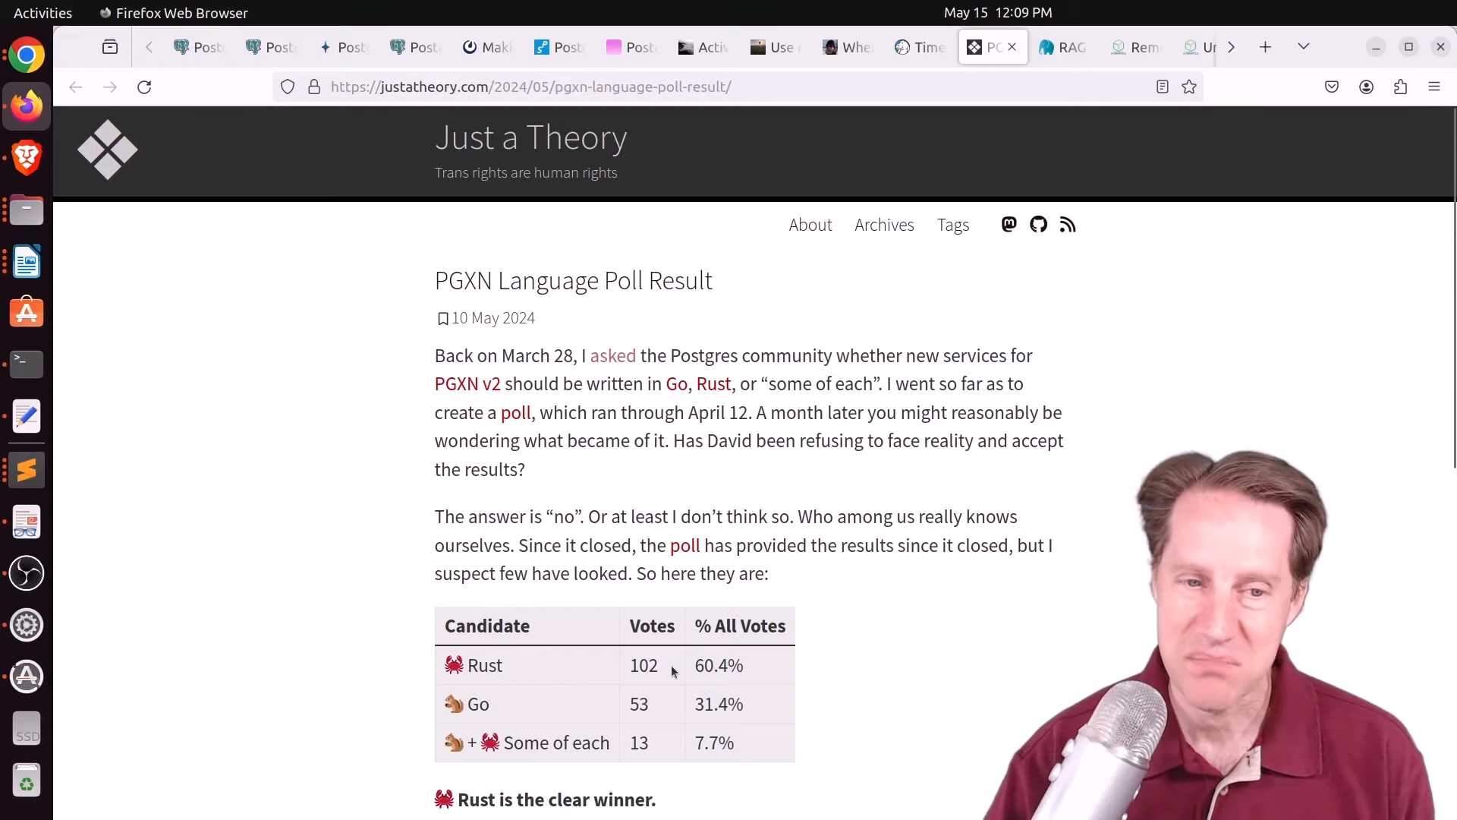
mouse_move(901, 627)
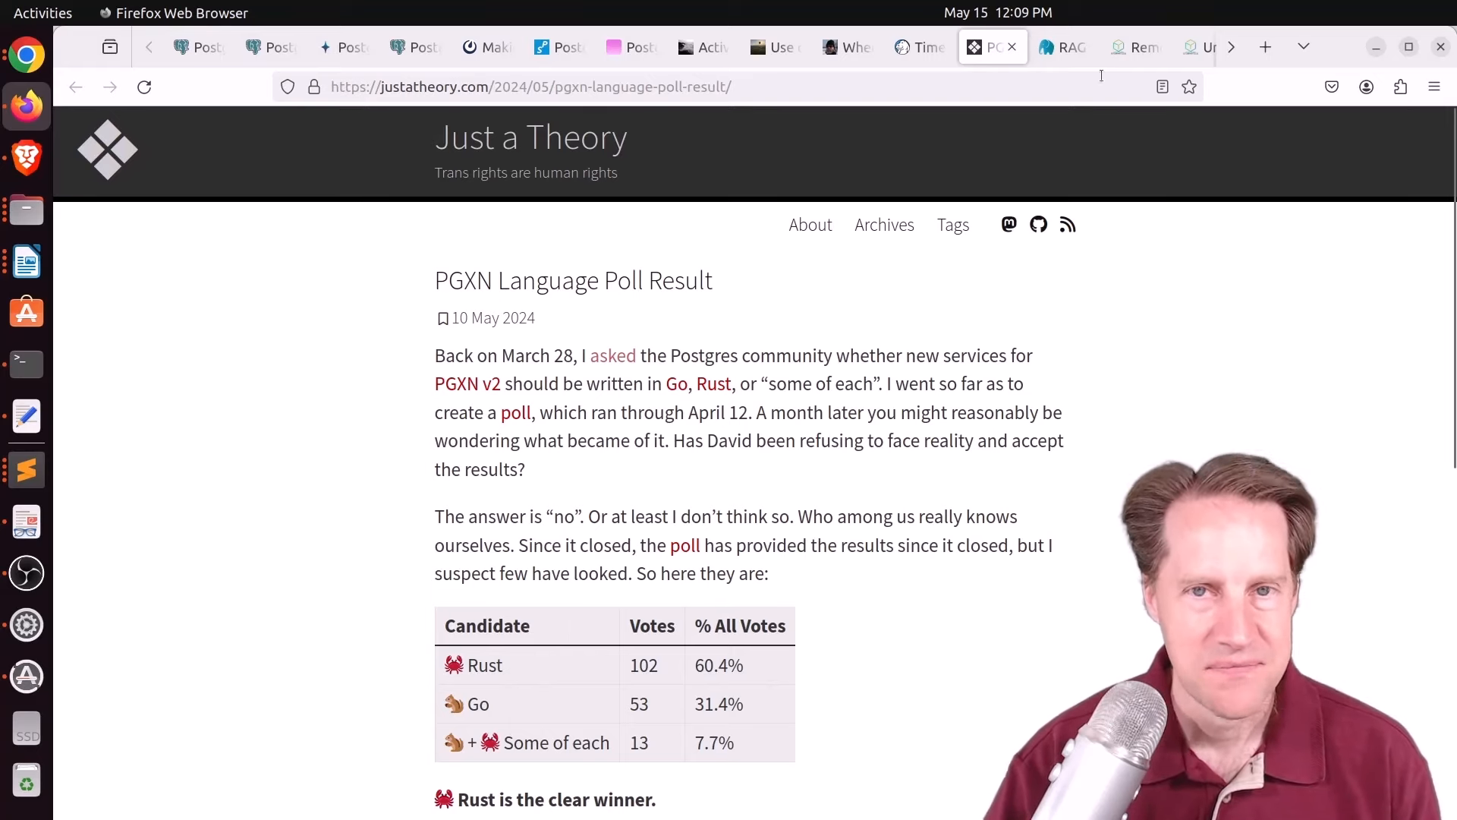
Step: Switch to the pgDash RAG post and highlight the 'building your own RAG' sentence and the word 'Generation'
left_click(1064, 47)
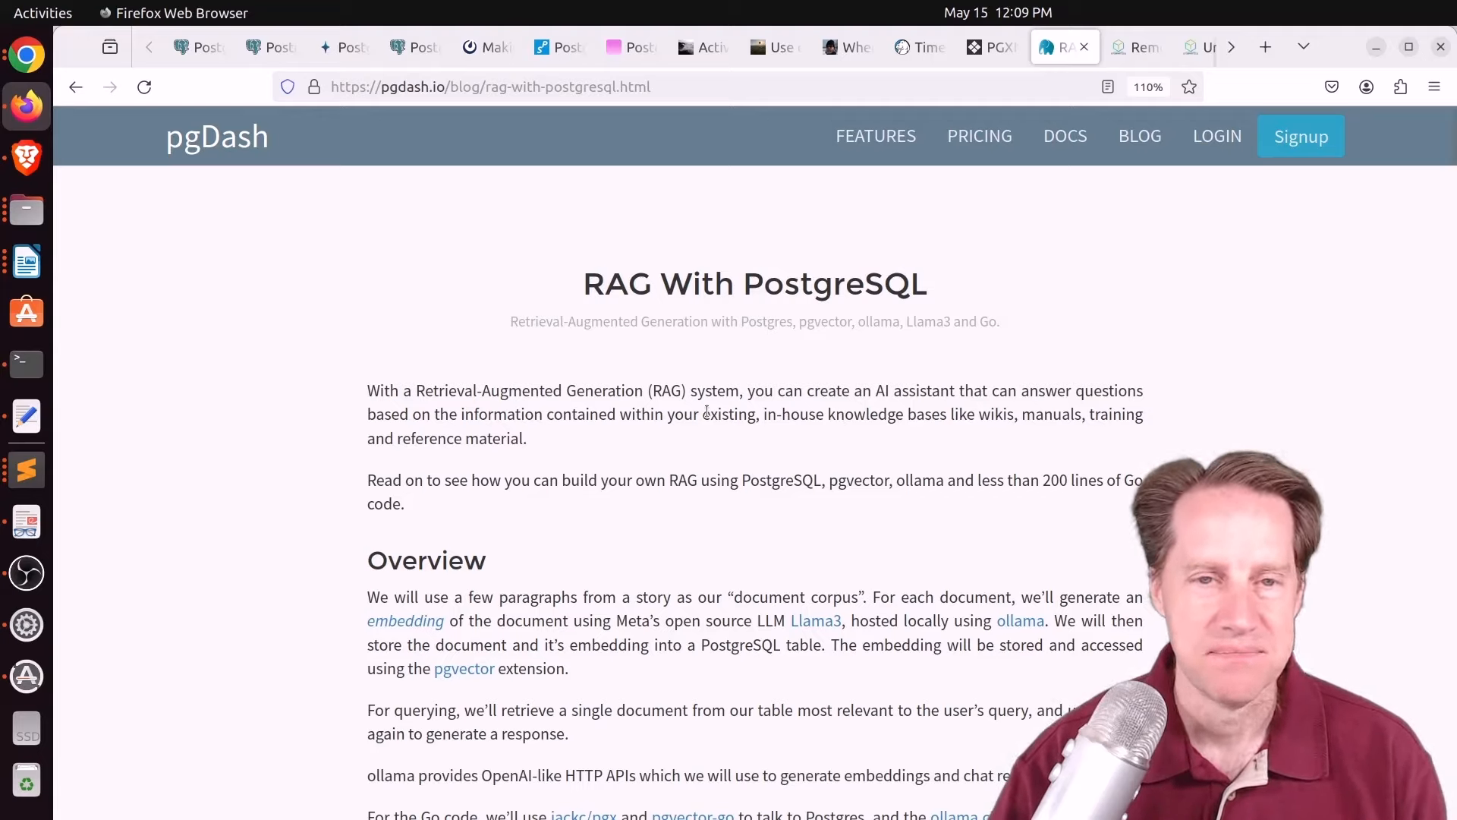
left_click_drag(368, 481, 454, 481)
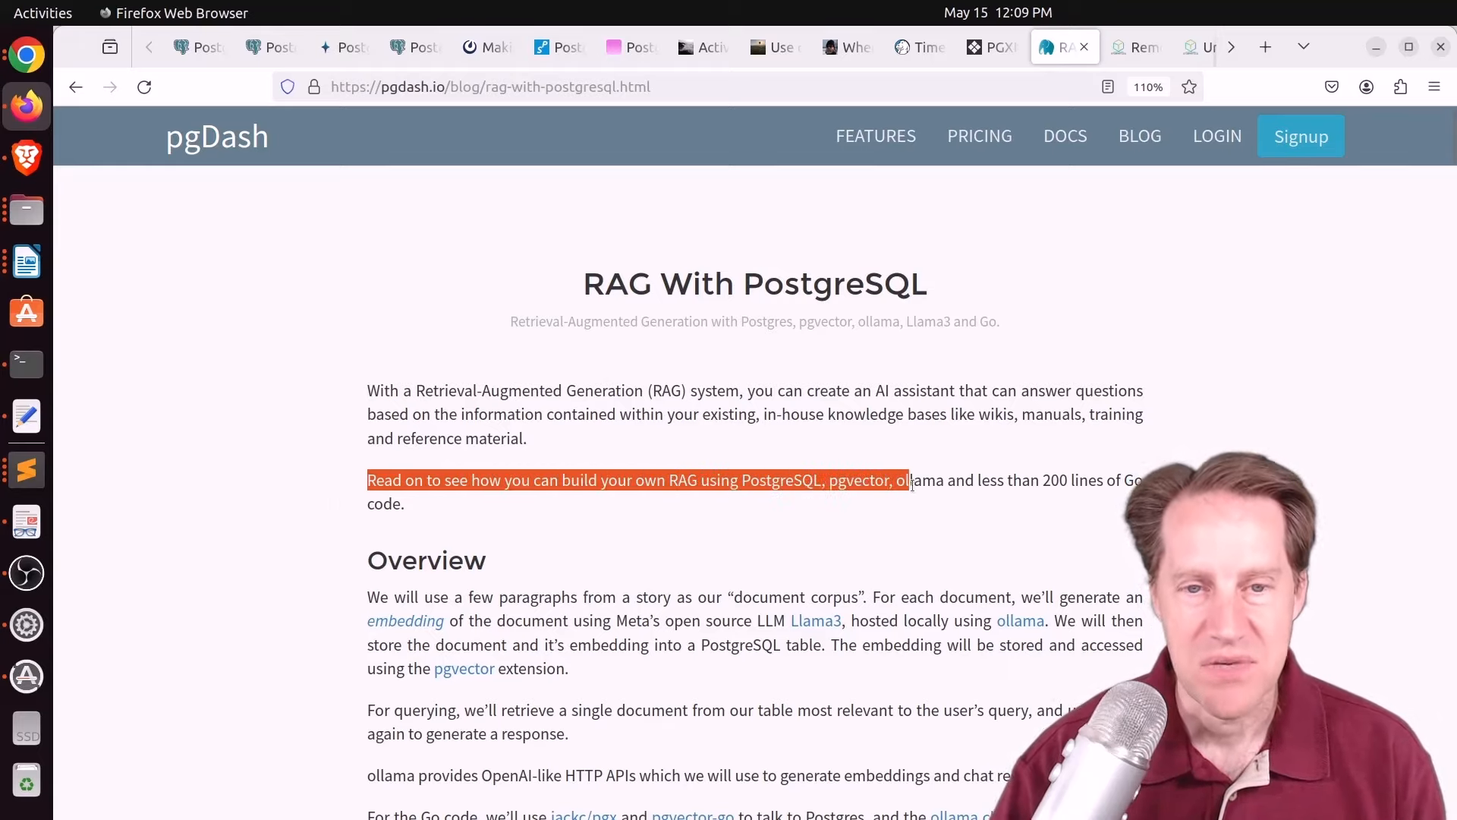
left_click_drag(906, 481, 1070, 481)
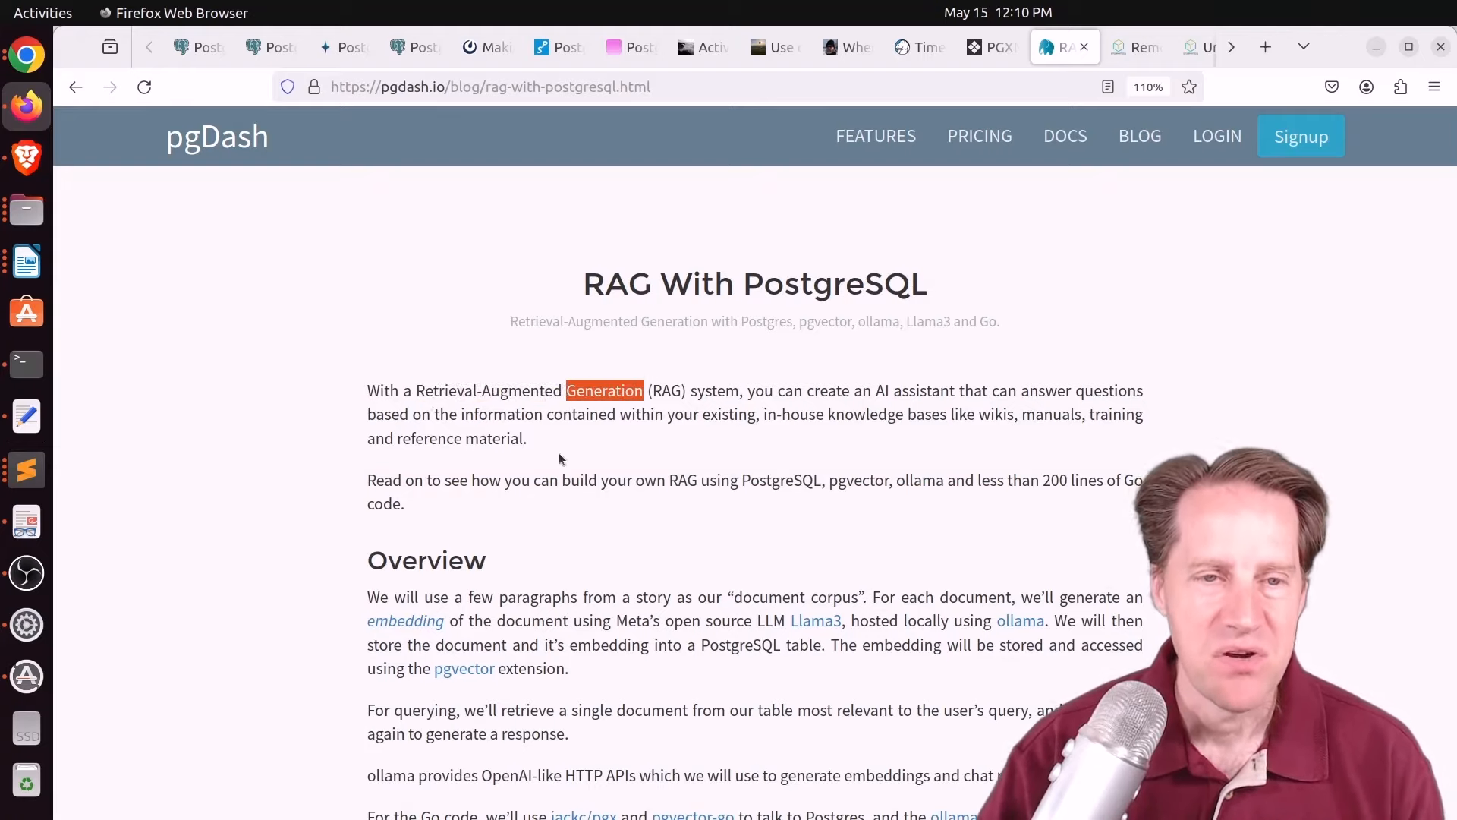
Step: Scroll through the setup and code sections and highlight the phrase 'Sherlock Holmes story'
scroll("down", 3)
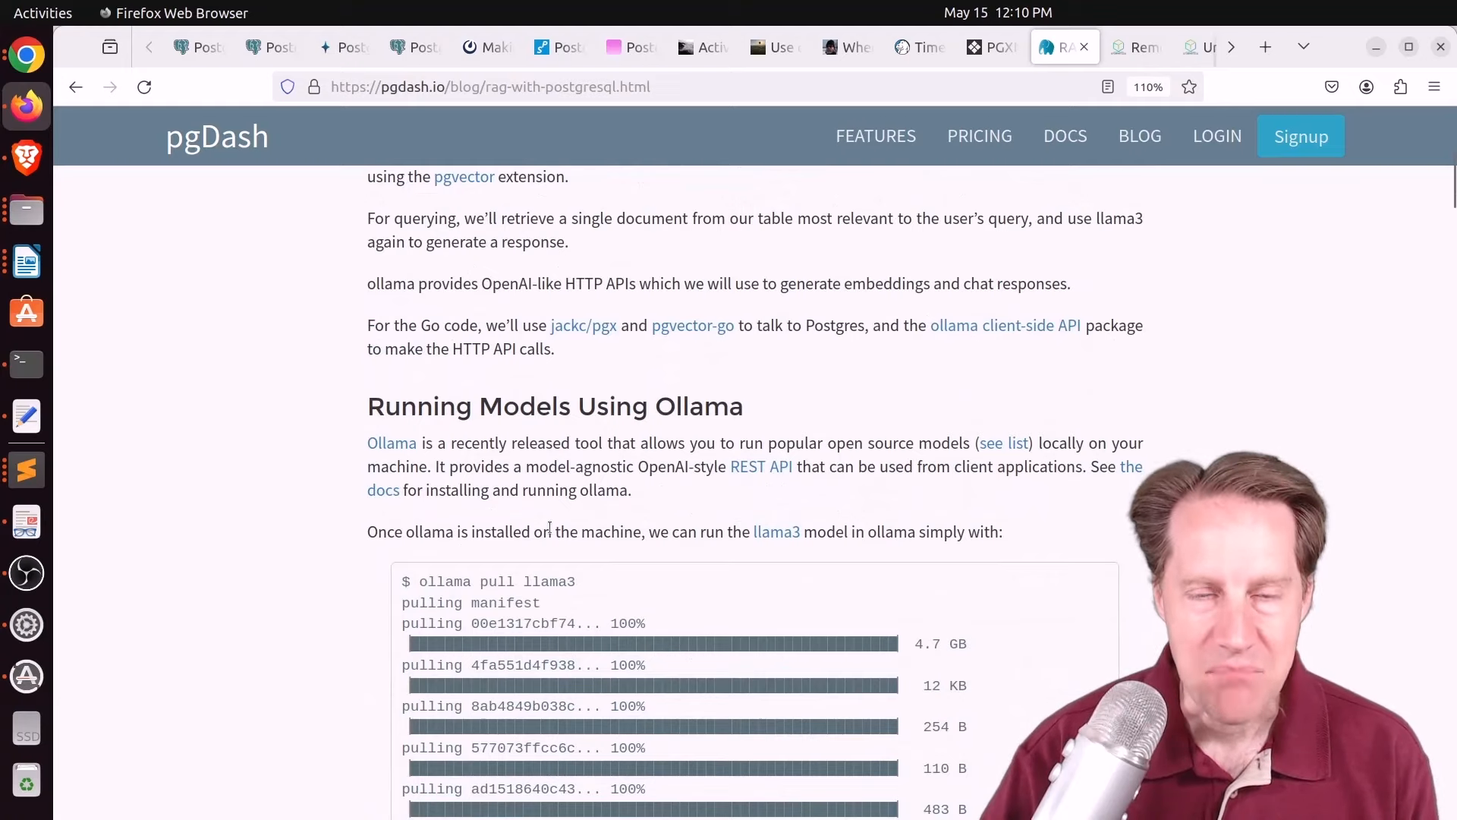
scroll("down", 3)
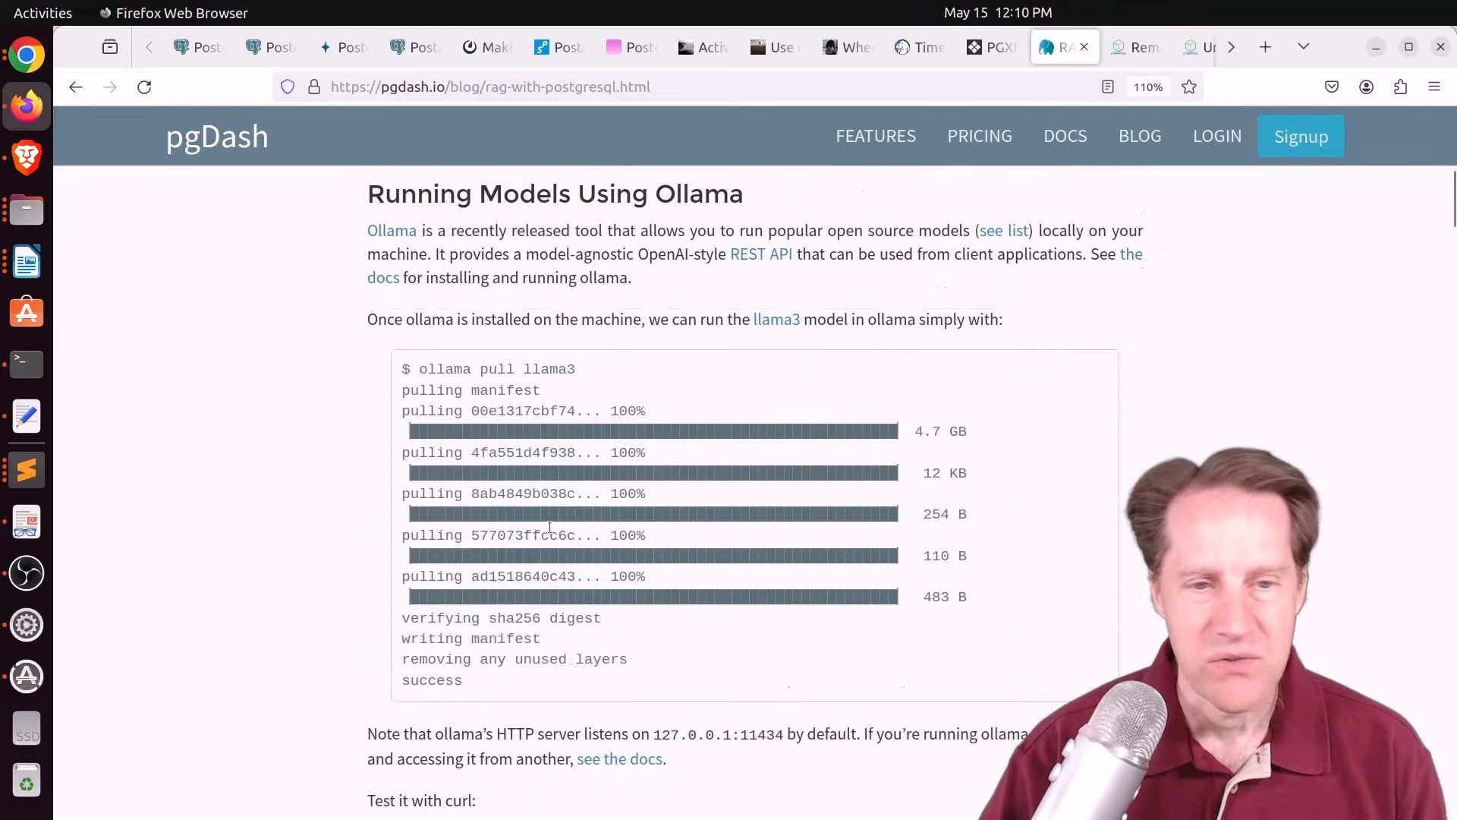
scroll("down", 3)
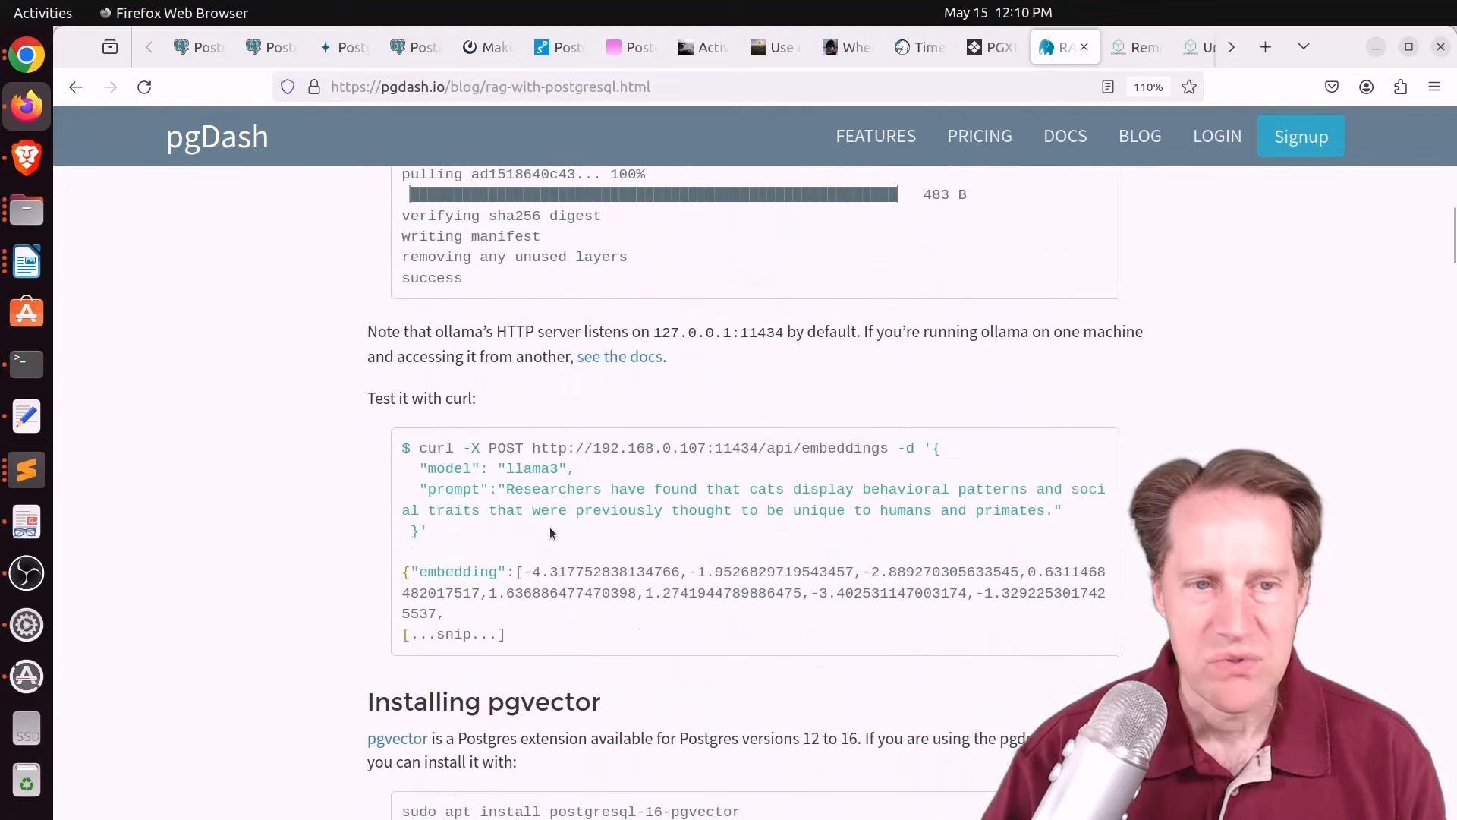
scroll("down", 3)
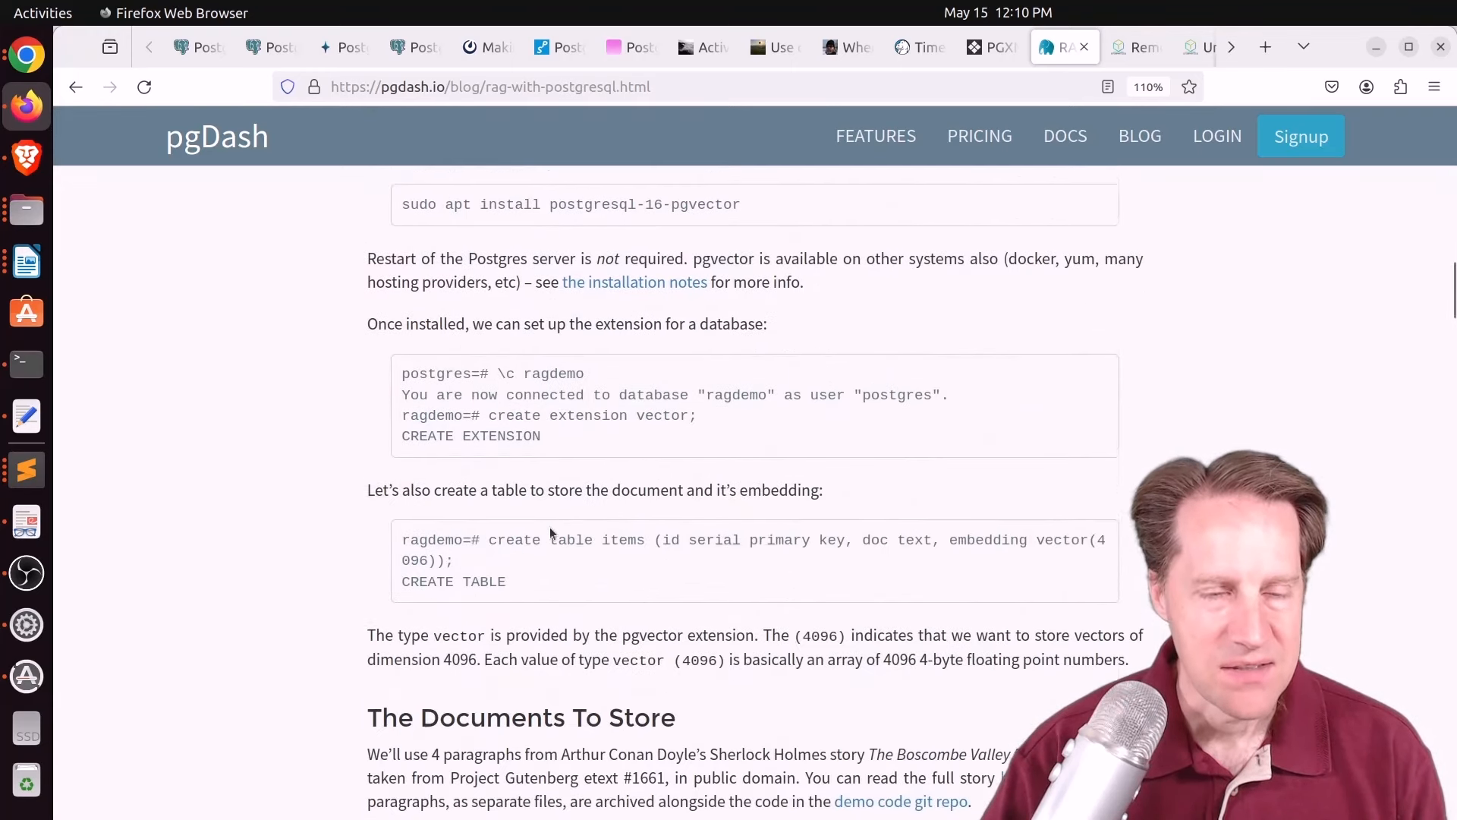
scroll("down", 3)
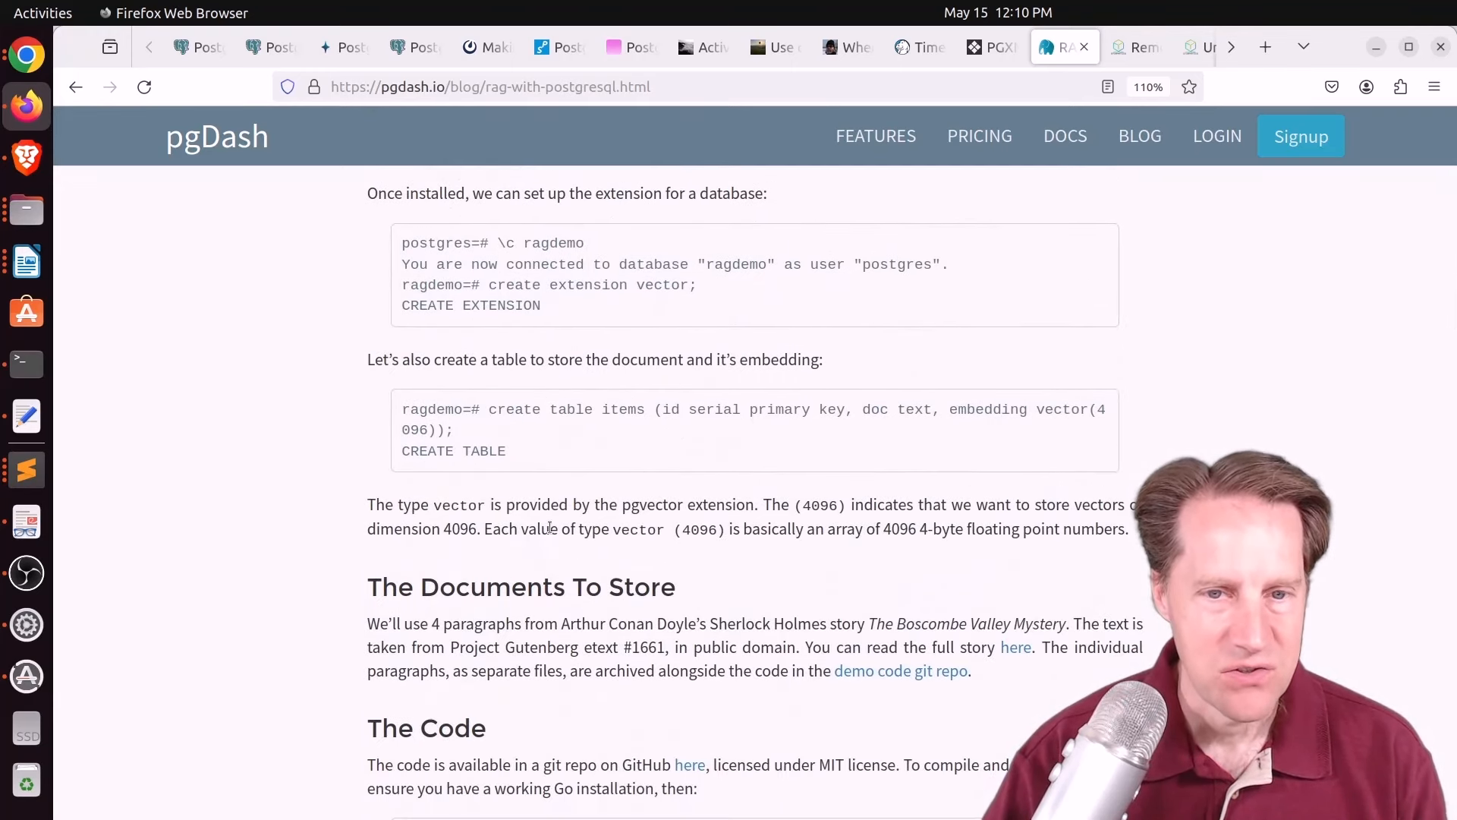
scroll("down", 3)
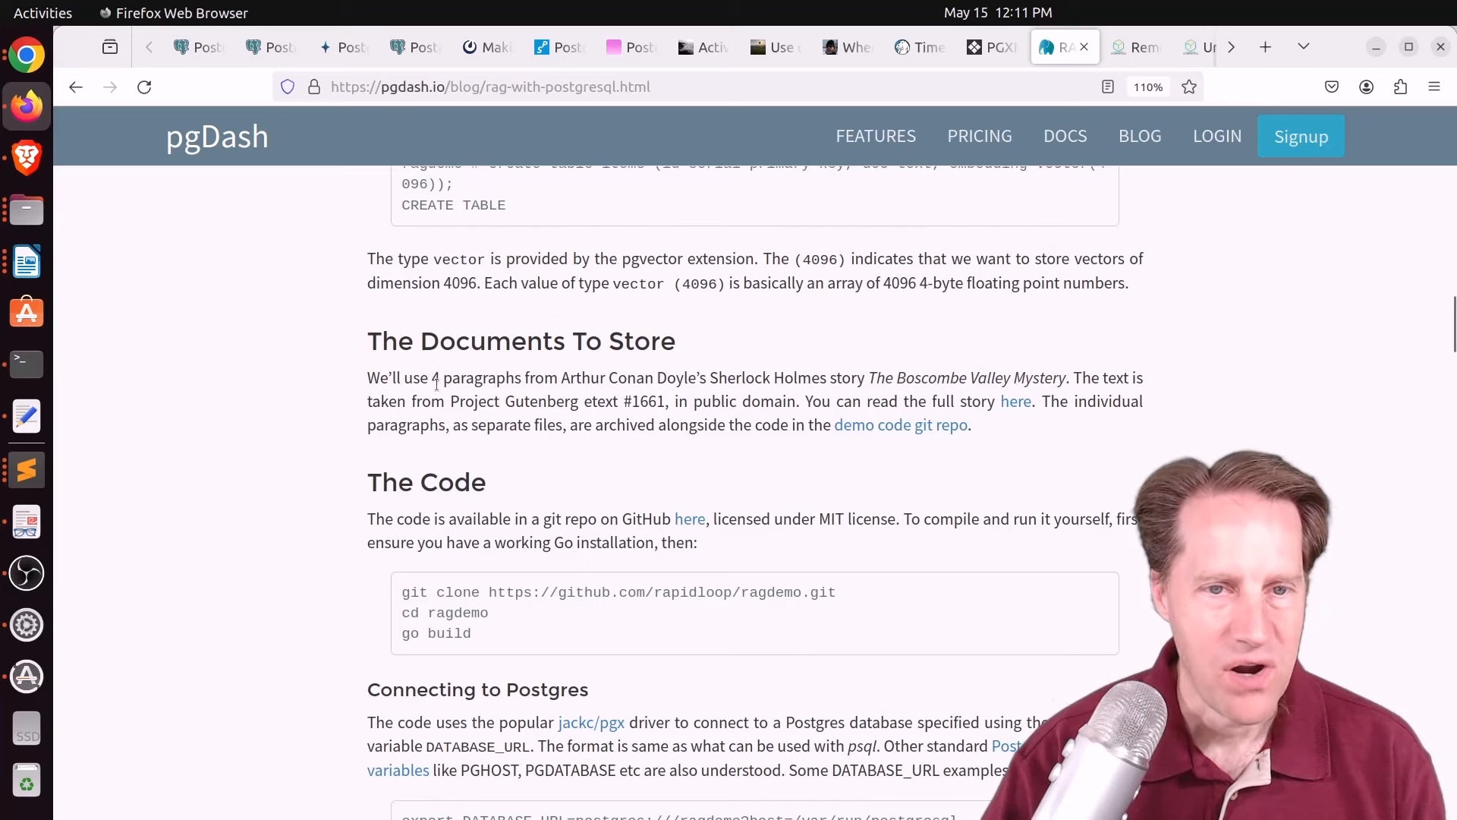
left_click_drag(709, 378, 864, 378)
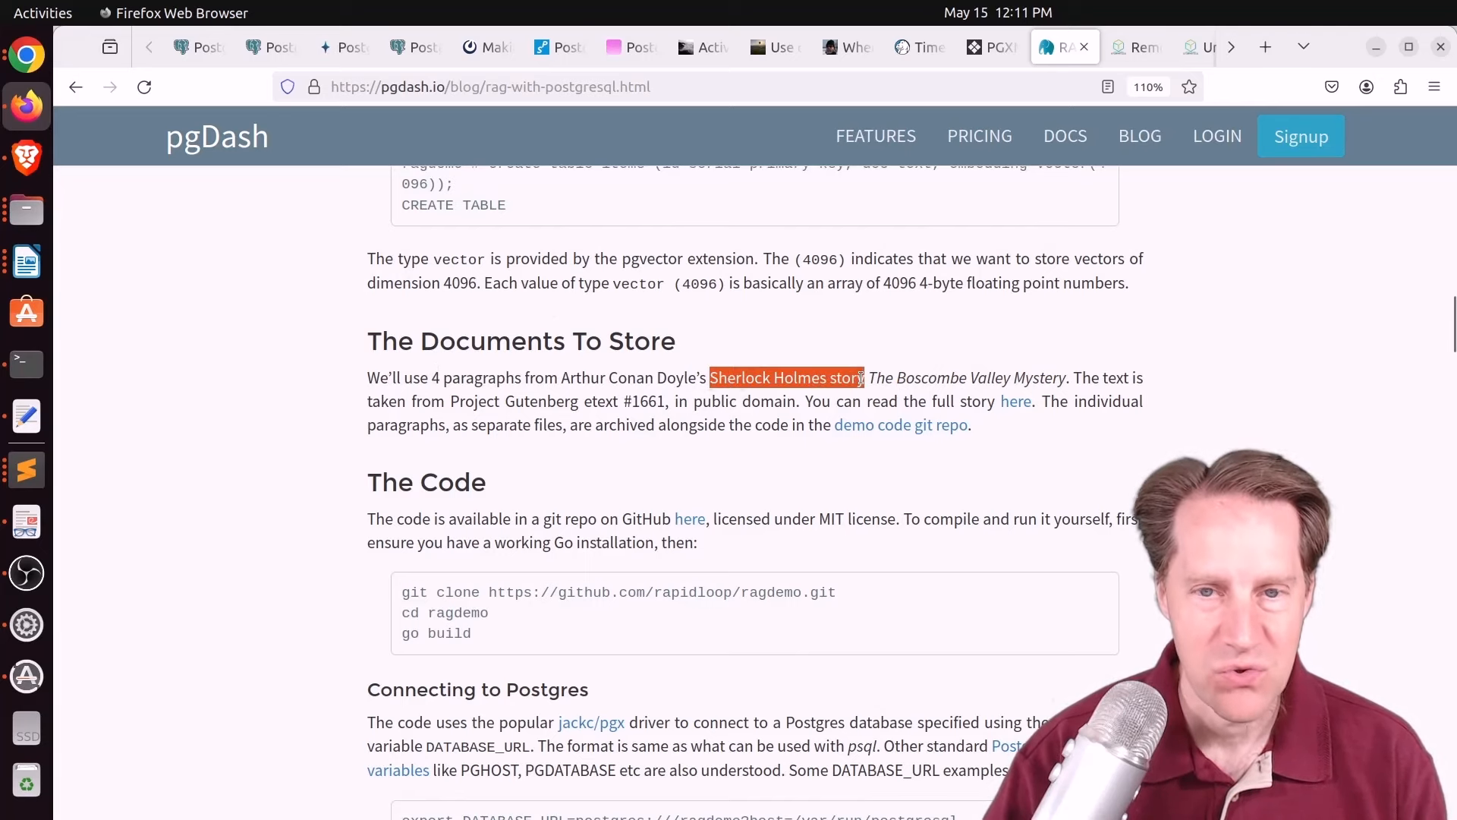
Step: Continue down to the ragdemo query examples and the sample McCarthy-case answers
scroll("down", 3)
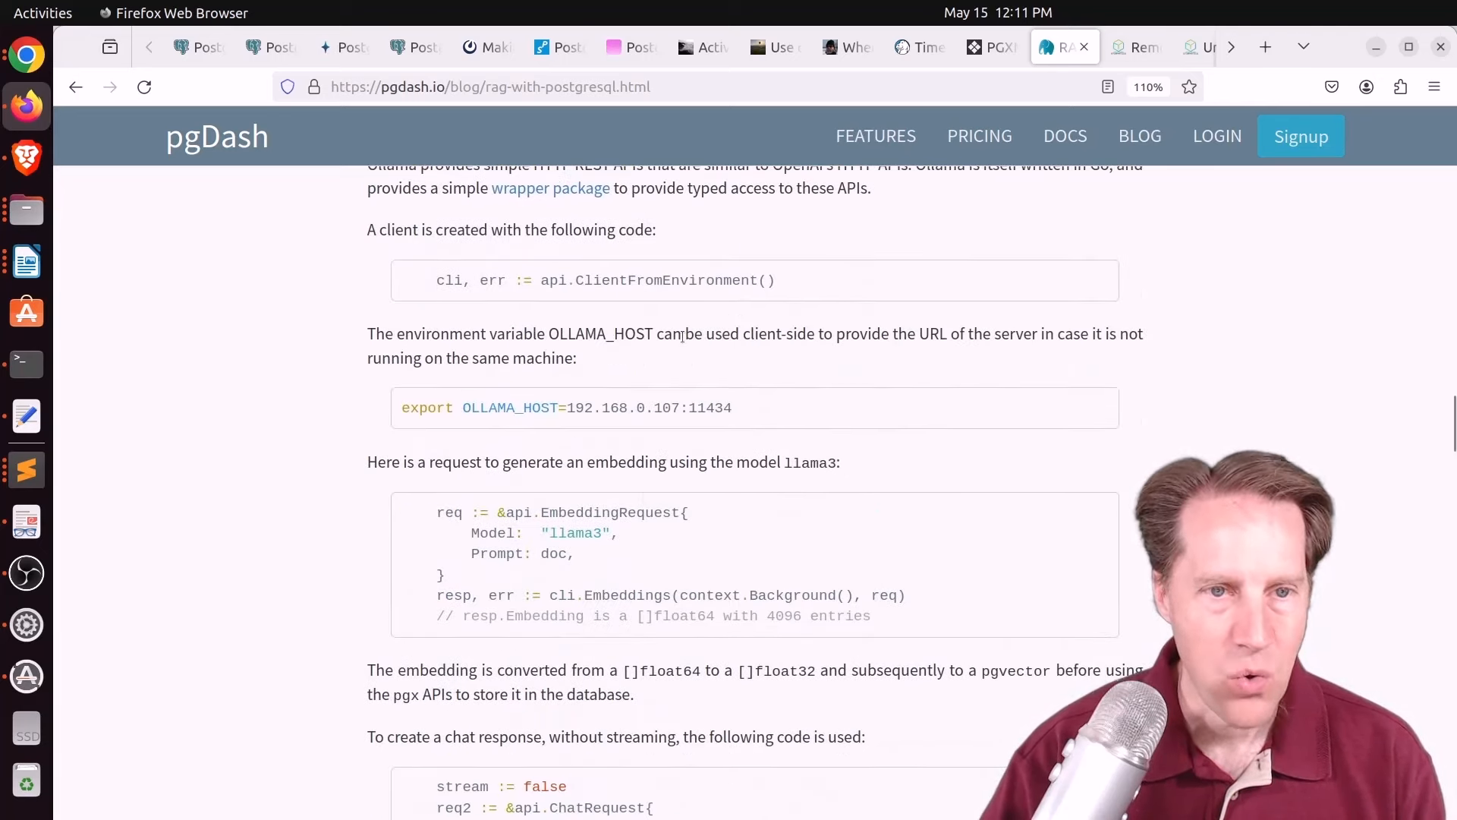
mouse_move(434, 546)
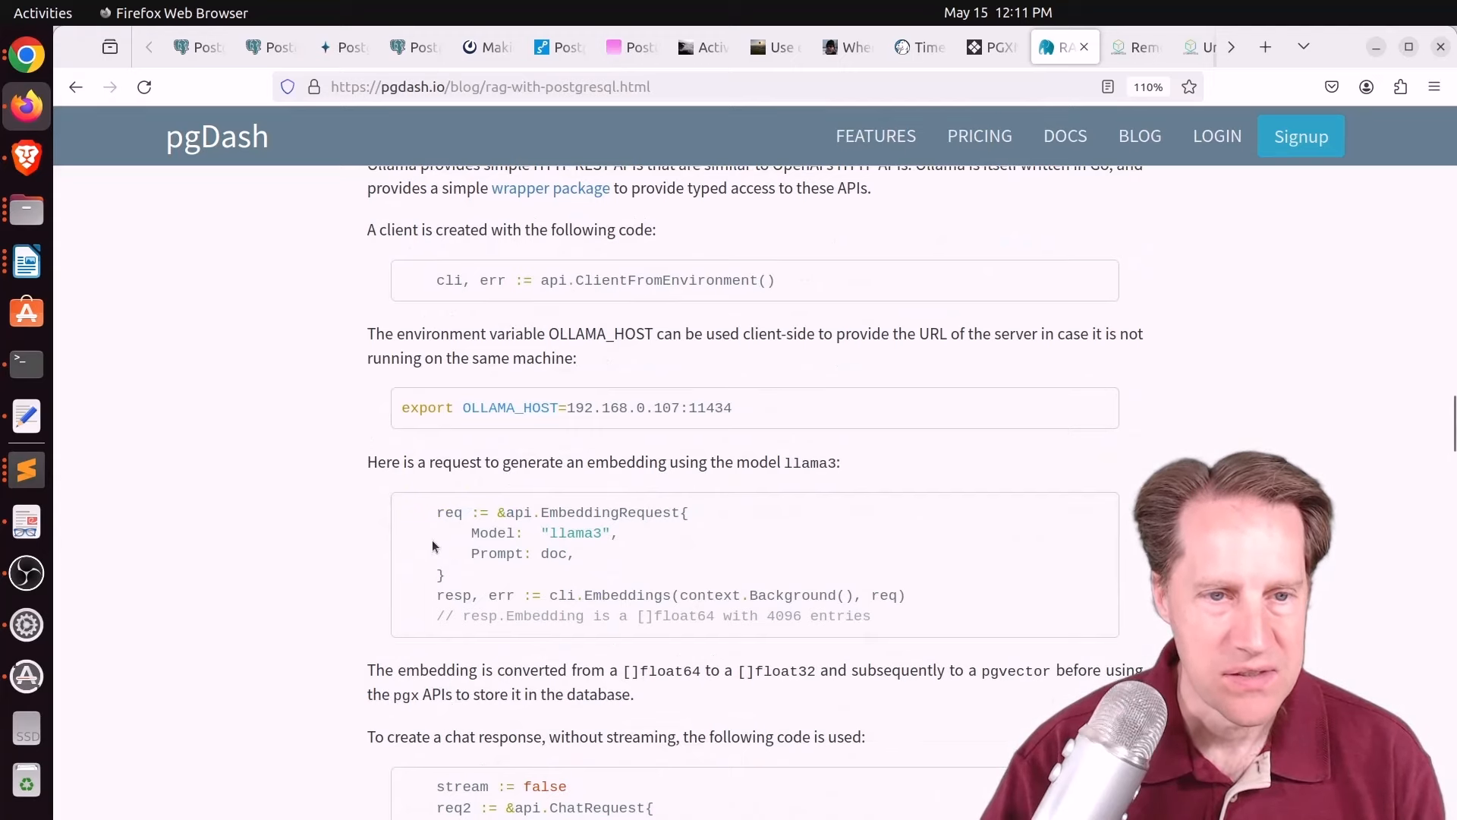
scroll("down", 3)
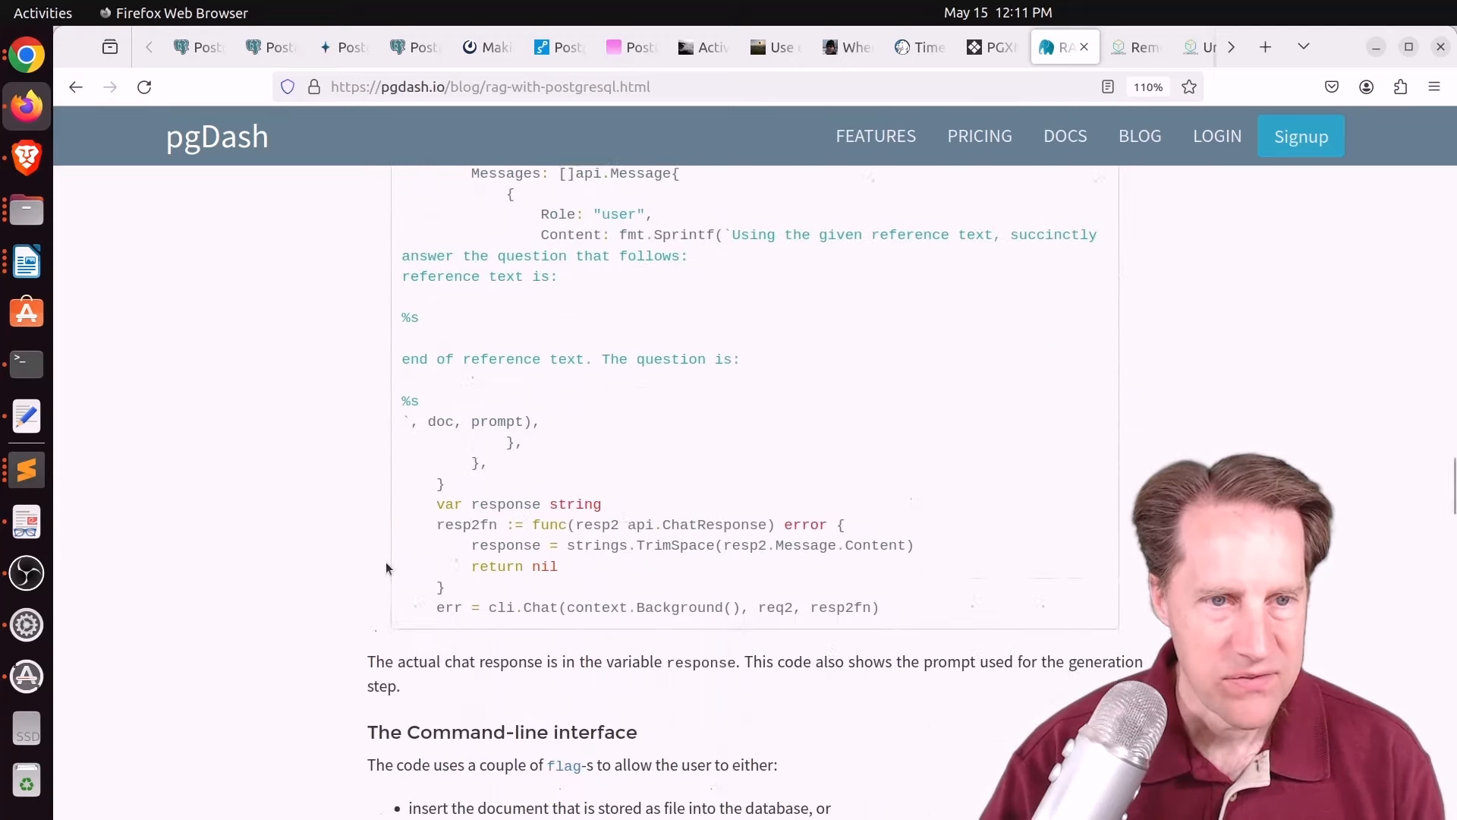
scroll("down", 3)
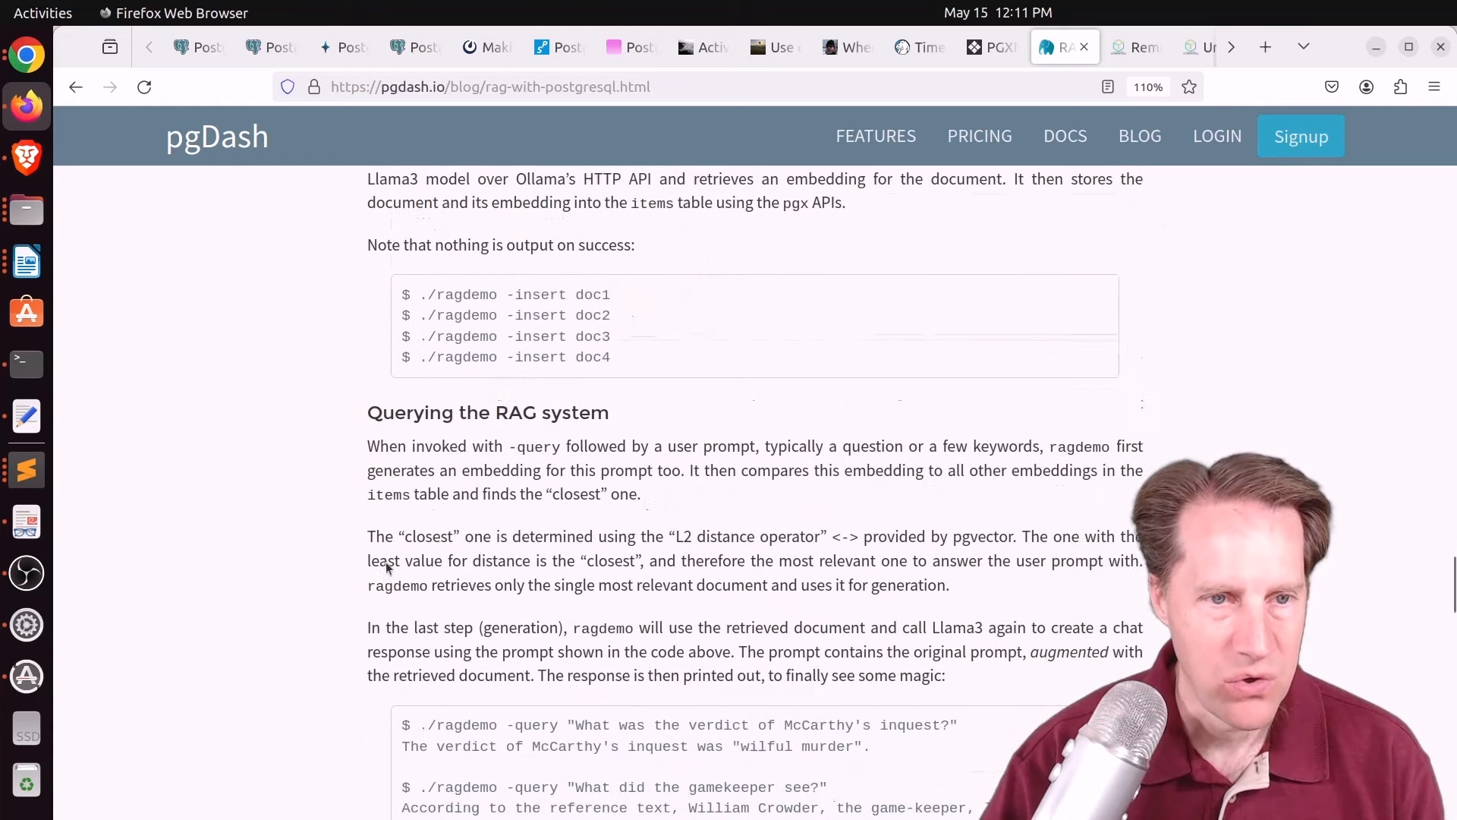
scroll("down", 3)
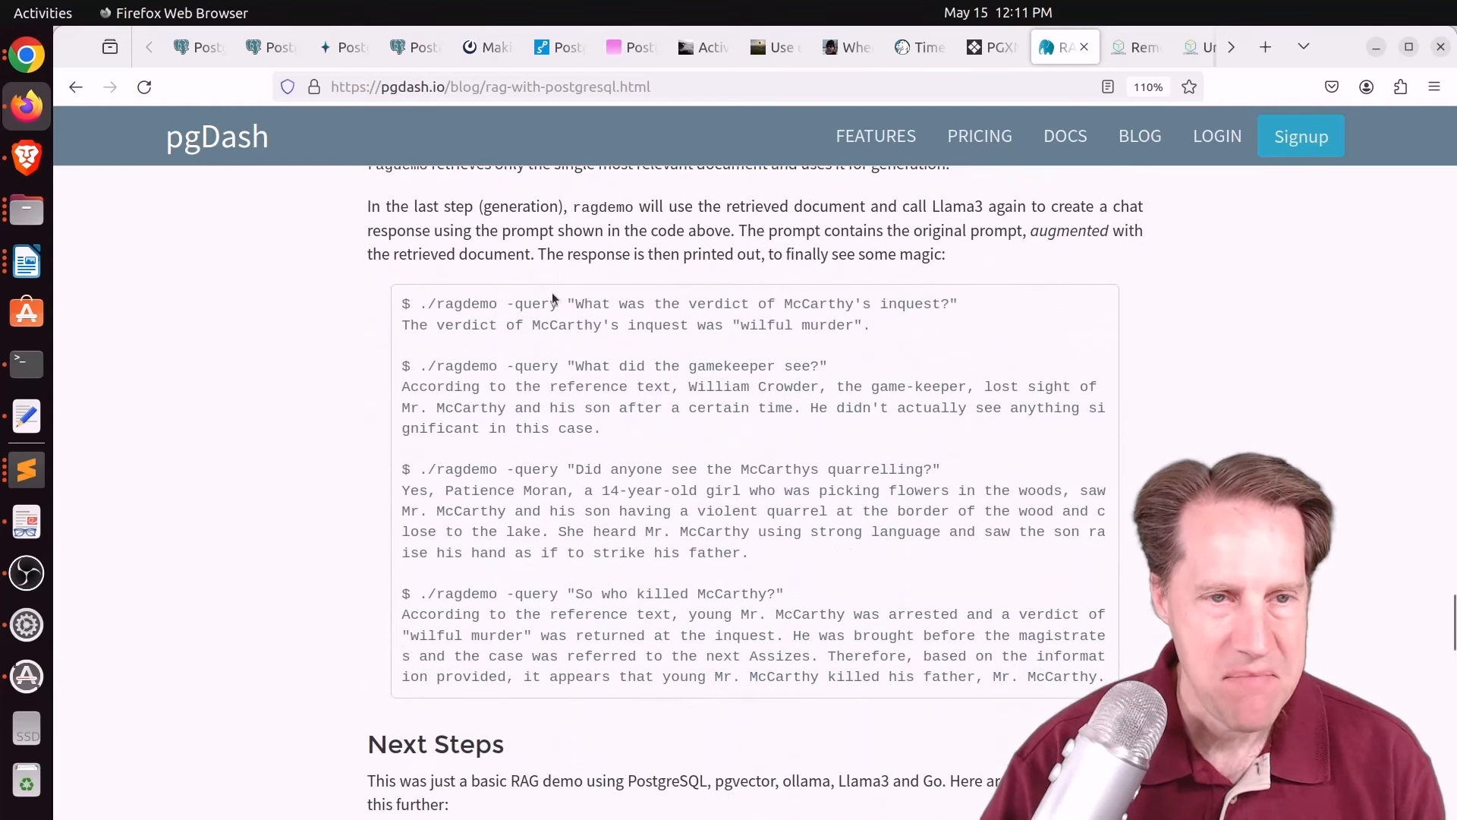